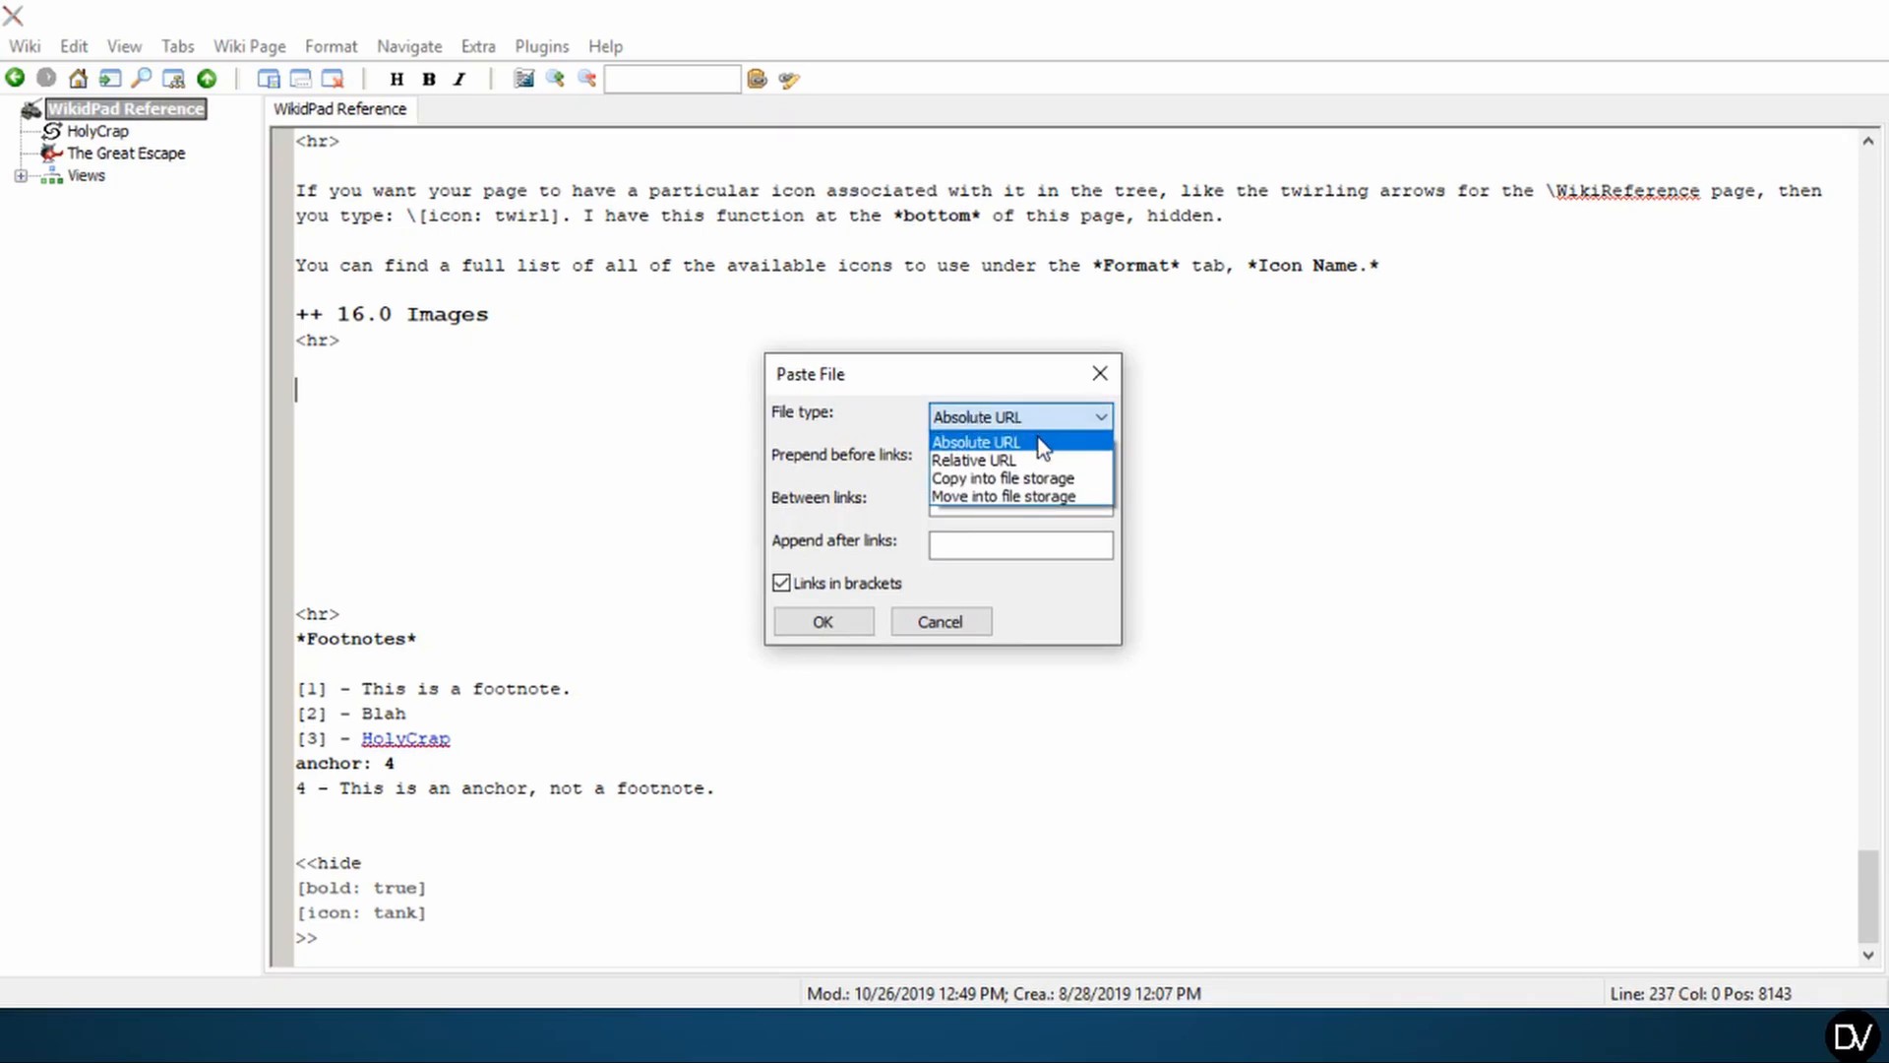
pyautogui.moveTo(1021, 476)
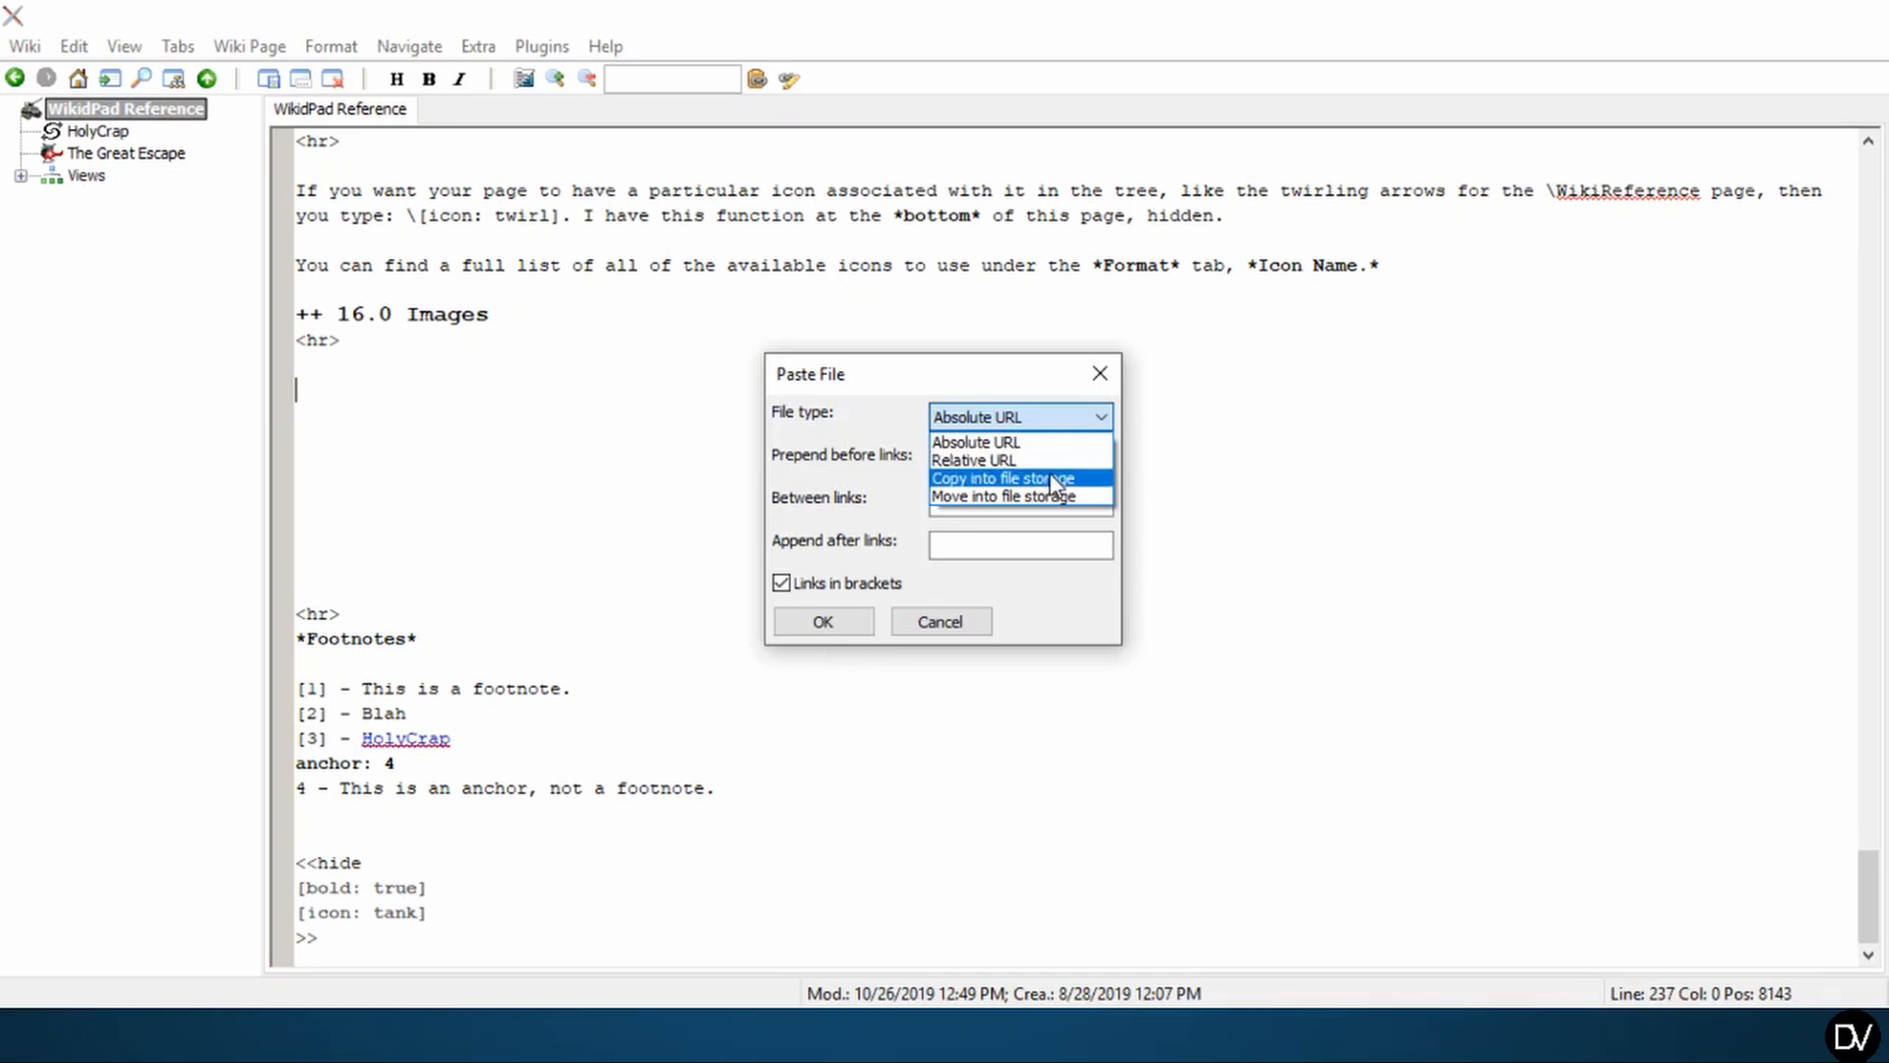
pyautogui.moveTo(1004, 496)
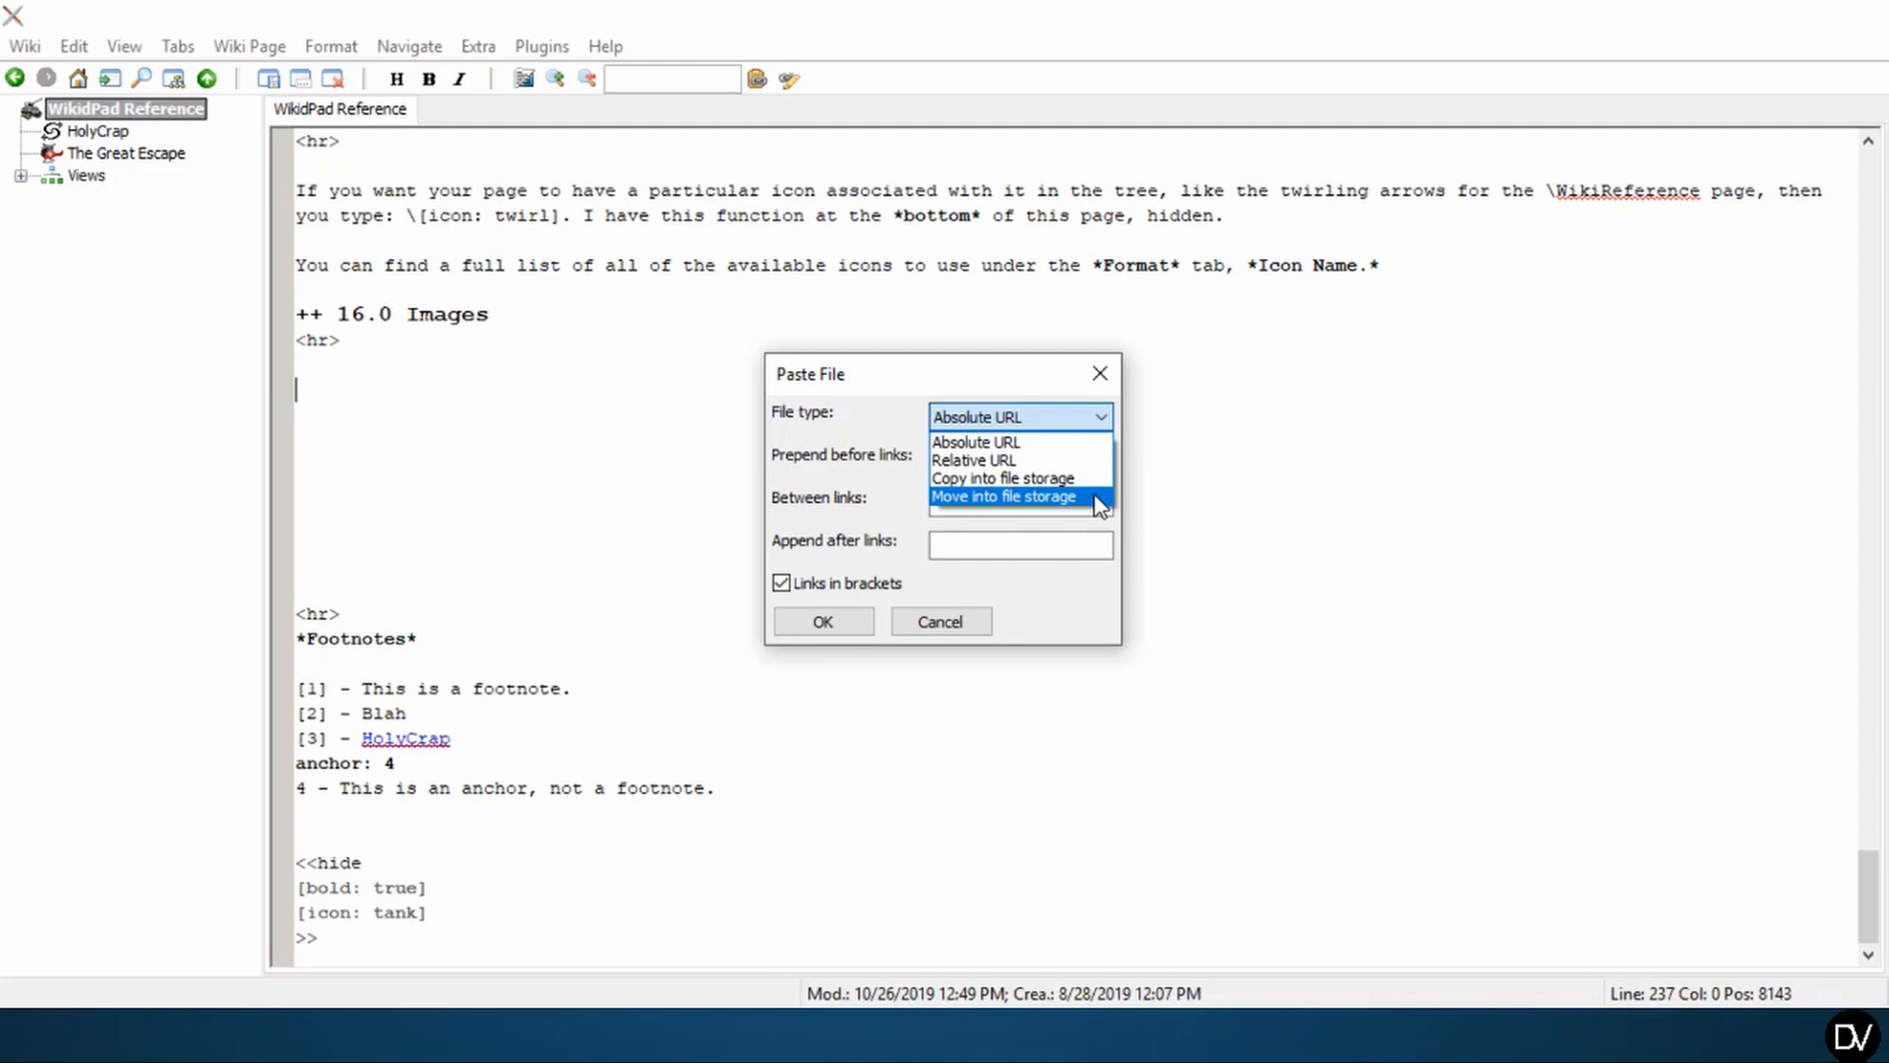
pyautogui.moveTo(1102, 512)
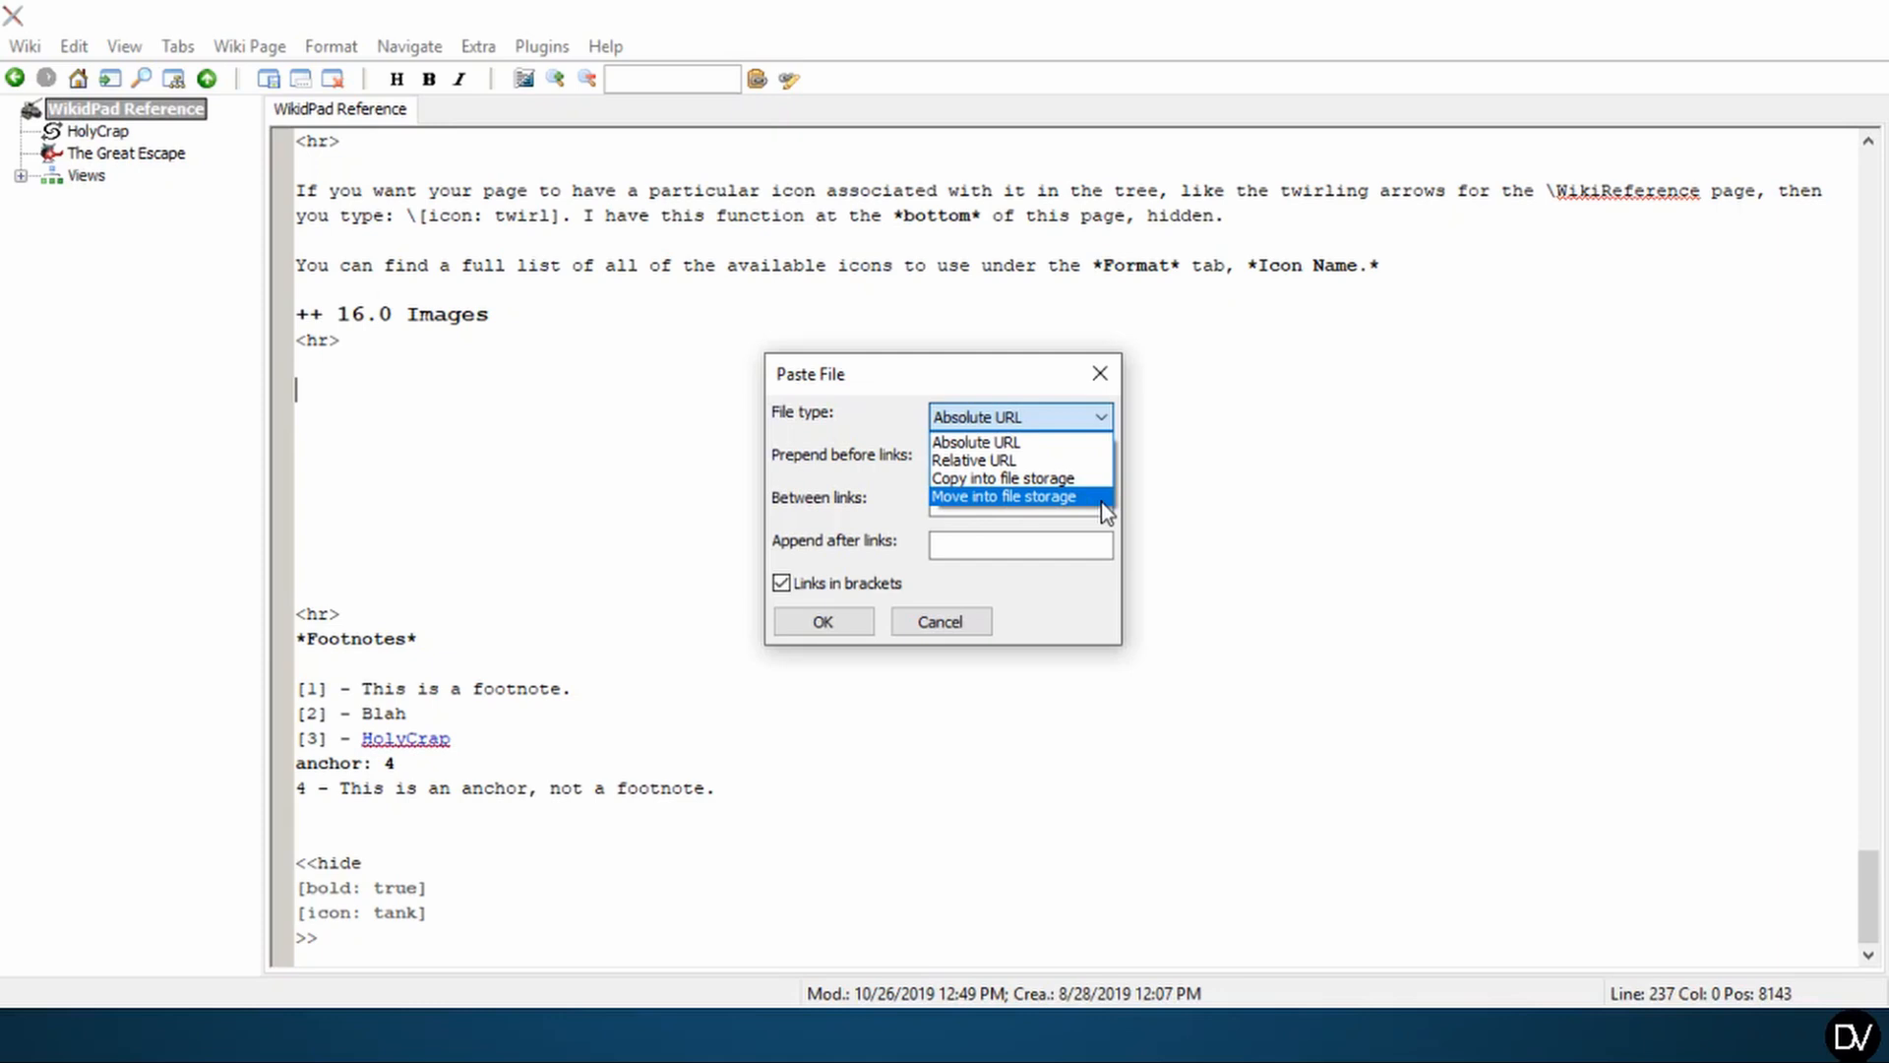
# - Paste the Calvin image under 16.0 Images as a file copied into wiki storage
pyautogui.click(1002, 496)
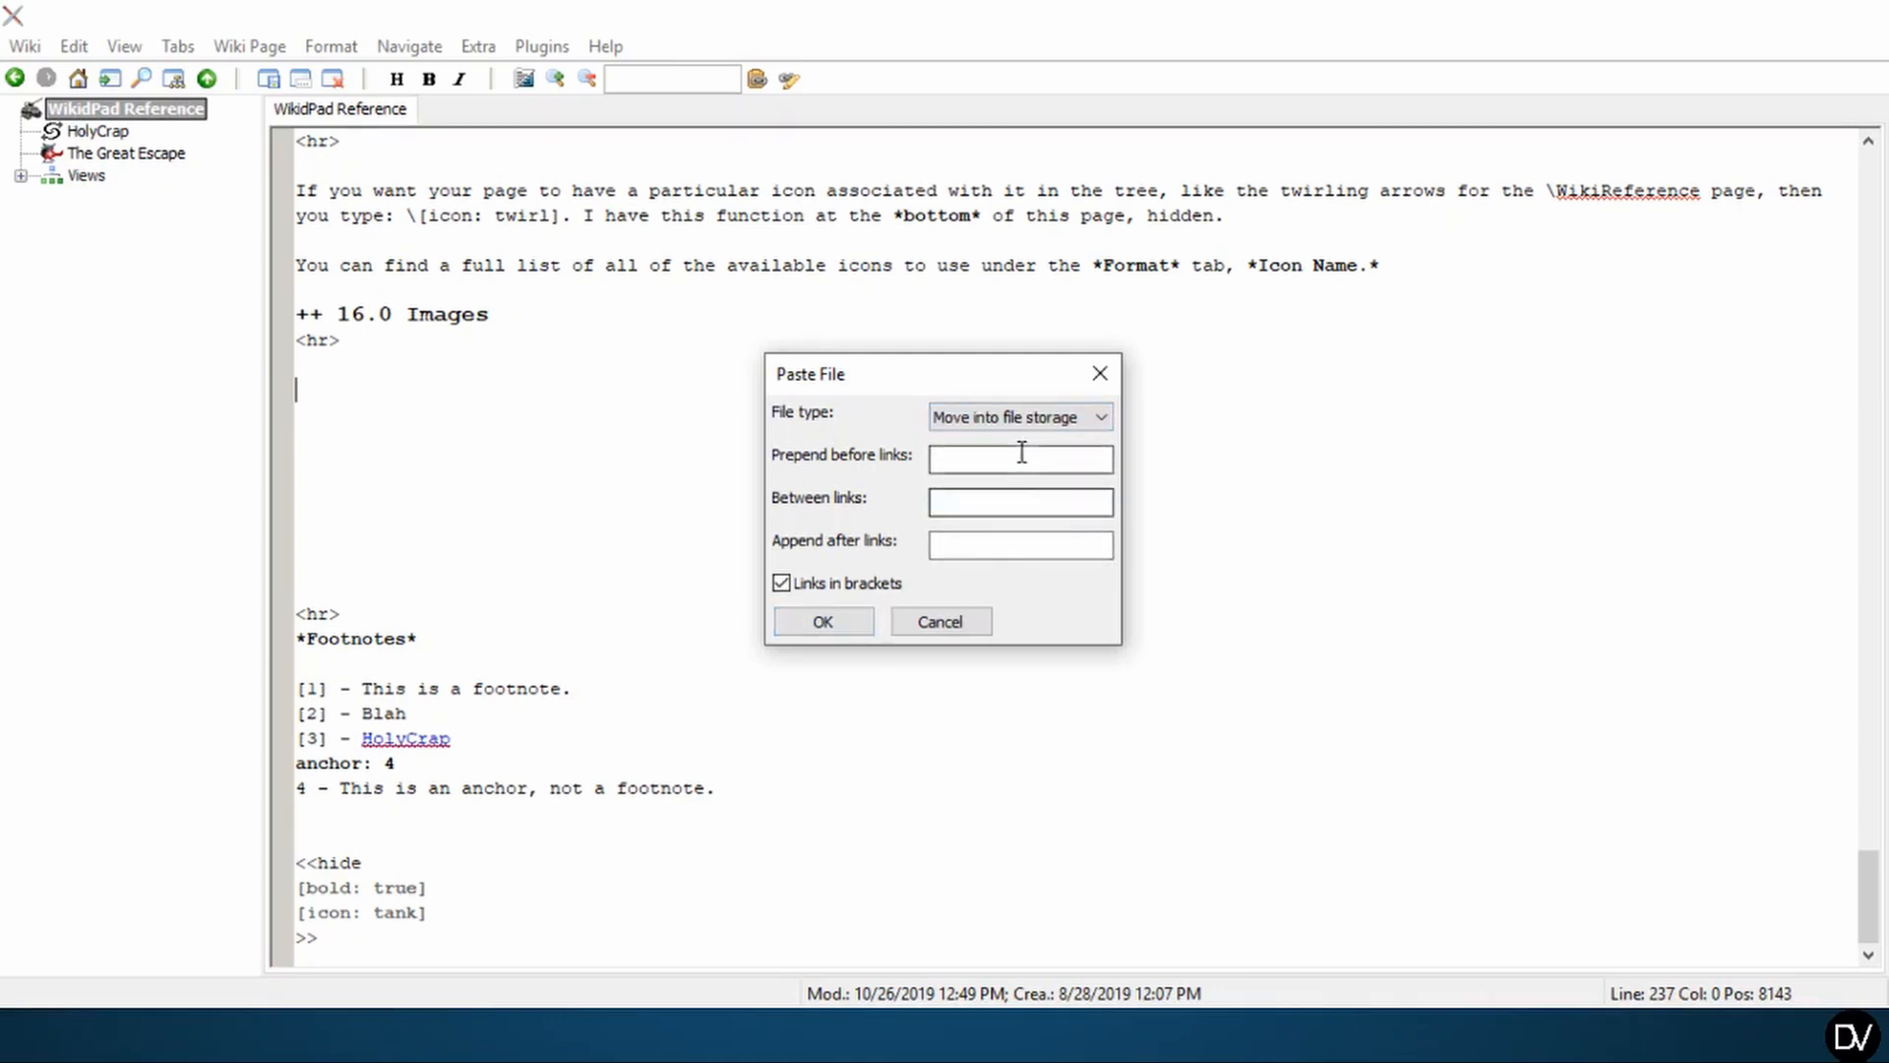
pyautogui.click(1017, 416)
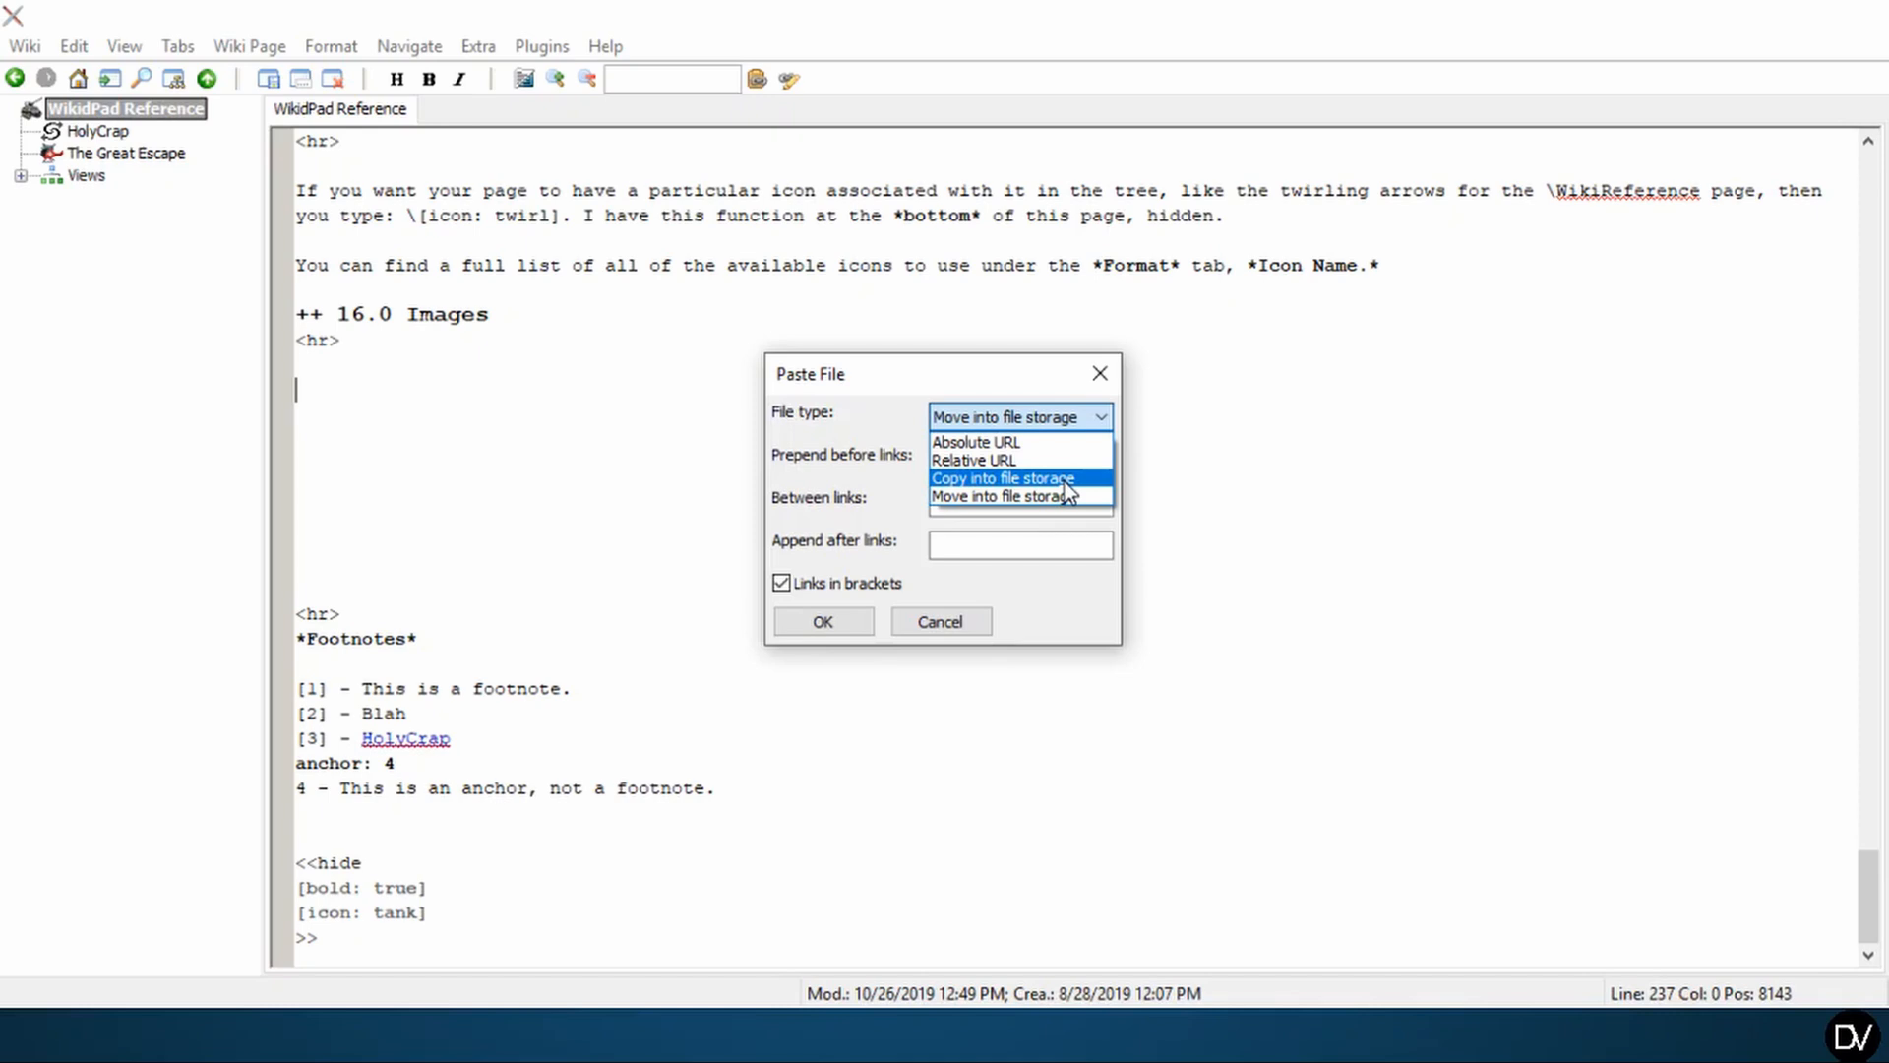
pyautogui.moveTo(976, 441)
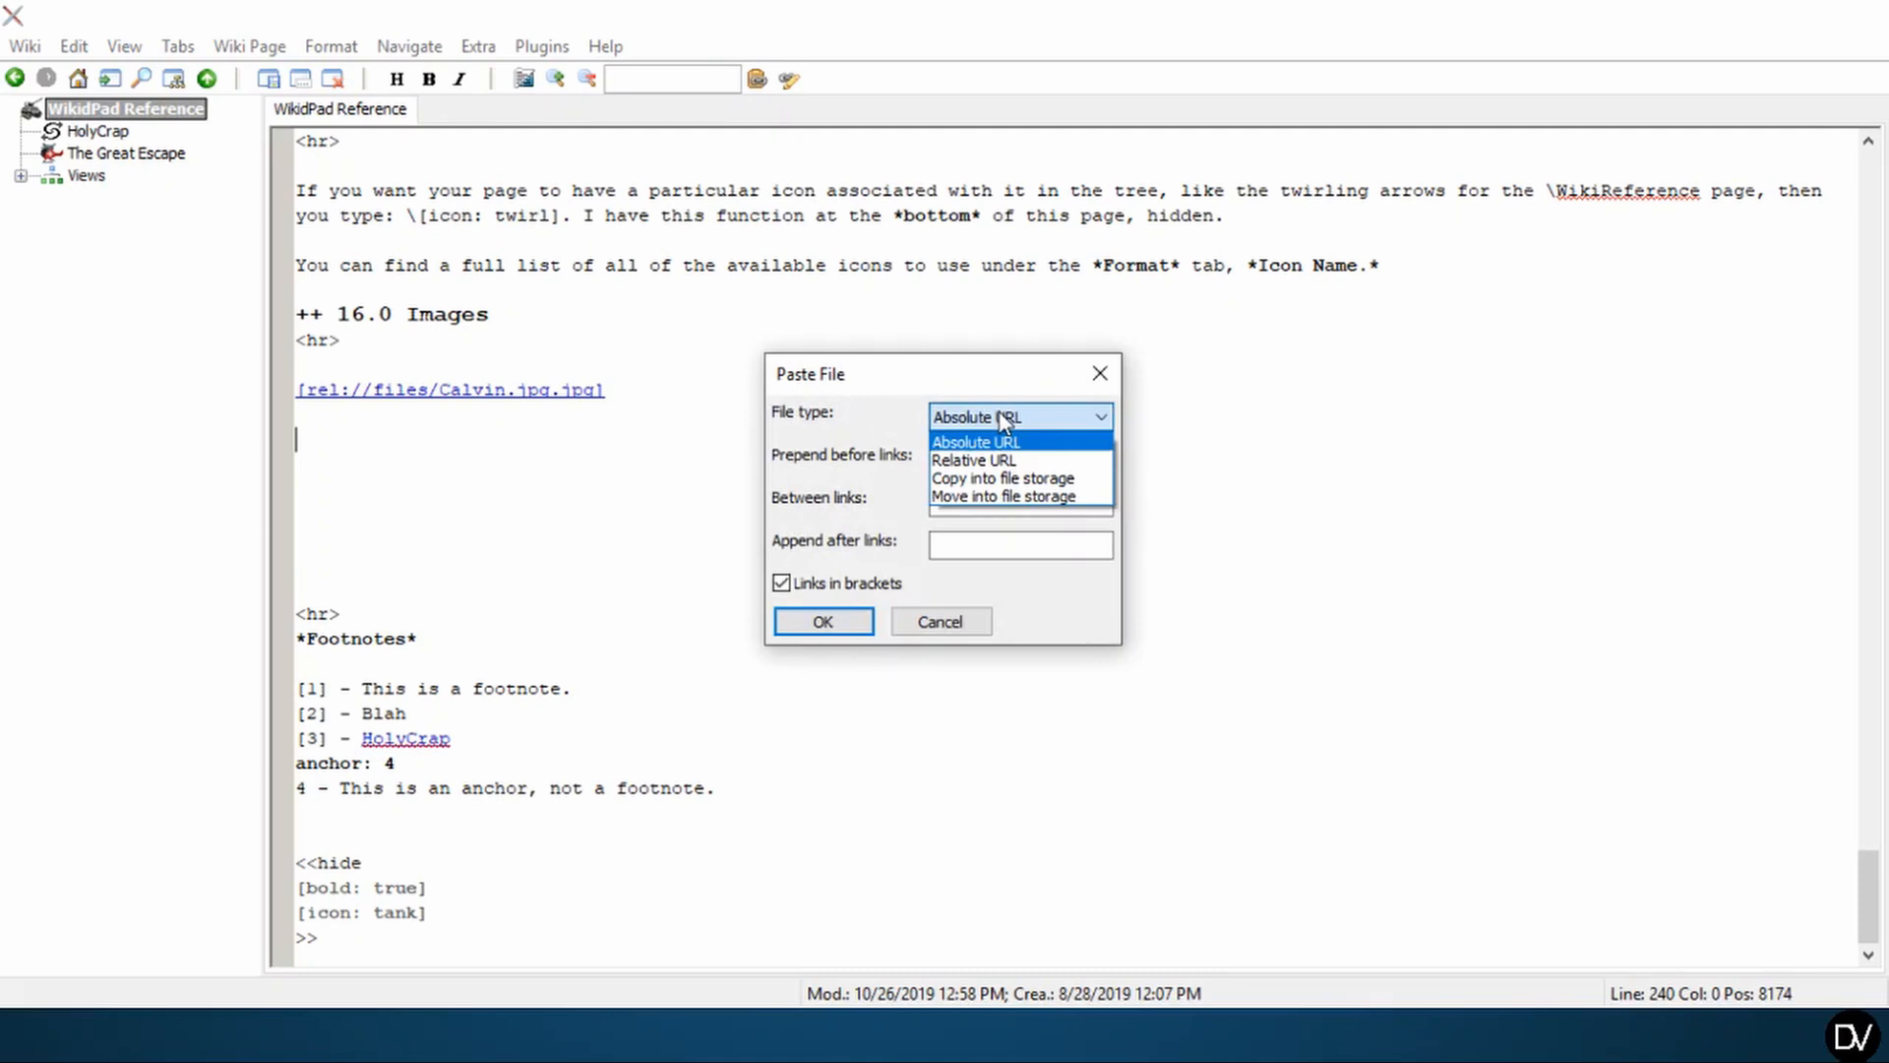
pyautogui.moveTo(1039, 431)
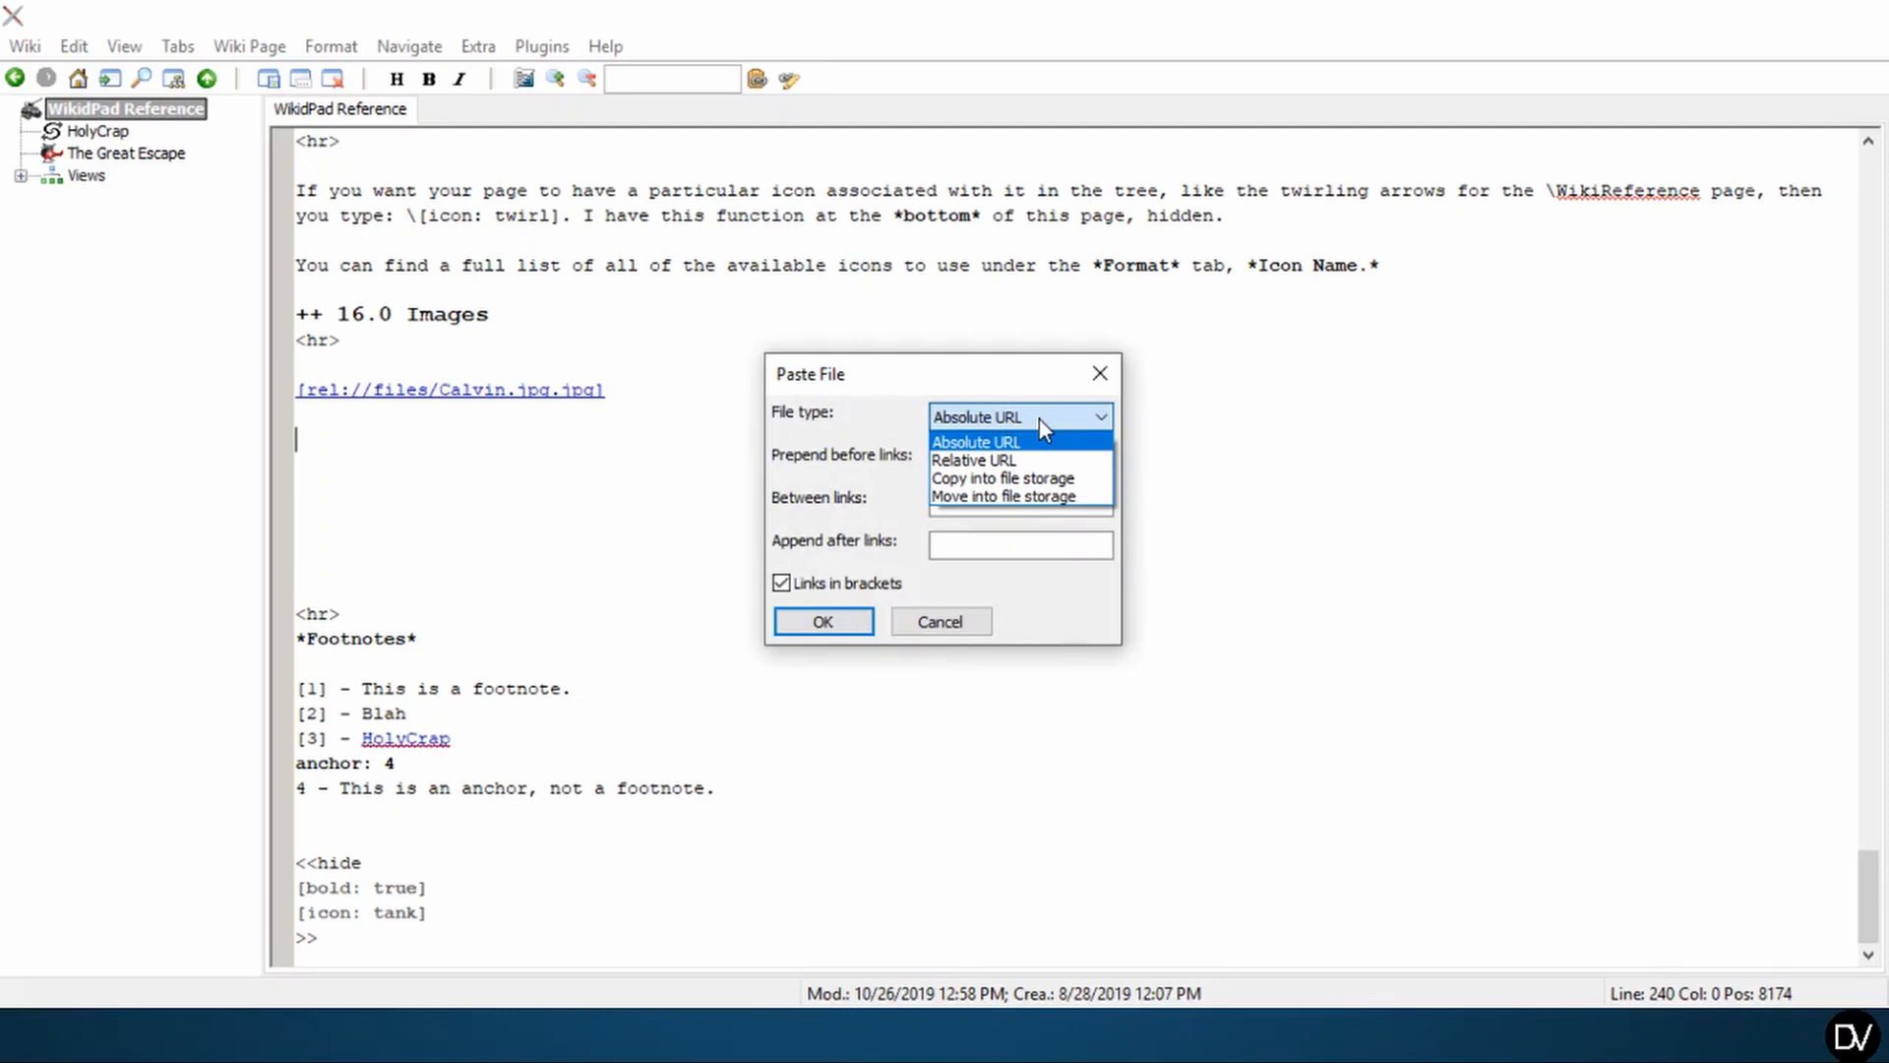
pyautogui.moveTo(1039, 478)
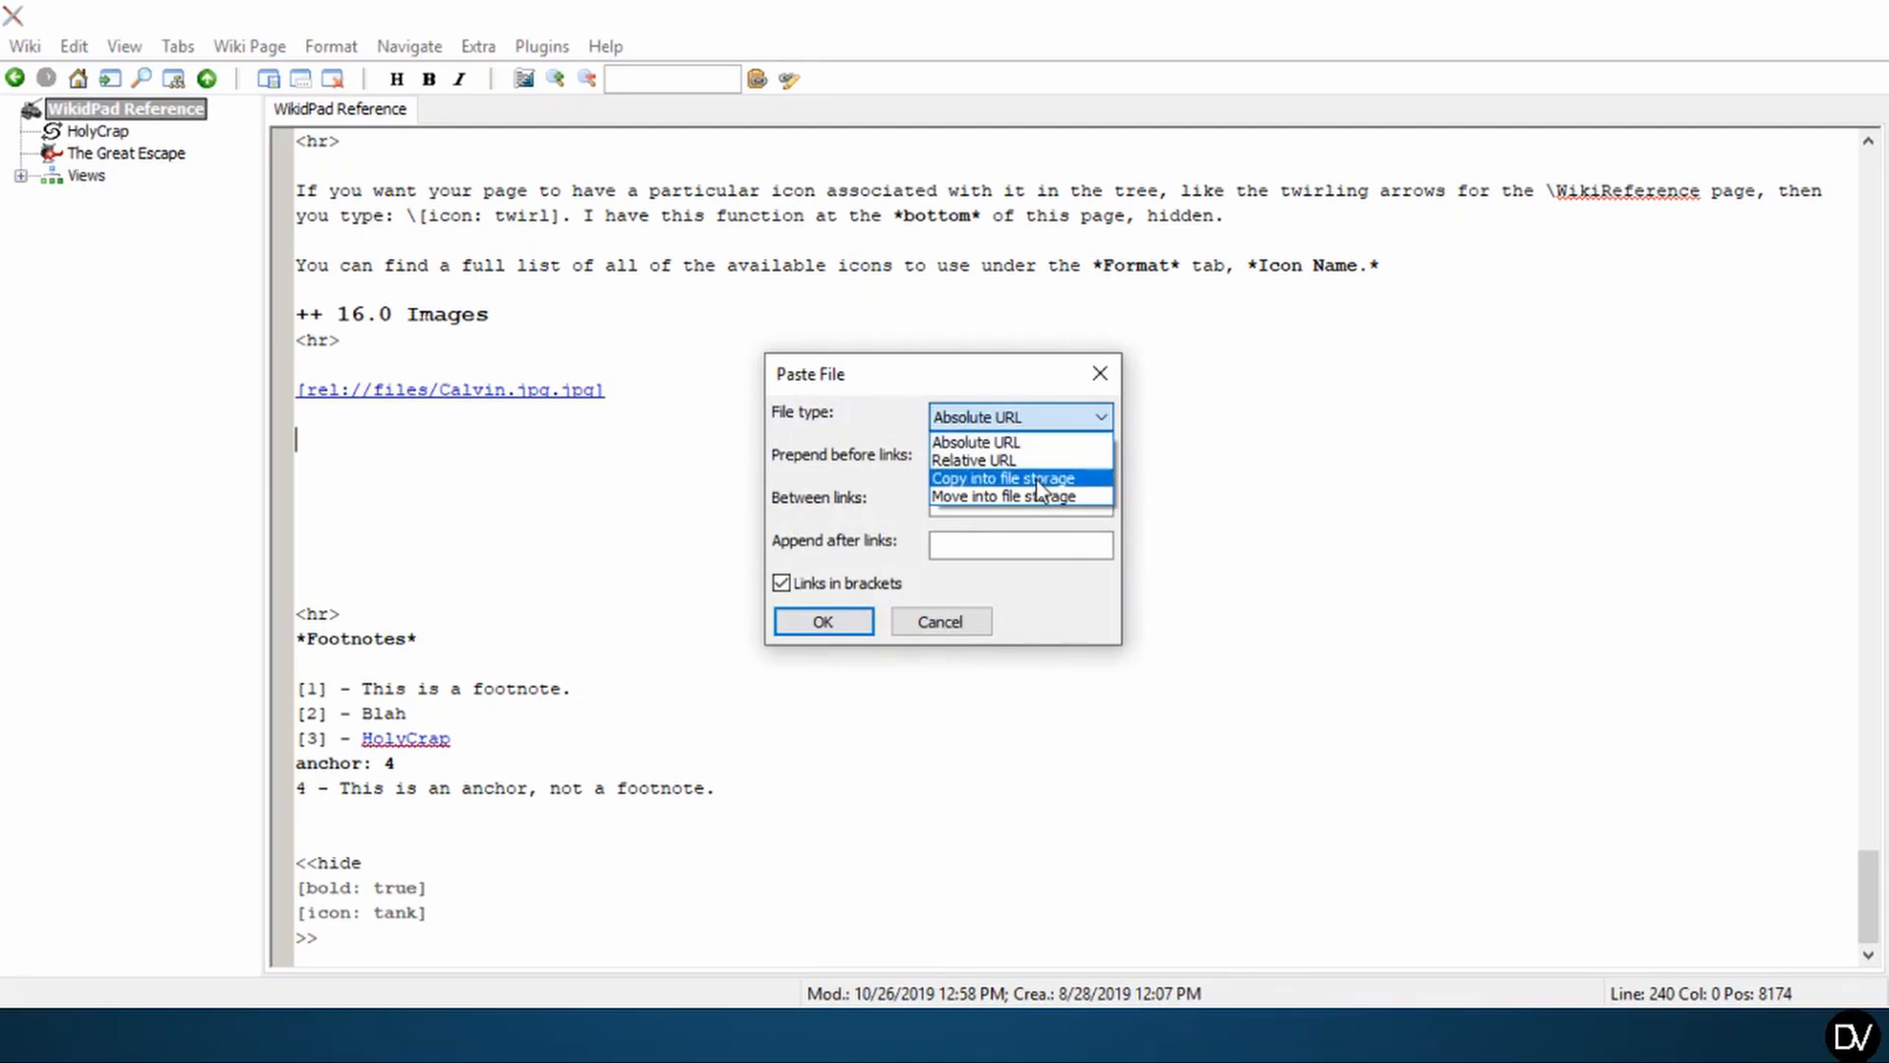
pyautogui.click(1002, 479)
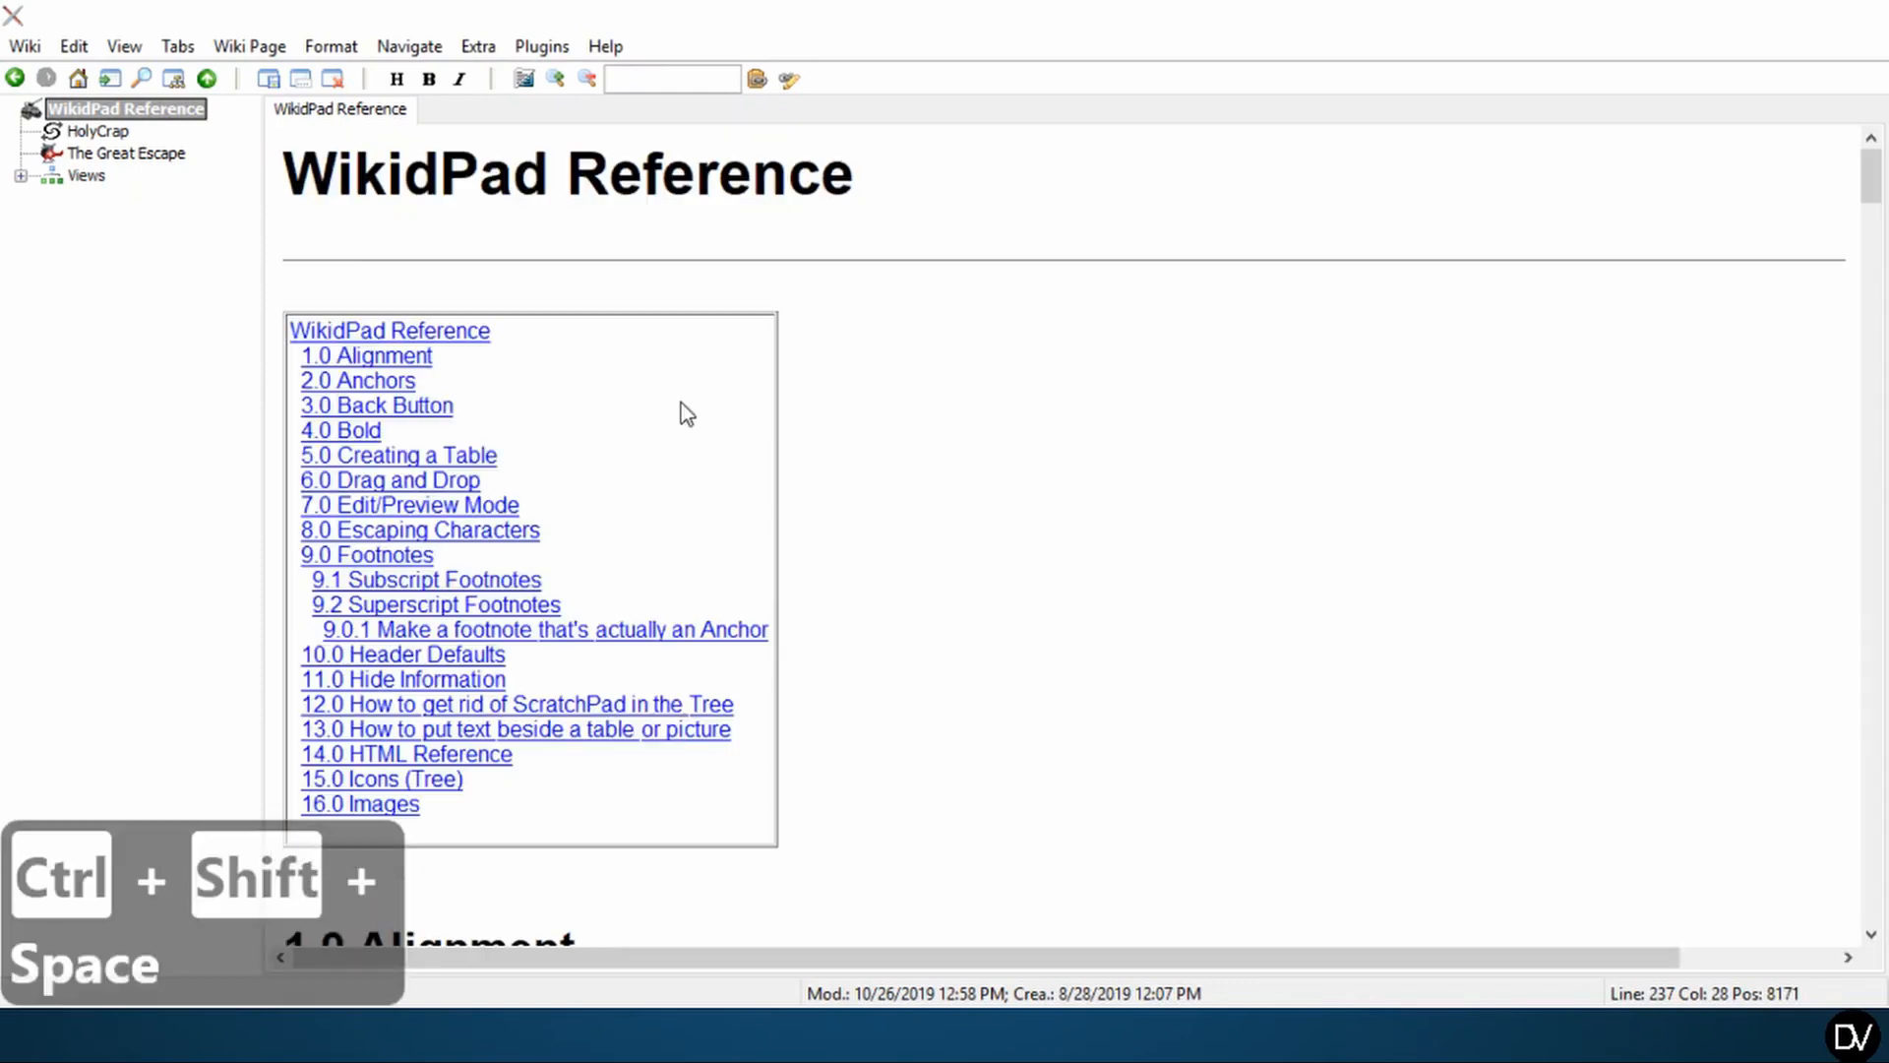
# - Scroll the rendered preview down to the full-size Calvin image under Images
pyautogui.scroll(-3)
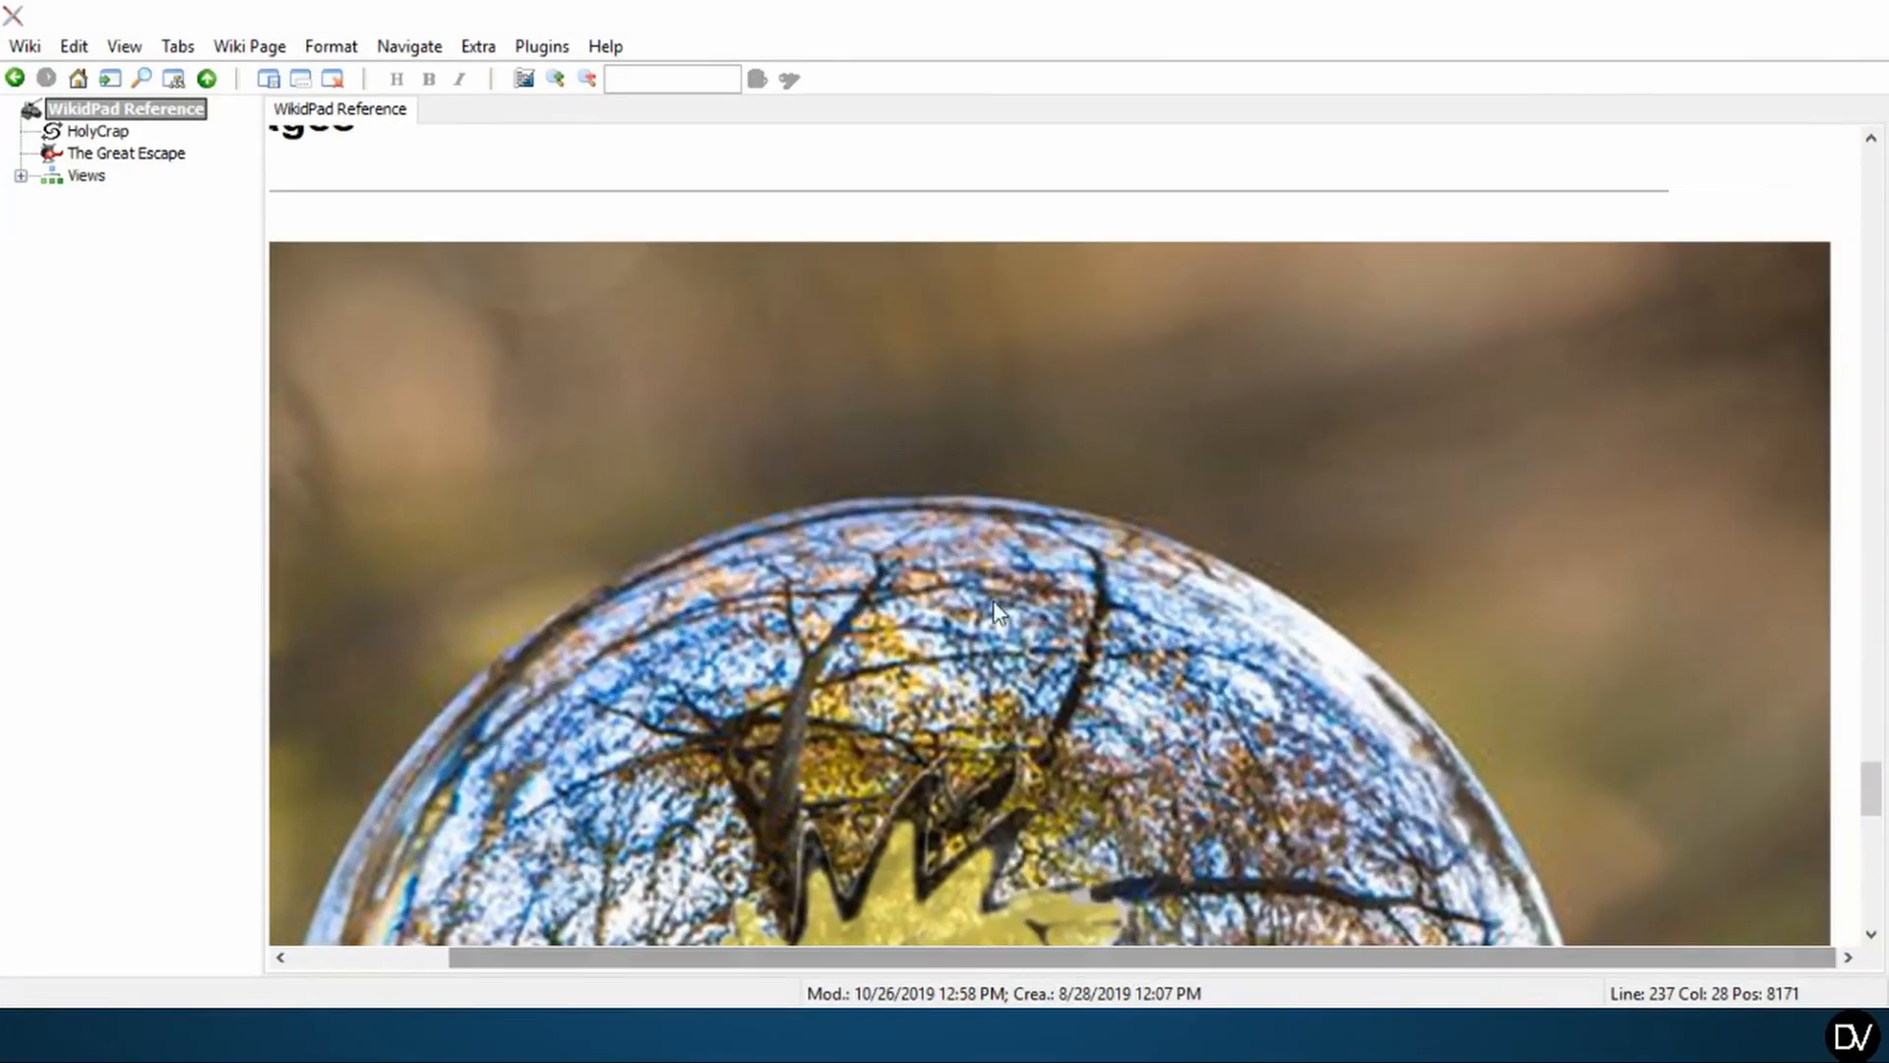
pyautogui.scroll(-3)
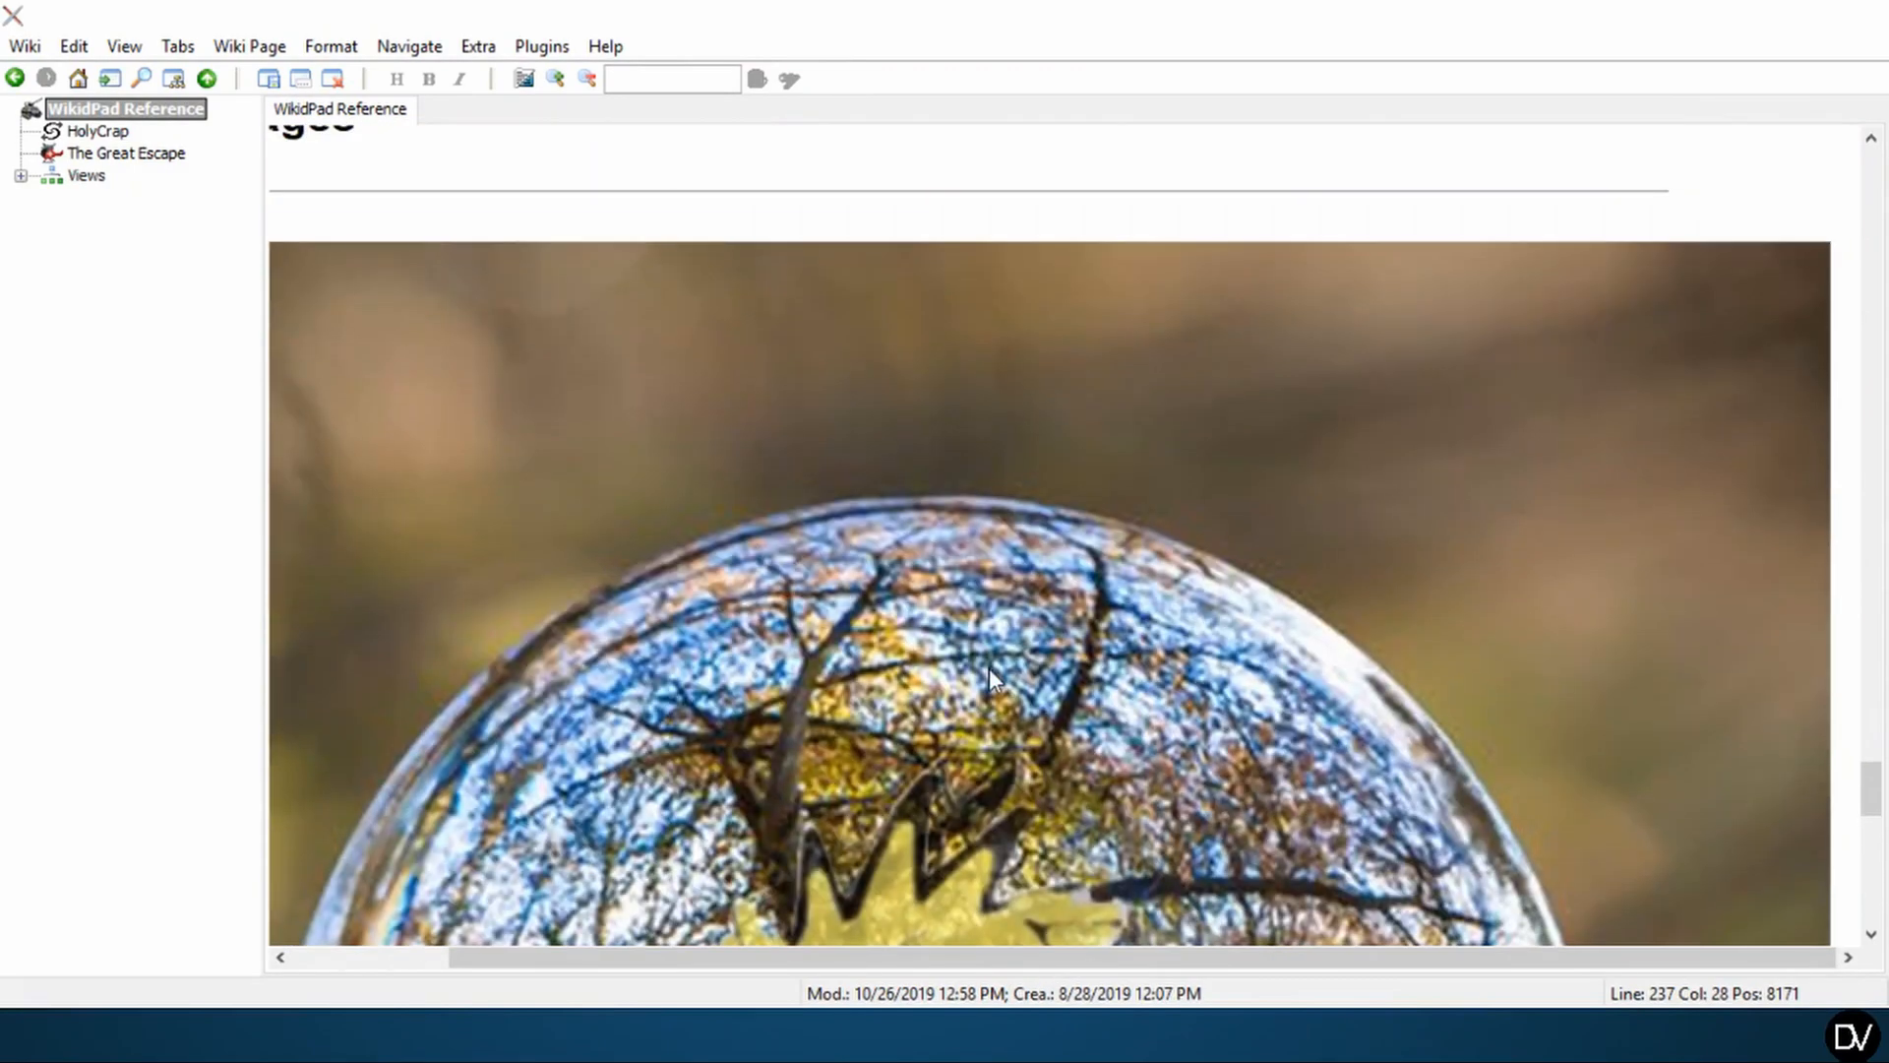
pyautogui.scroll(-3)
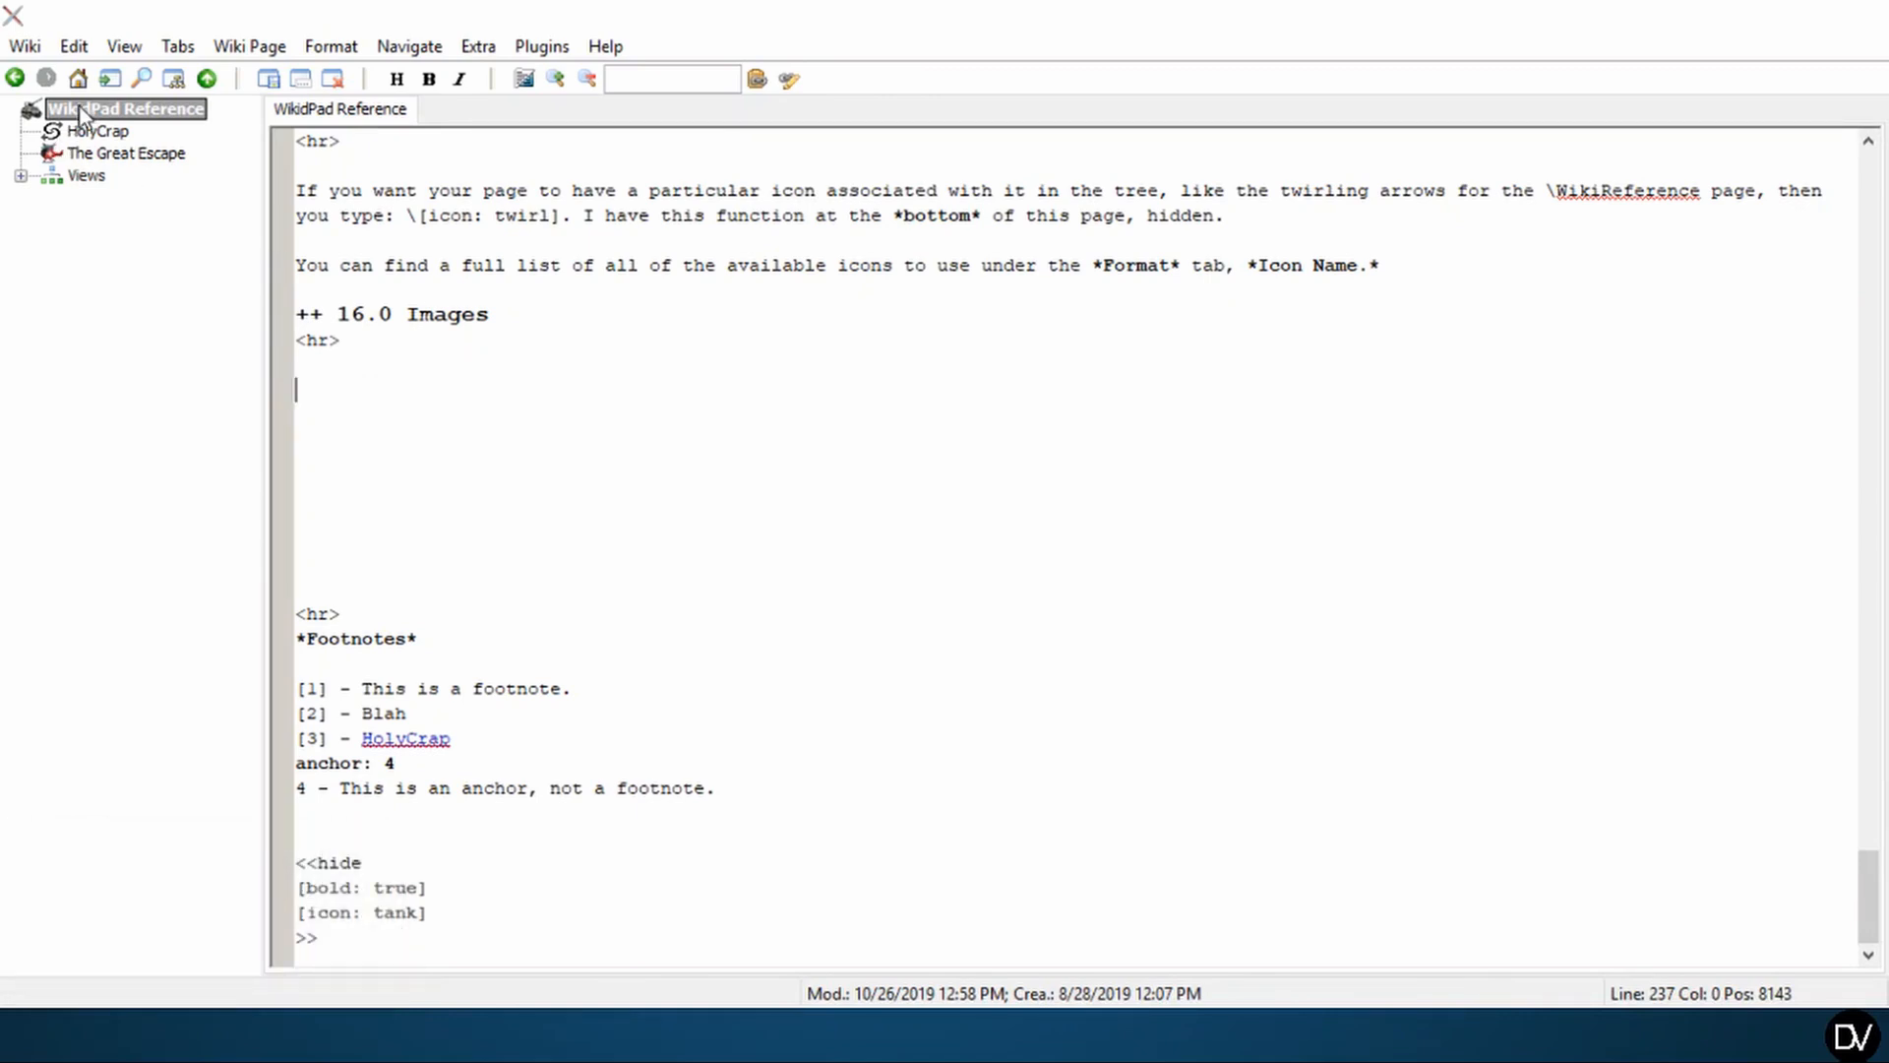
pyautogui.moveTo(429, 409)
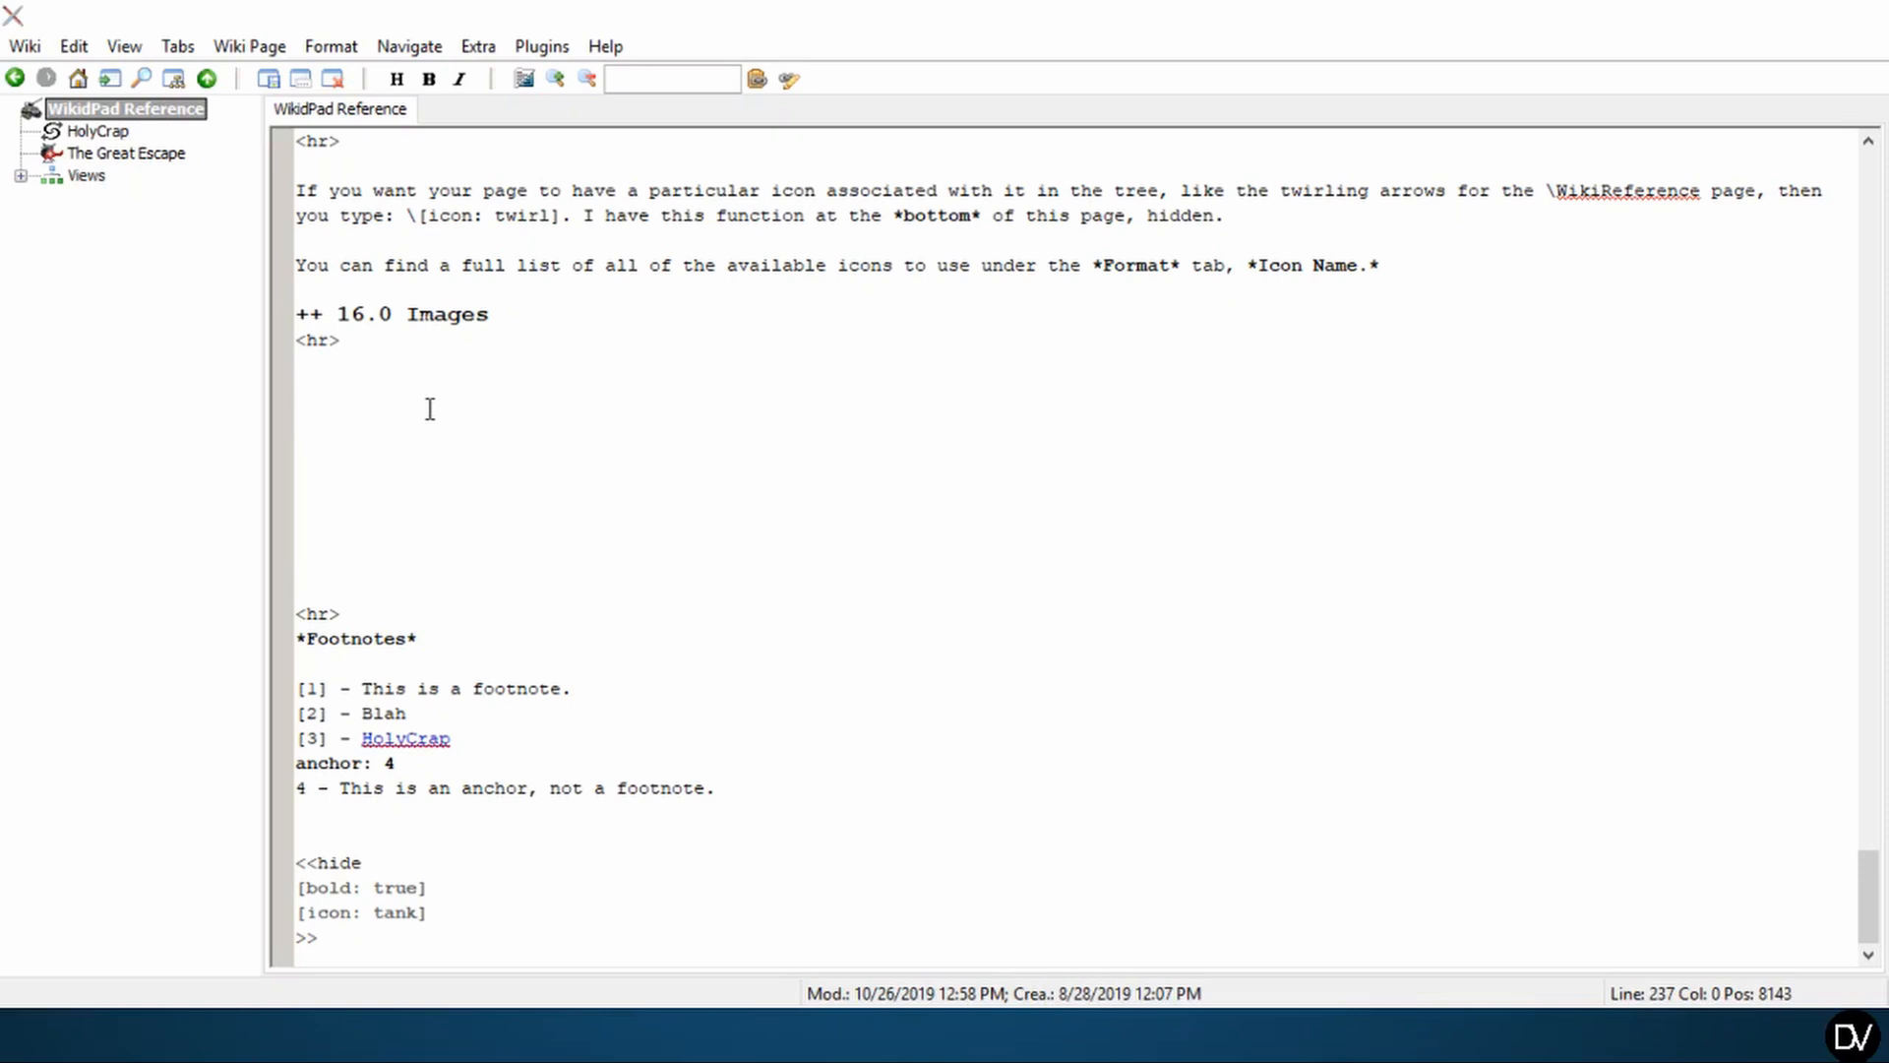
# - Place the insertion point on the empty line below the 16.0 Images heading
pyautogui.click(296, 389)
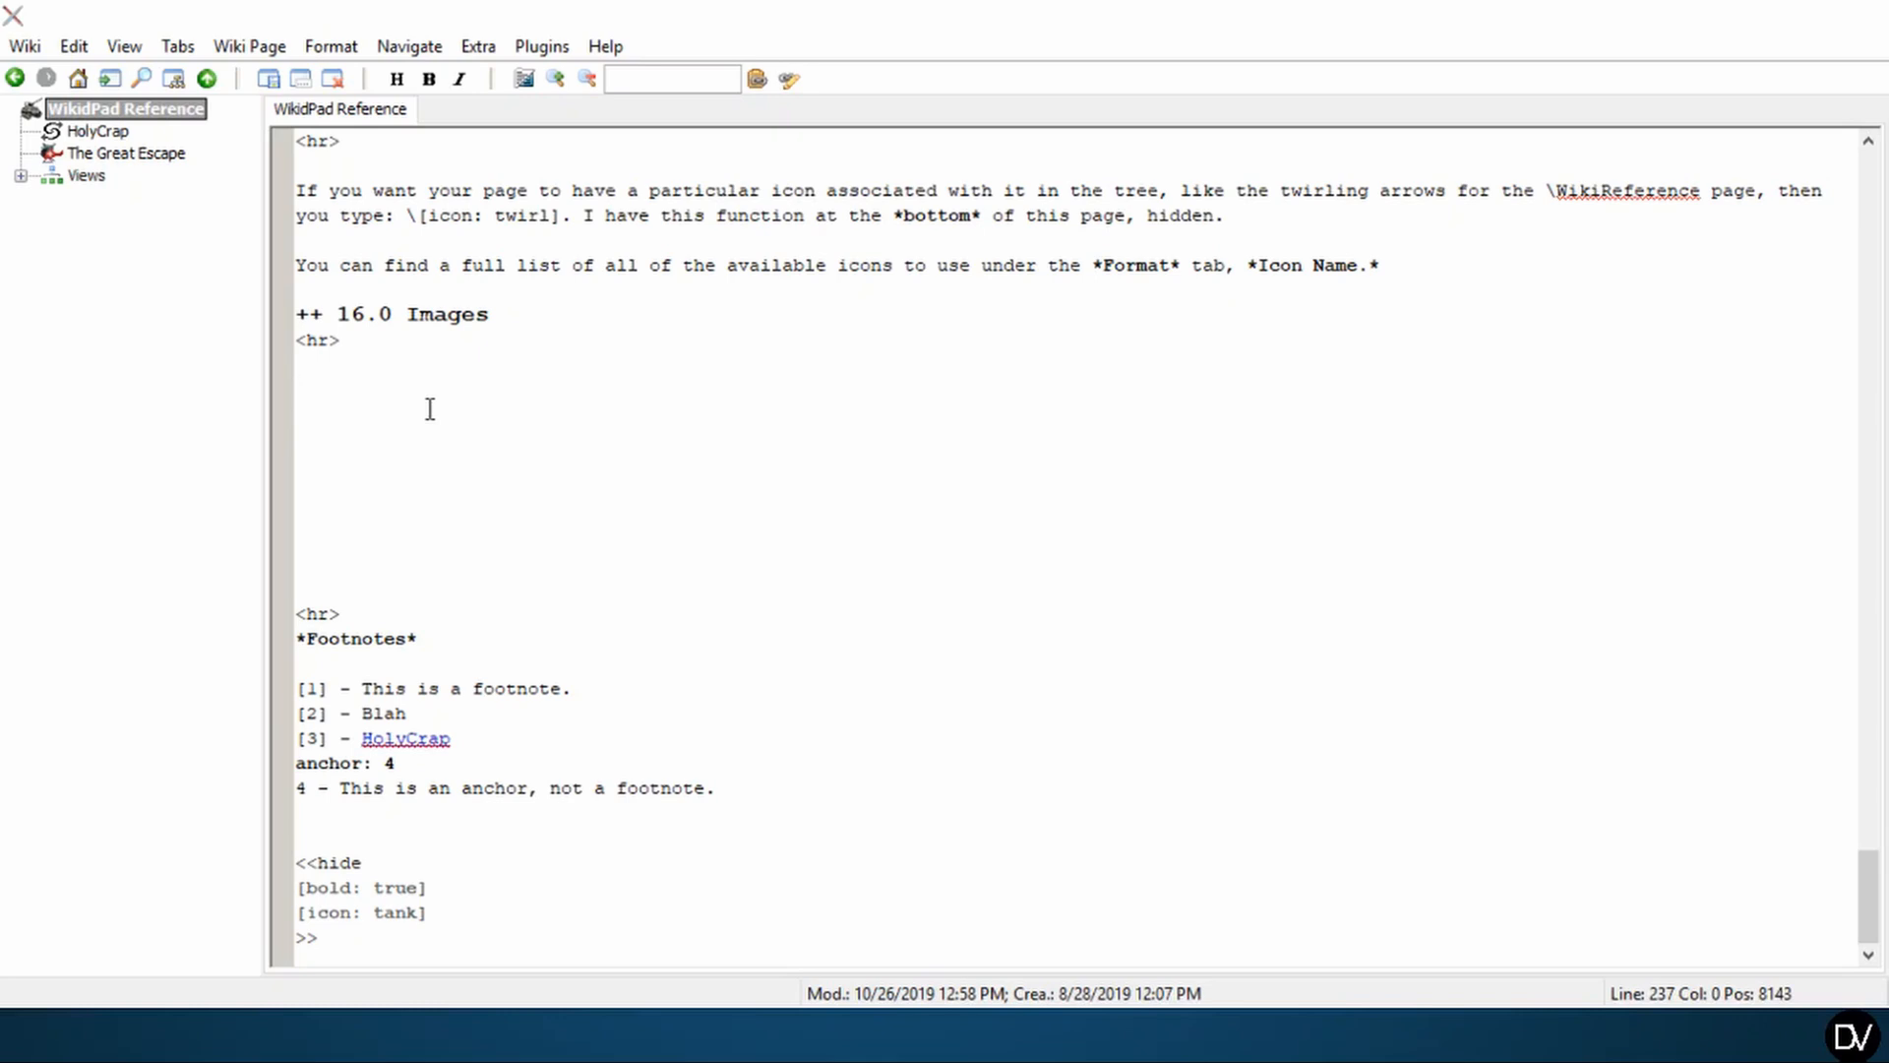
pyautogui.click(298, 389)
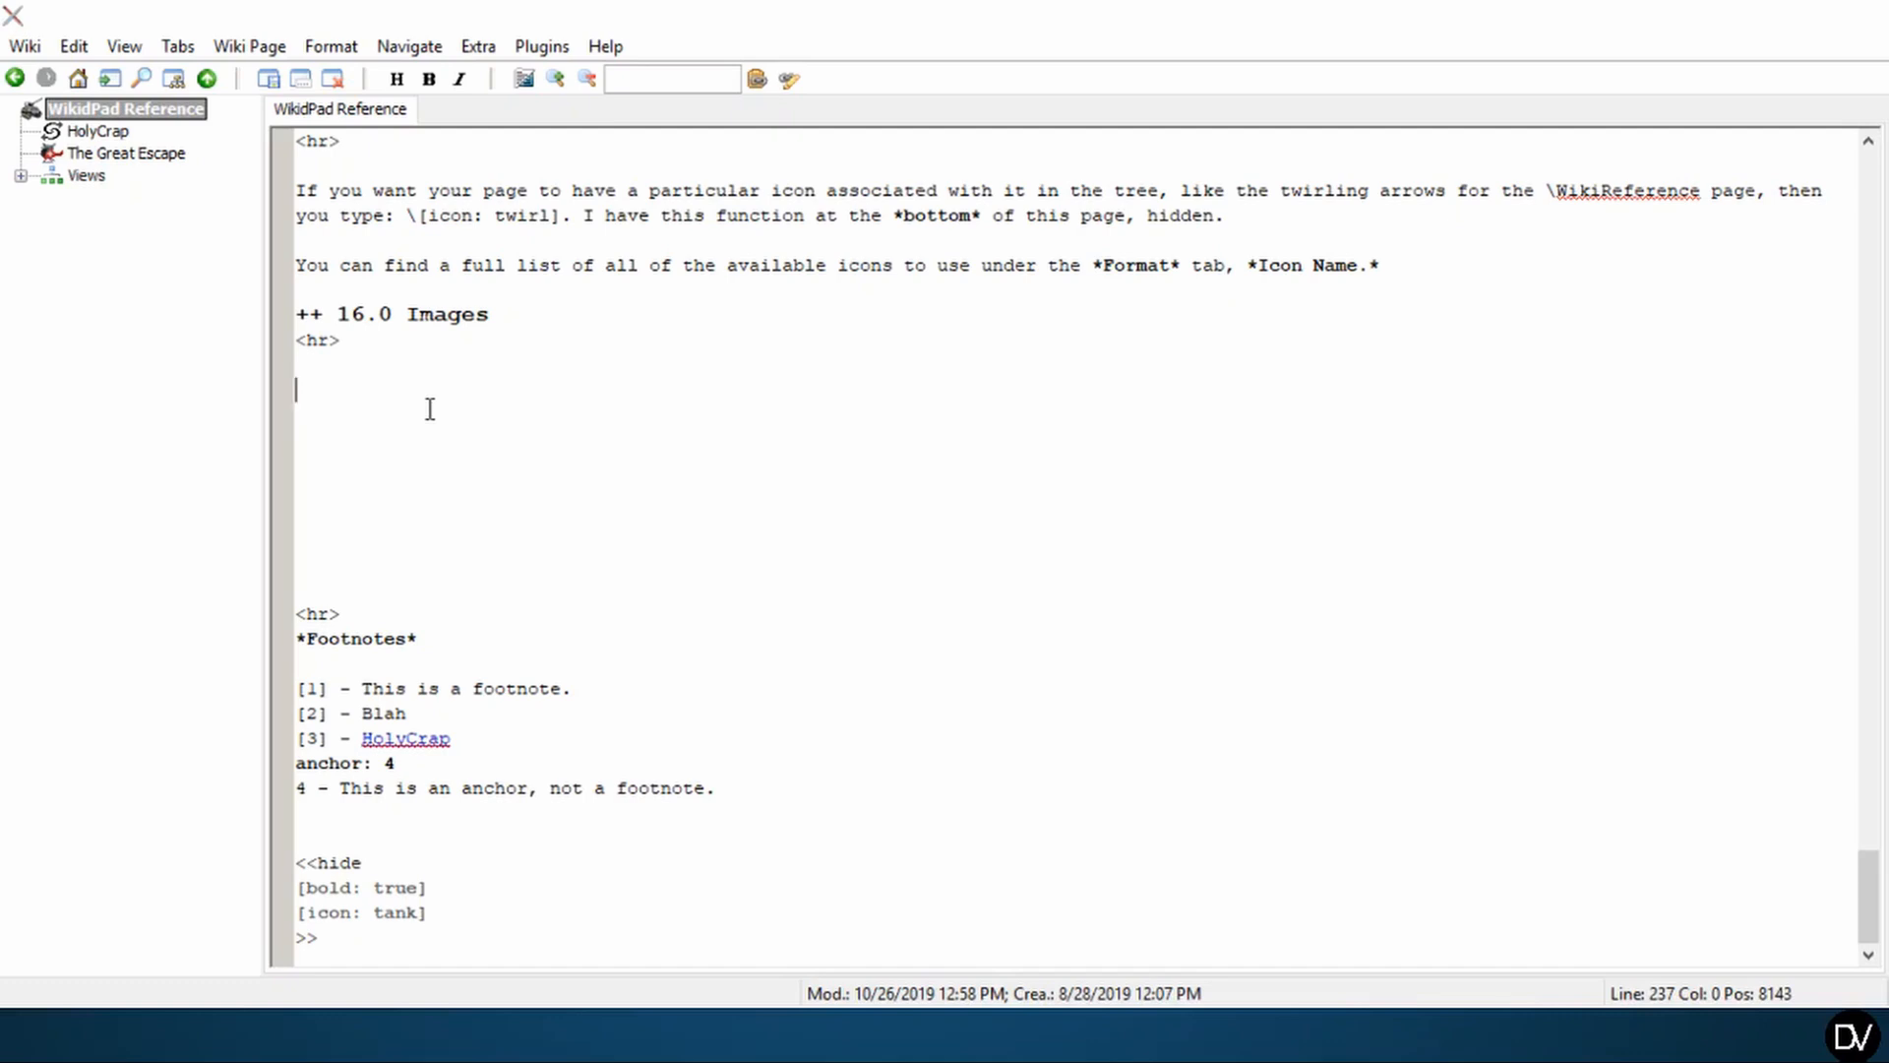
pyautogui.moveTo(1383, 303)
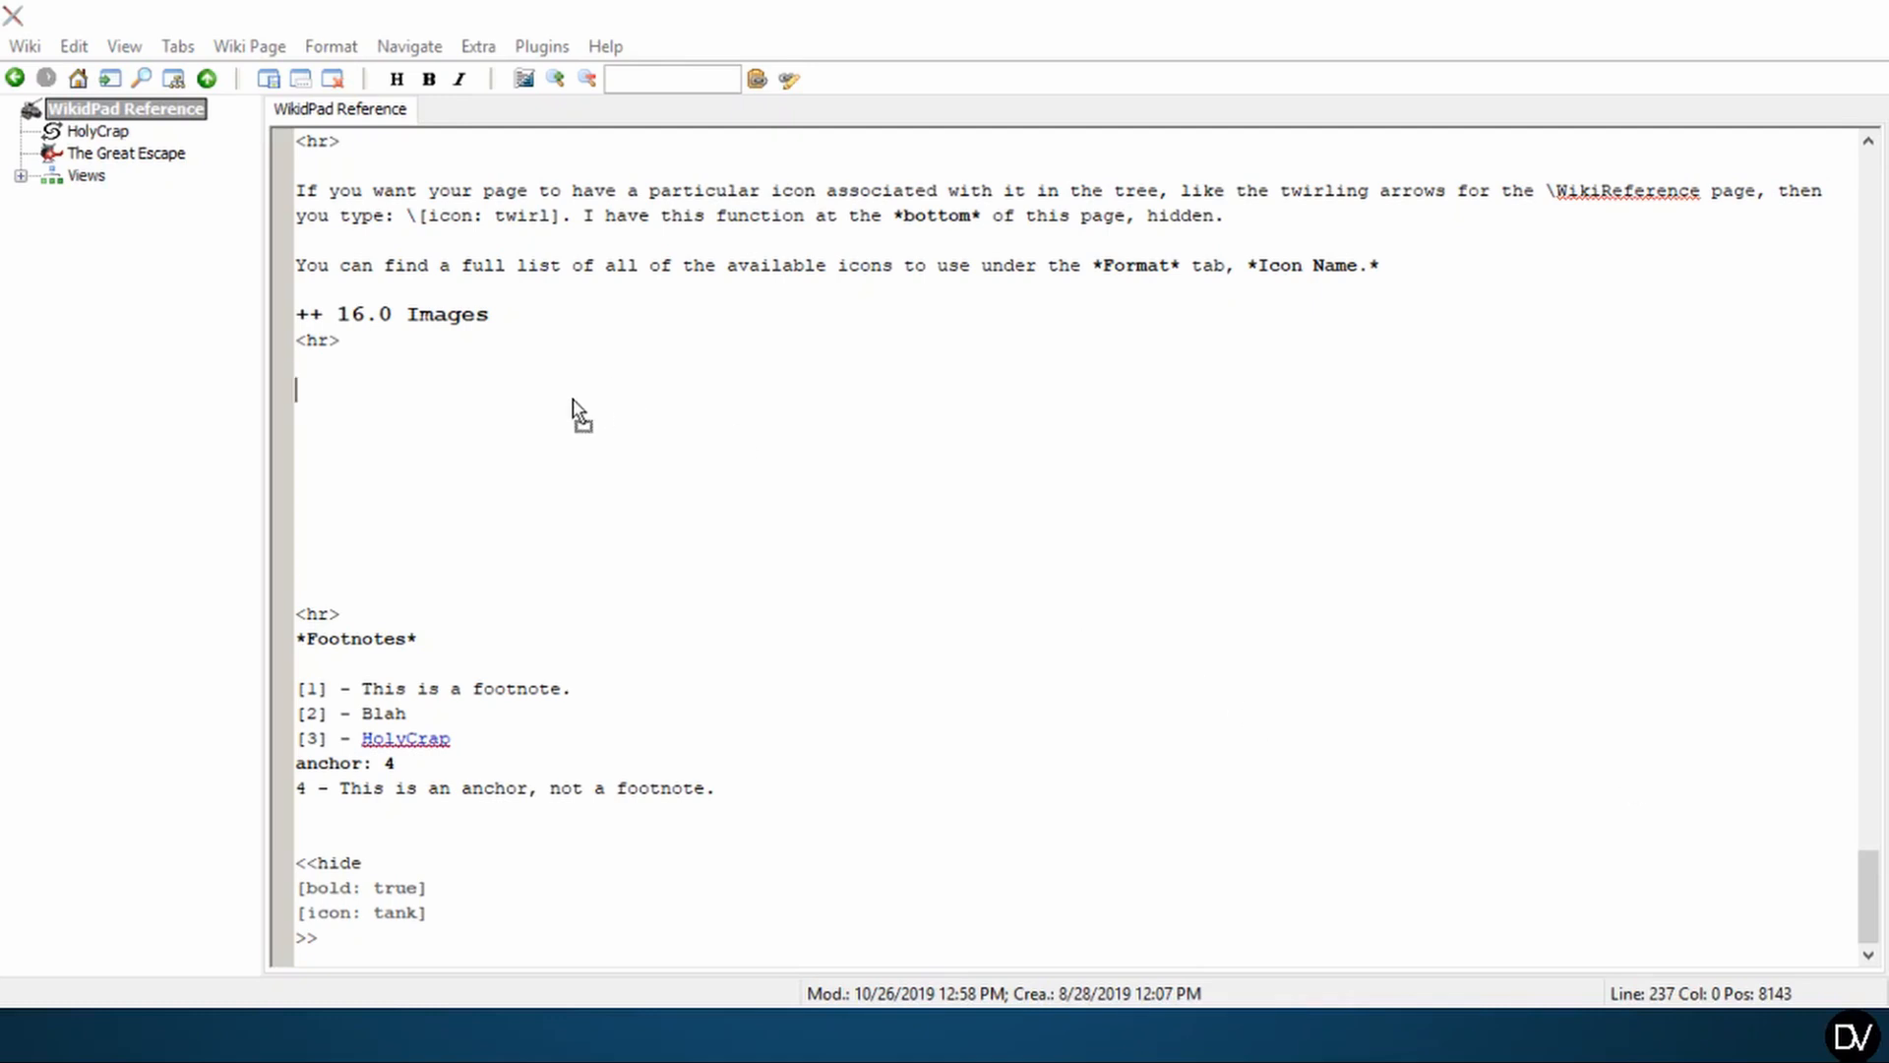
pyautogui.moveTo(340, 399)
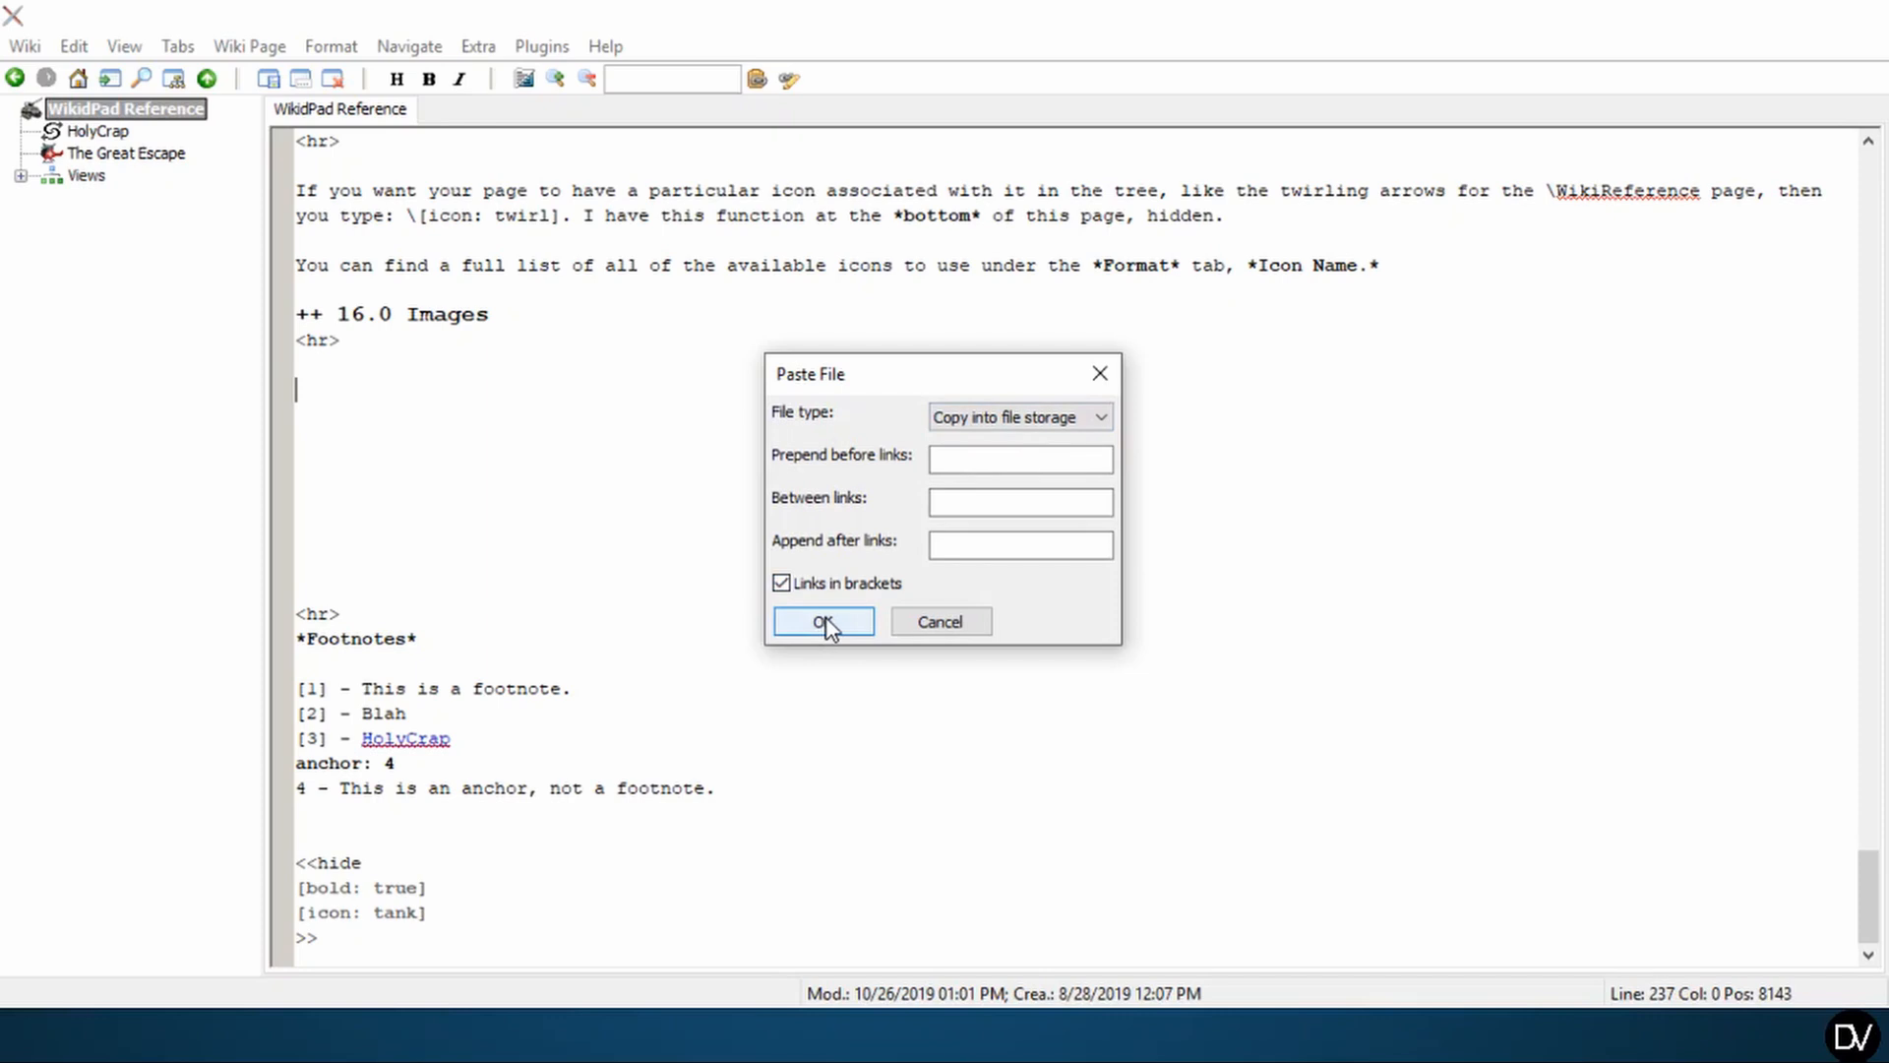
# - Paste logo.png into file storage under 16.0 Images and preview it as a small picture
pyautogui.click(823, 619)
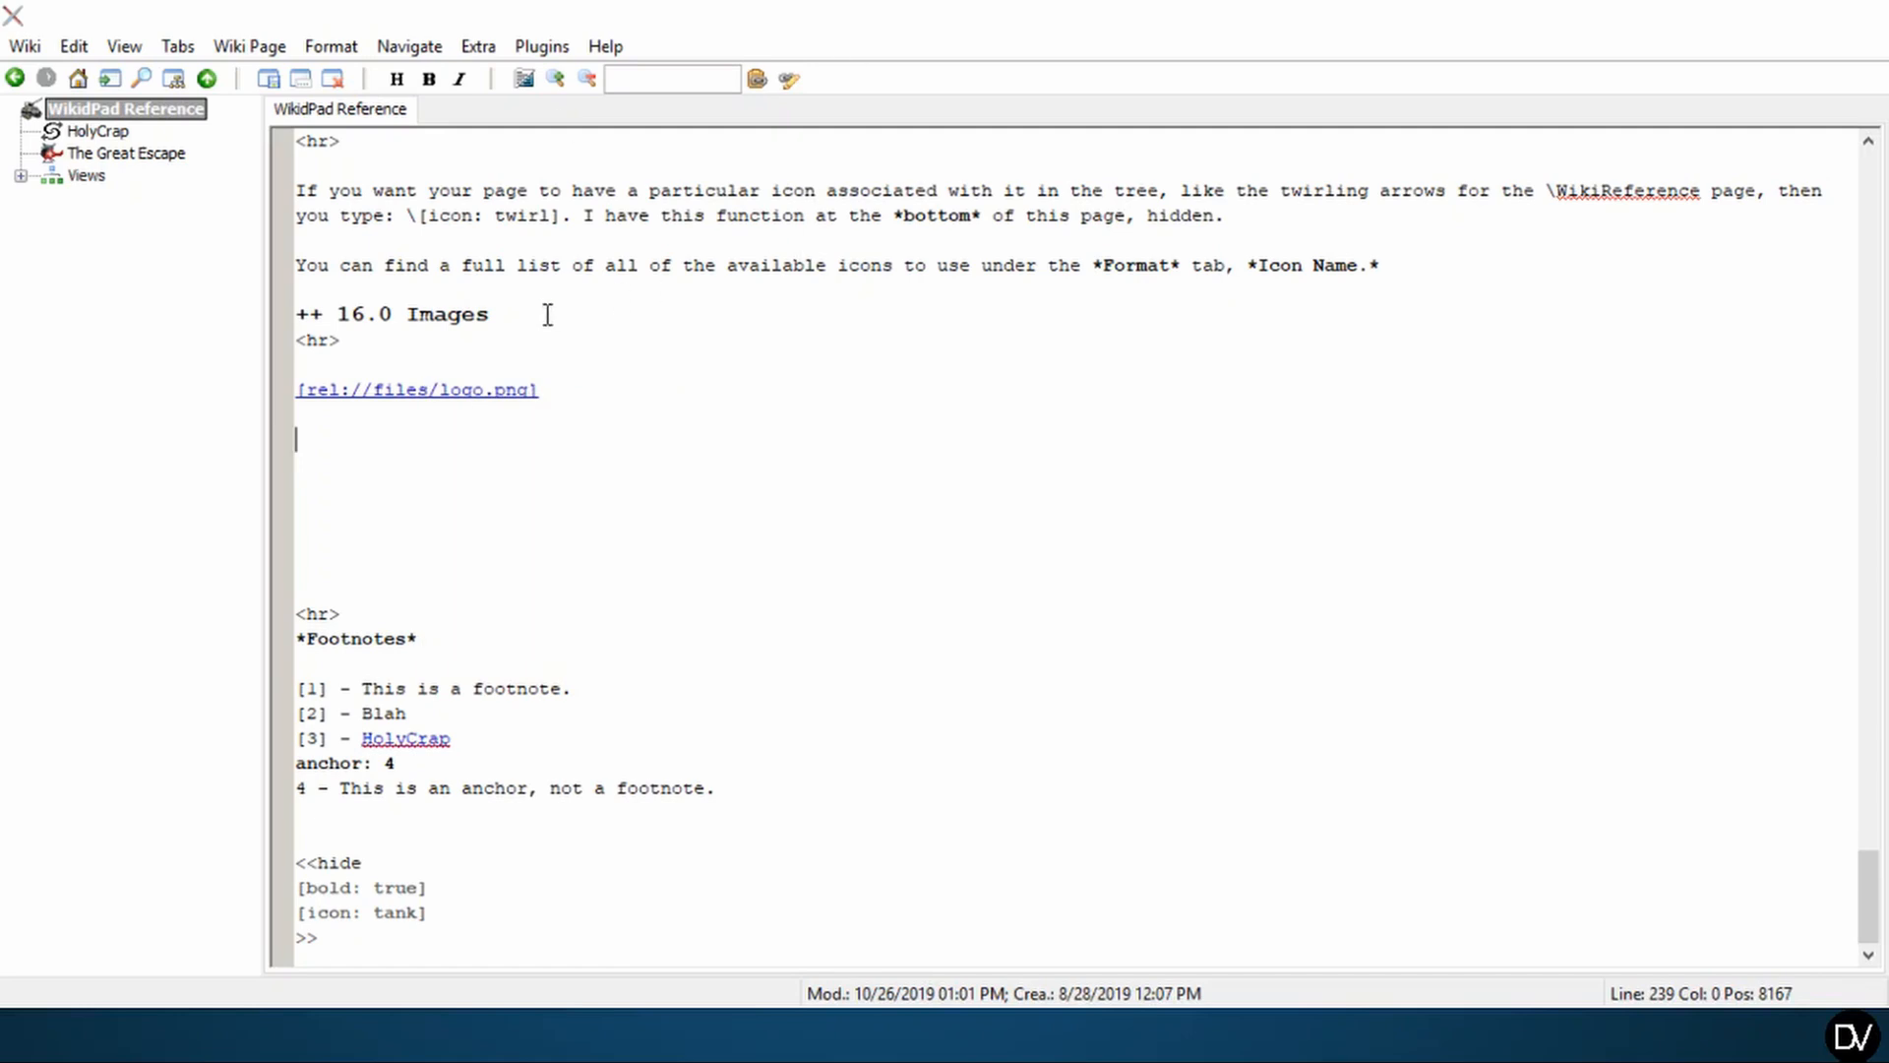
pyautogui.moveTo(417, 315)
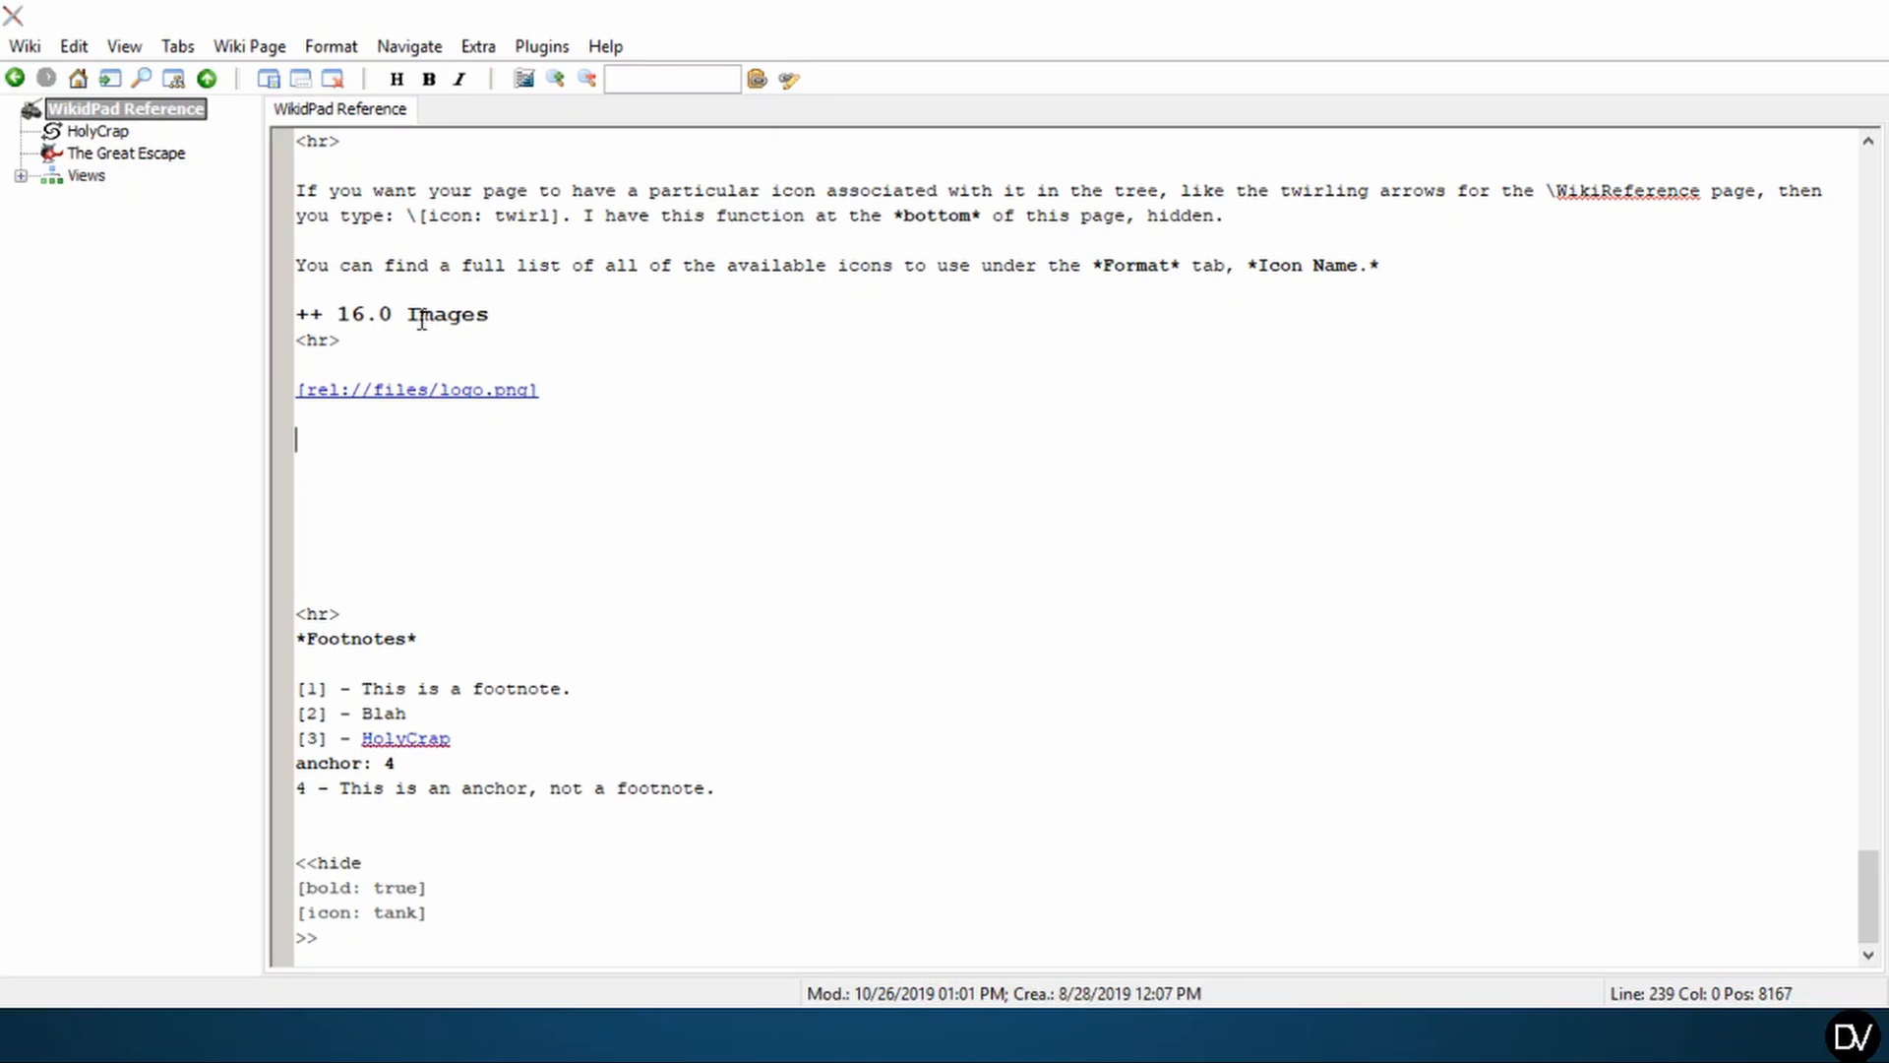
pyautogui.doubleClick(400, 390)
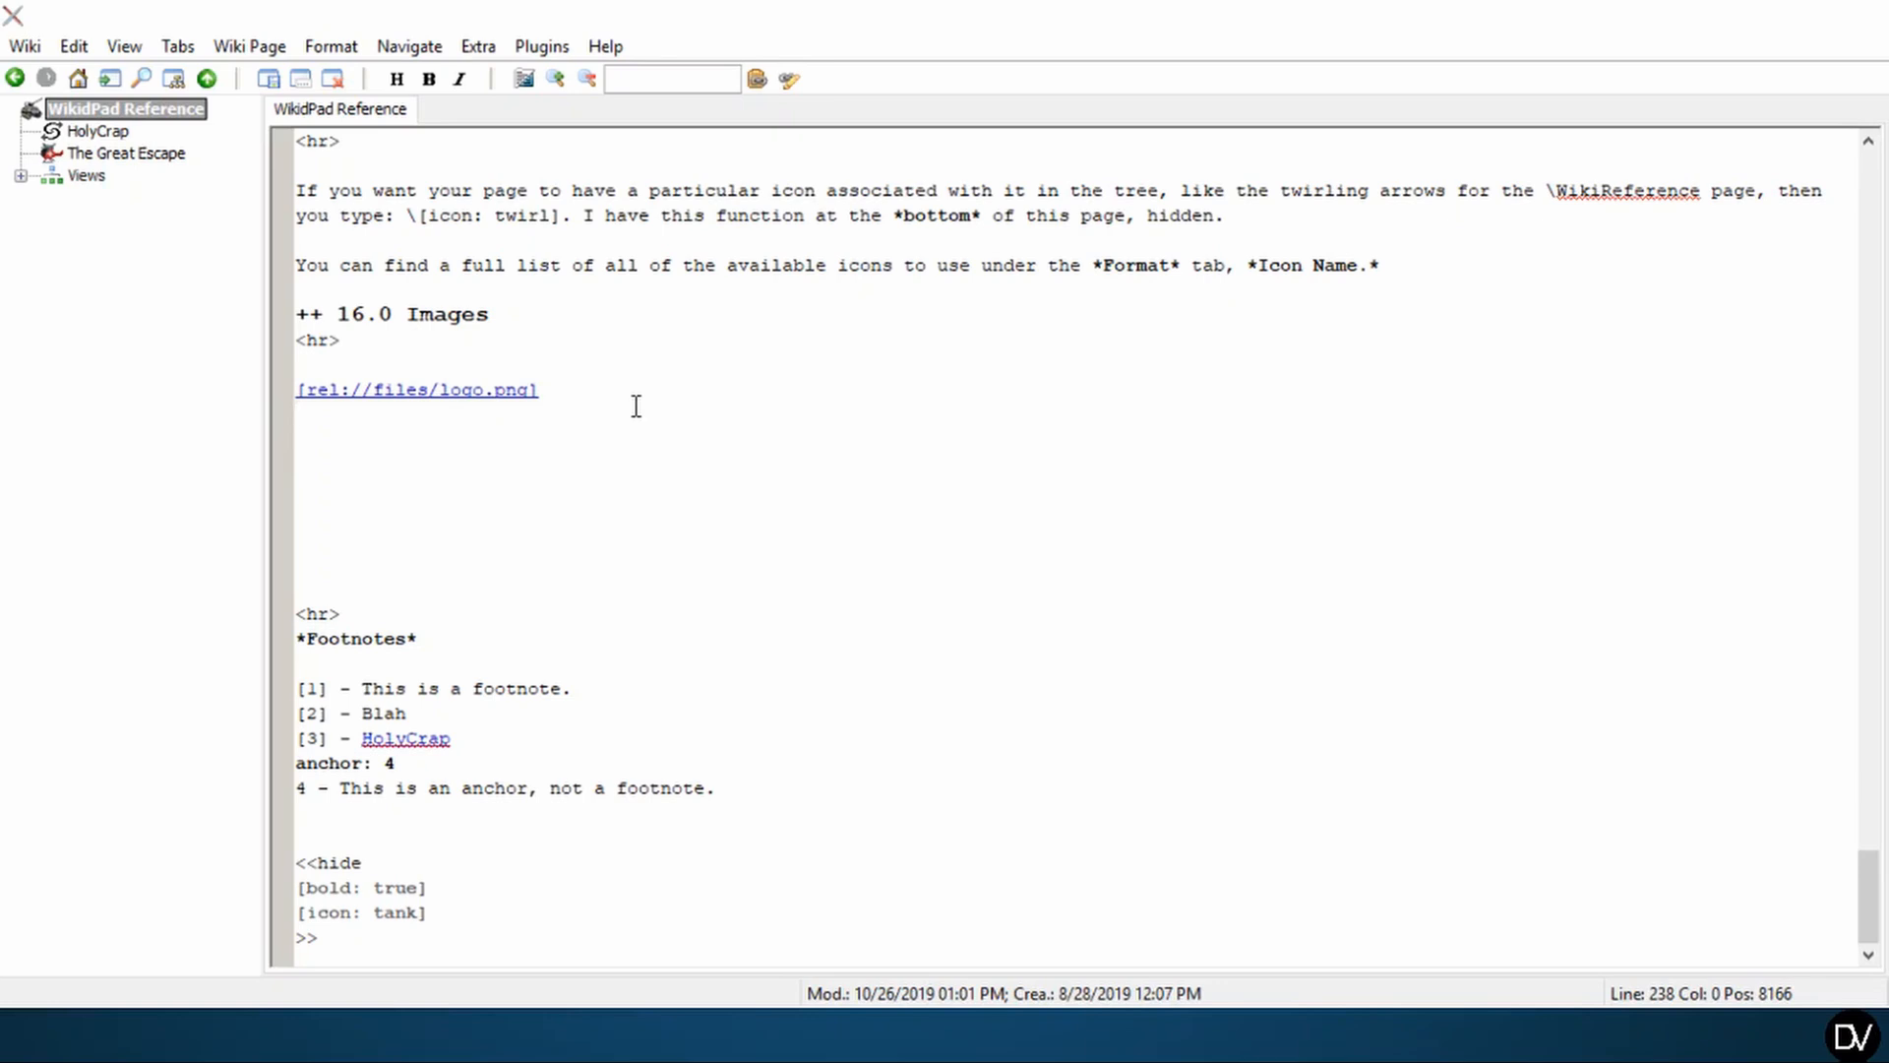
pyautogui.press('ctrl+shift+space')
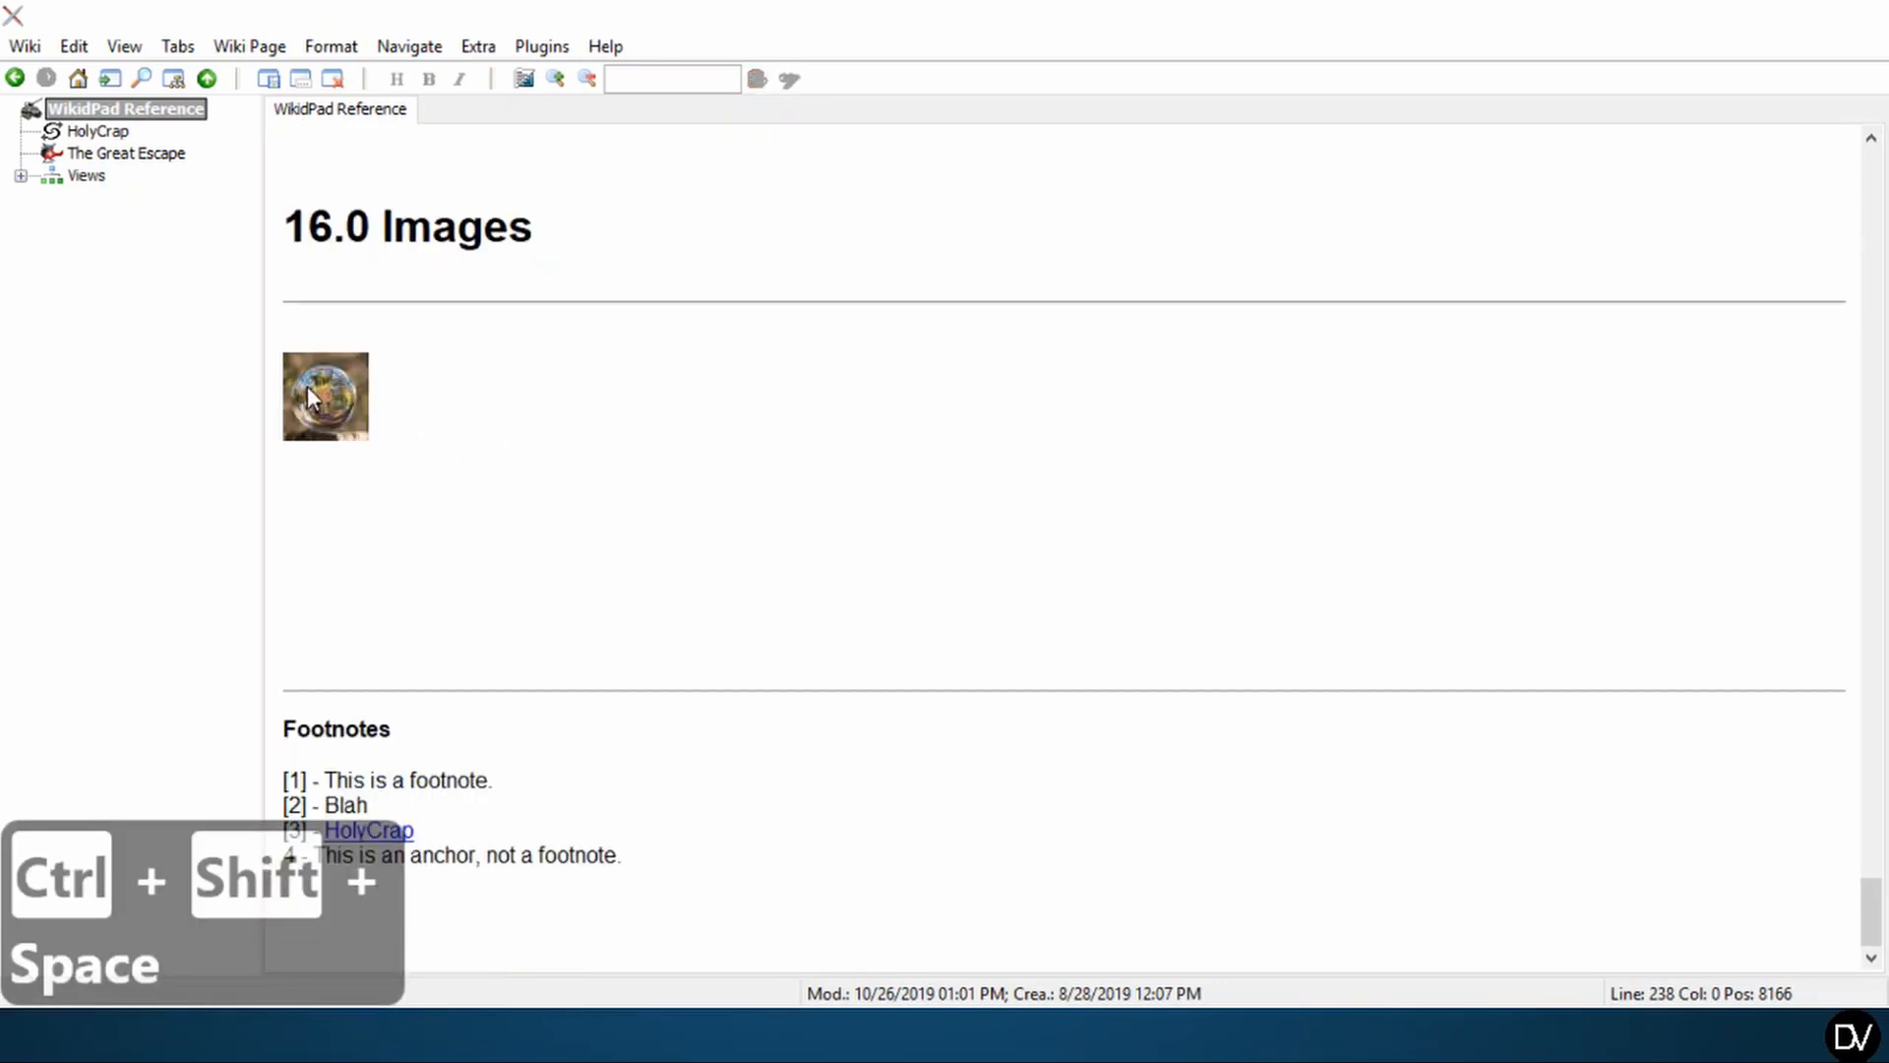
pyautogui.moveTo(374, 466)
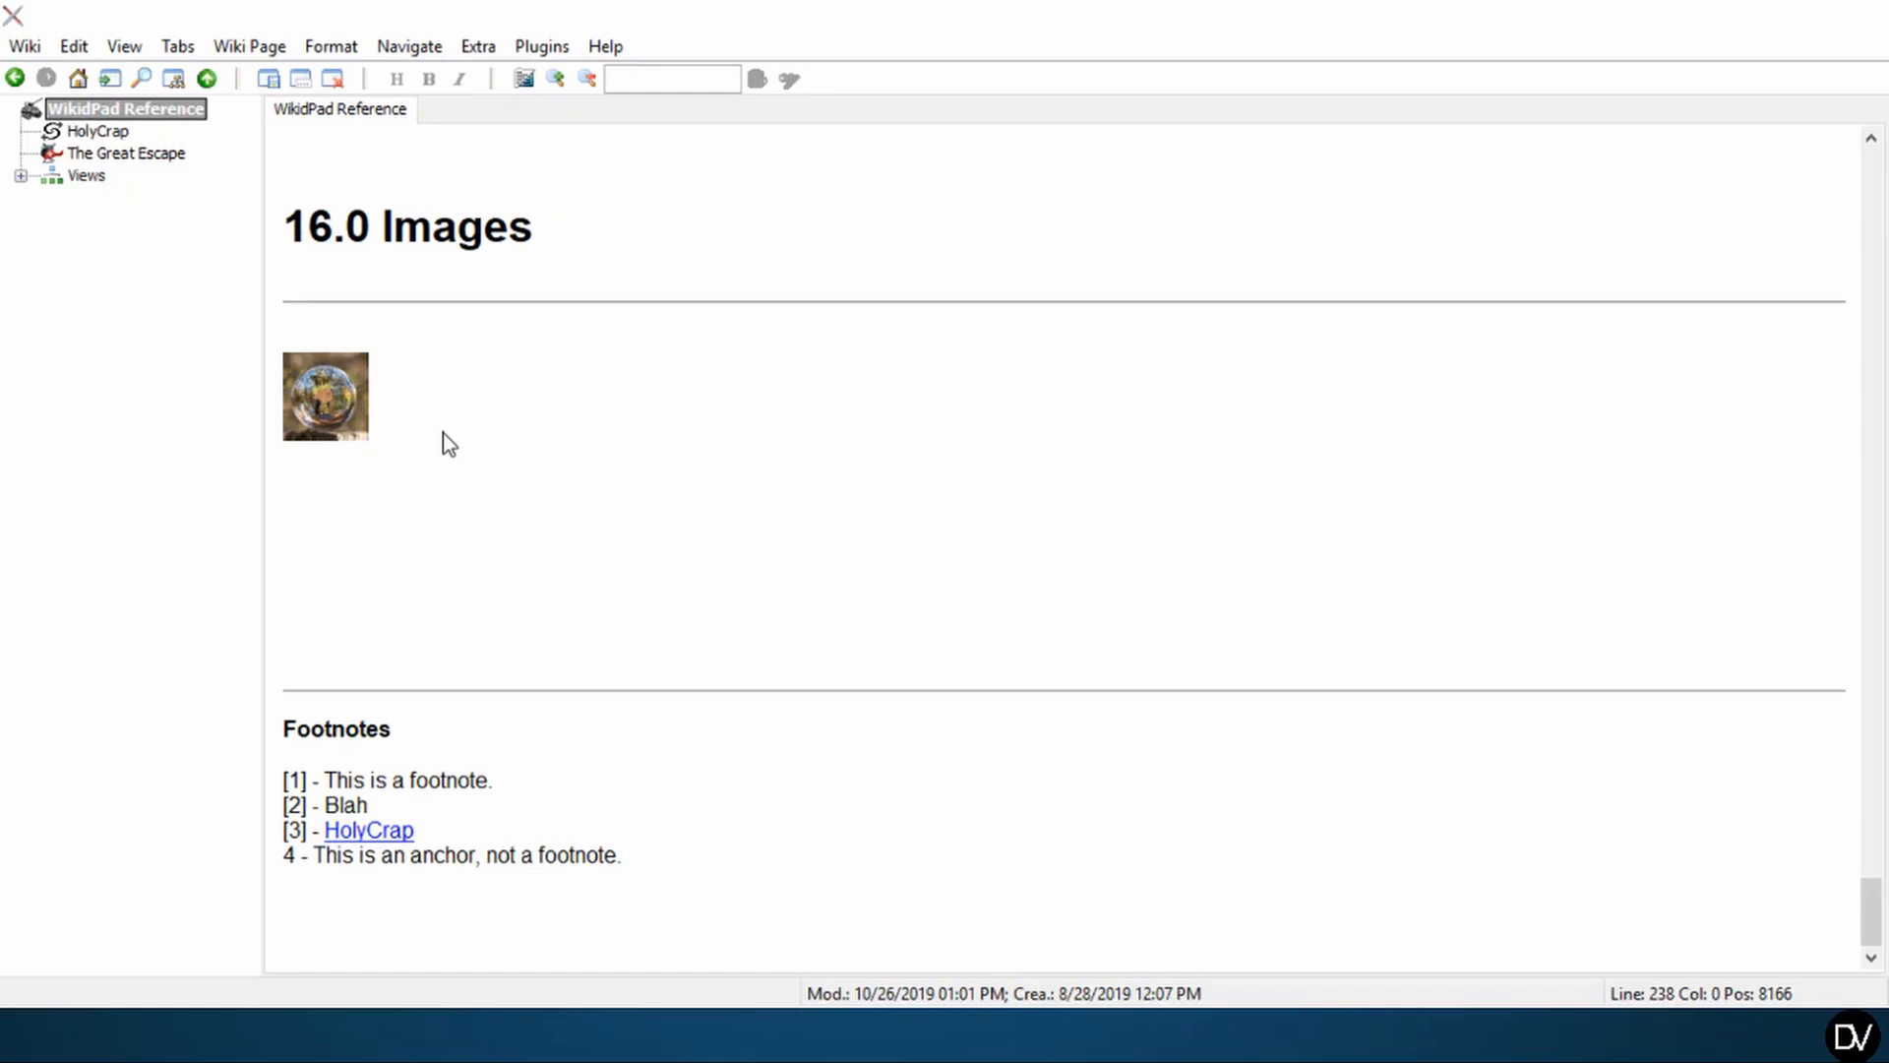
pyautogui.press('ctrl+shift+space')
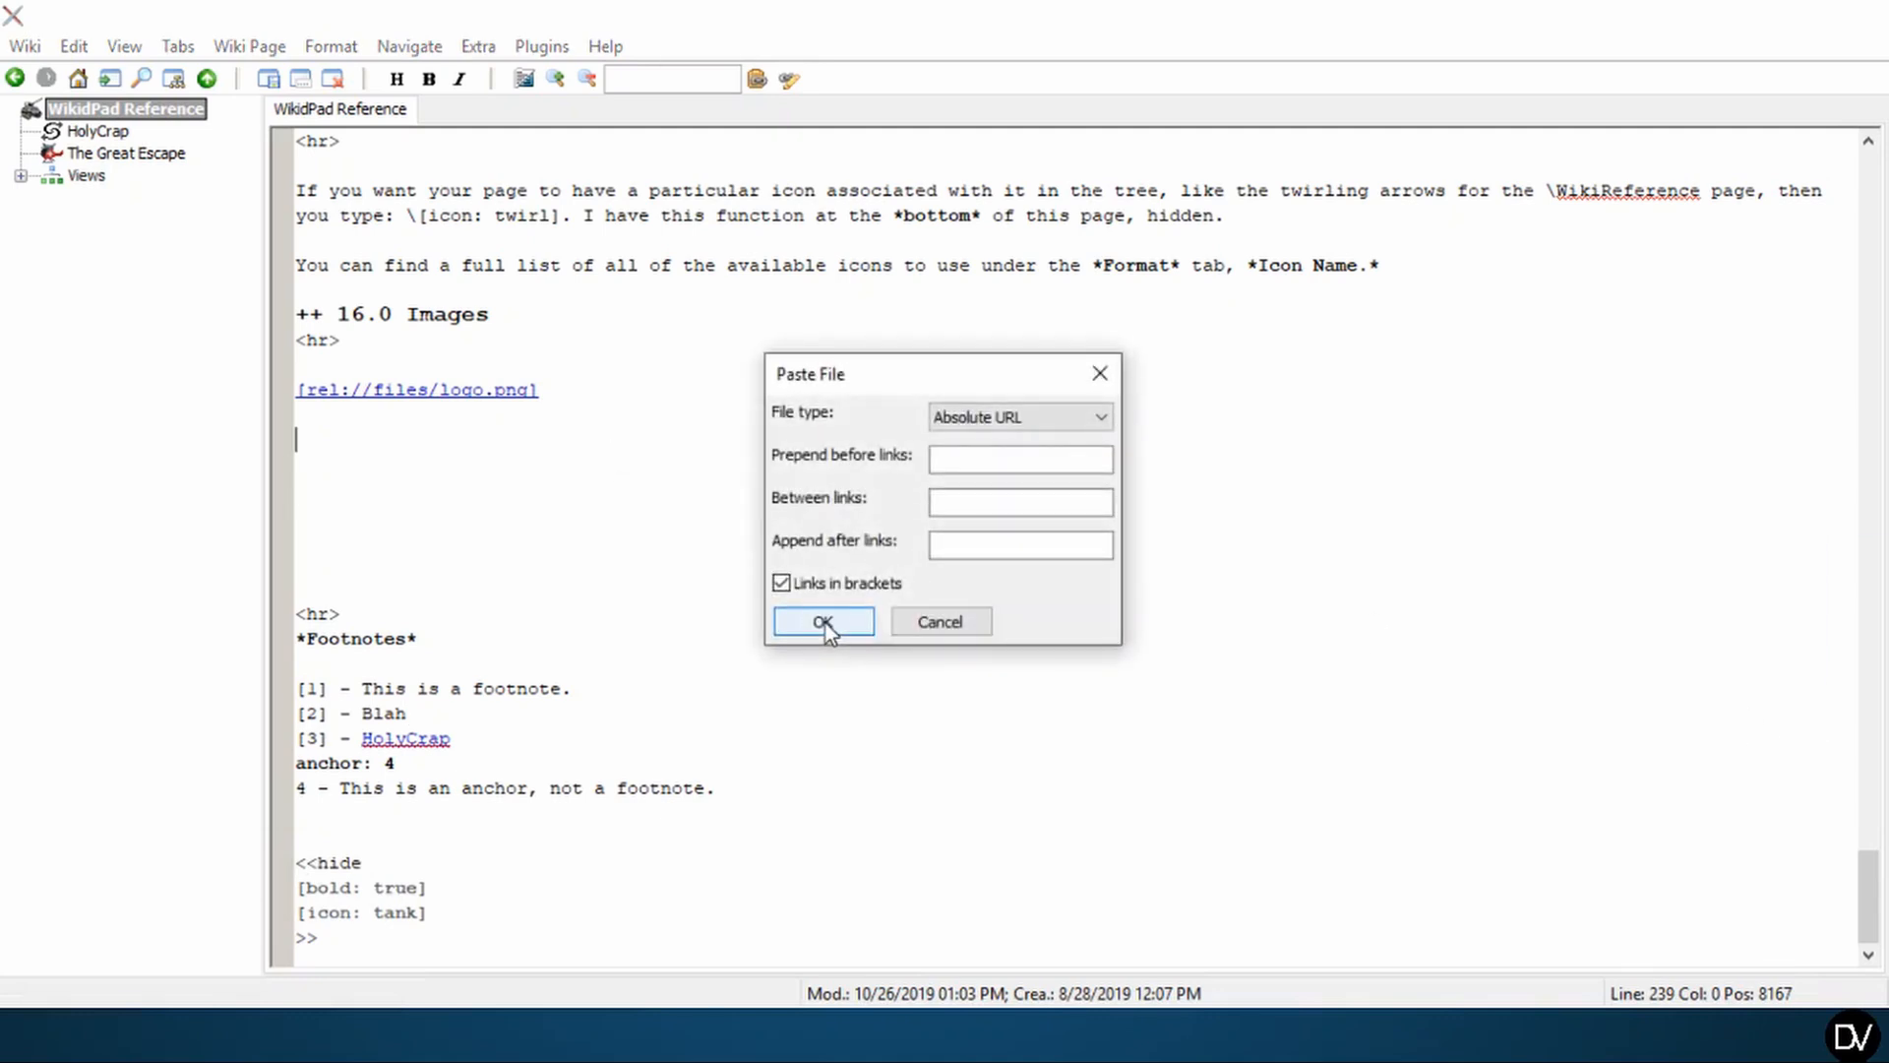
# - Paste Calvin.jpg below the logo link and preview it rendering as a full-size picture
pyautogui.click(1018, 416)
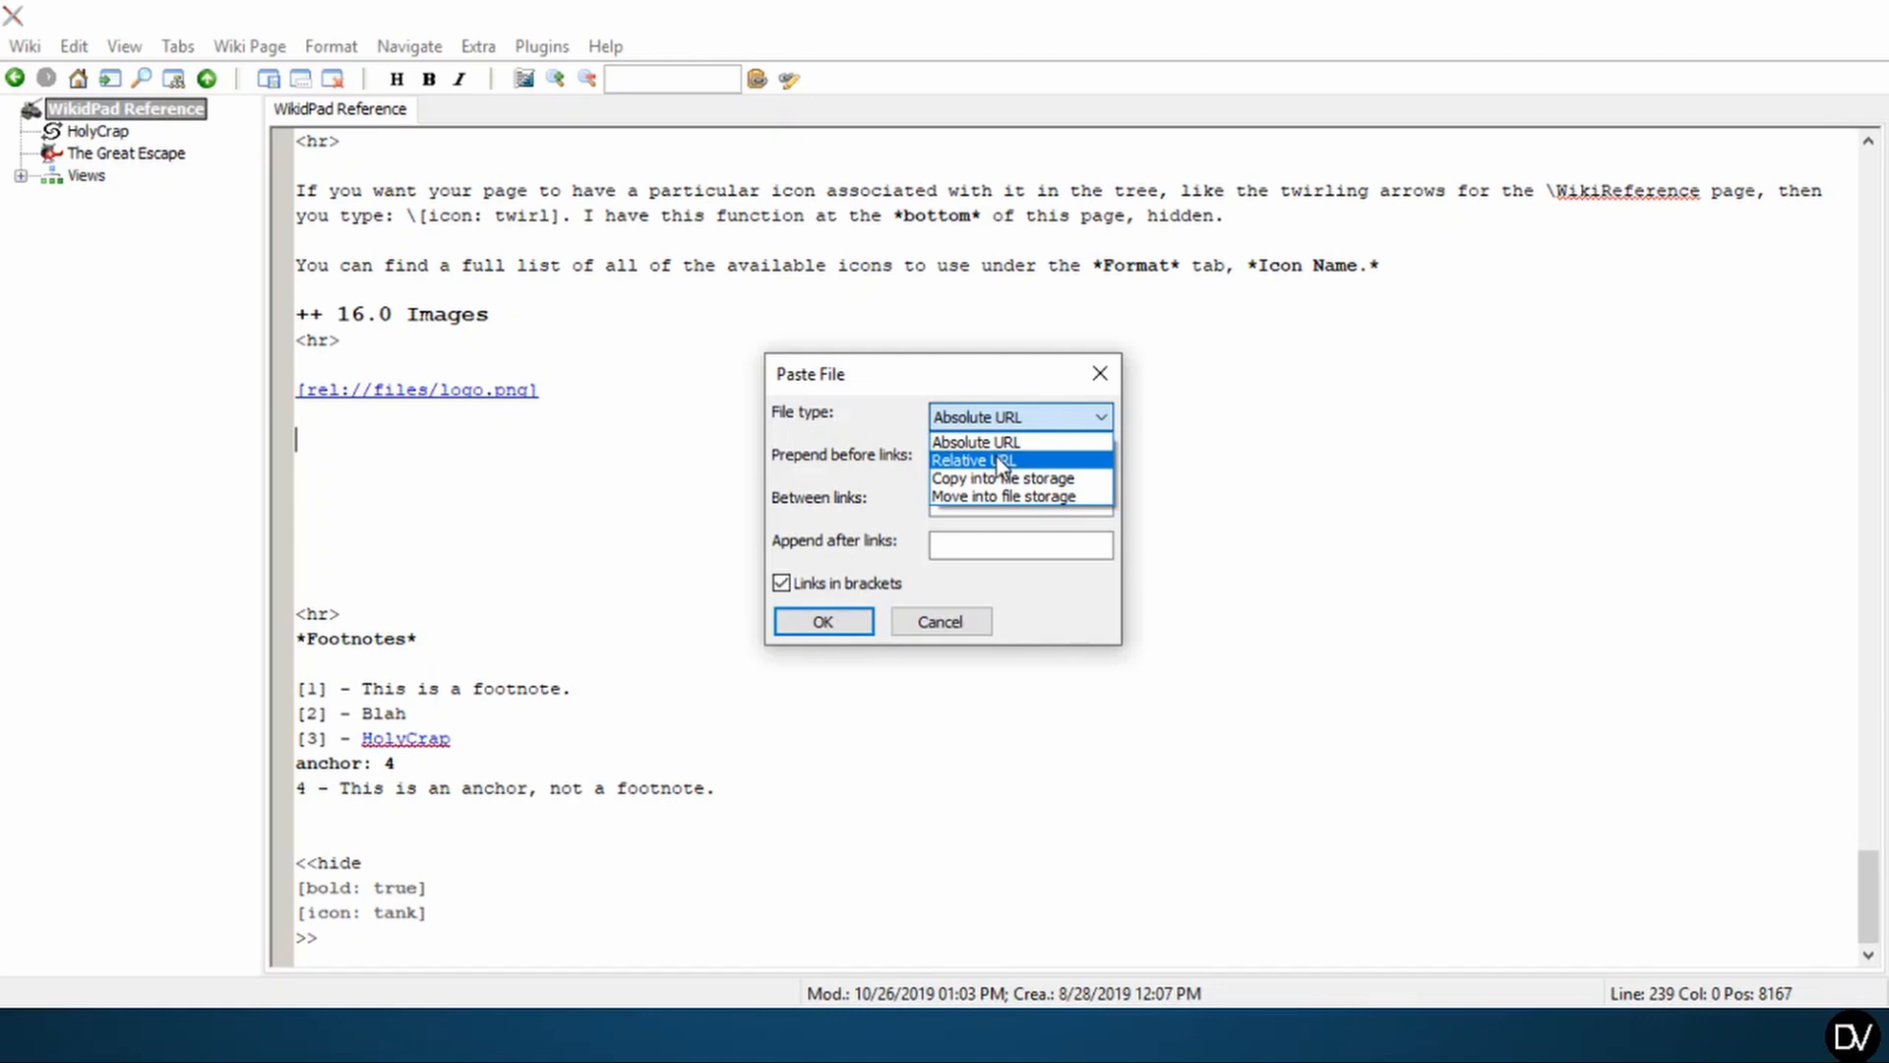
pyautogui.click(974, 458)
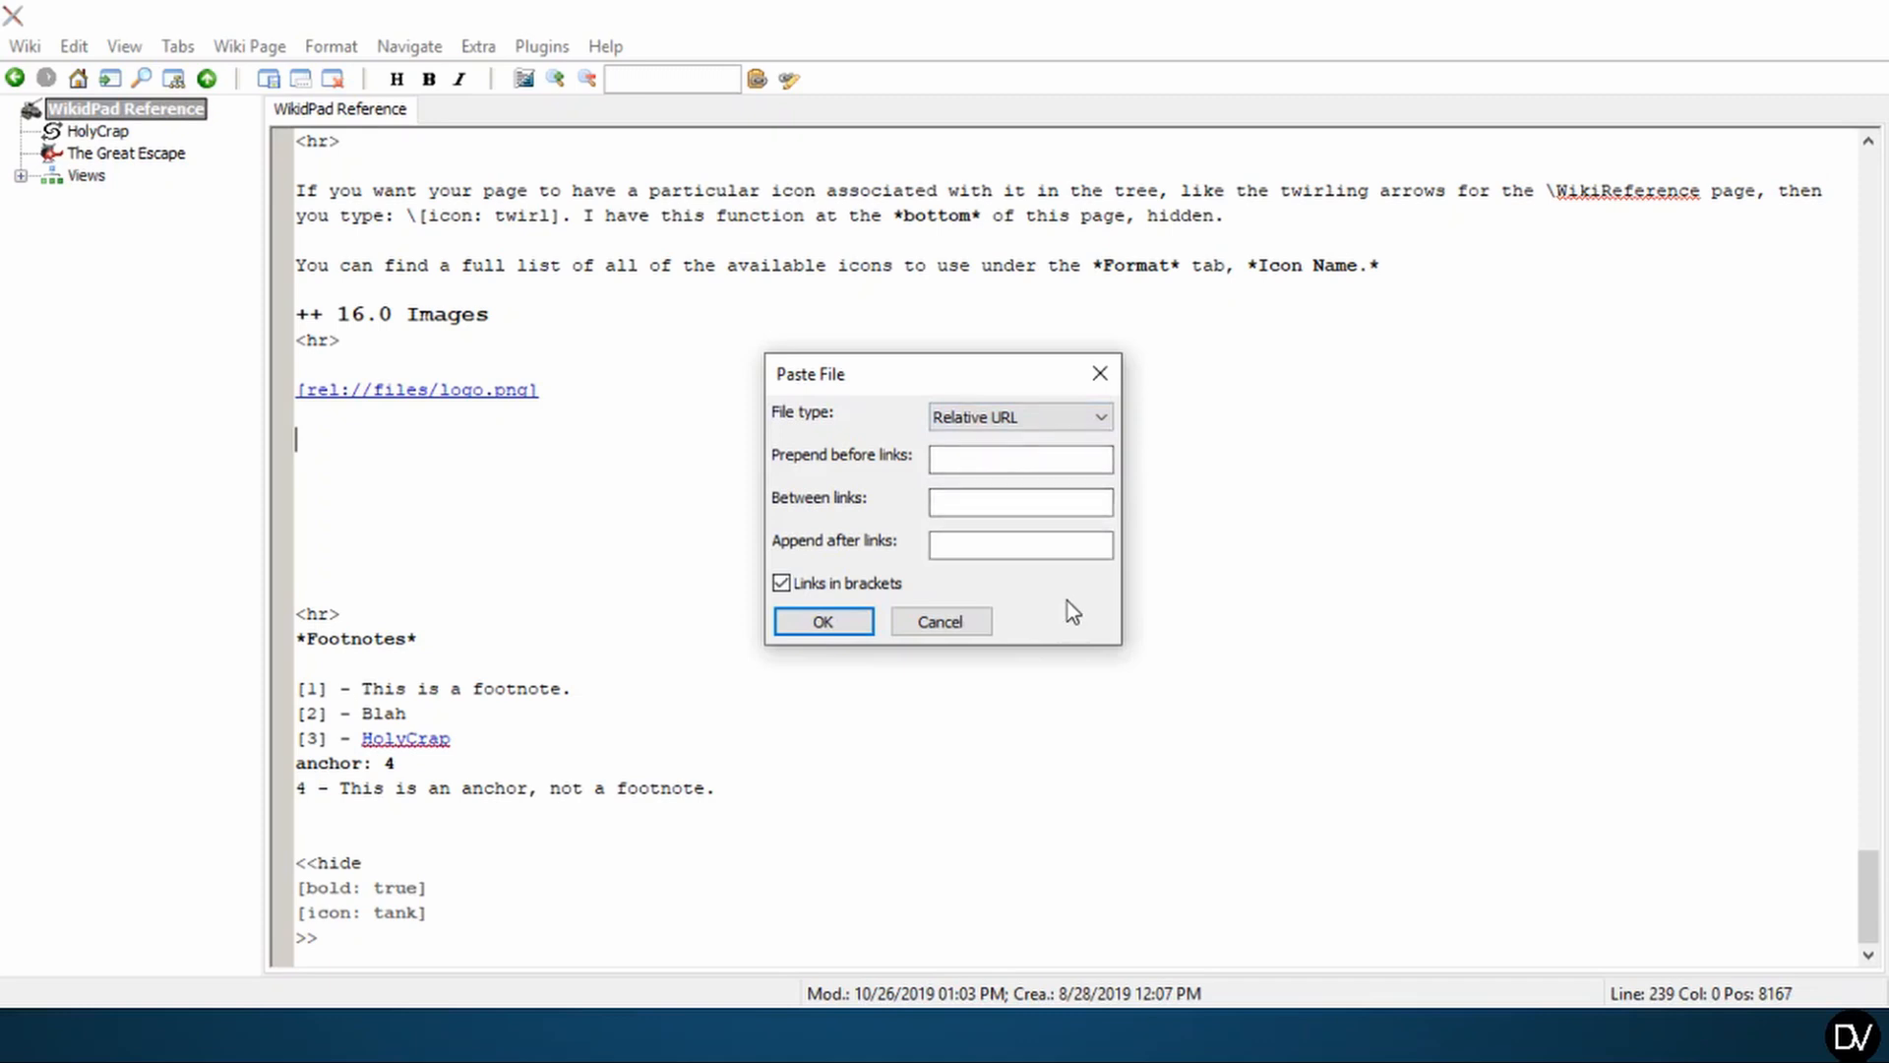
pyautogui.click(822, 620)
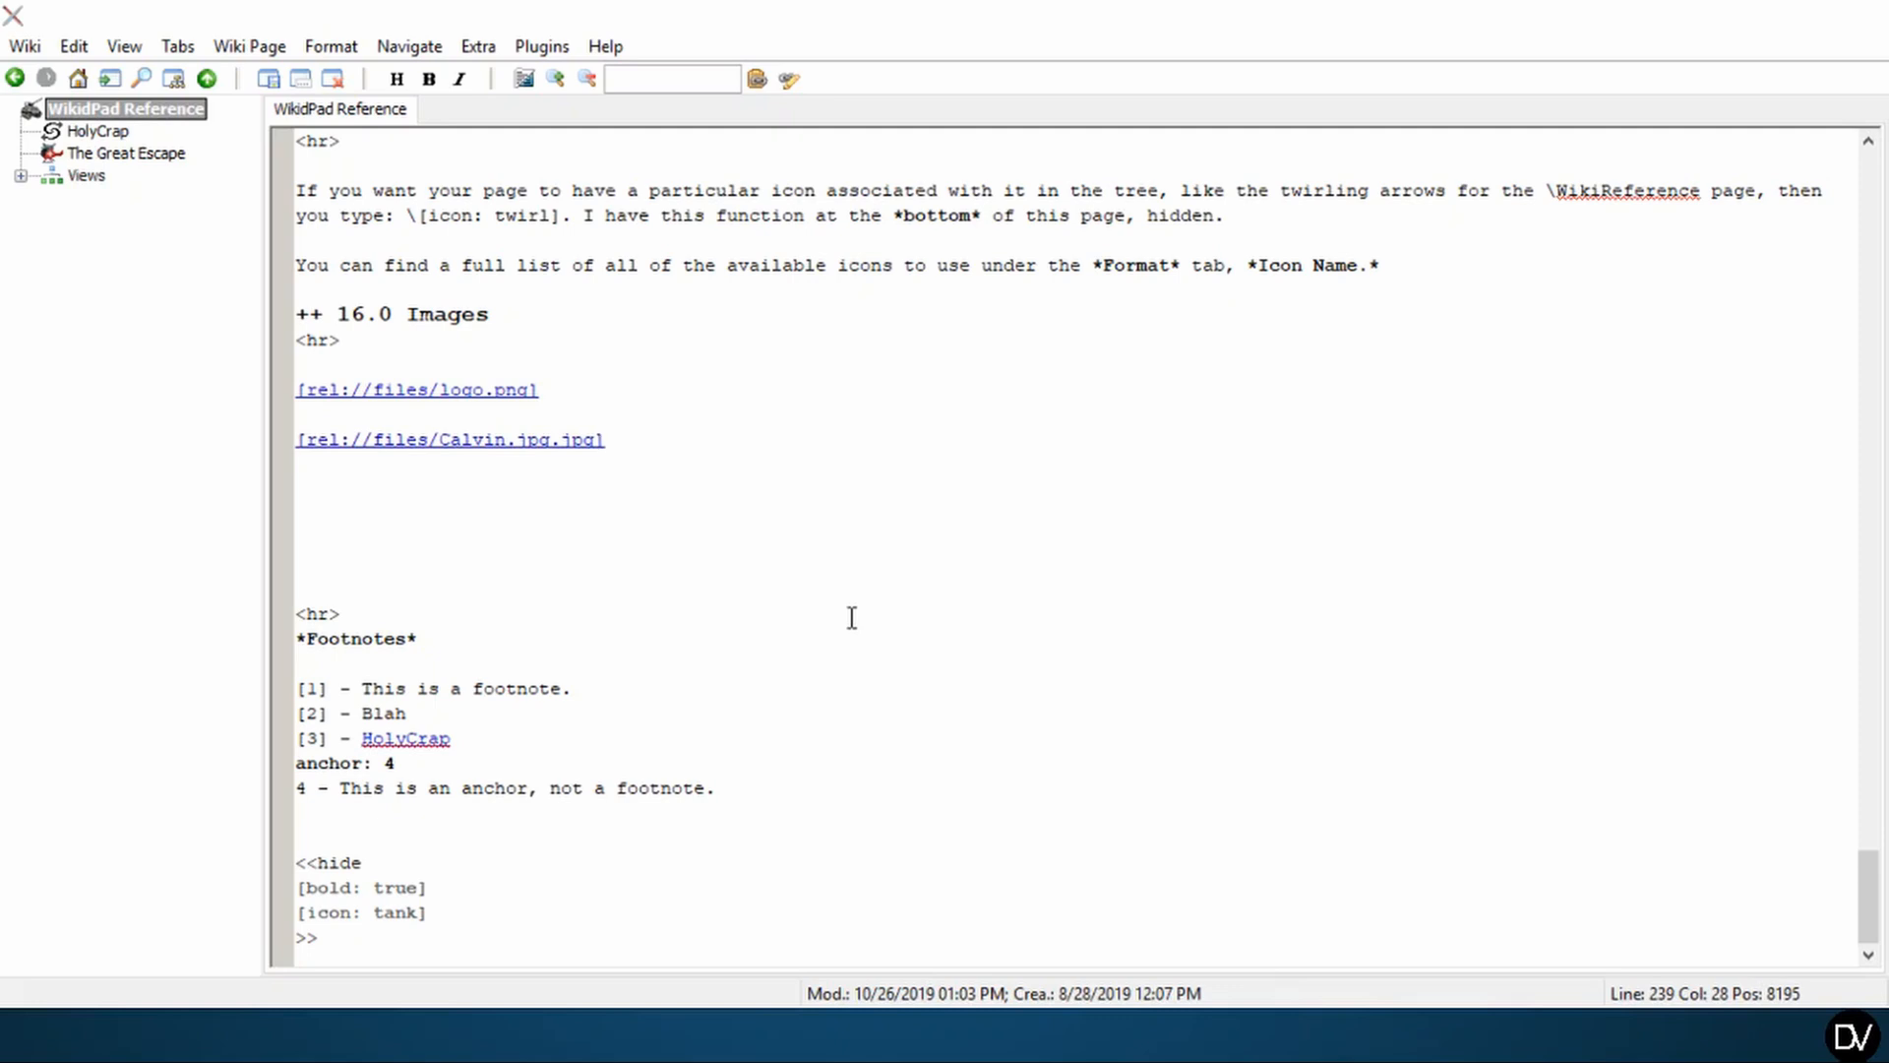
pyautogui.moveTo(607, 452)
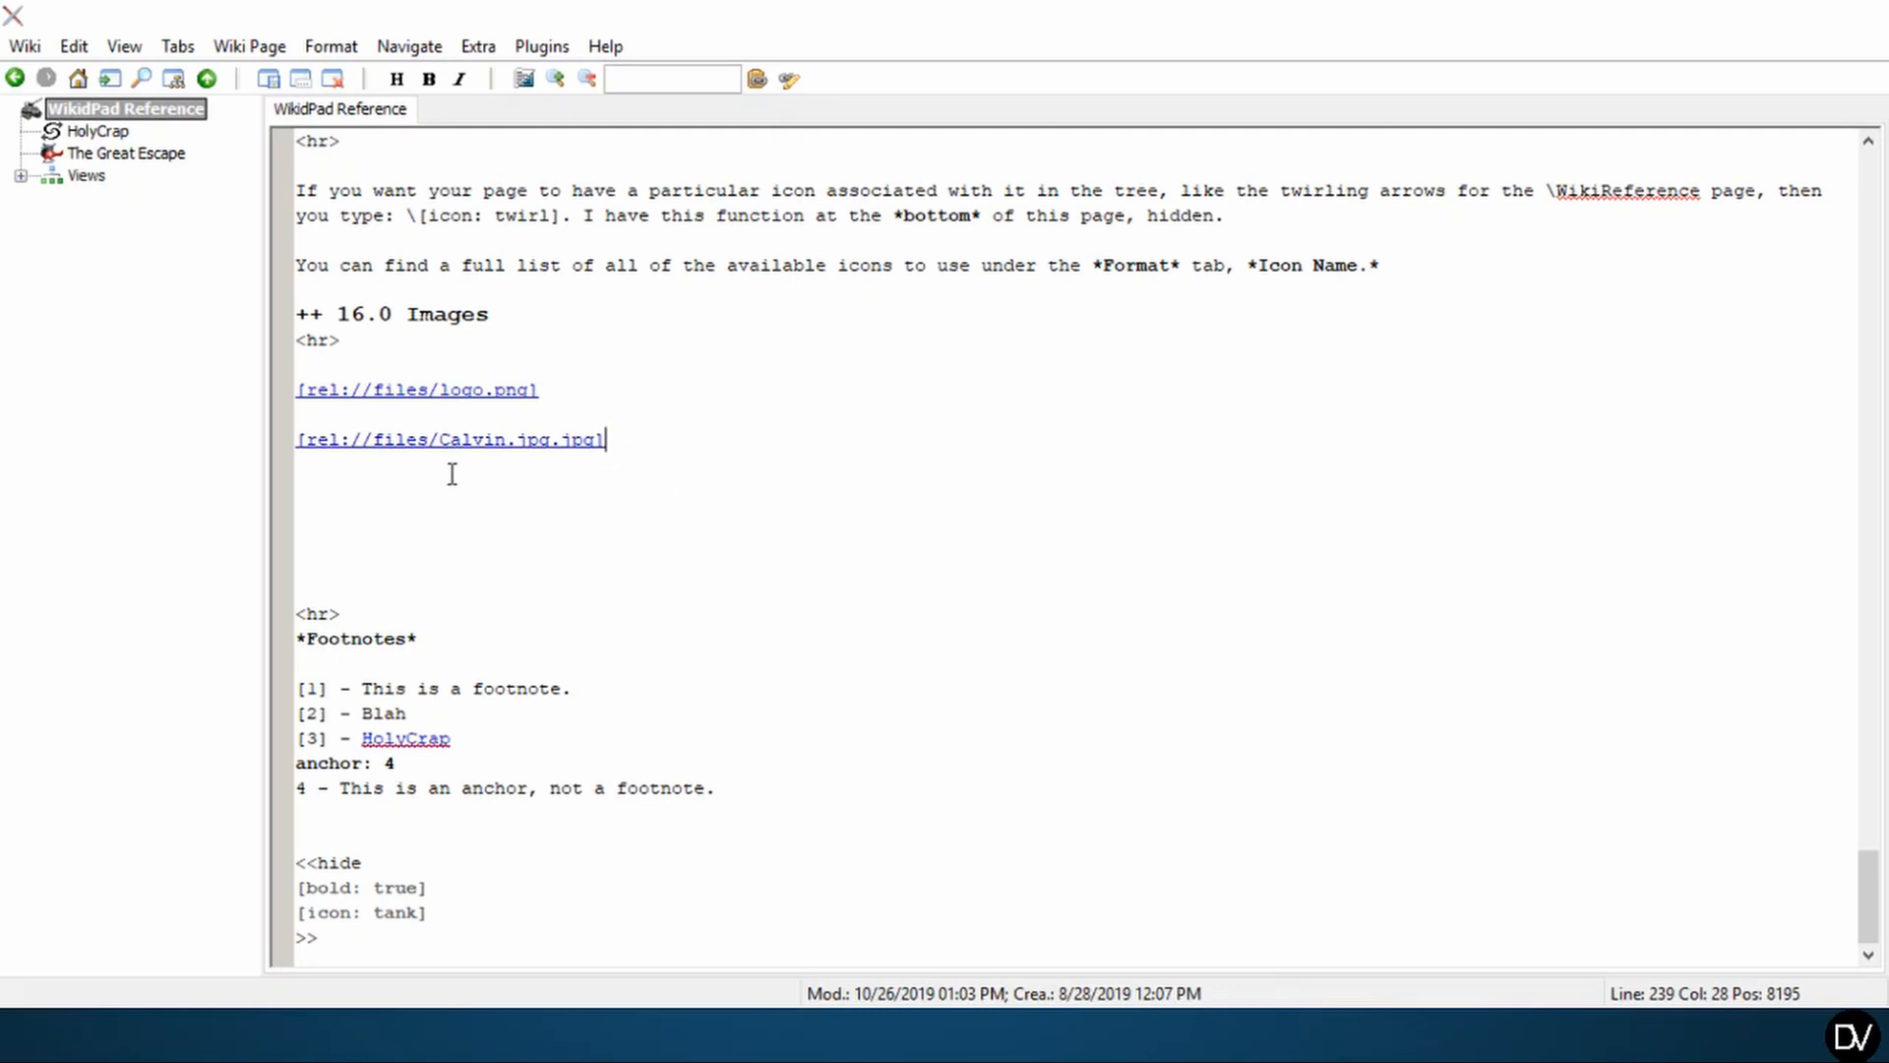
pyautogui.press('ctrl+shift+space')
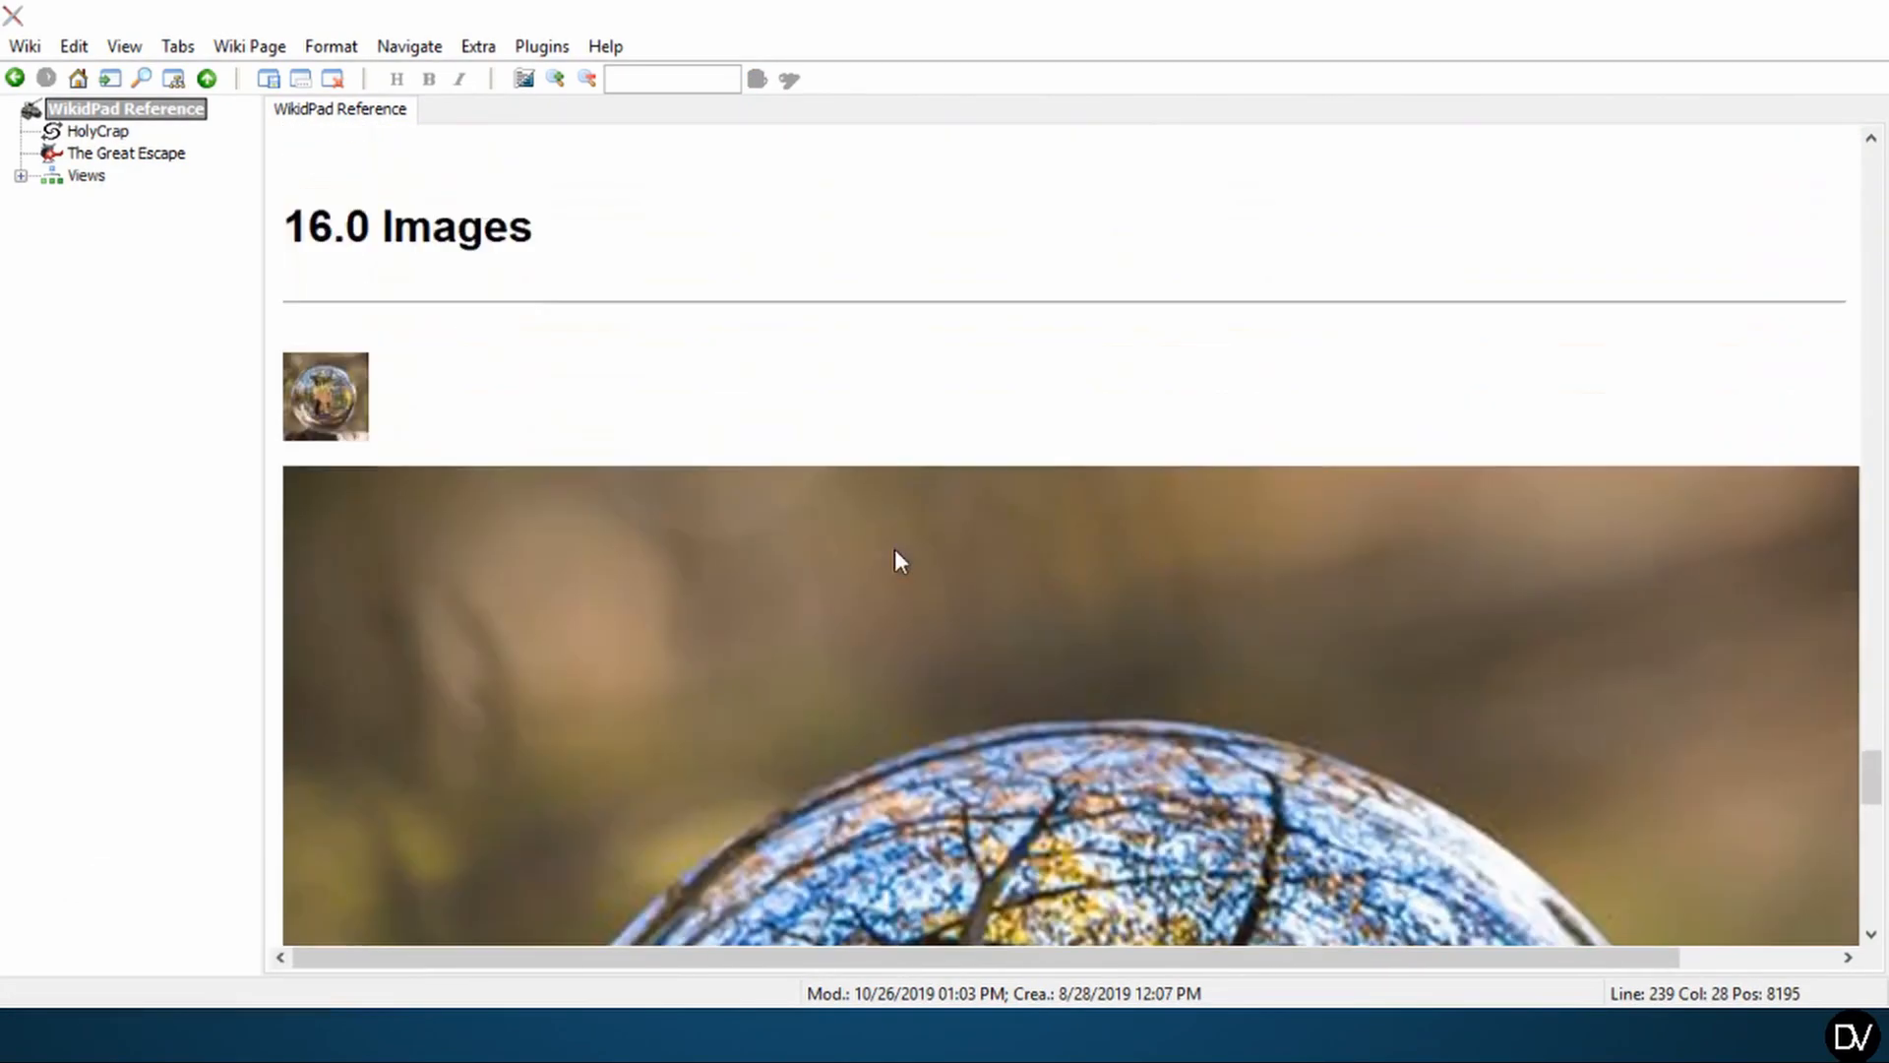
pyautogui.press('ctrl+shift+space')
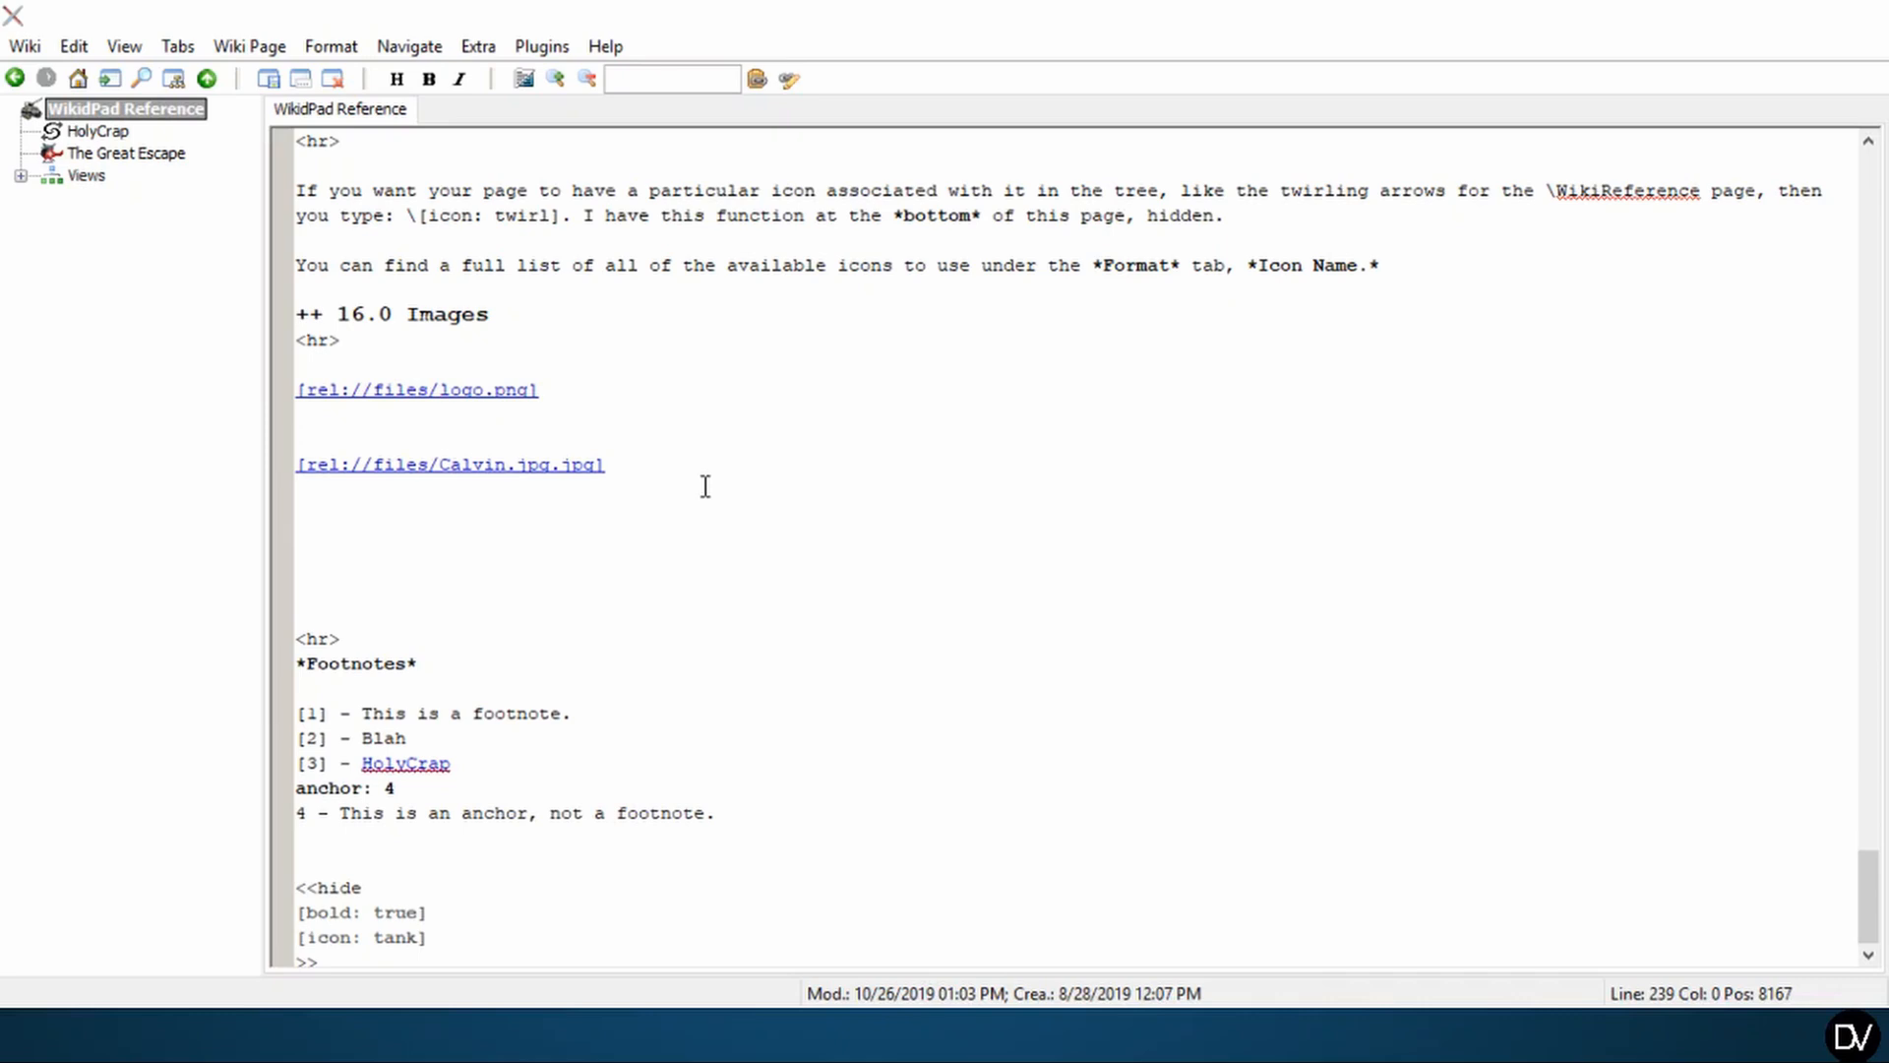
# - Add a '+++ 16.1 Resizing Images' heading with the pasted explanation text
pyautogui.write('+++')
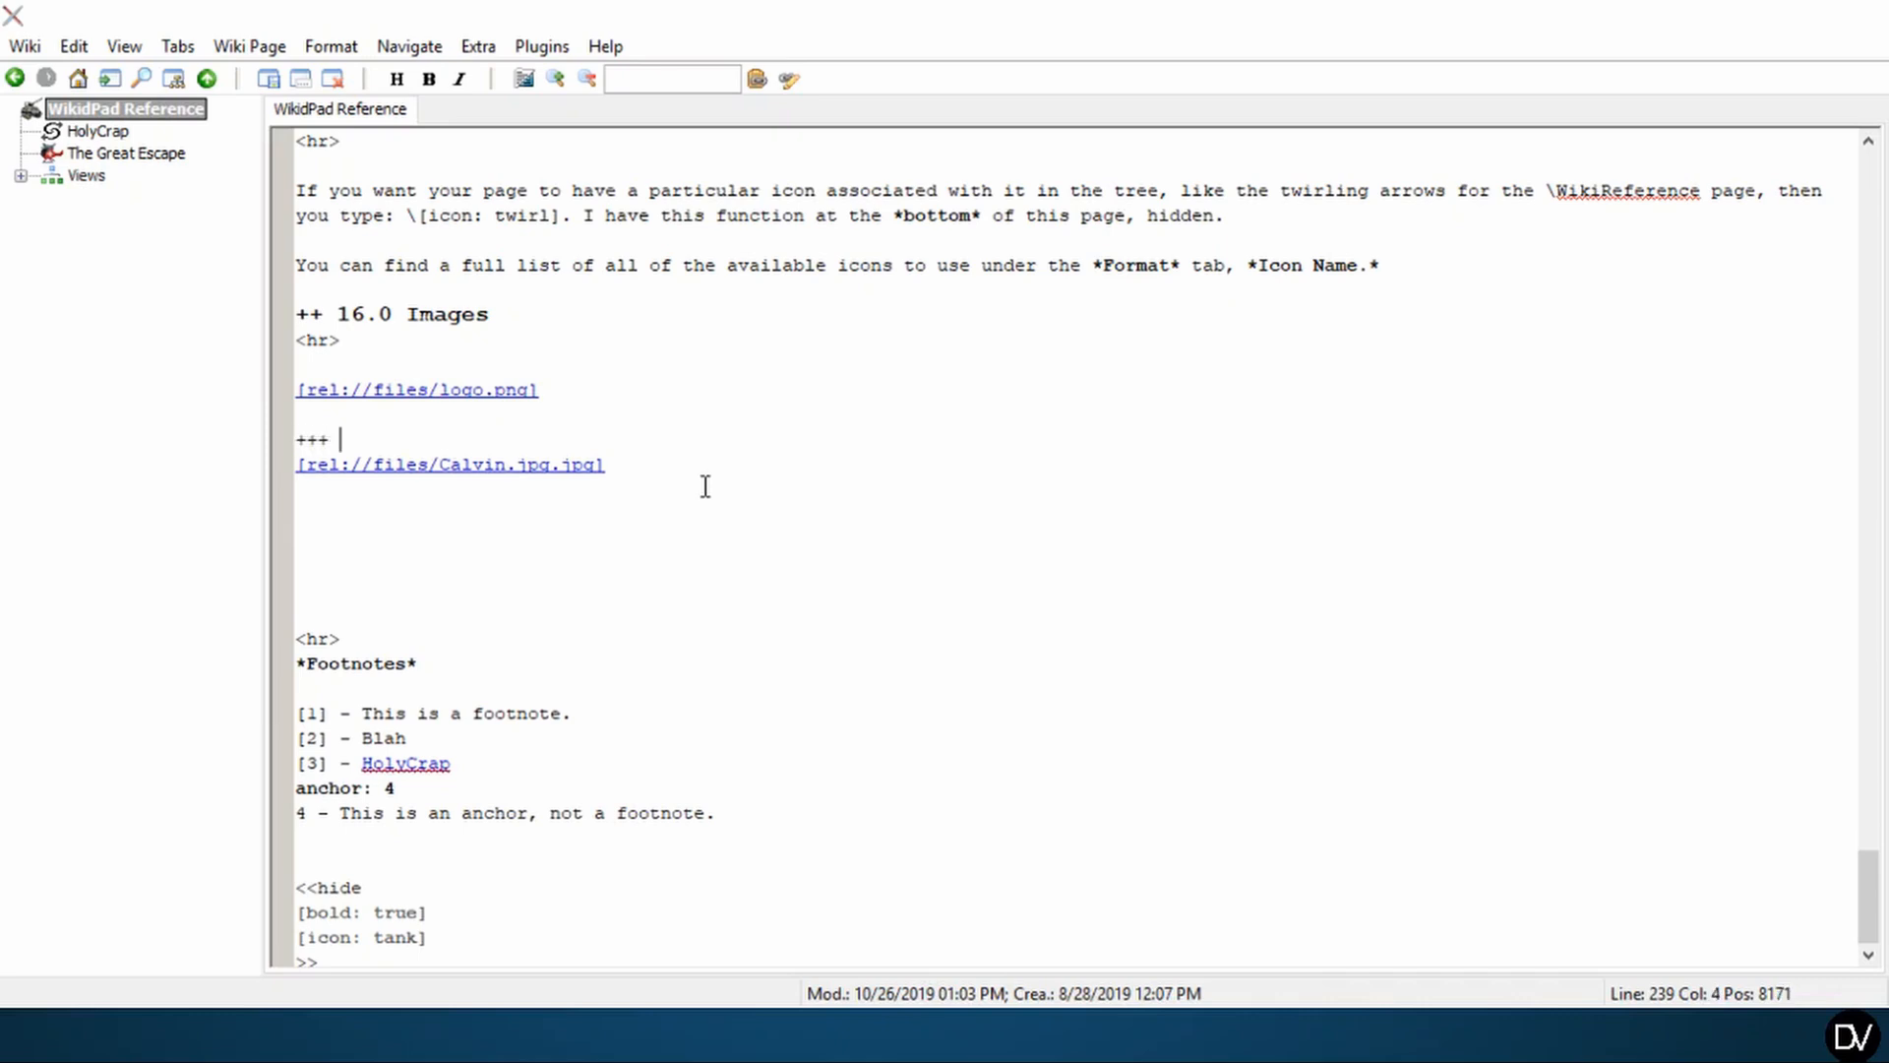
pyautogui.write('16.1')
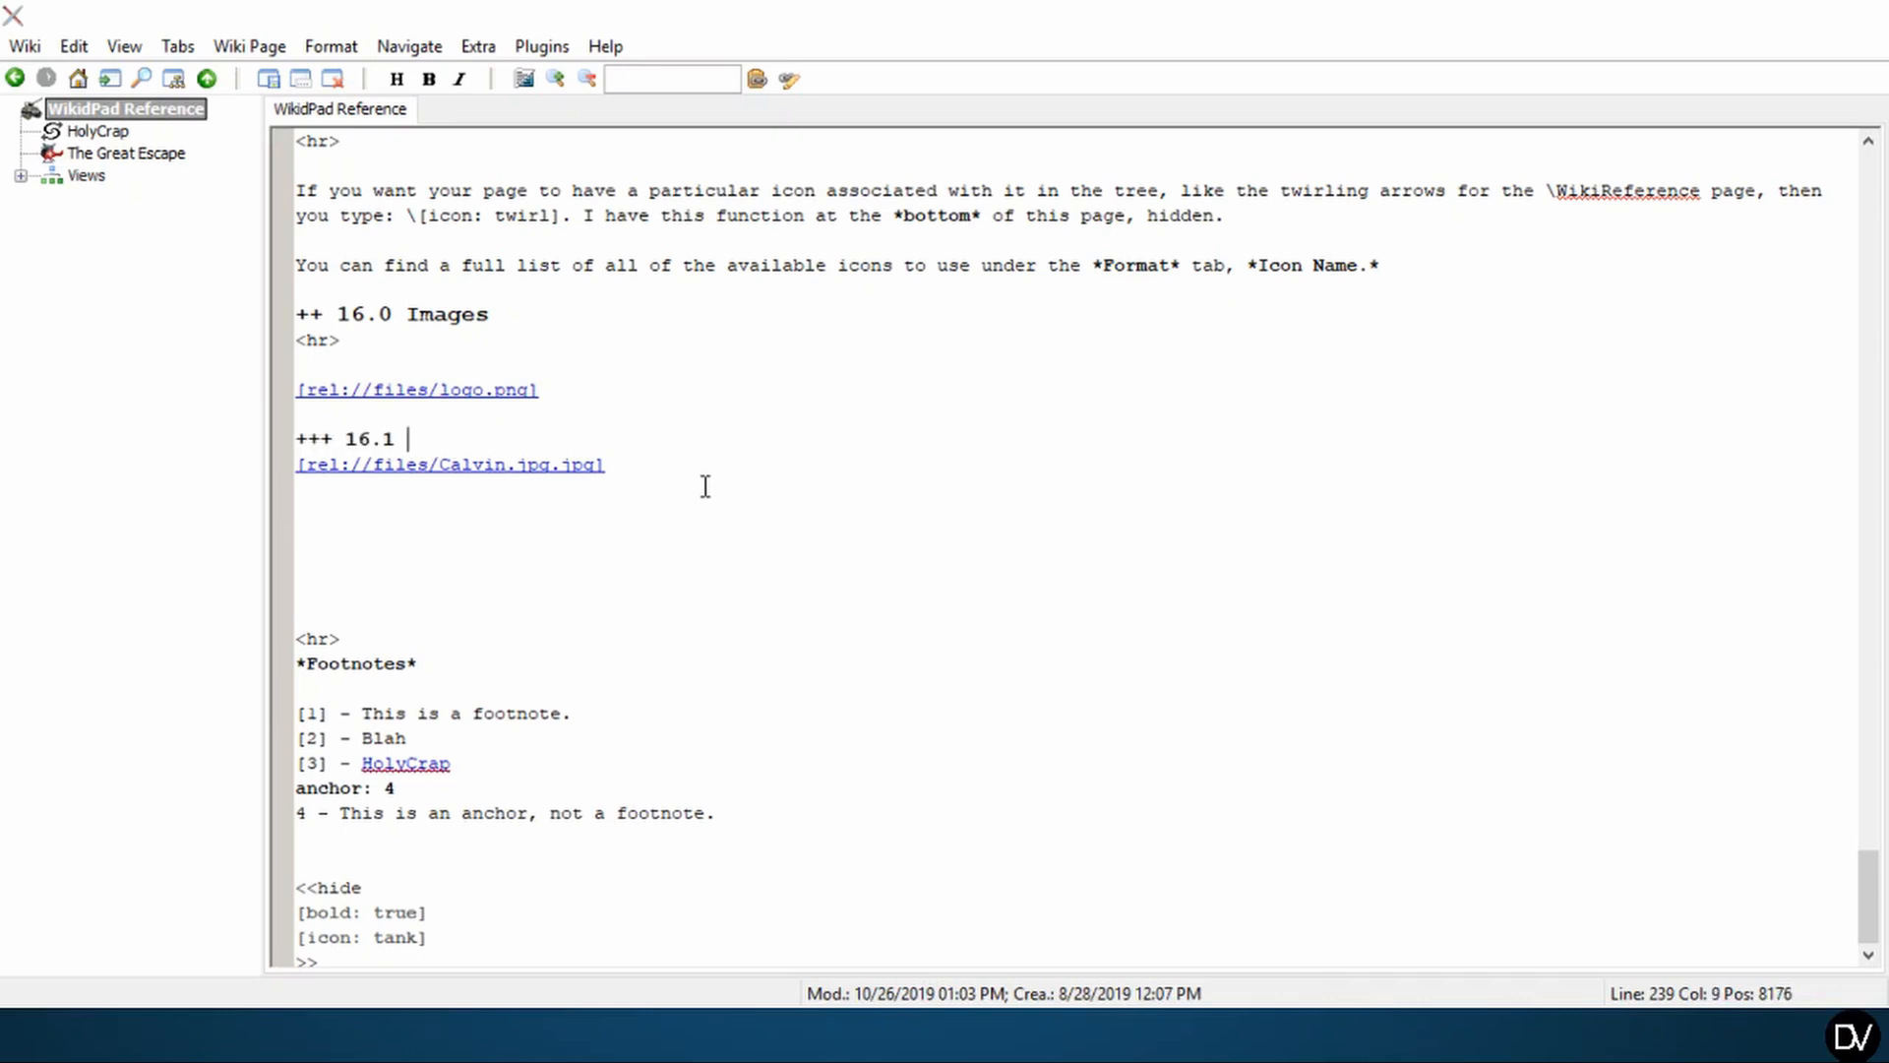
pyautogui.write('Resizing Imag')
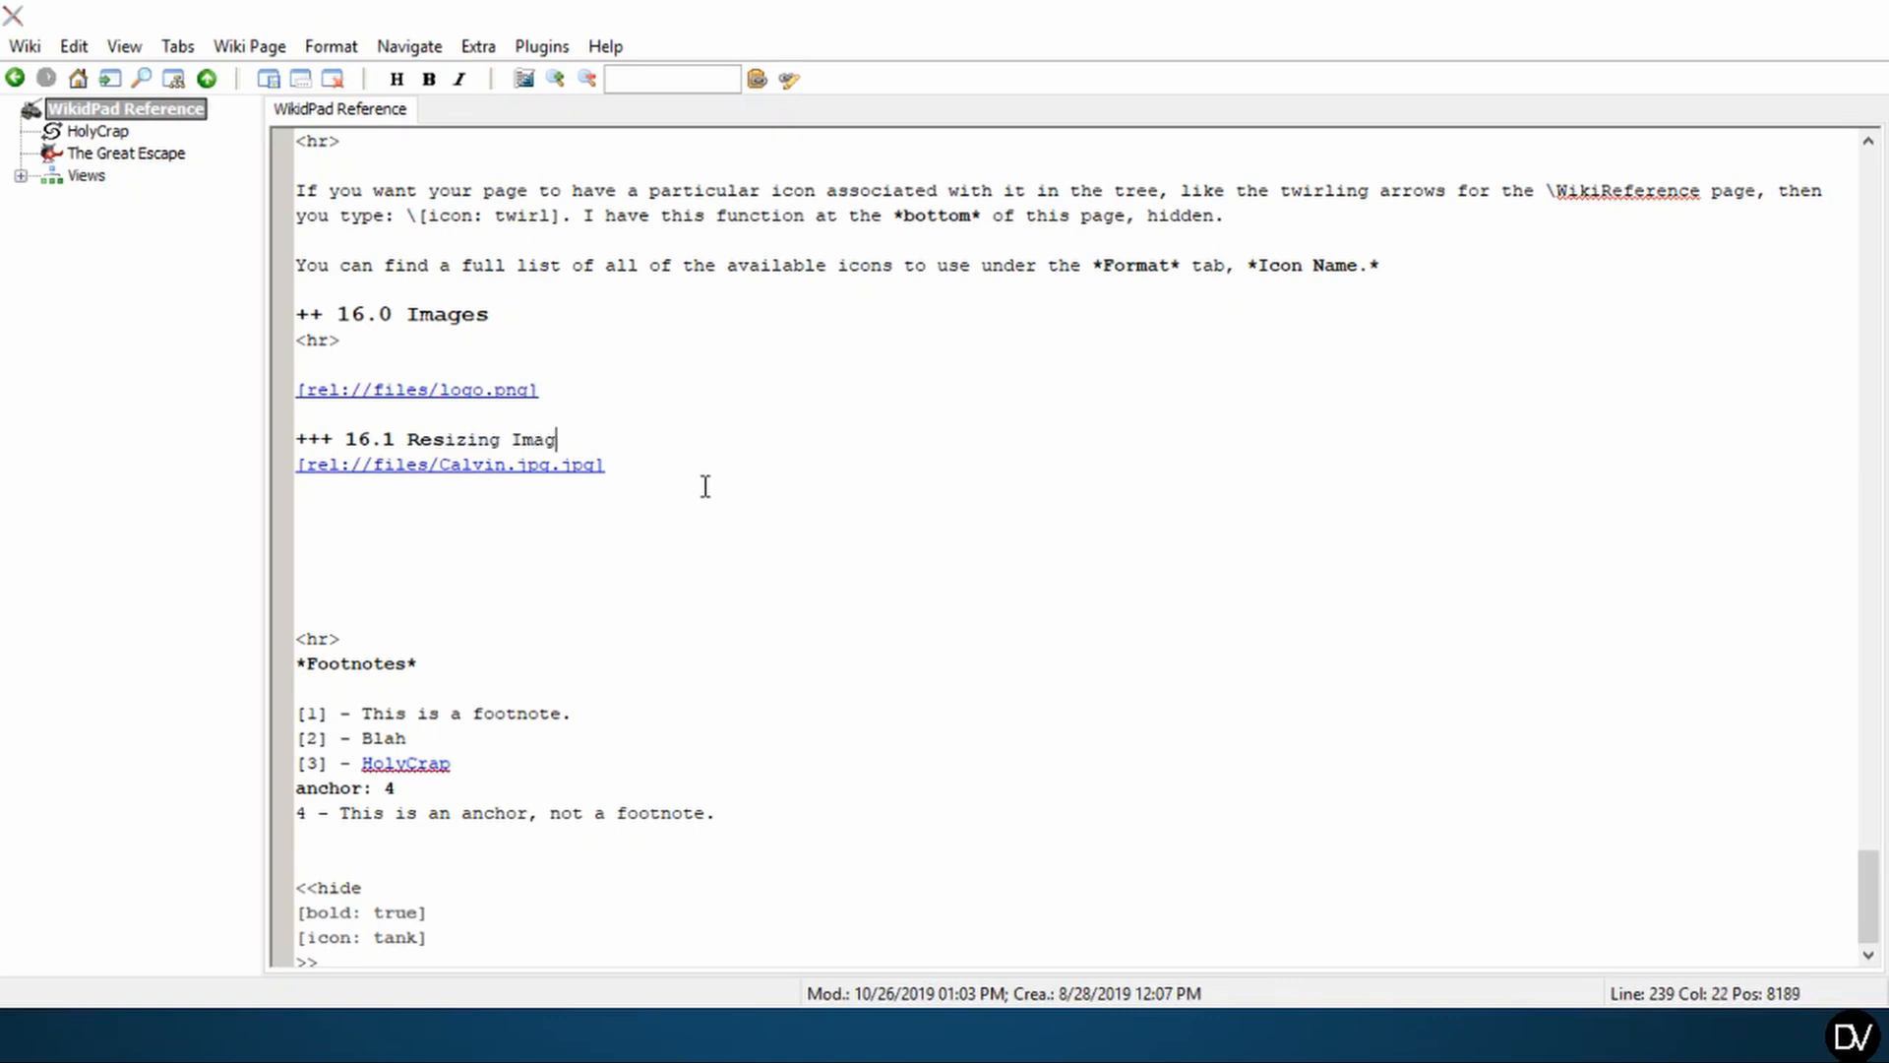
pyautogui.press('ctrl+v')
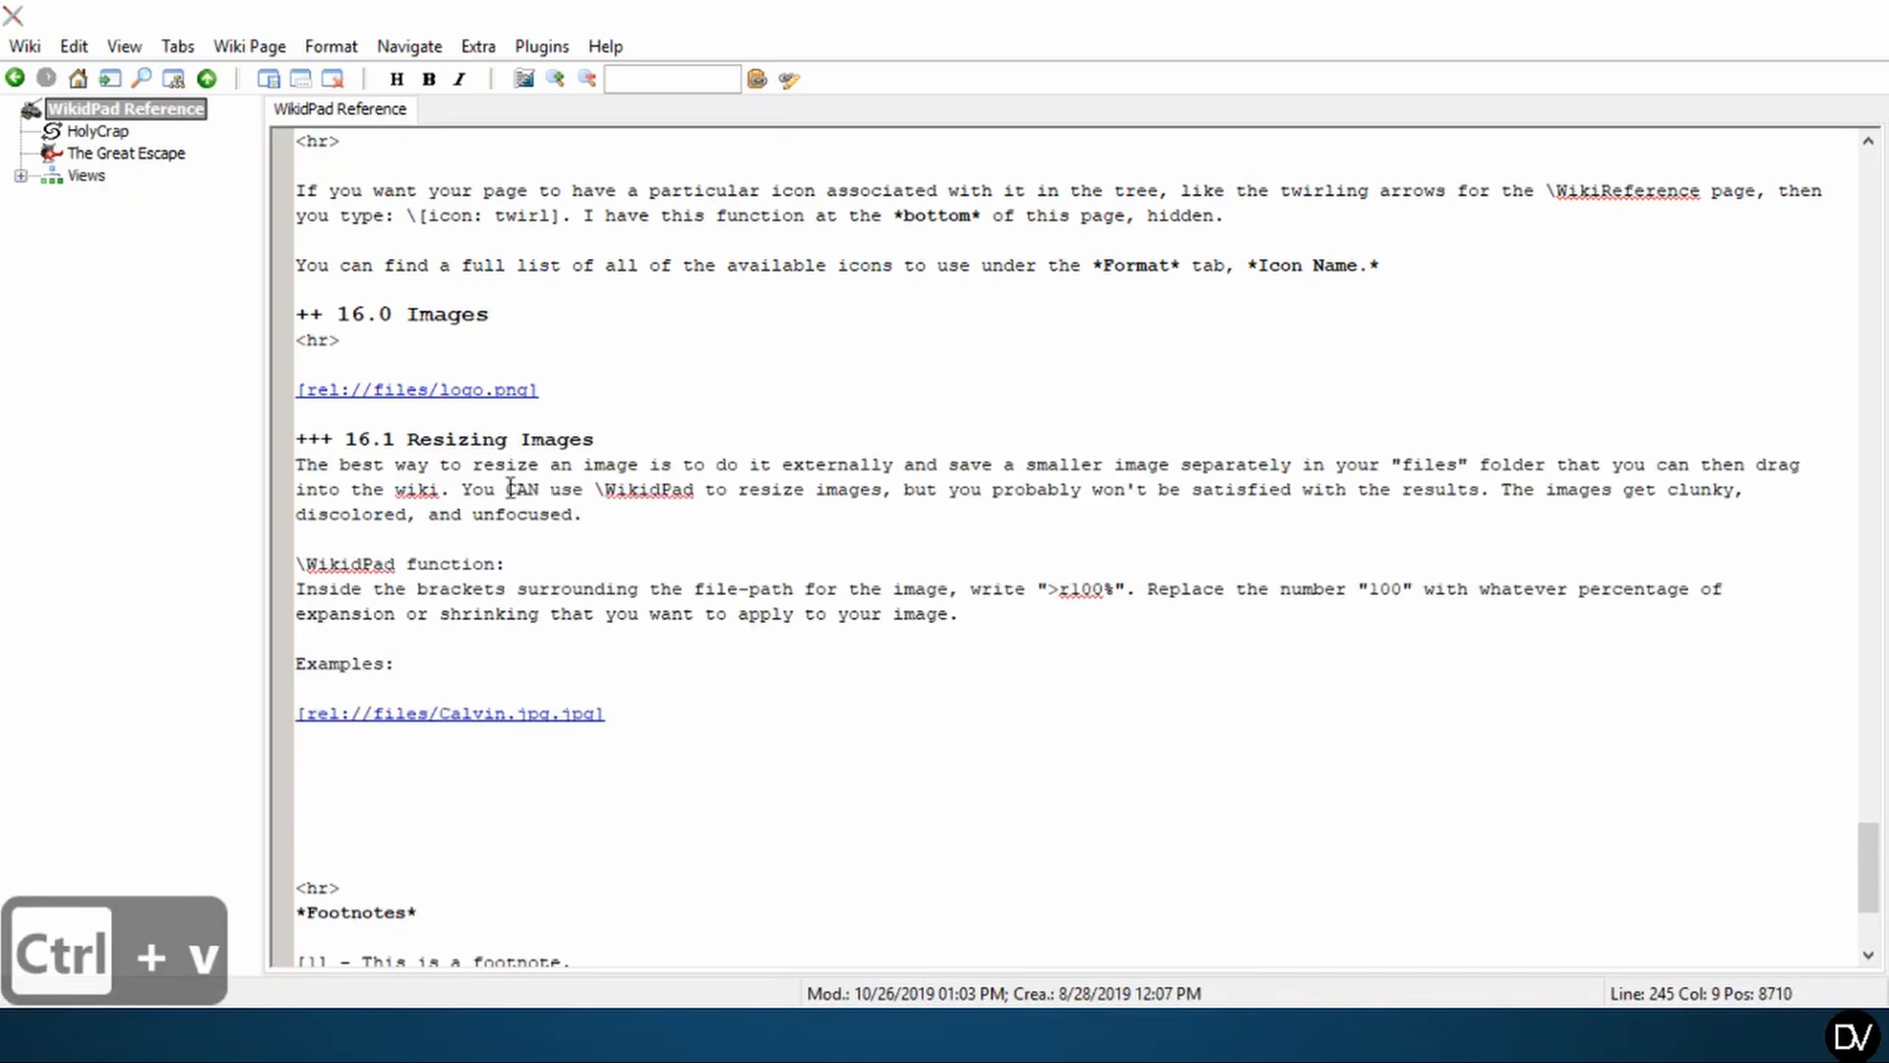
pyautogui.moveTo(669, 624)
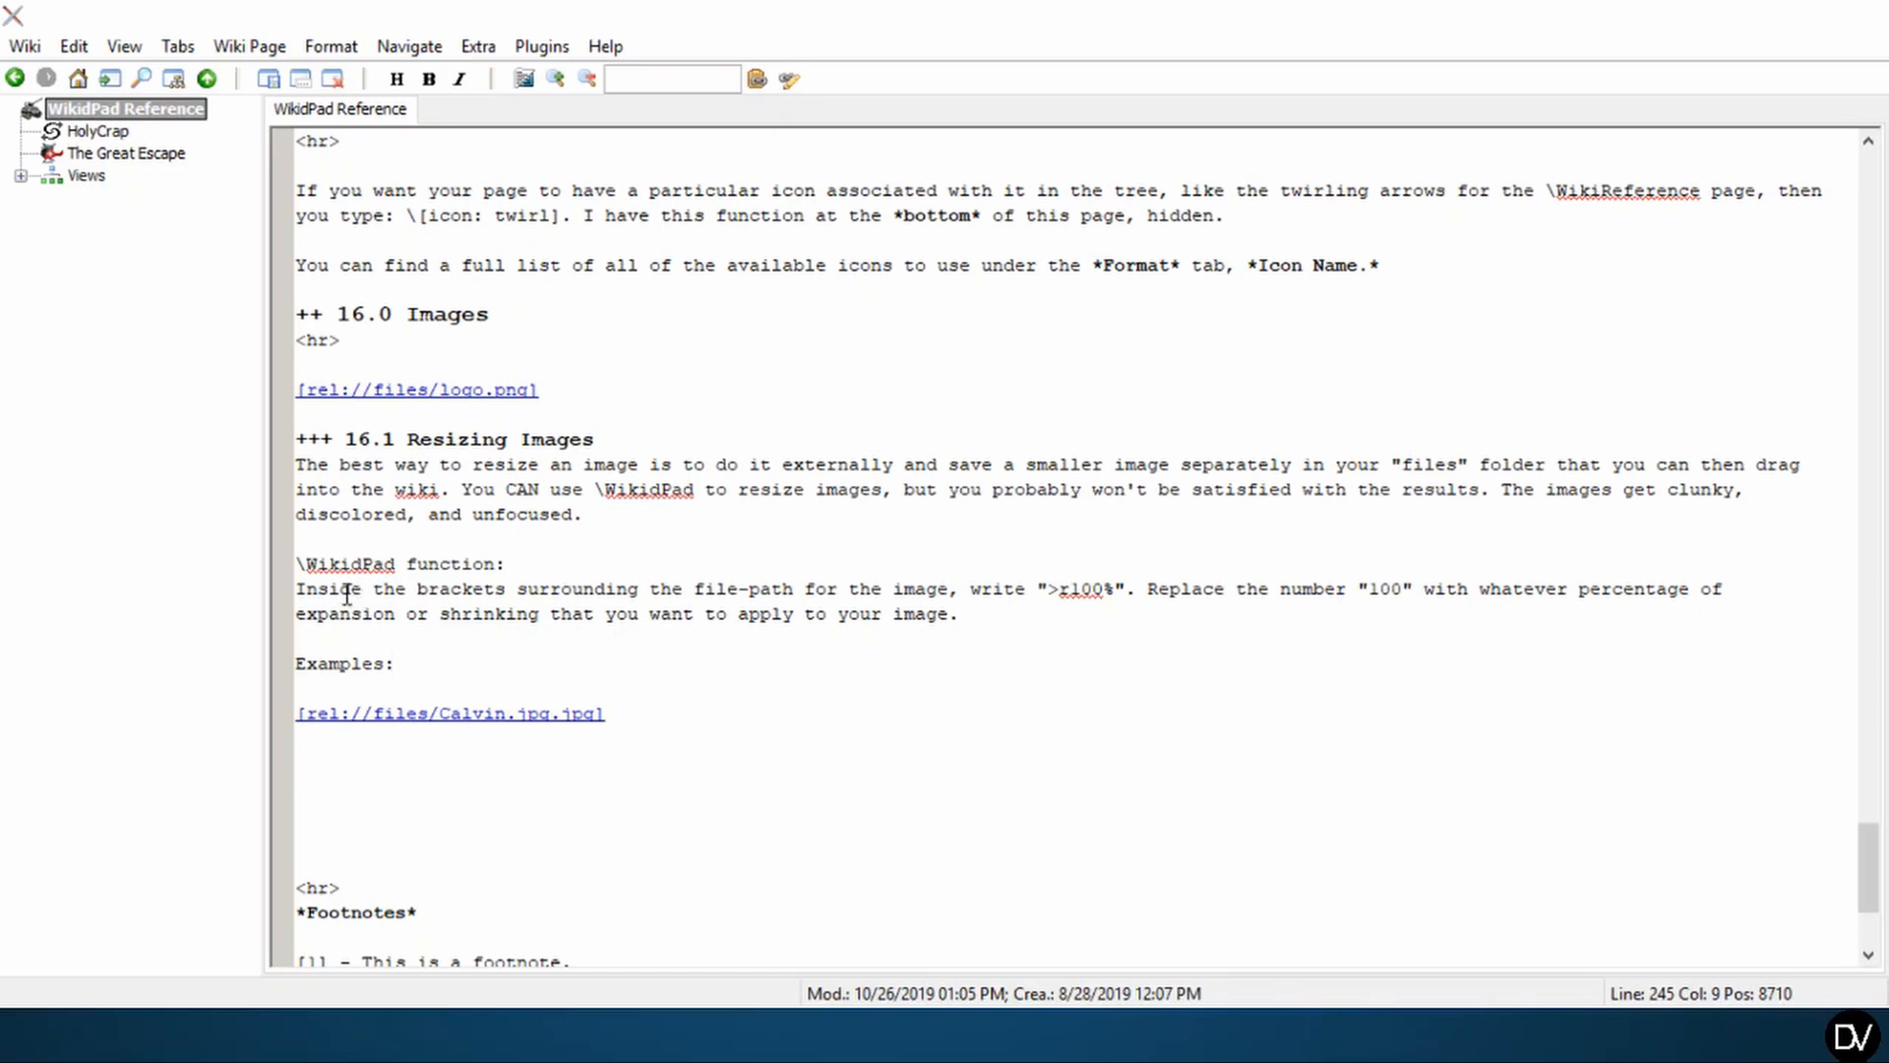
pyautogui.moveTo(690, 718)
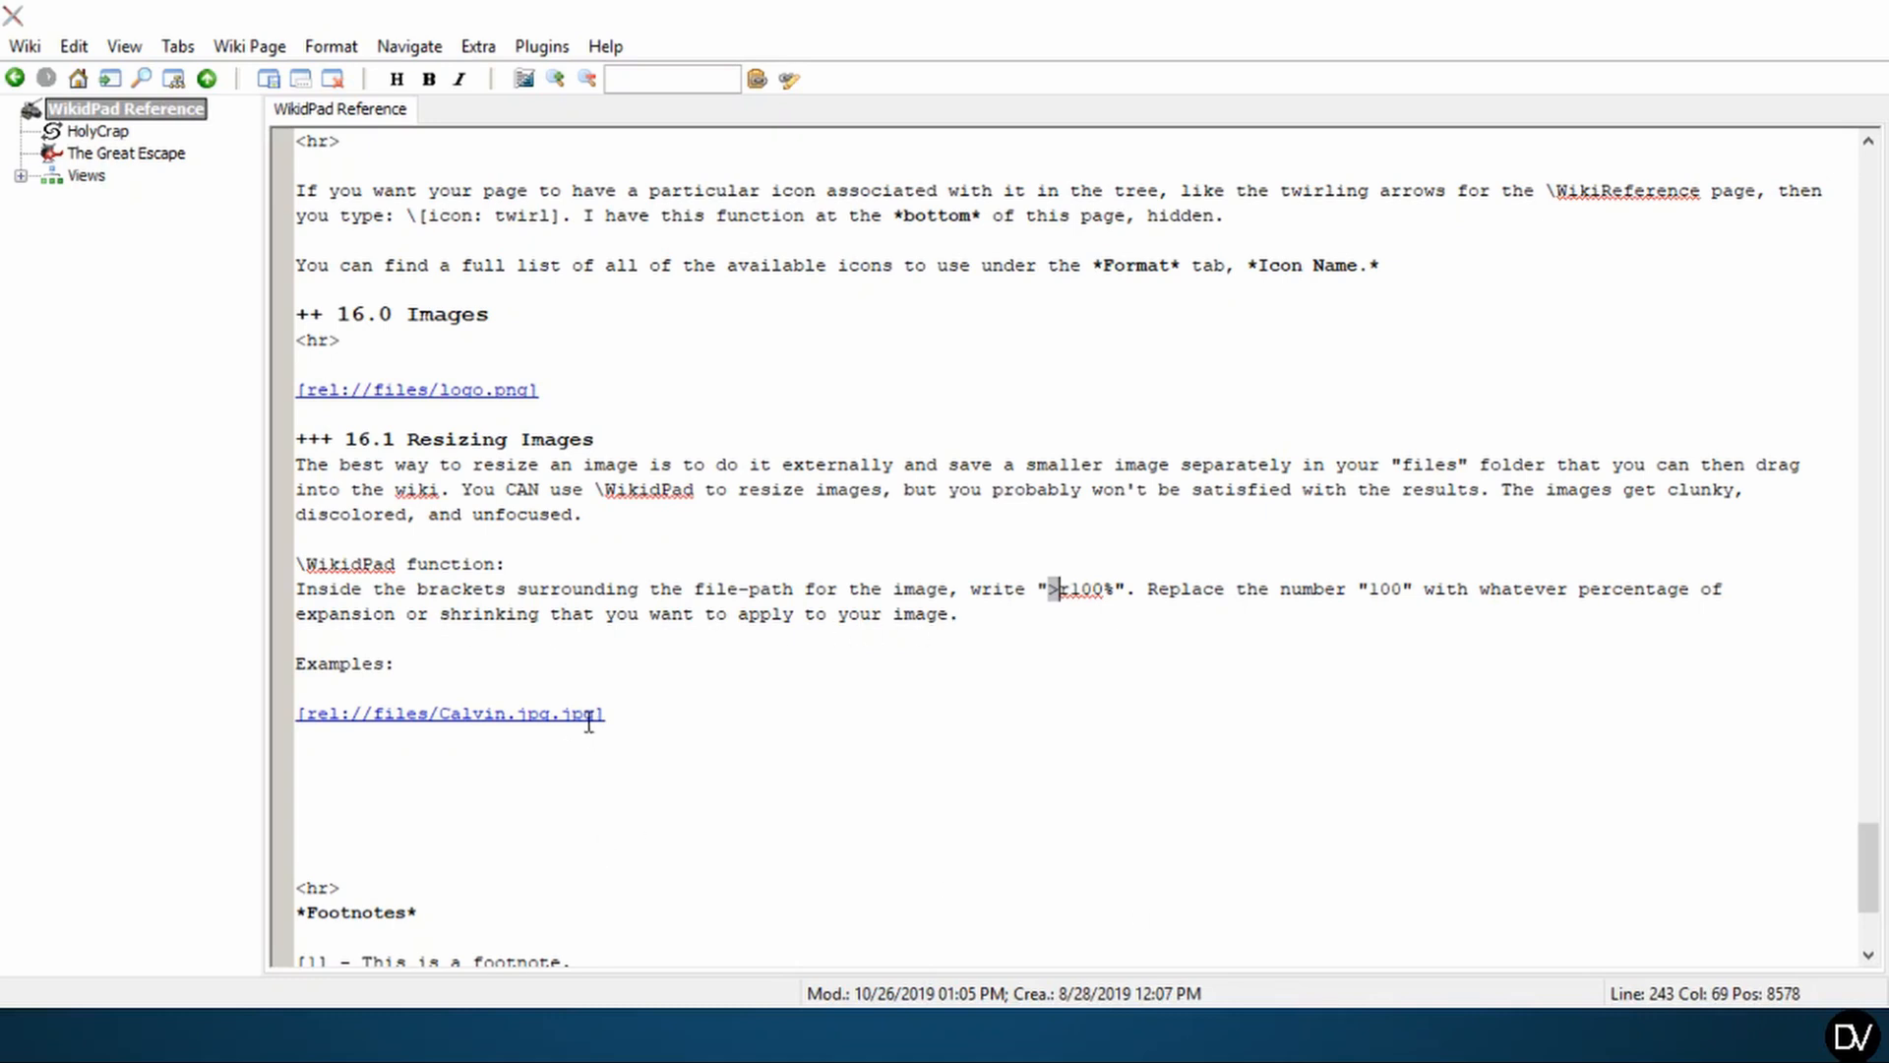
pyautogui.moveTo(390, 699)
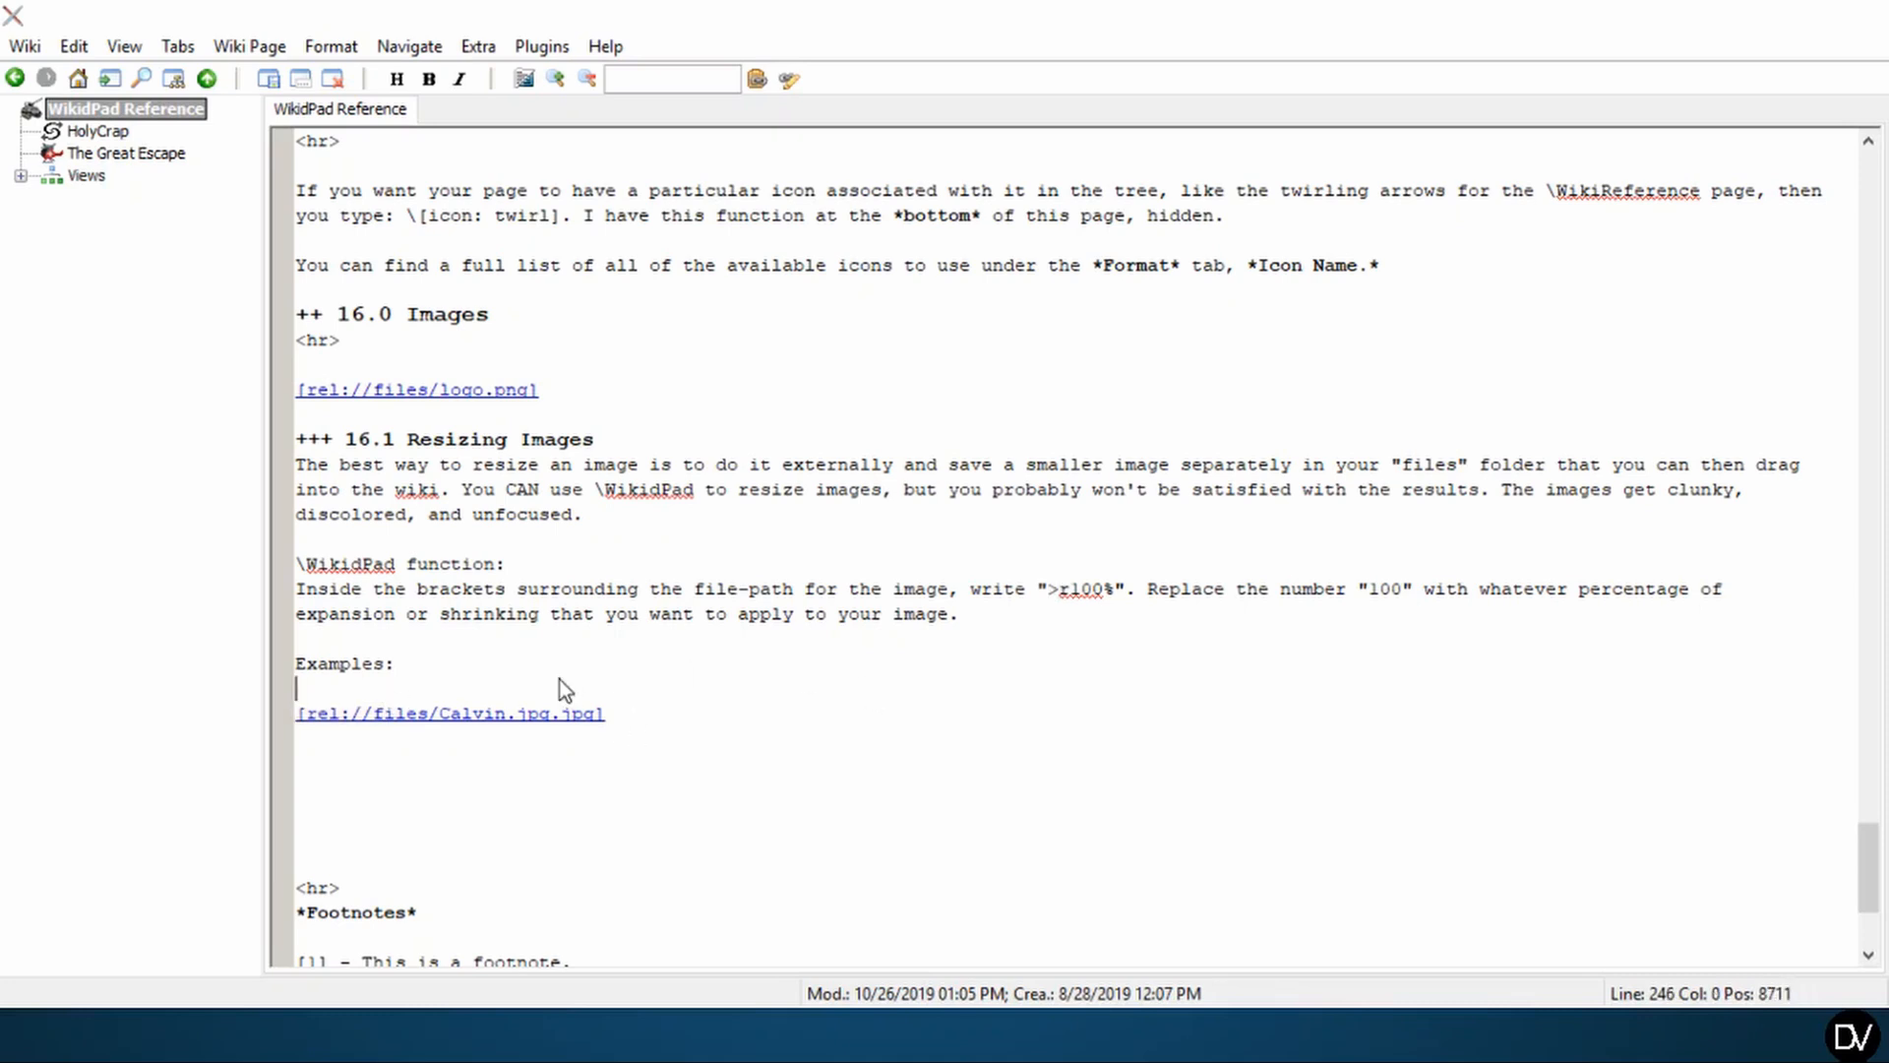
# - Add an italic 'Shrinking of image' label and a >r50% size option on the Calvin link
pyautogui.press('ctrl+i')
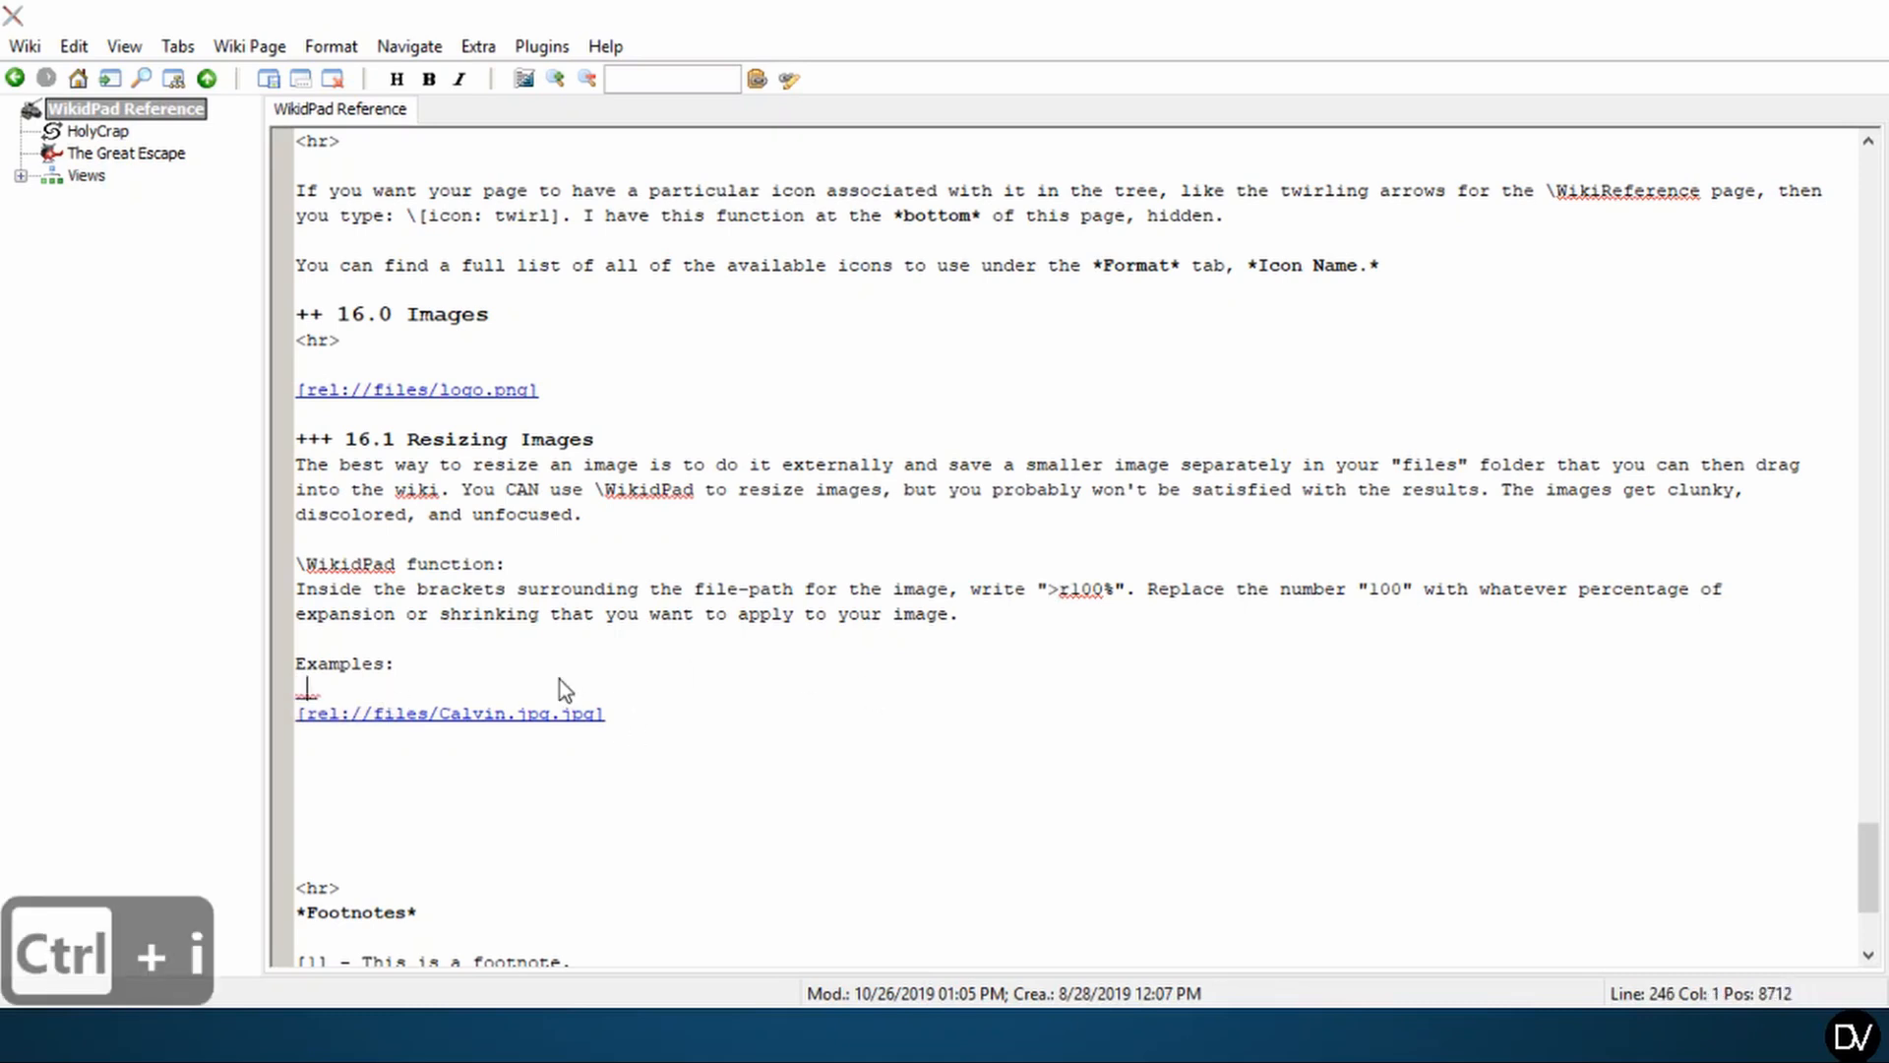
pyautogui.write('Shrinking')
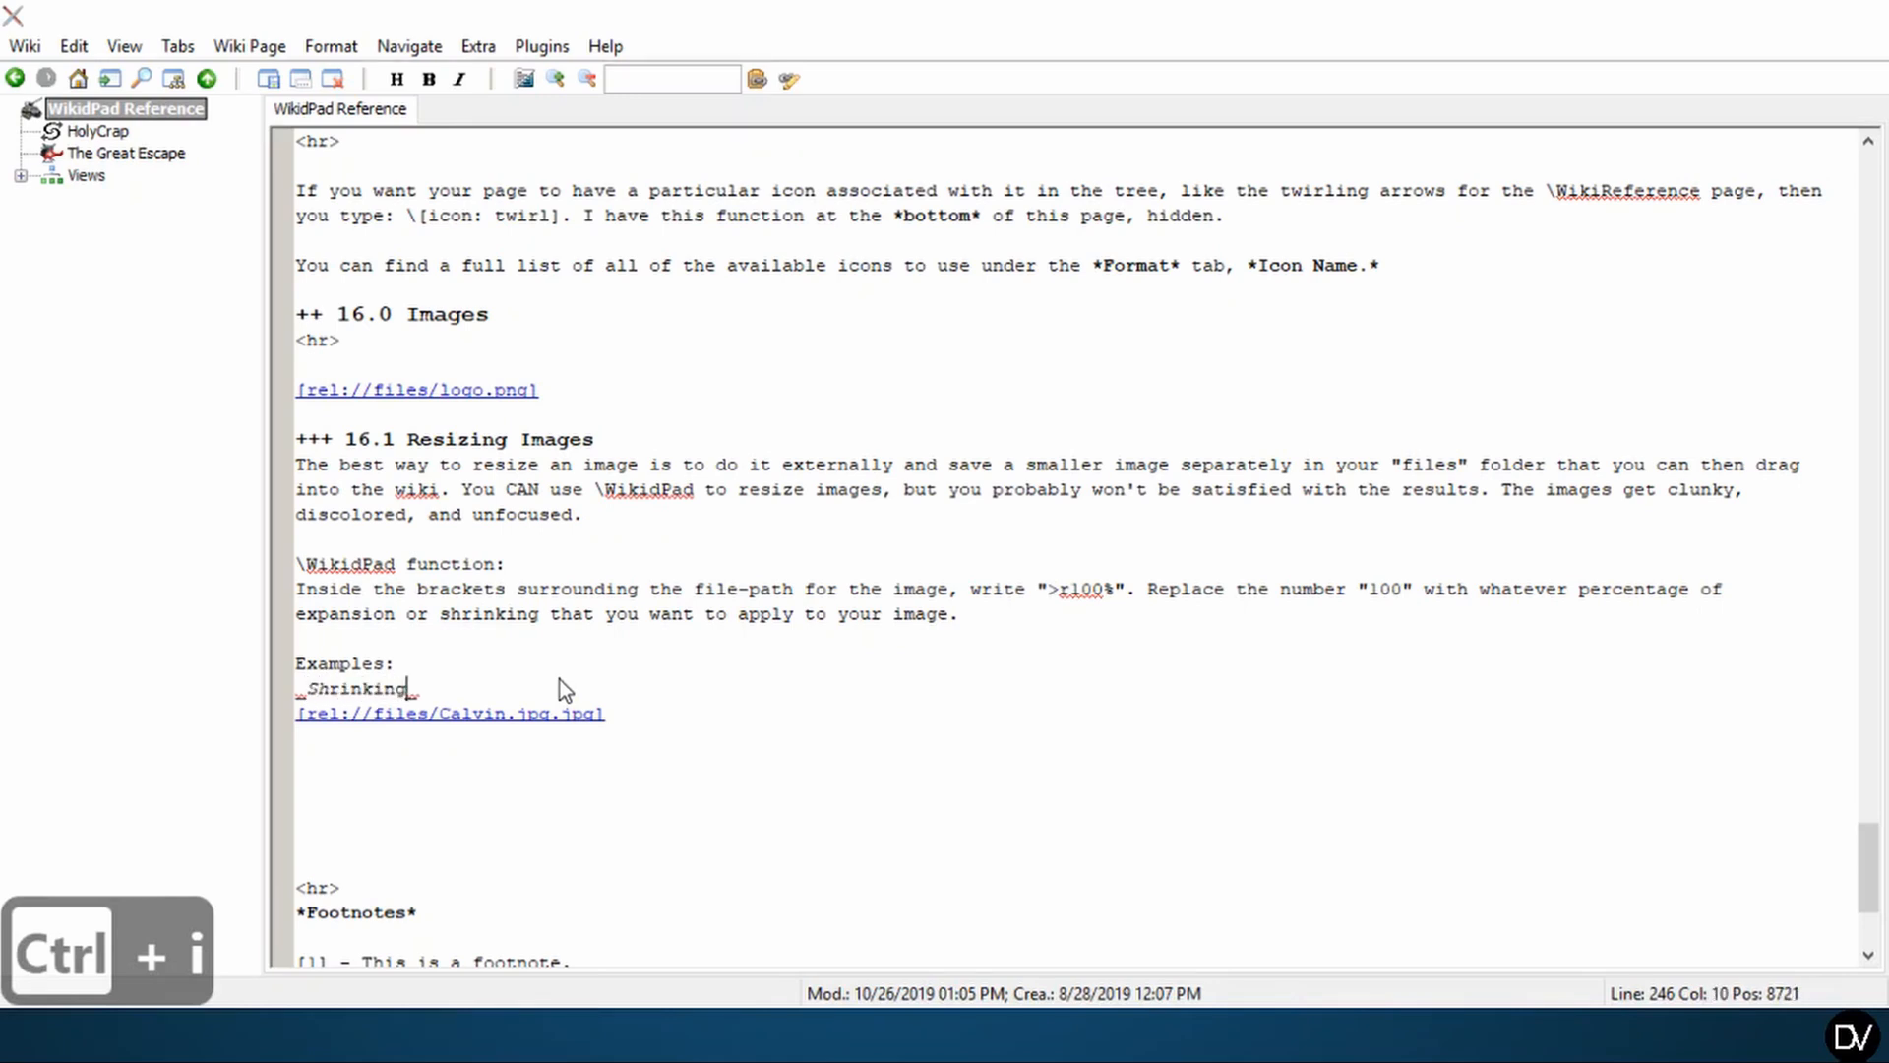
pyautogui.write('of image')
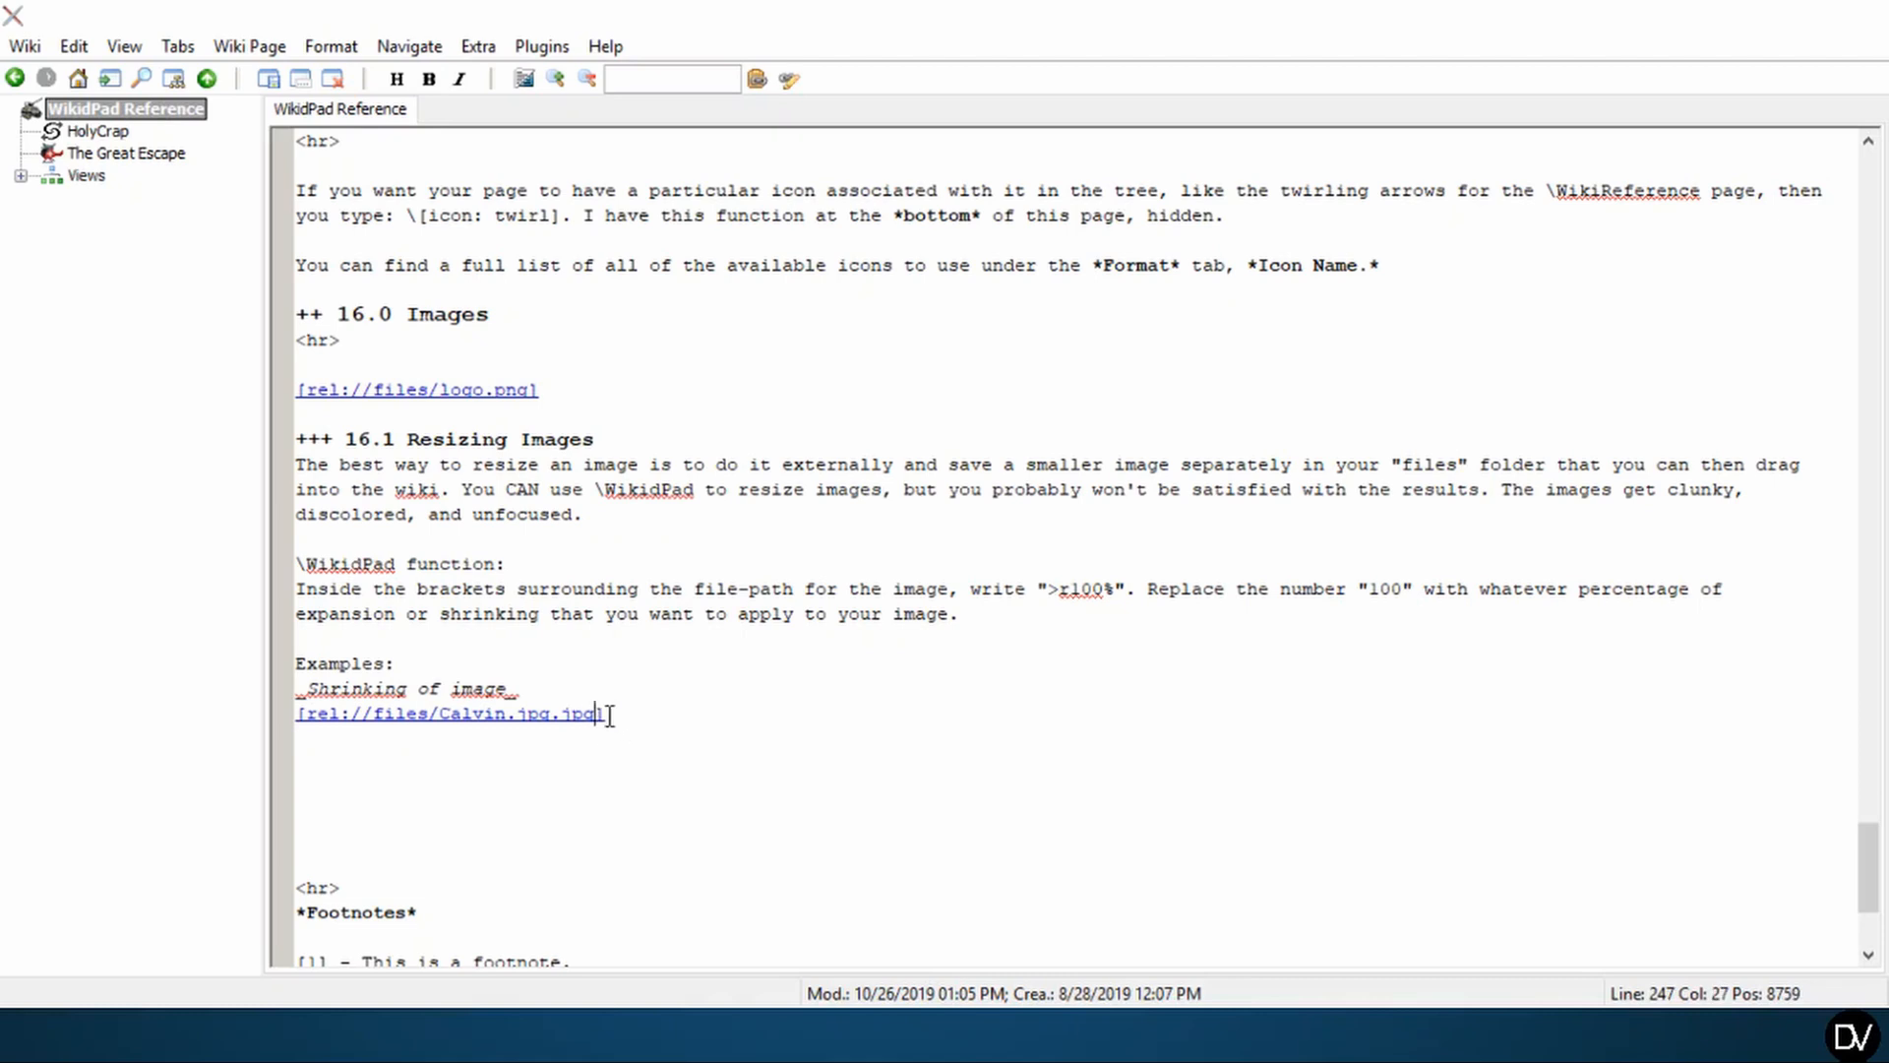
pyautogui.write('>r')
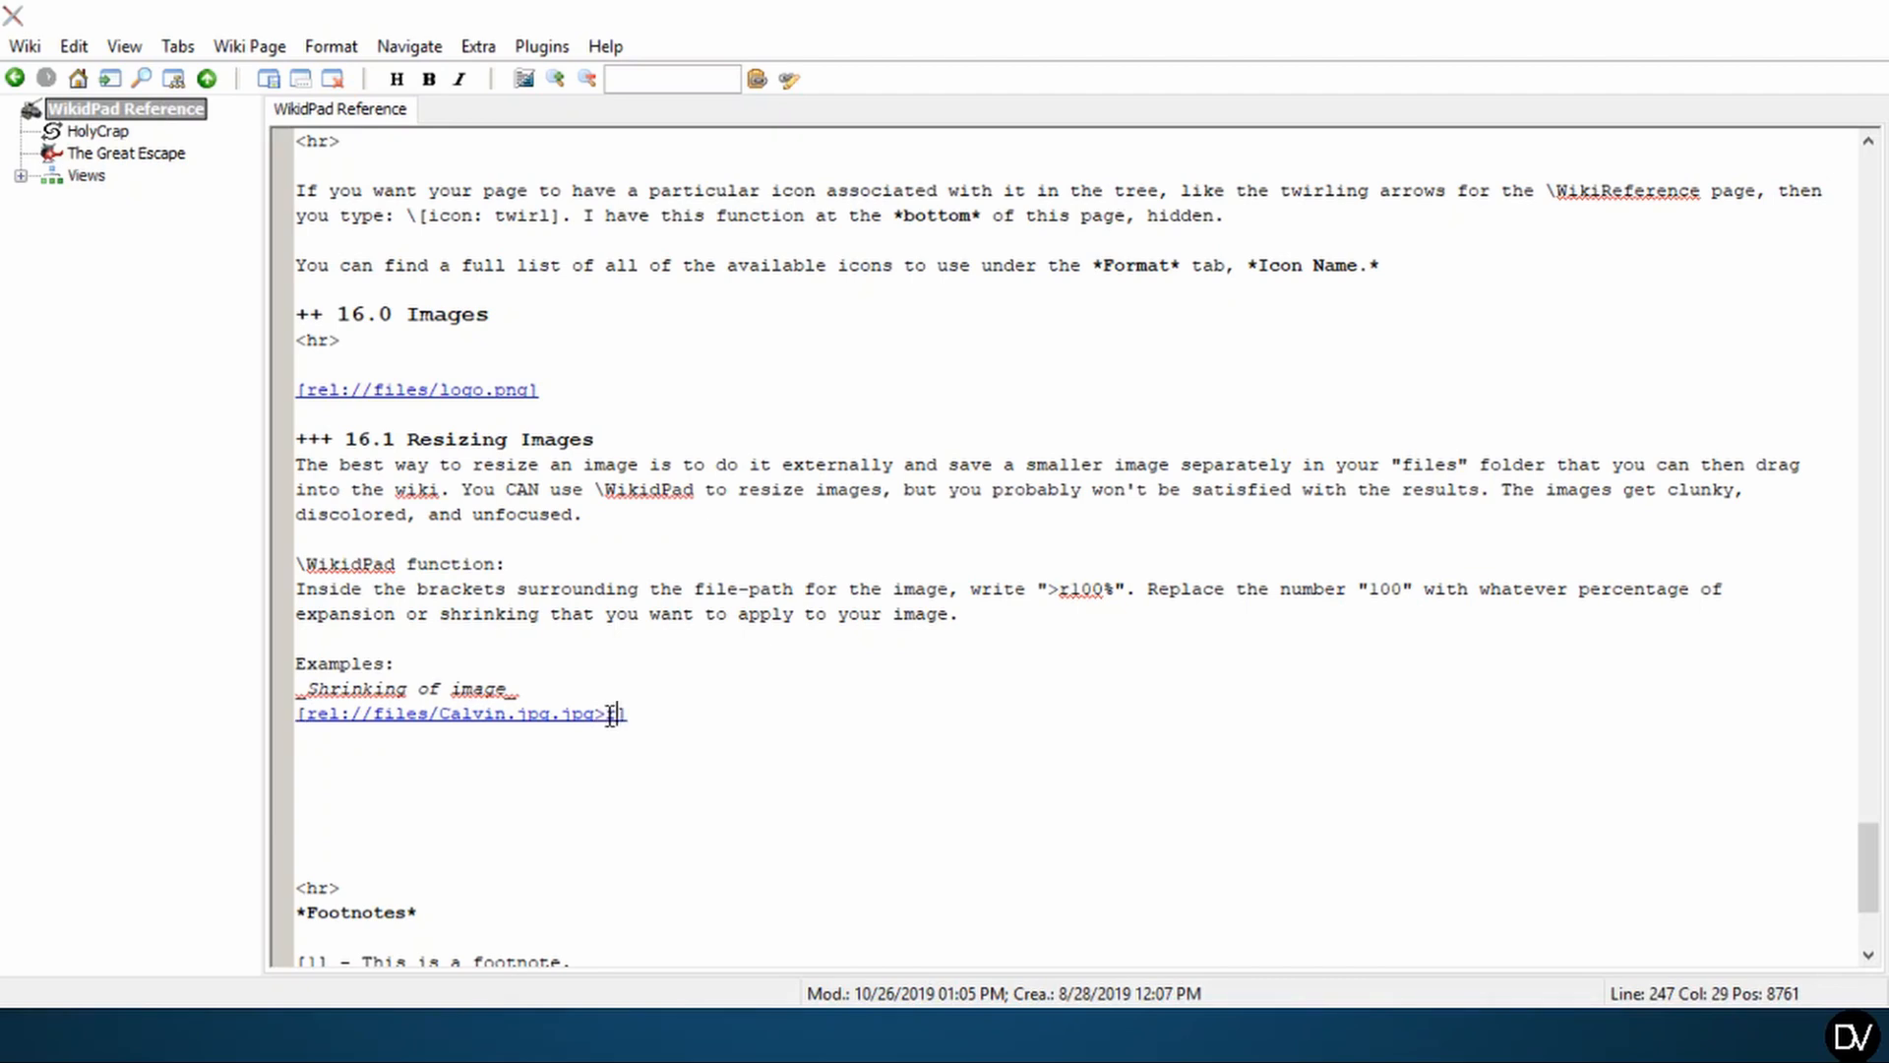
pyautogui.write('50%')
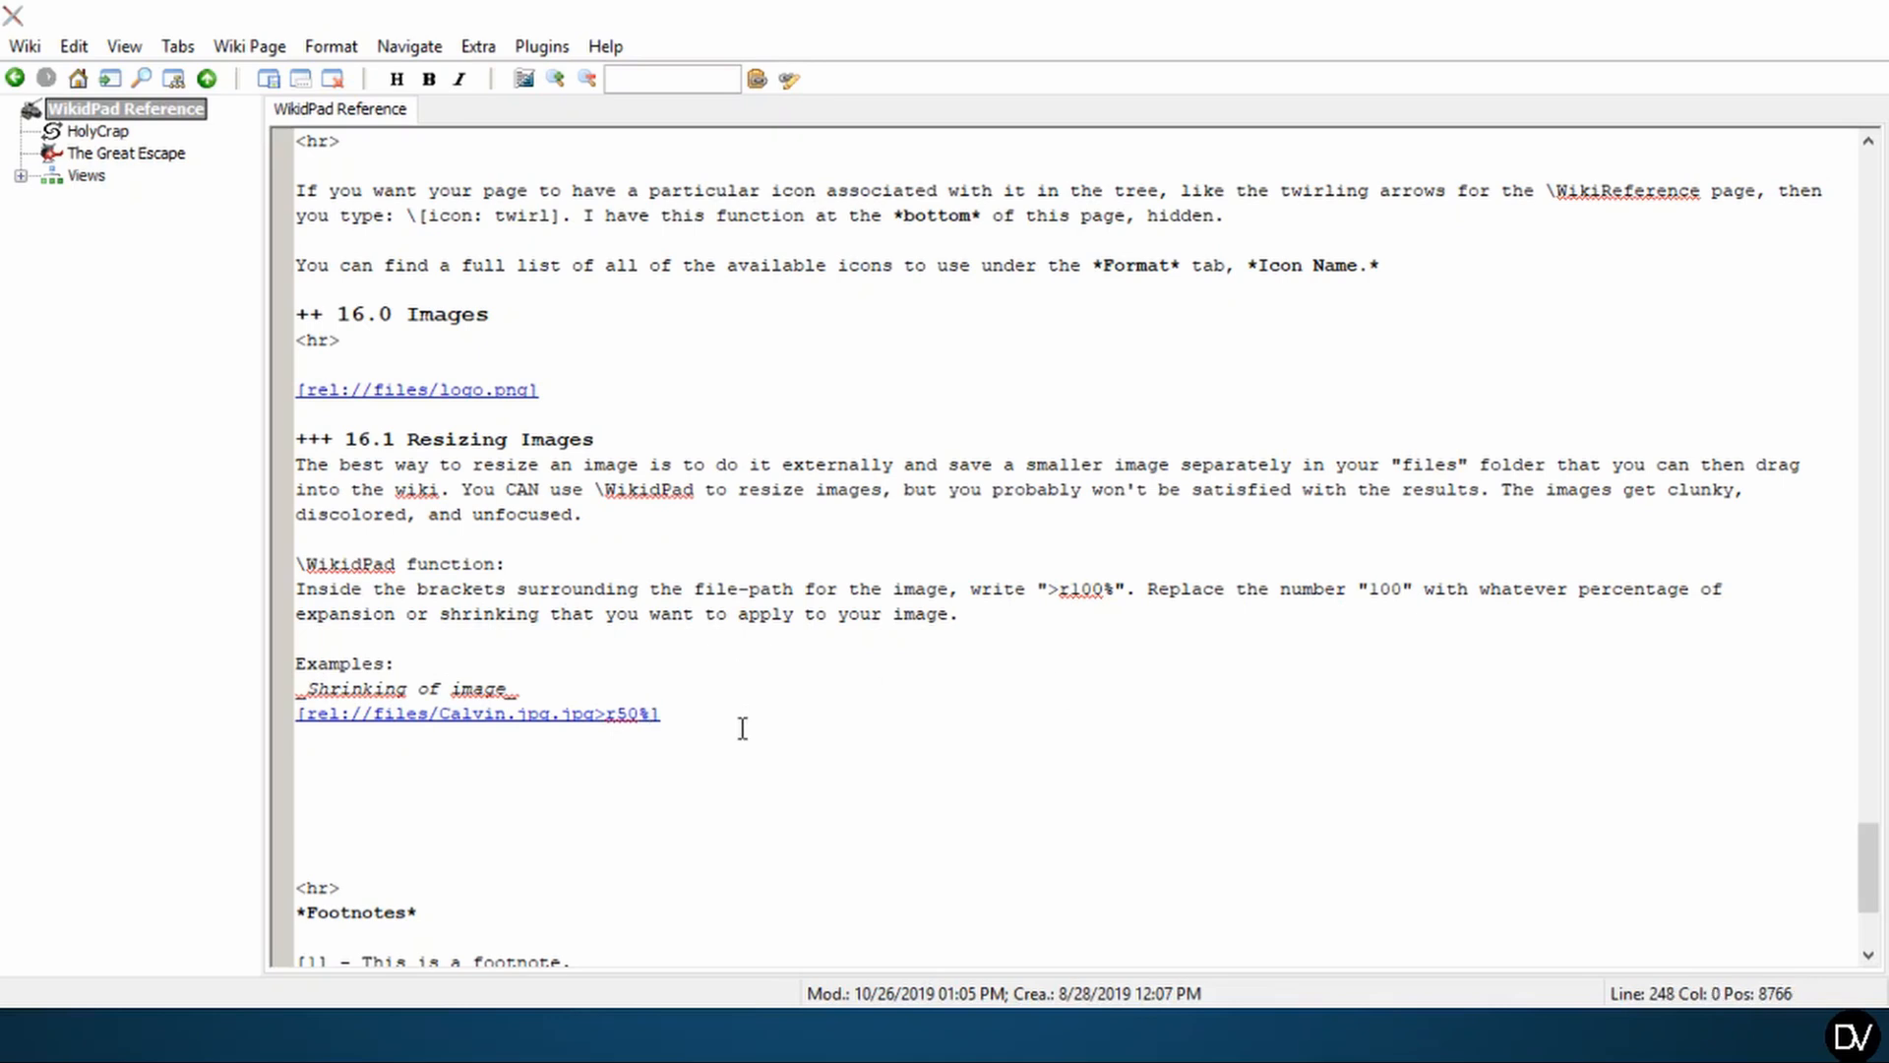
# - Preview the rendered page and scroll to the Calvin image scaled to 50%
pyautogui.press('ctrl+shift+space')
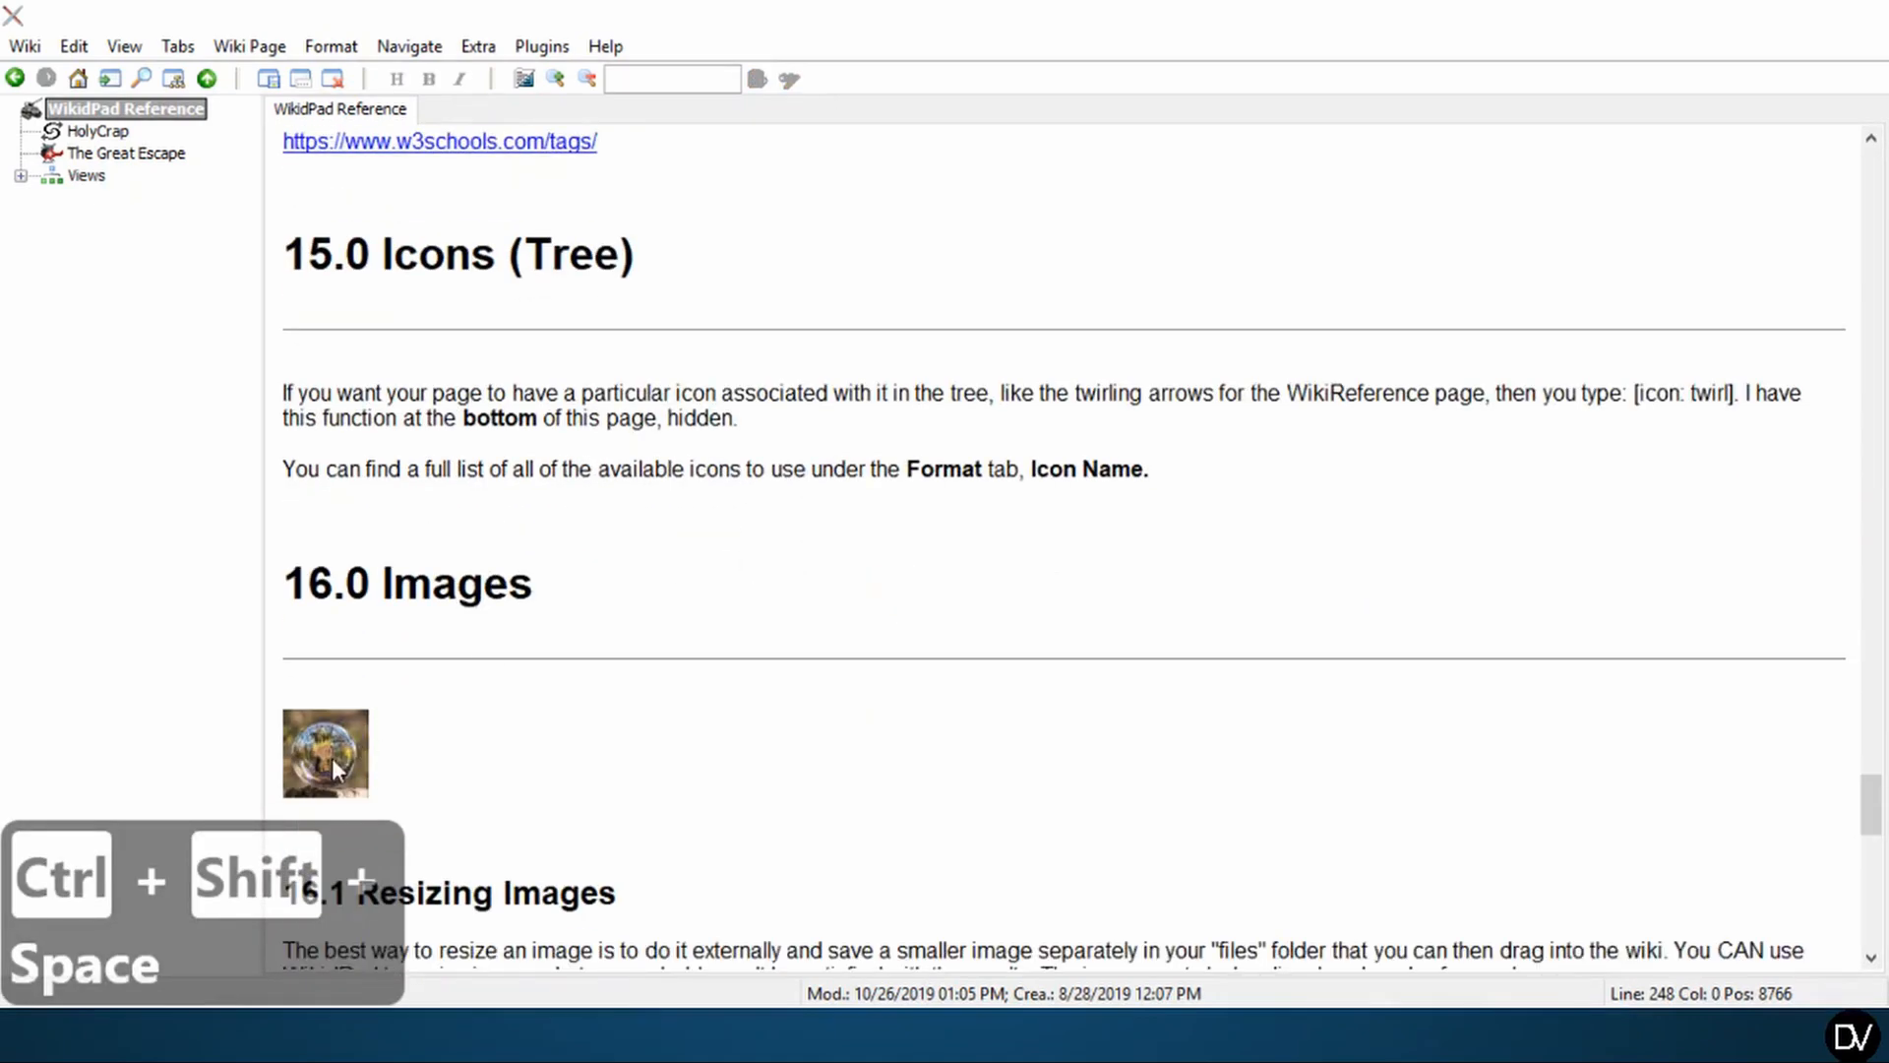
pyautogui.moveTo(346, 754)
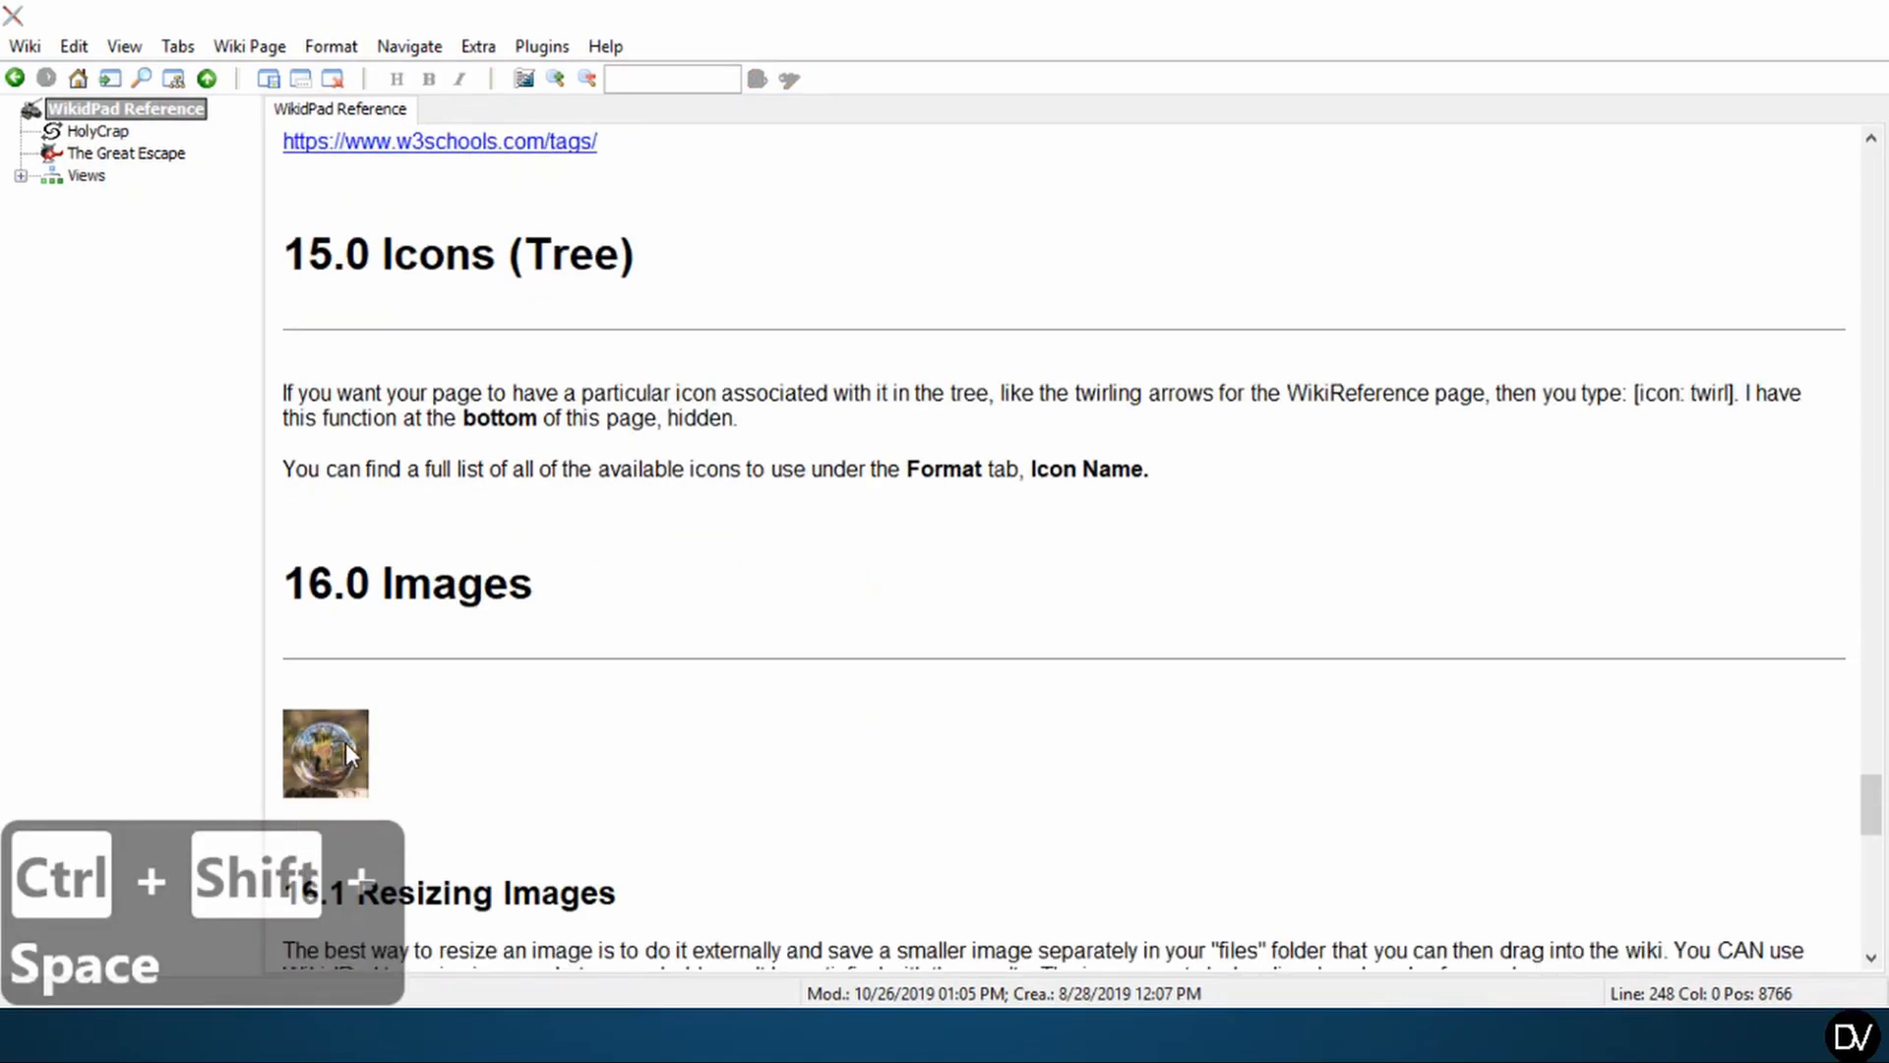
pyautogui.scroll(-3)
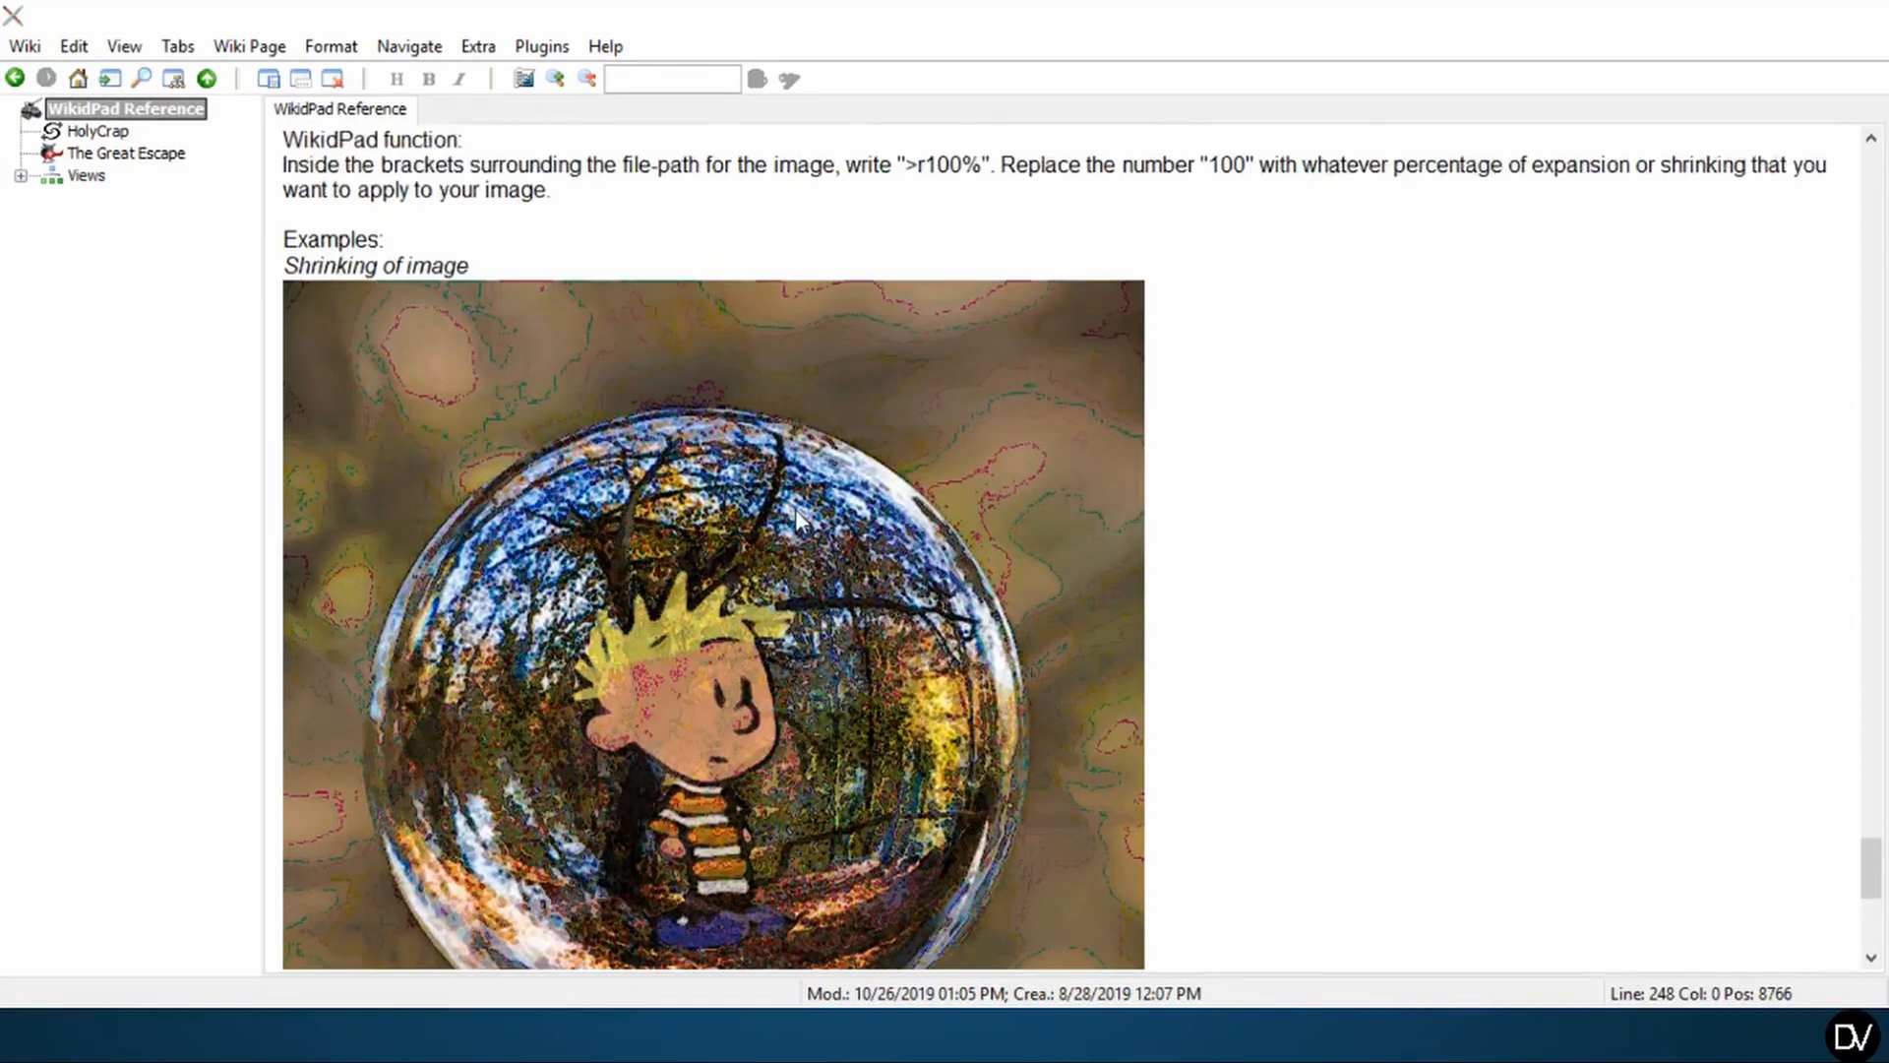
pyautogui.scroll(3)
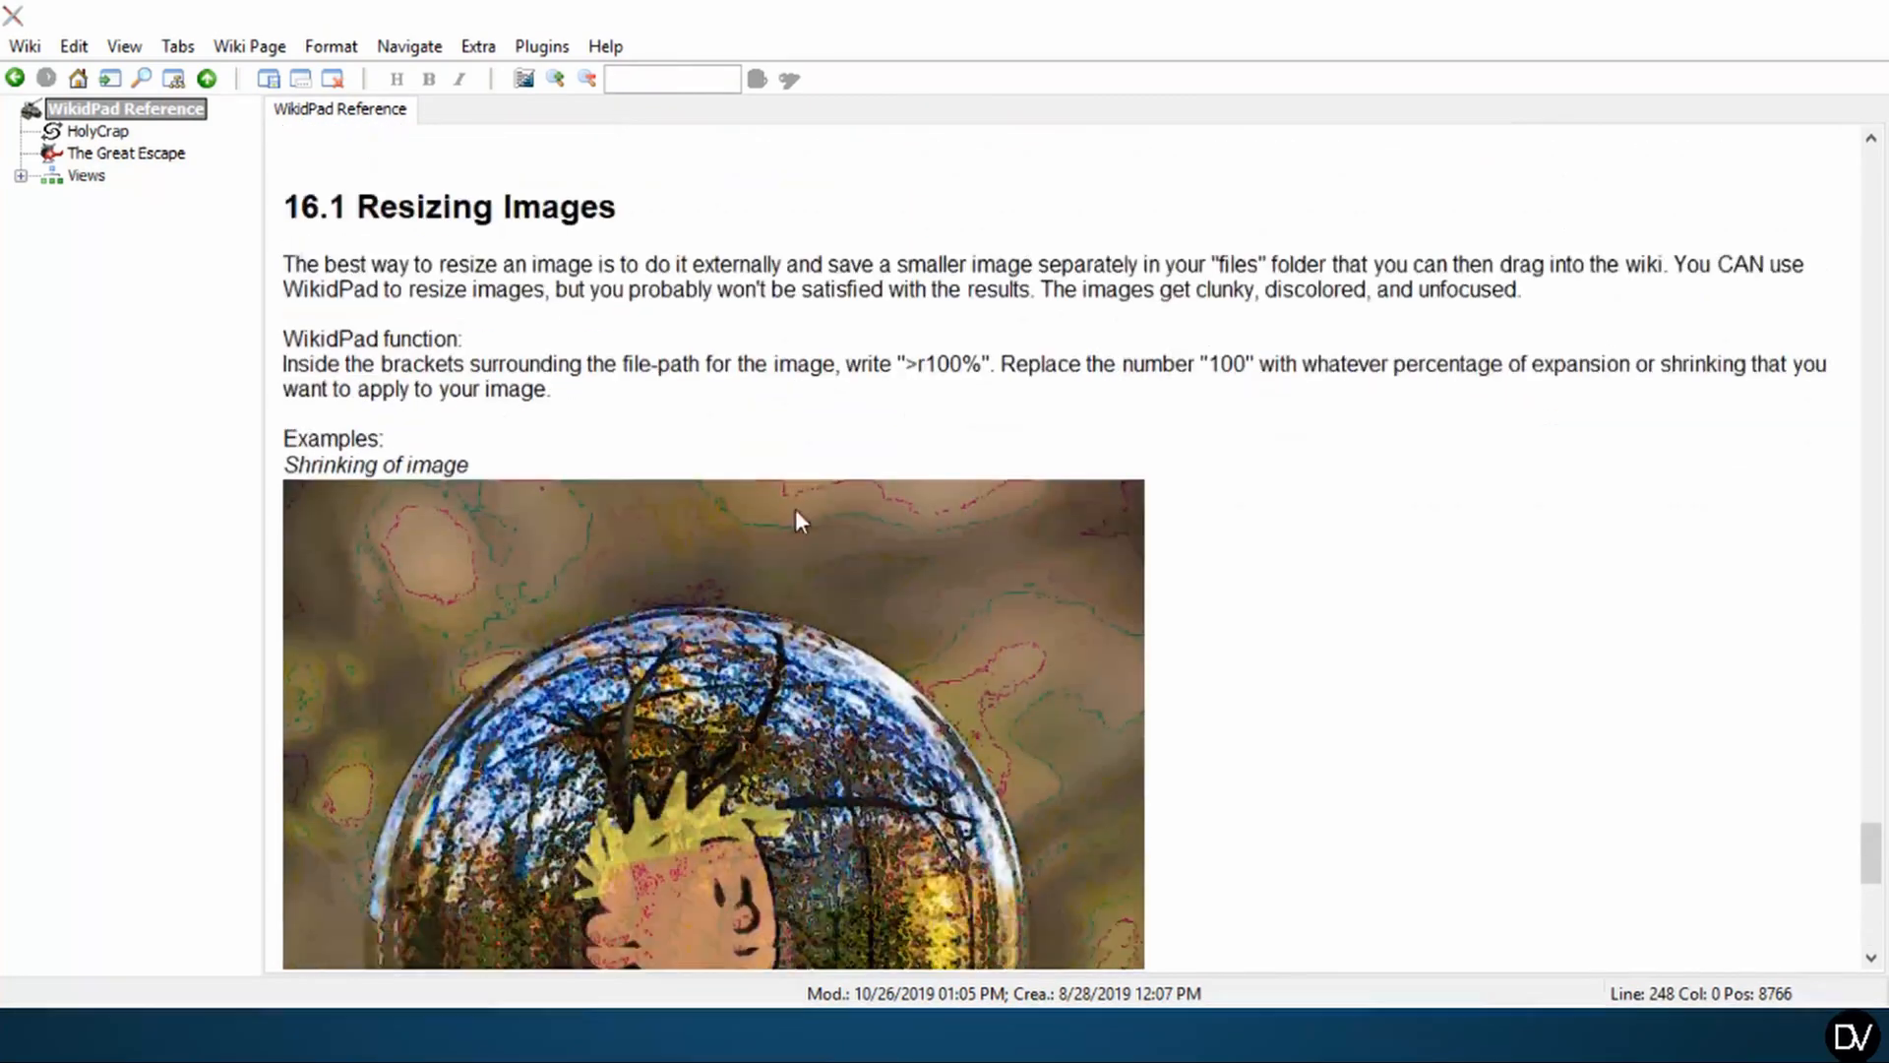
pyautogui.scroll(-3)
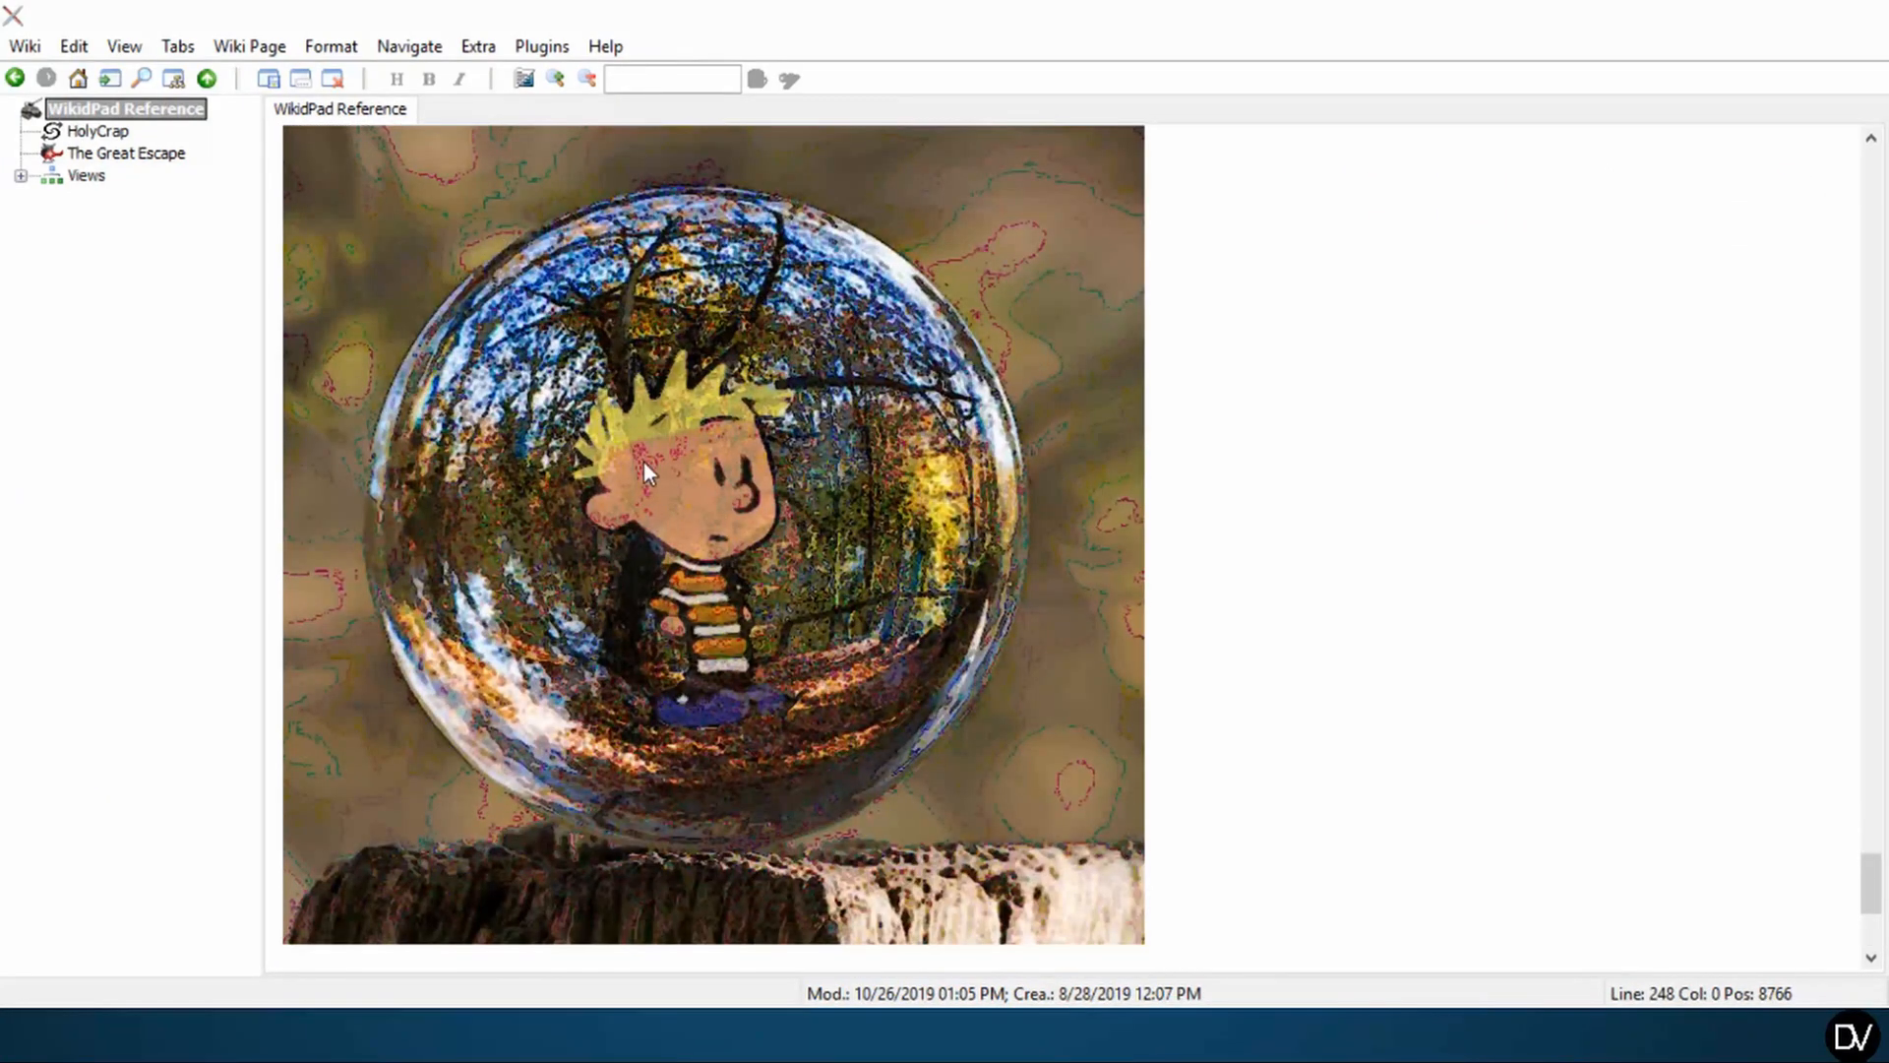
pyautogui.moveTo(988, 437)
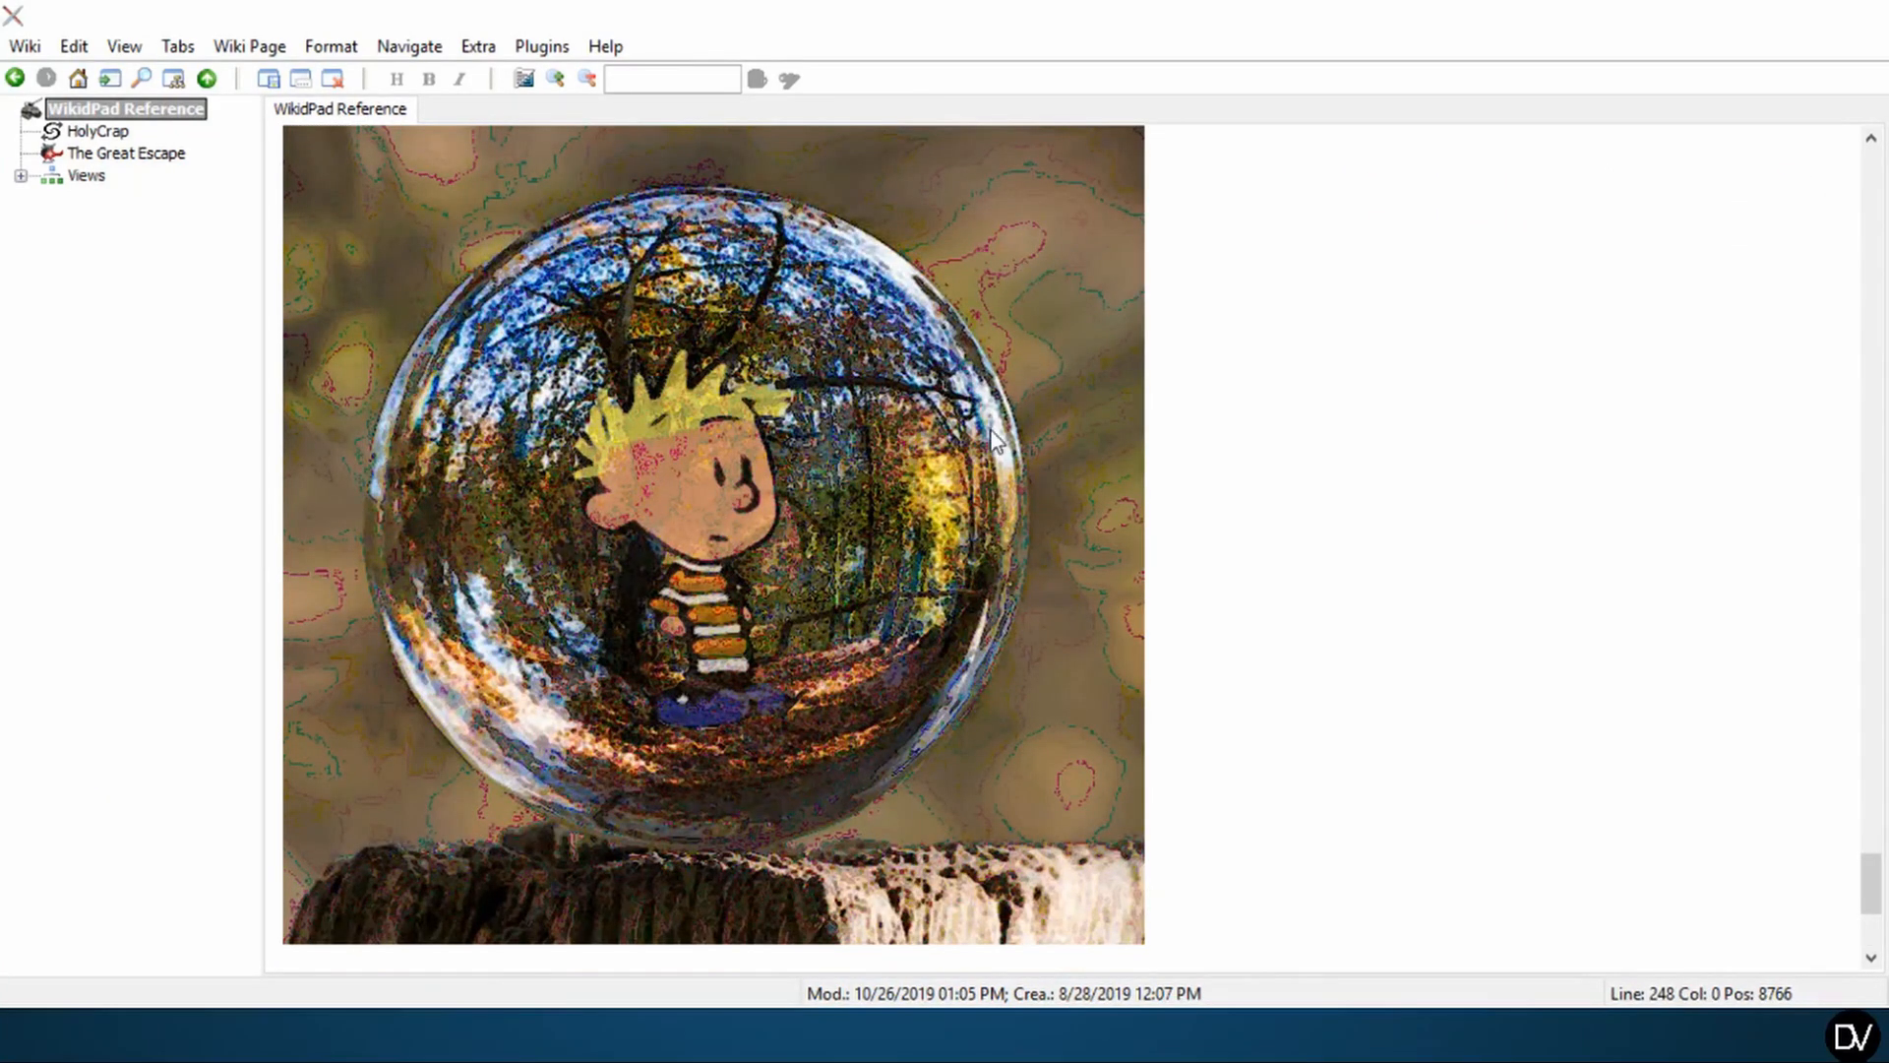
pyautogui.moveTo(1051, 809)
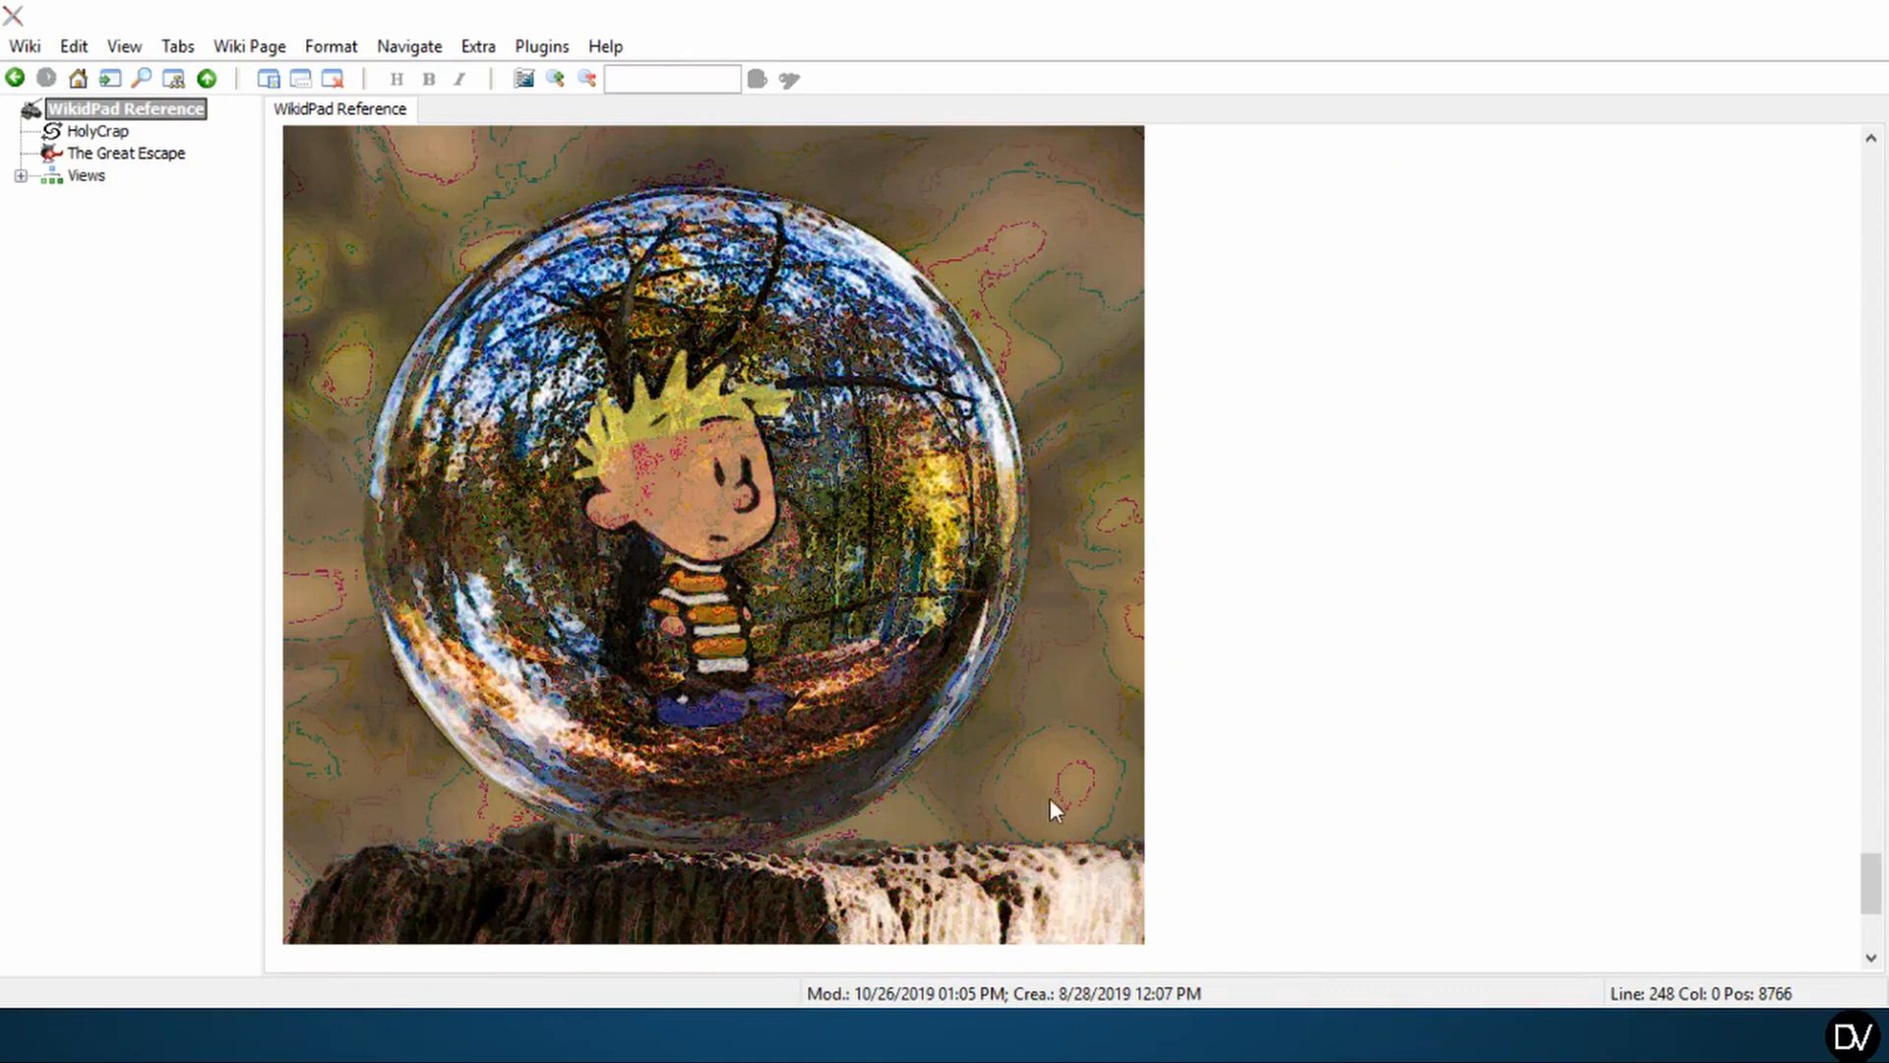
pyautogui.press('ctrl+shift+space')
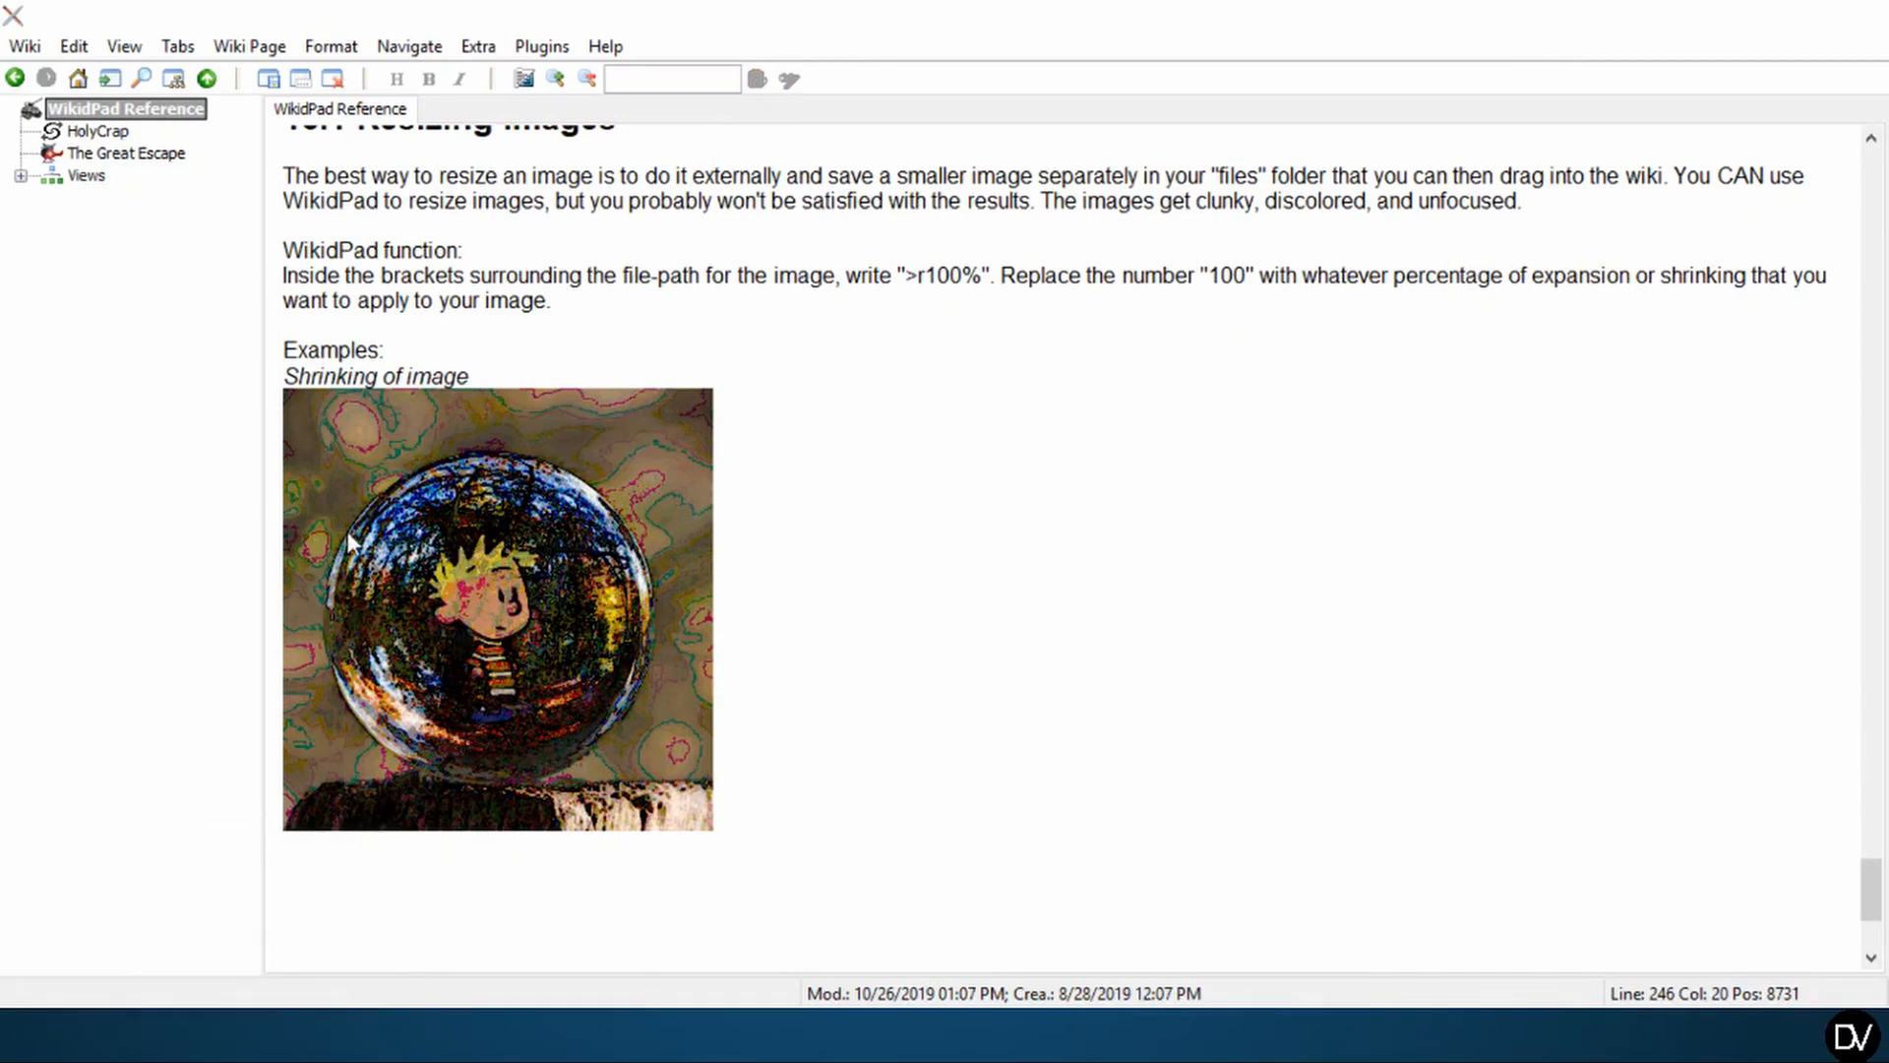
pyautogui.moveTo(906, 636)
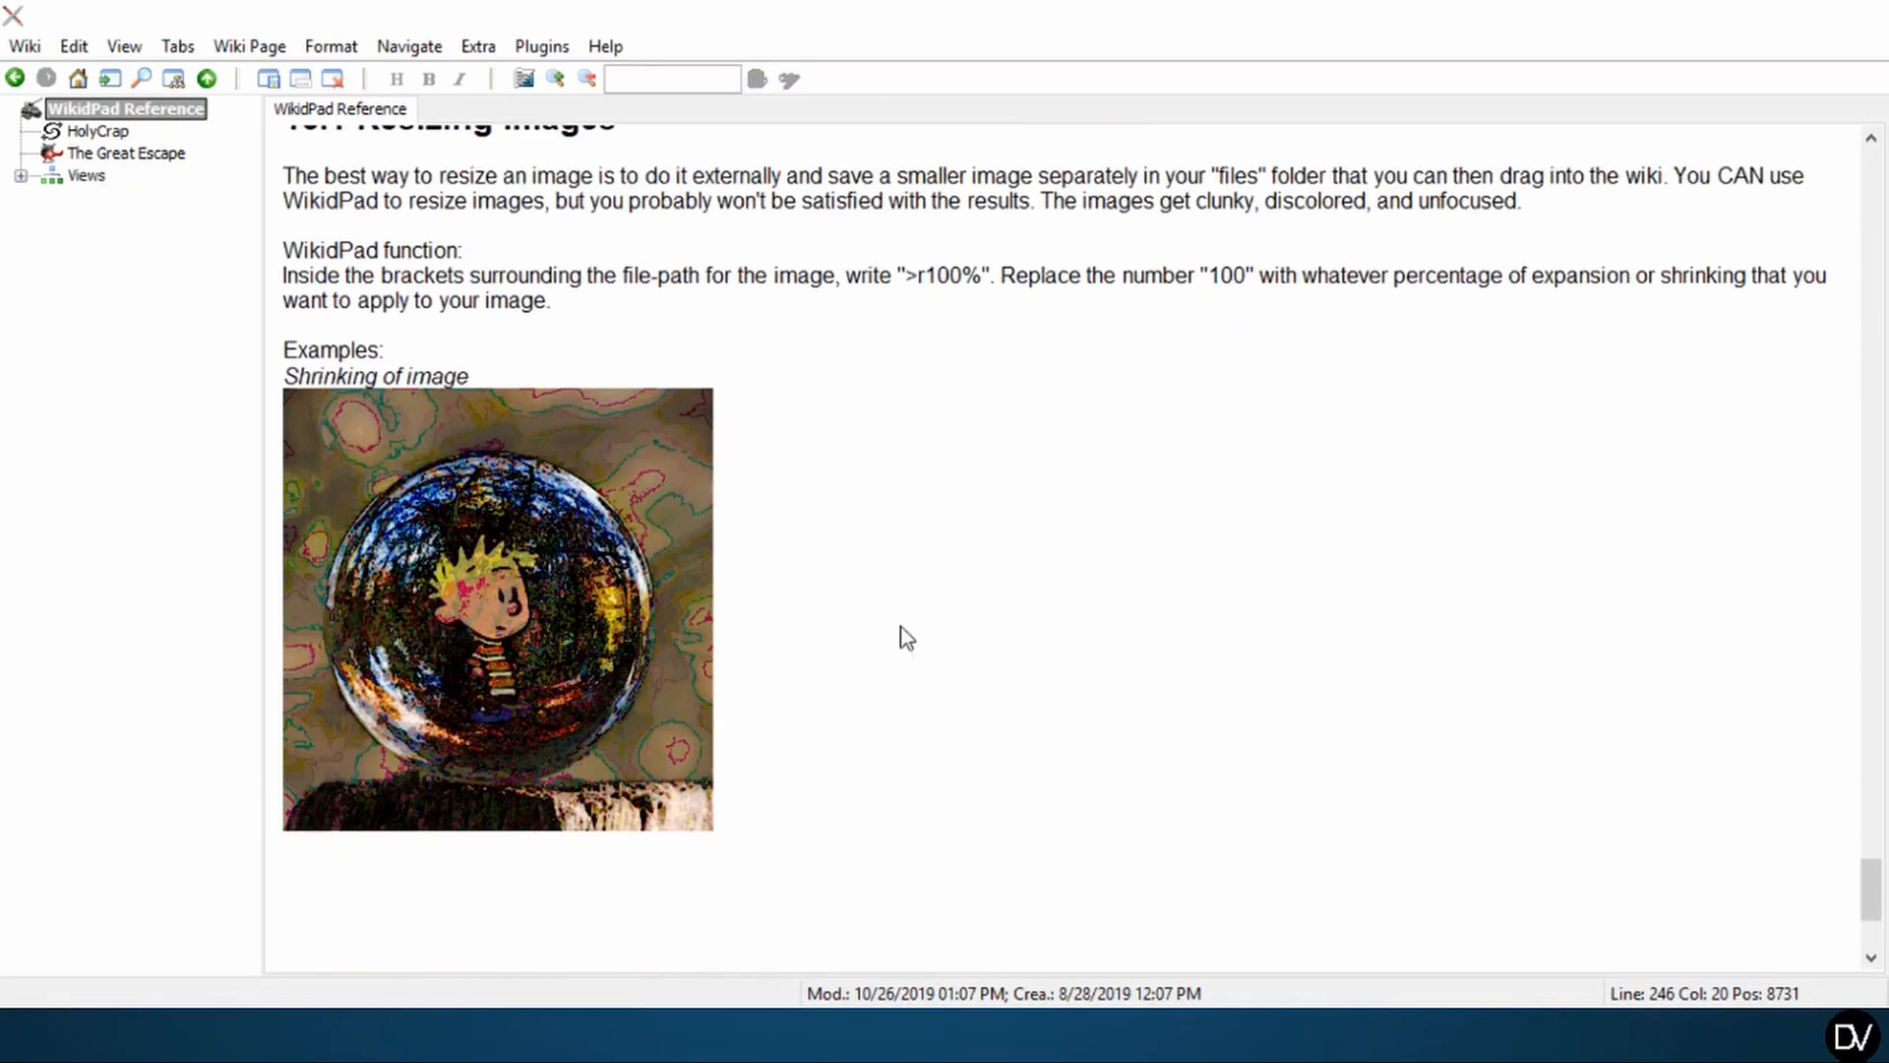
pyautogui.moveTo(844, 546)
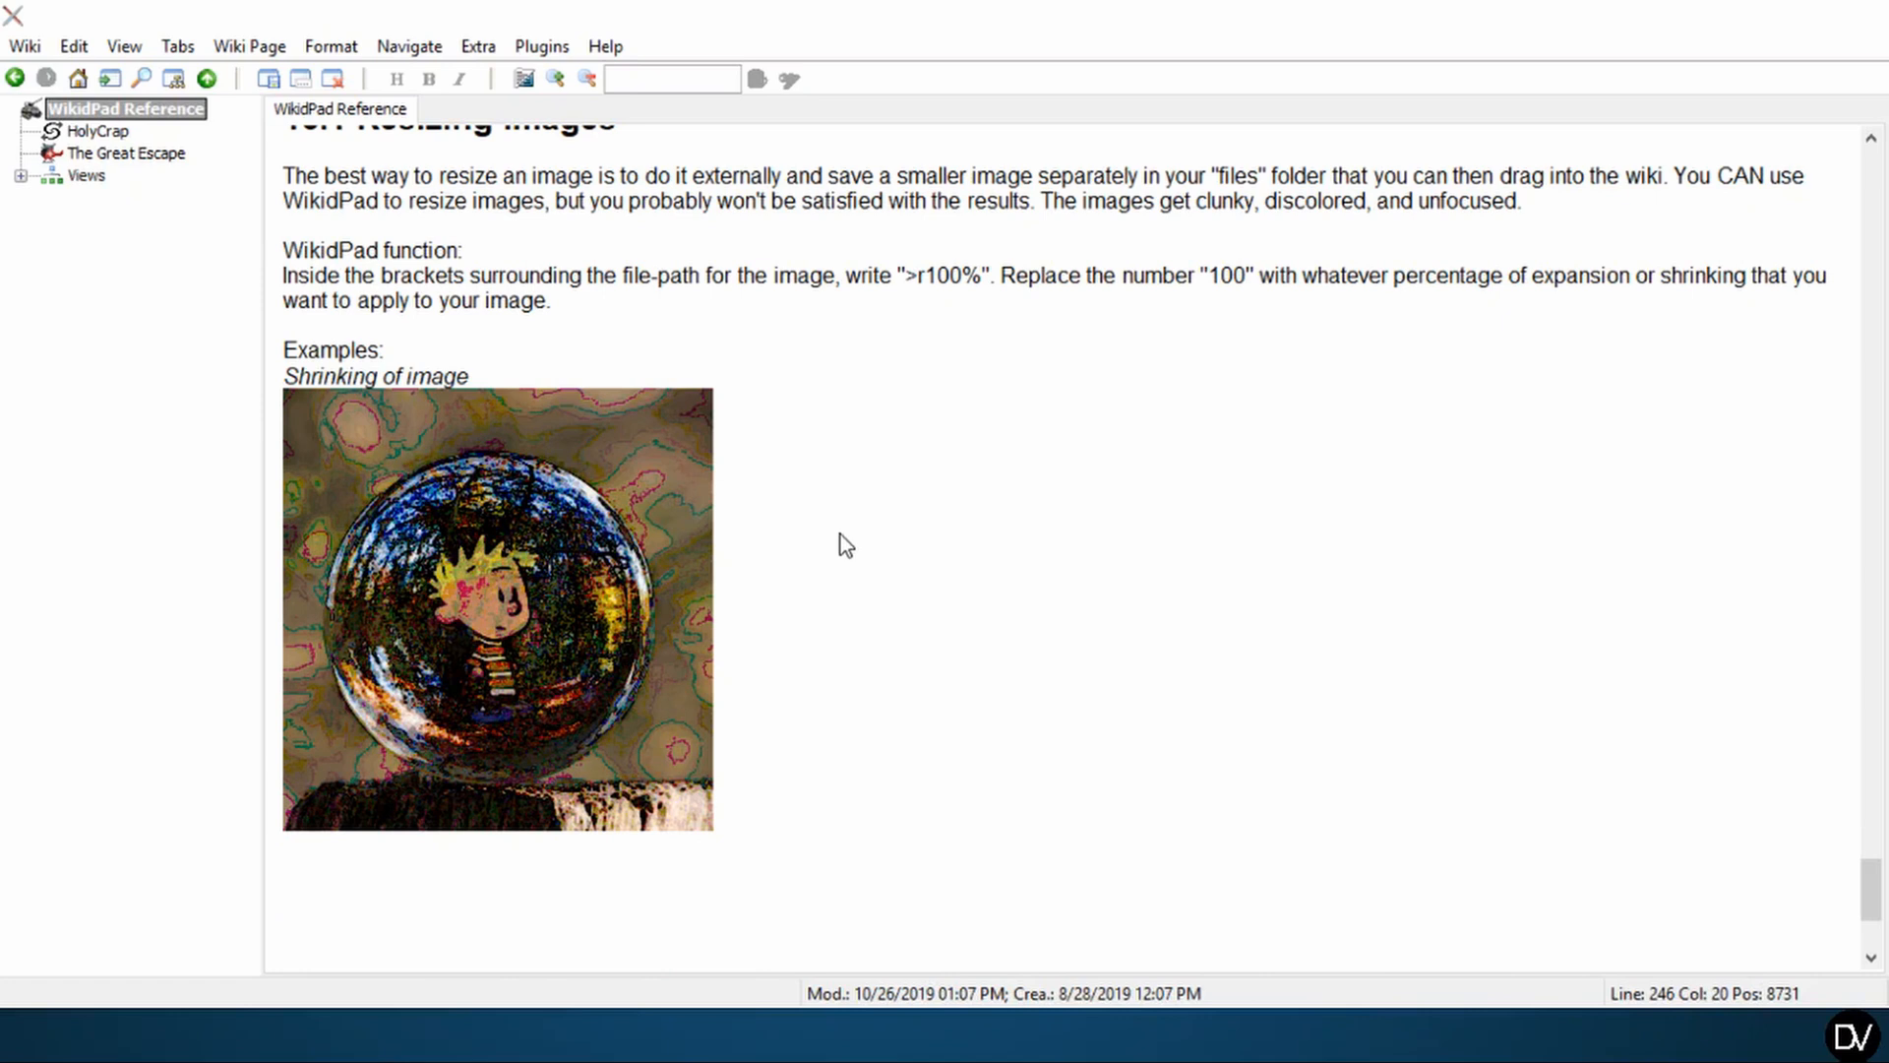
pyautogui.moveTo(488, 620)
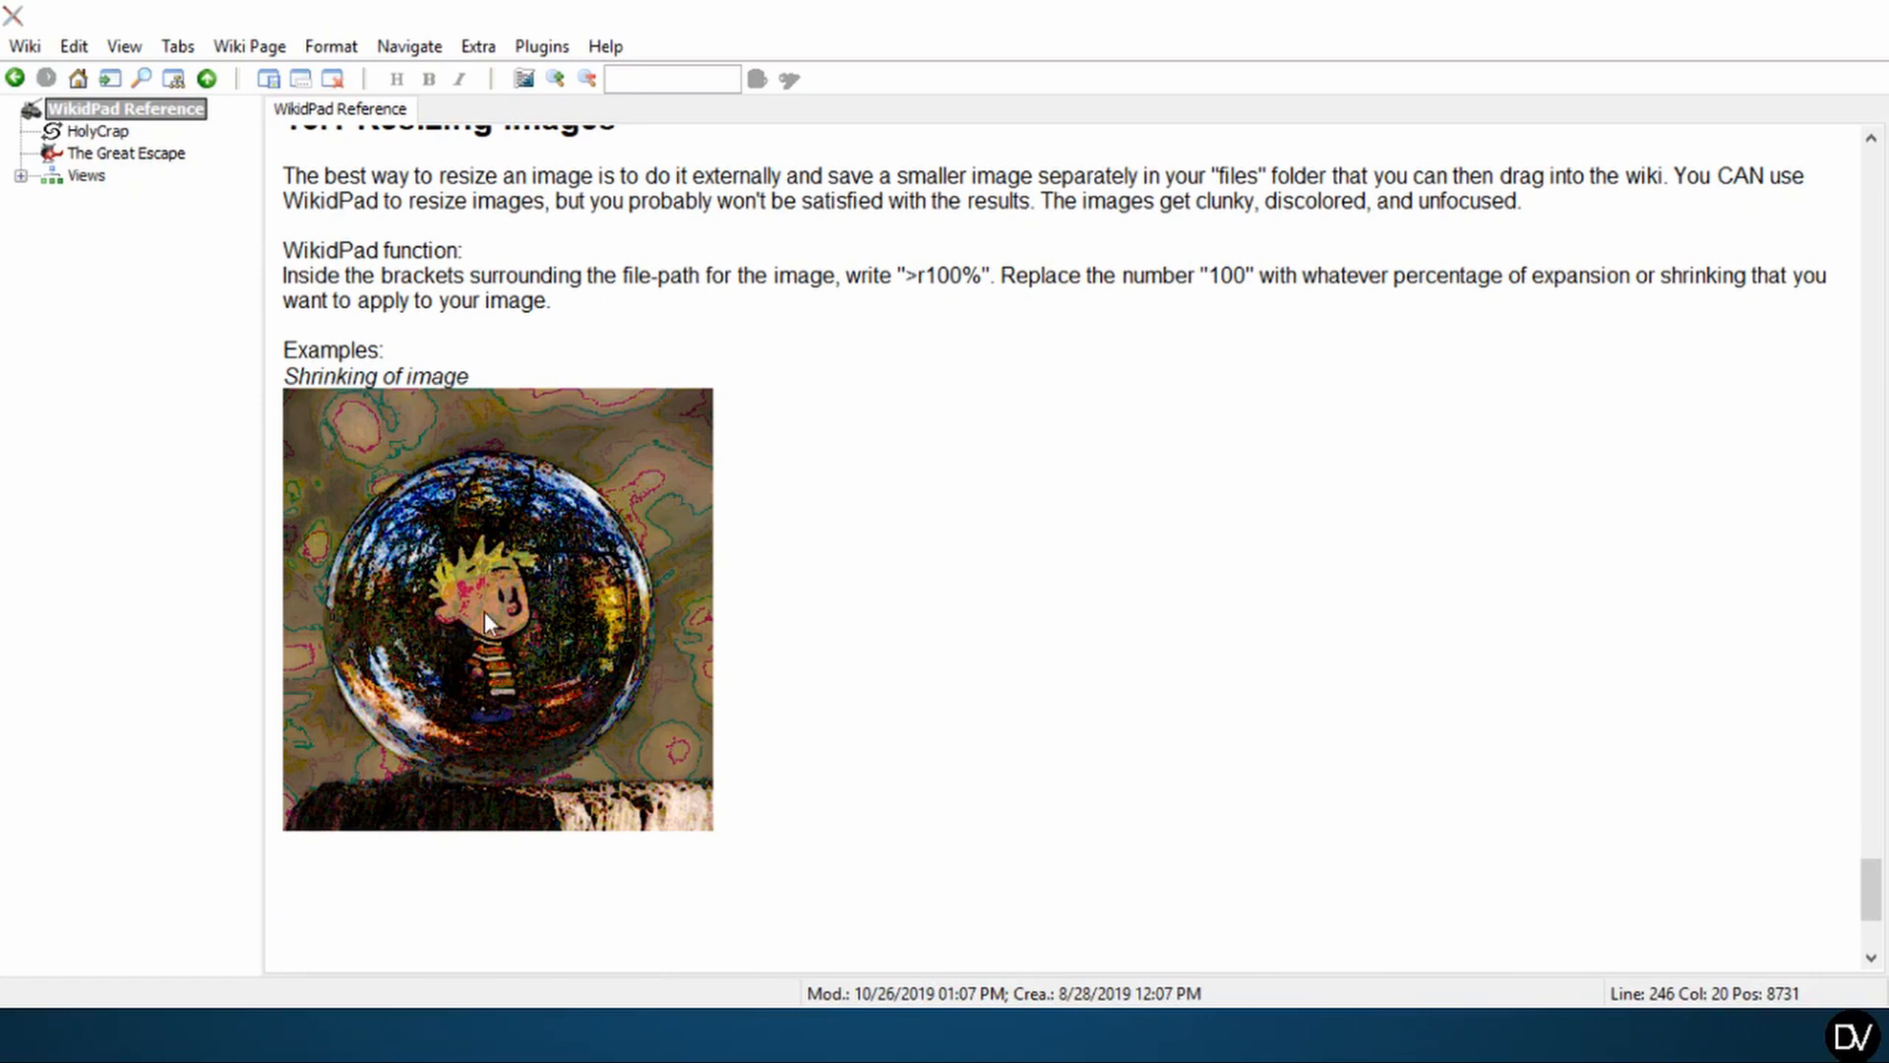
pyautogui.moveTo(549, 584)
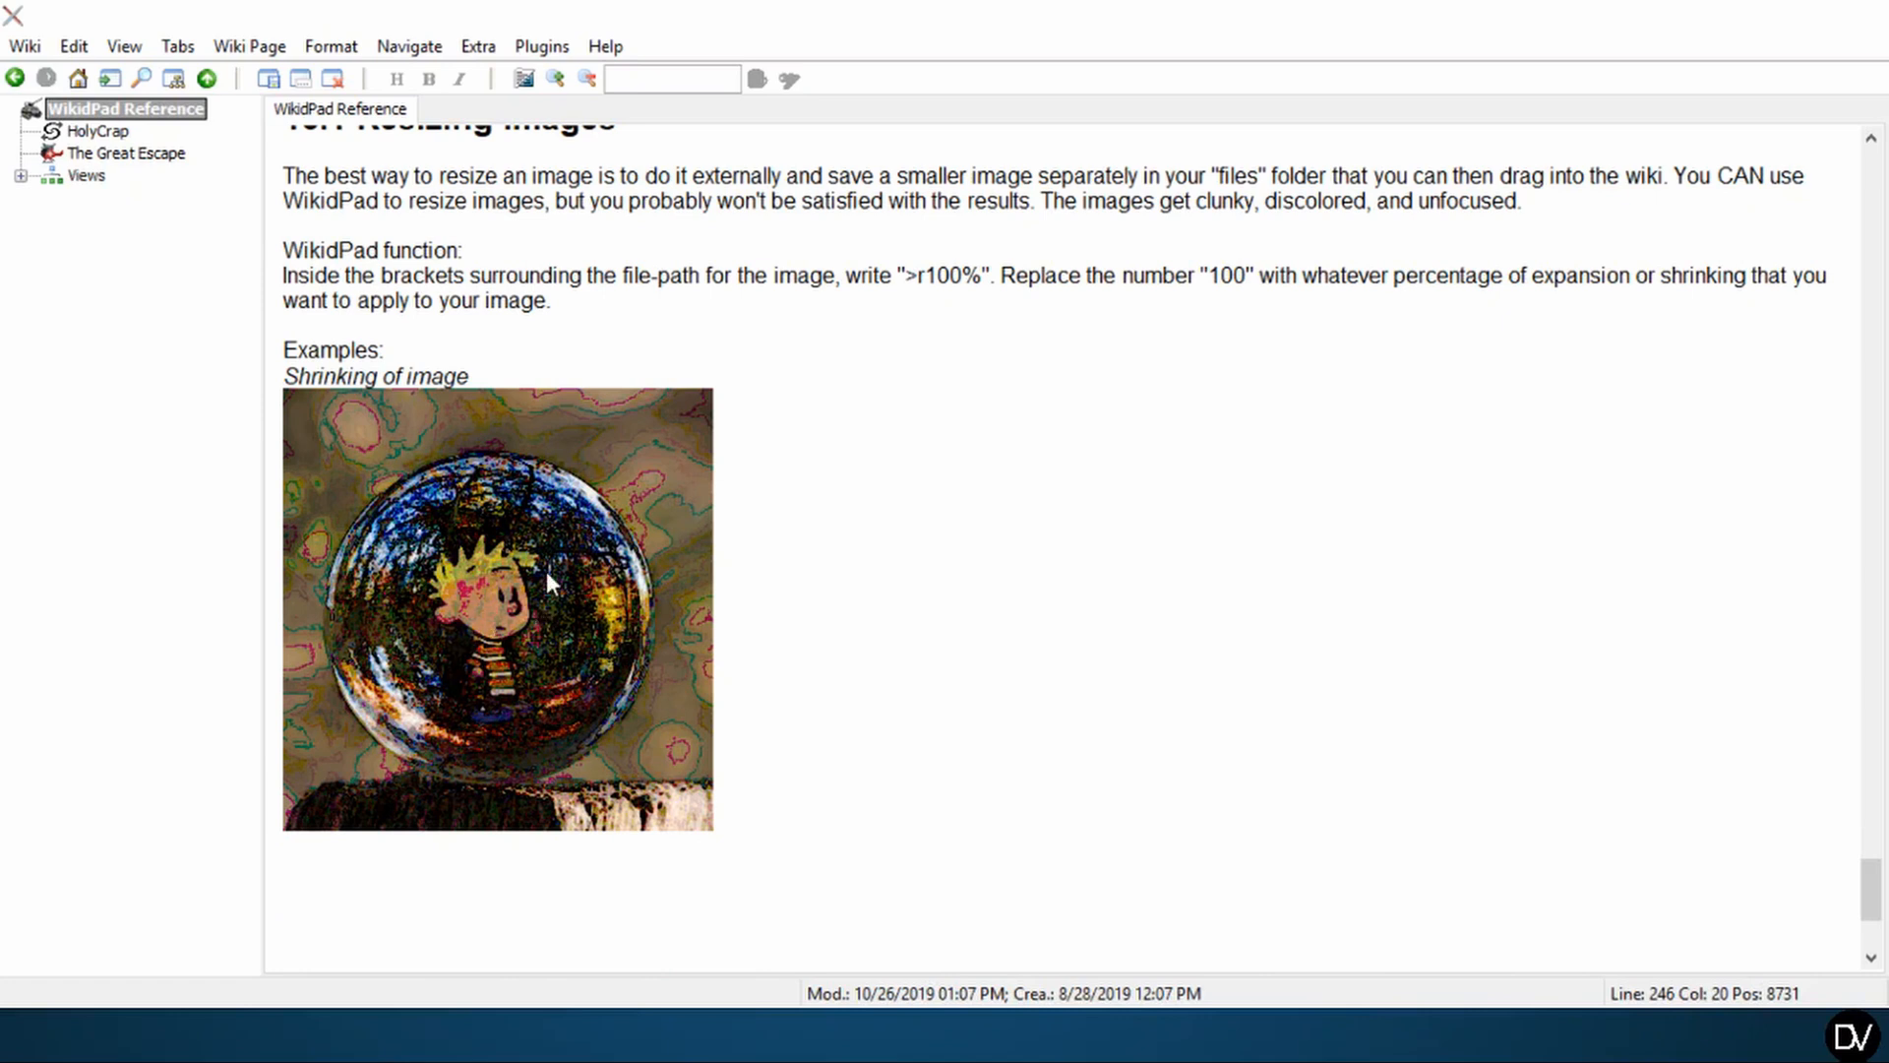
pyautogui.scroll(-3)
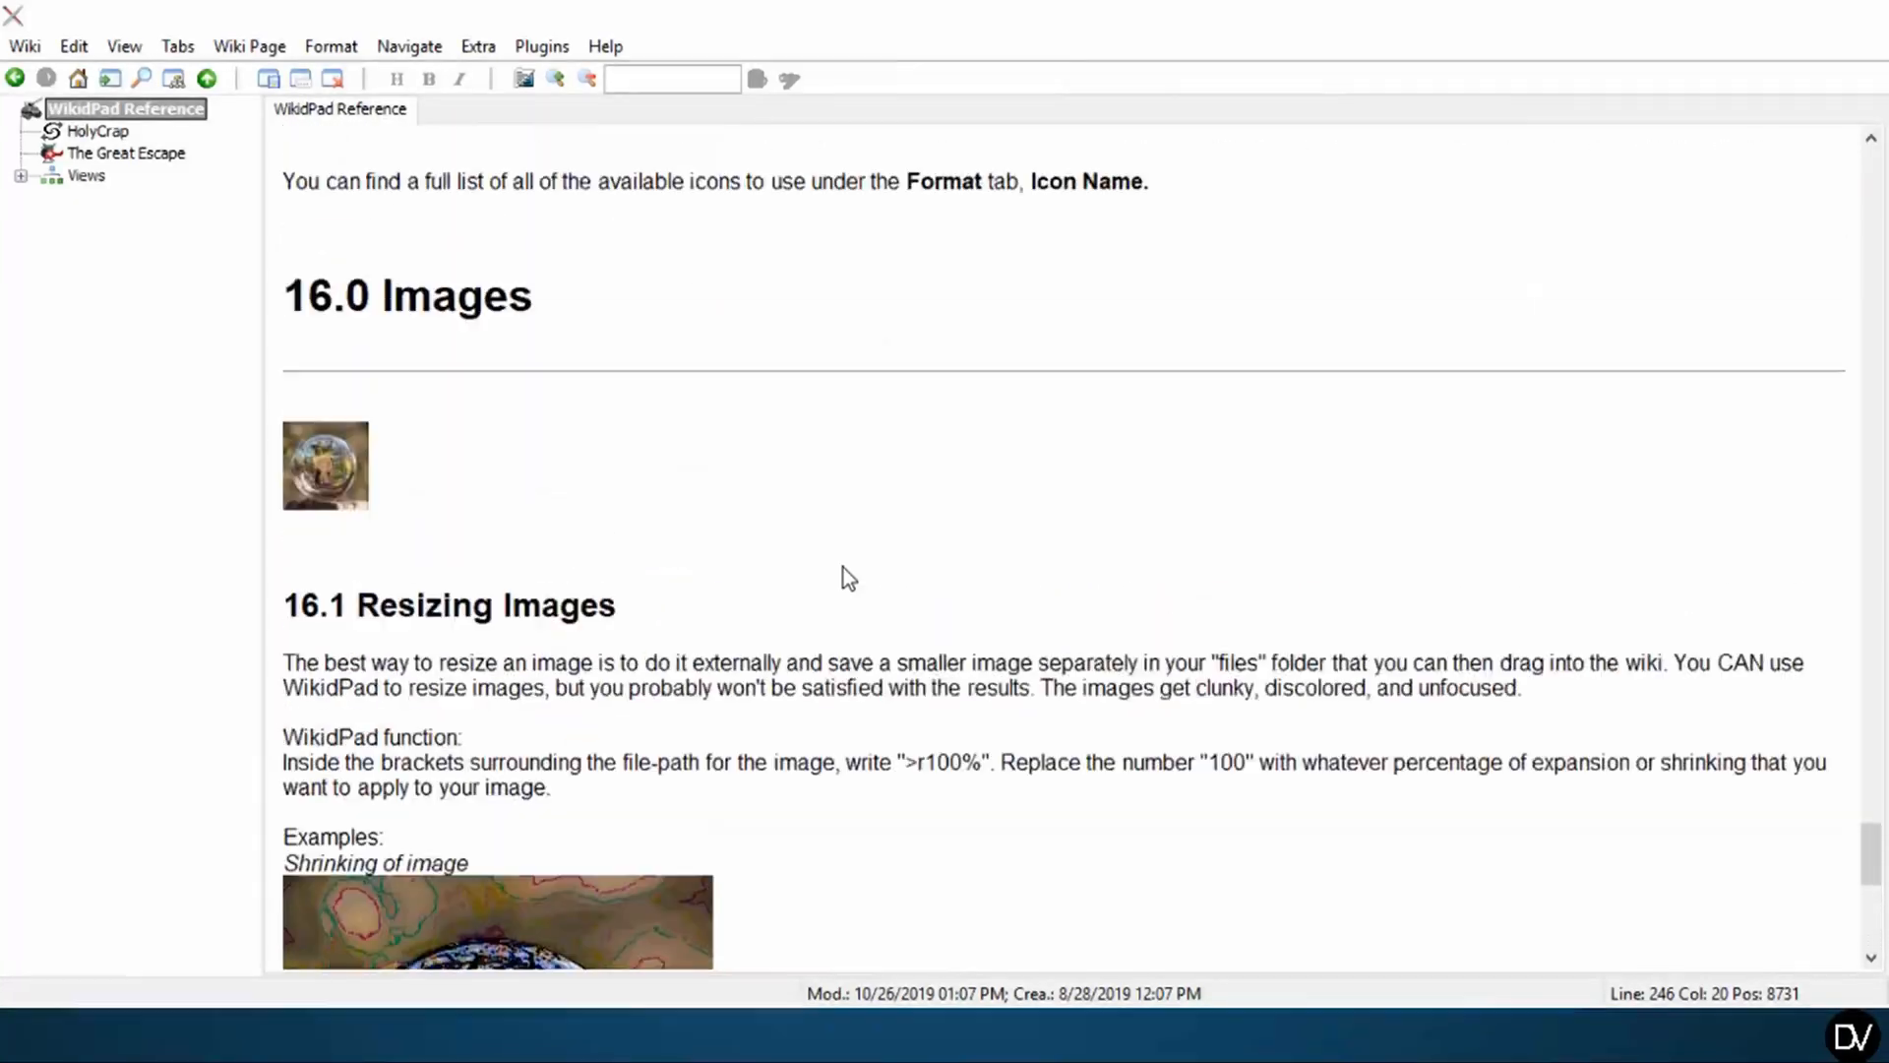
pyautogui.scroll(-3)
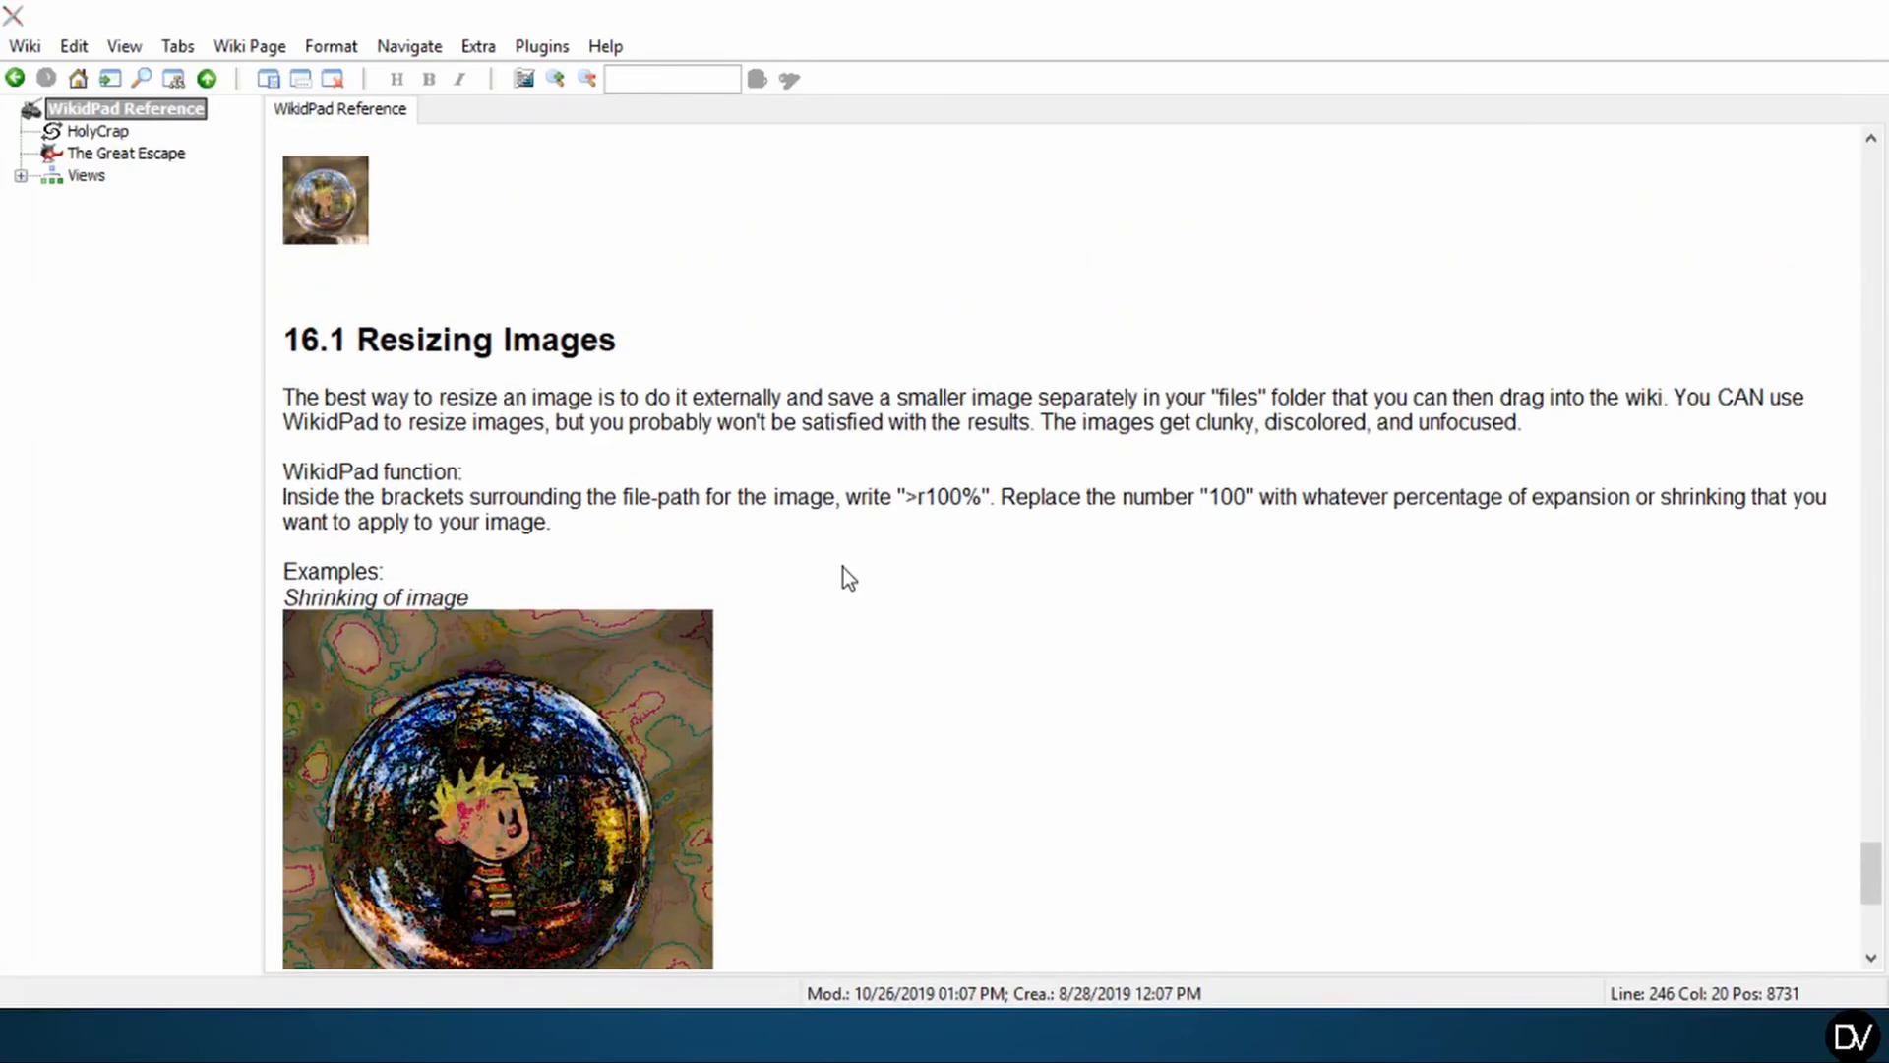
pyautogui.moveTo(433, 277)
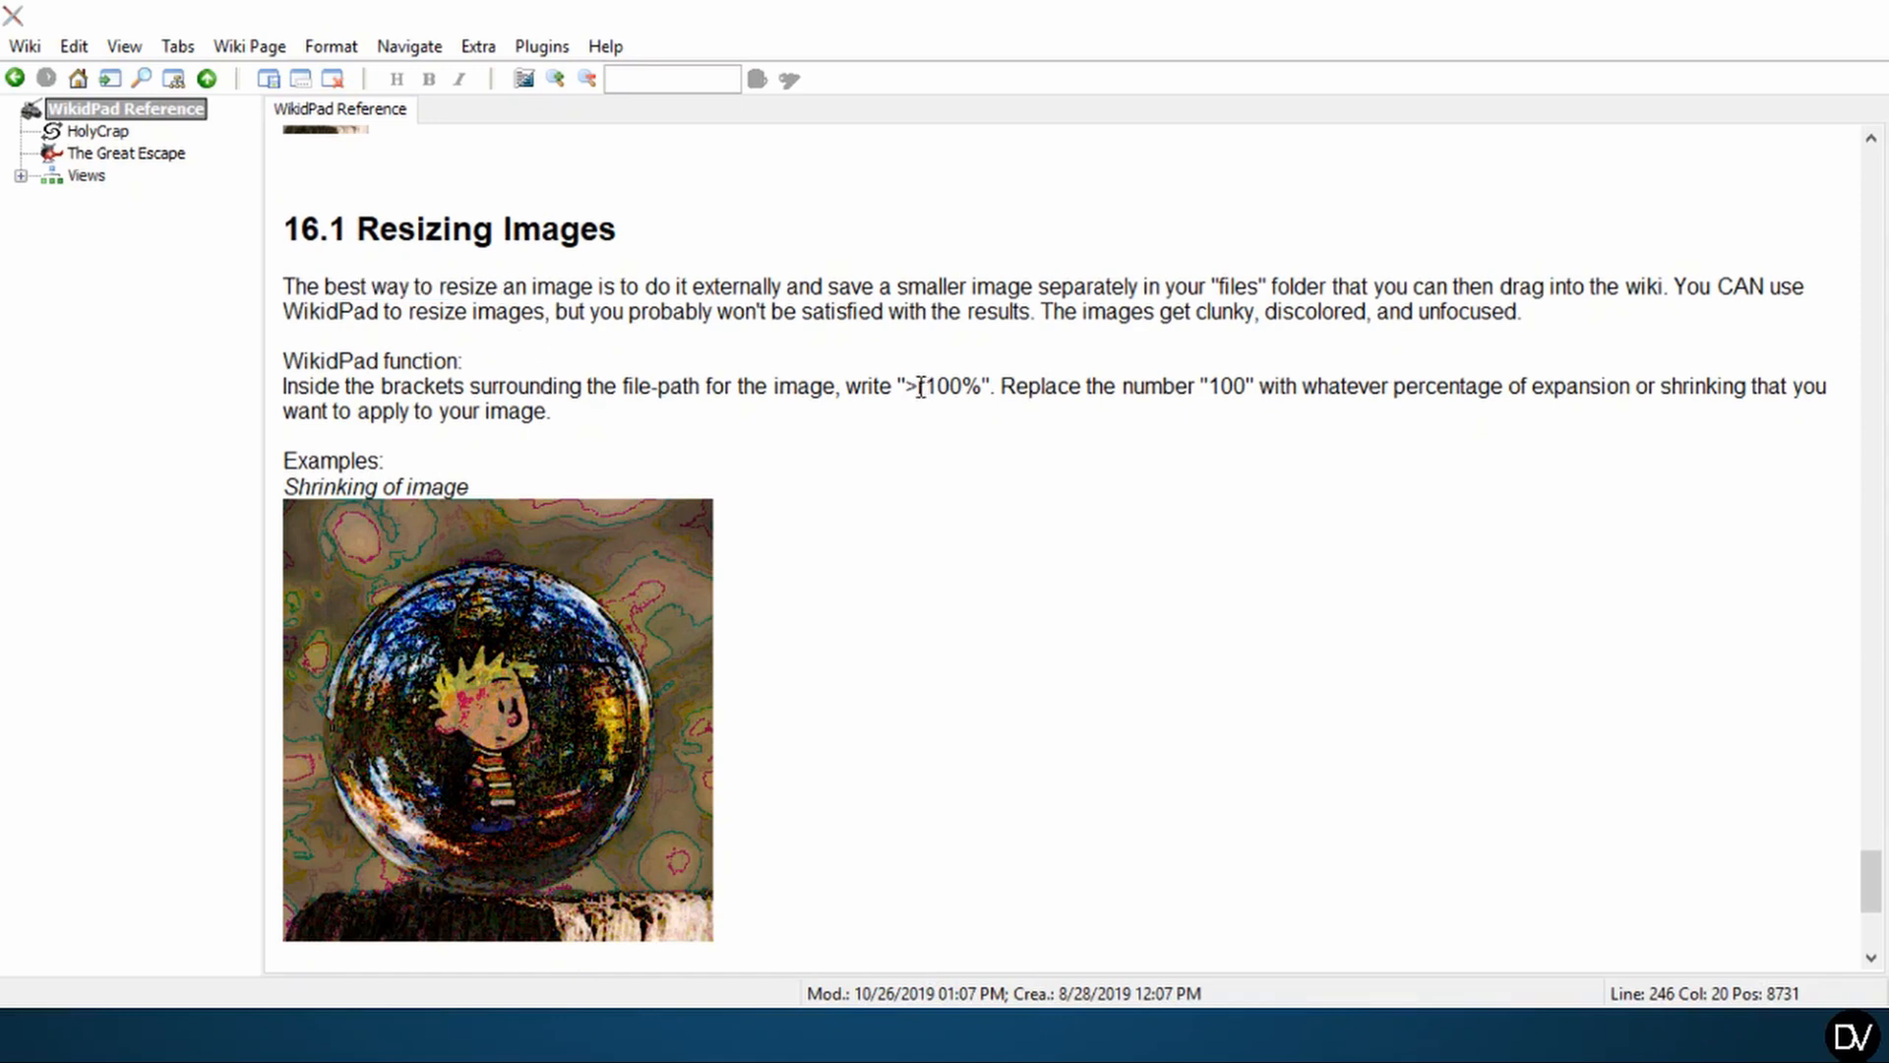
# - Apply the r100% resize syntax to Calvin.jpg and preview it enlarged past the page width
pyautogui.doubleClick(948, 386)
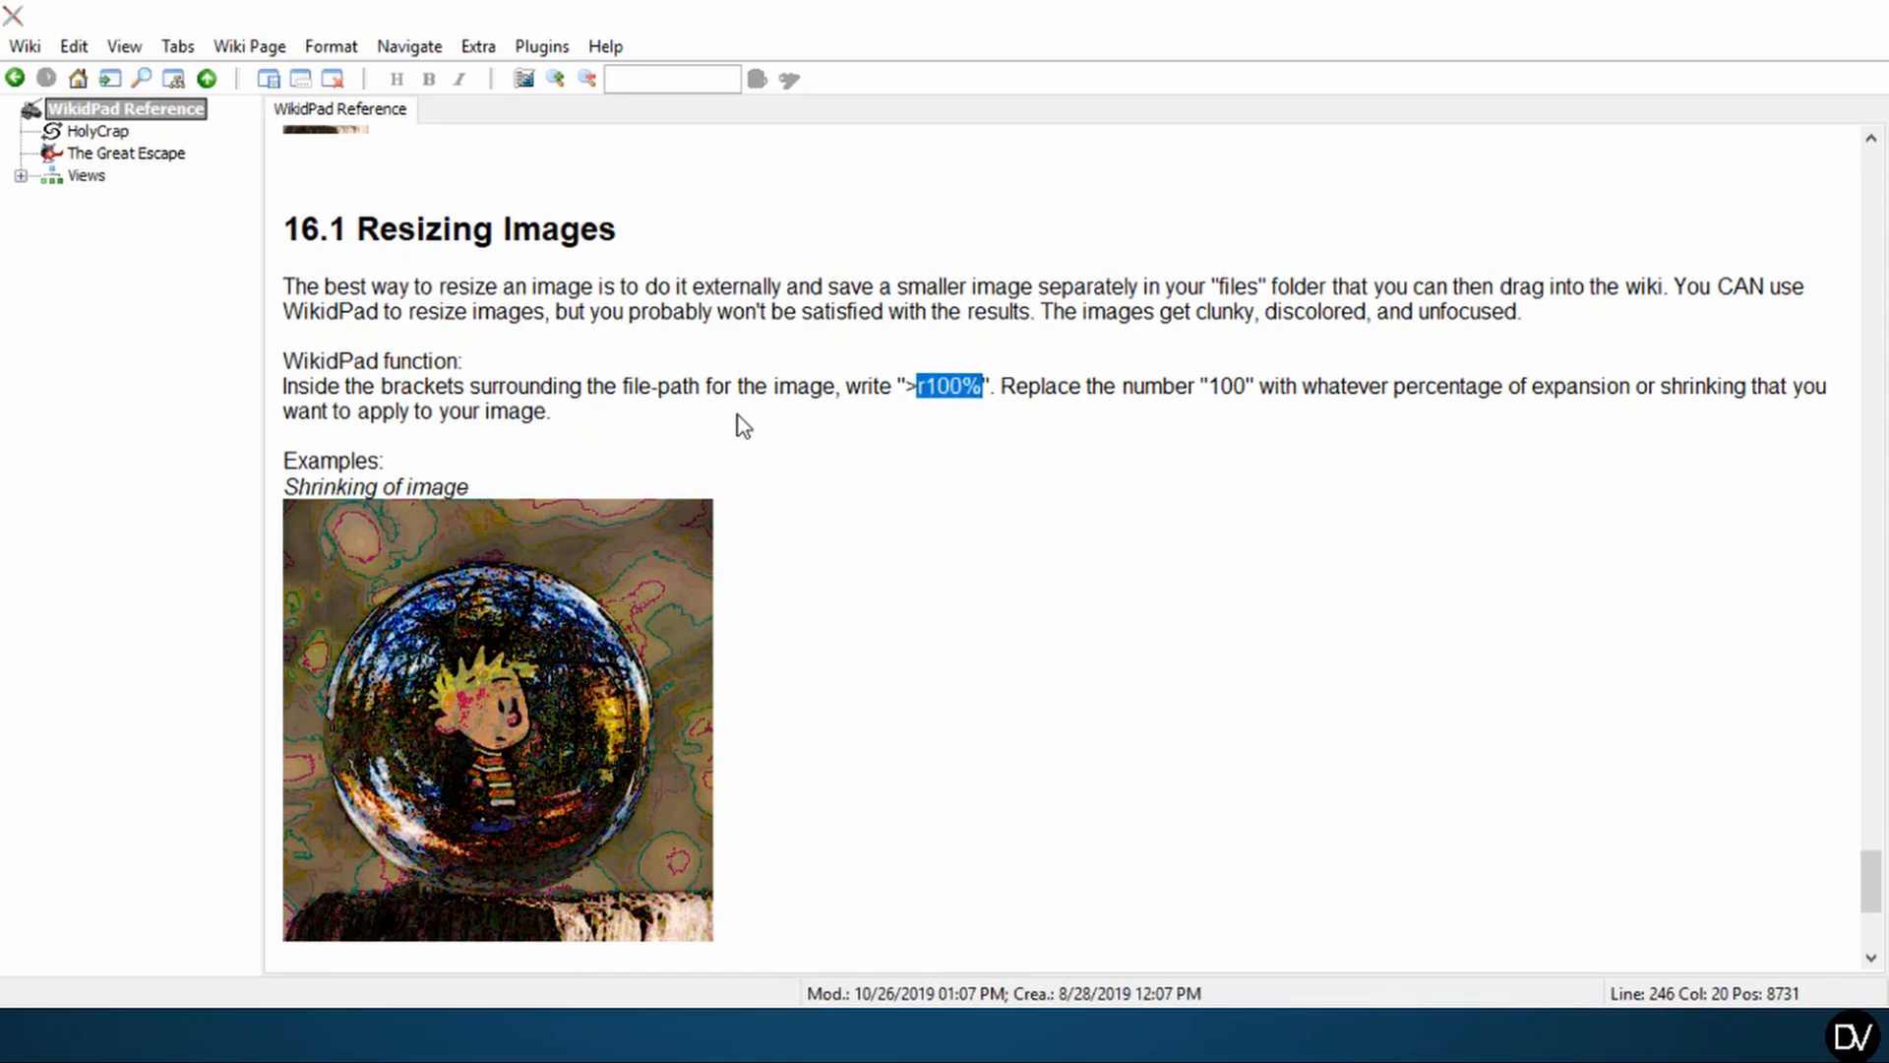
pyautogui.press('ctrl+shift+space')
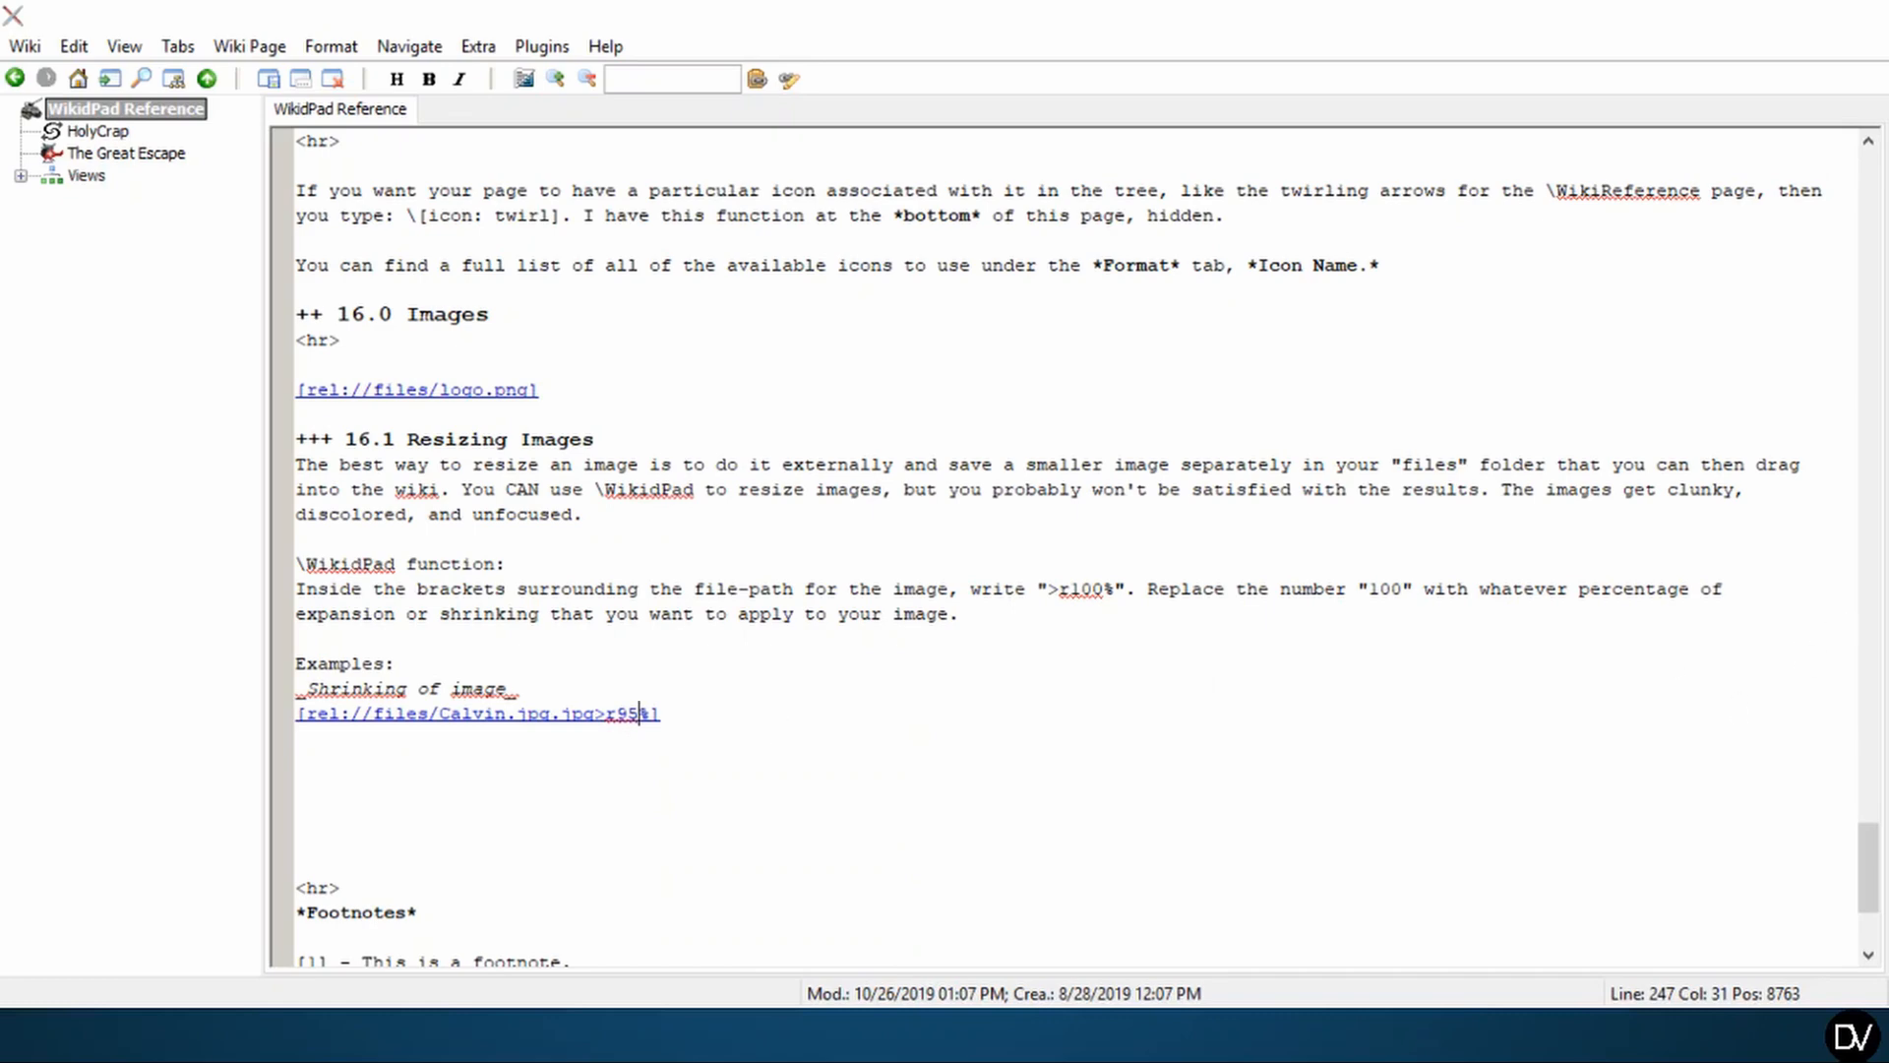
pyautogui.click(696, 616)
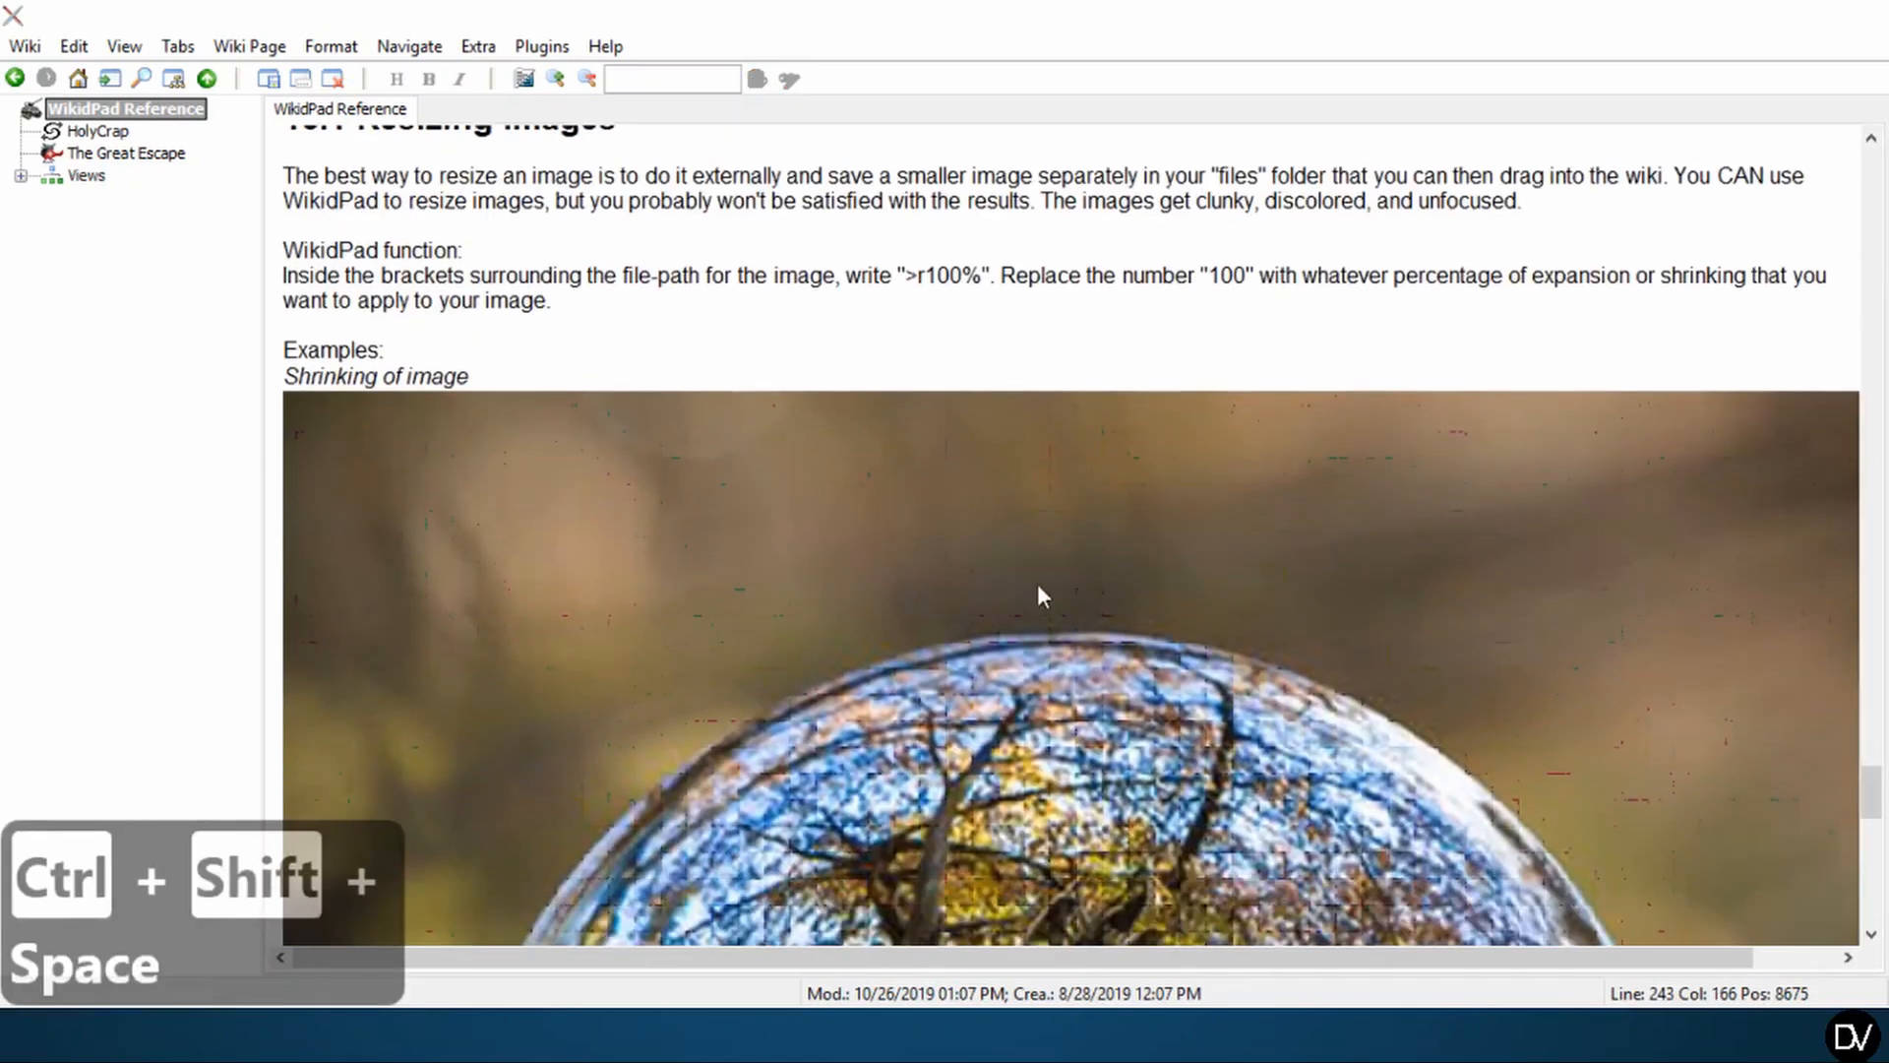
pyautogui.scroll(-3)
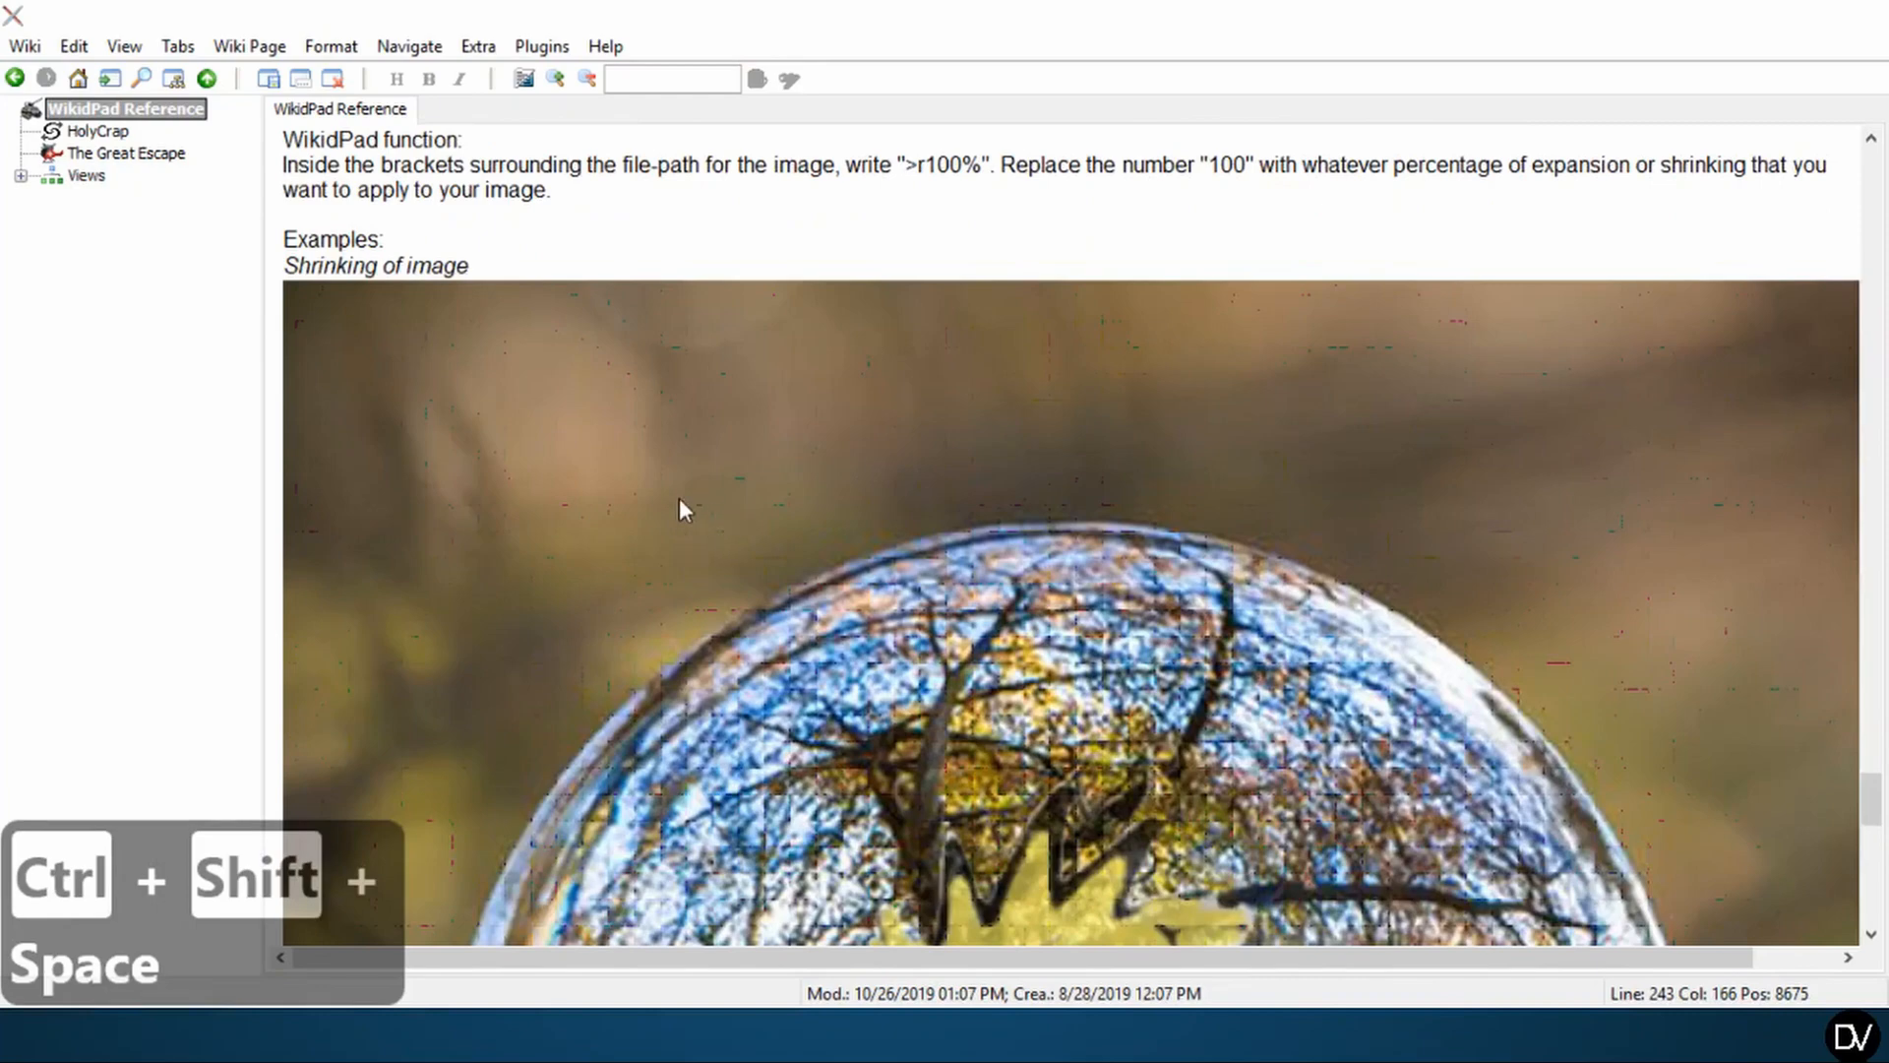
pyautogui.scroll(-3)
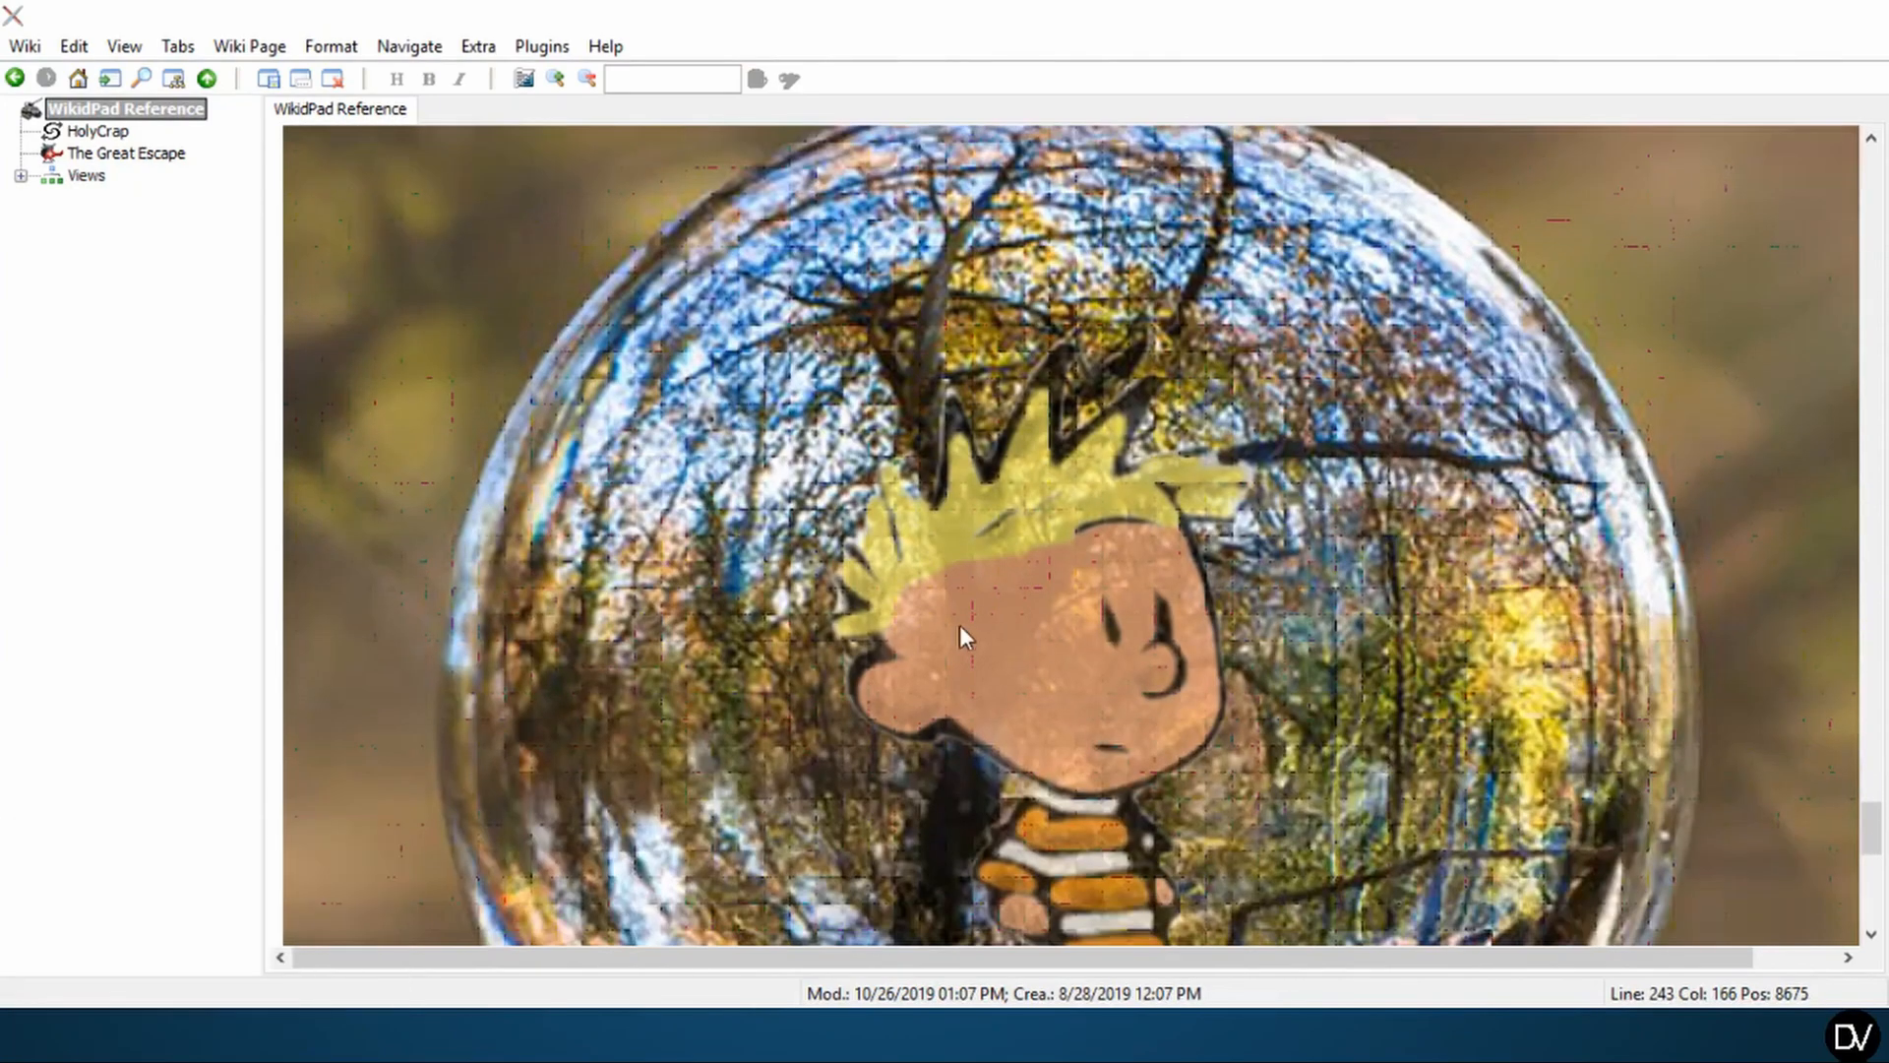
pyautogui.scroll(-3)
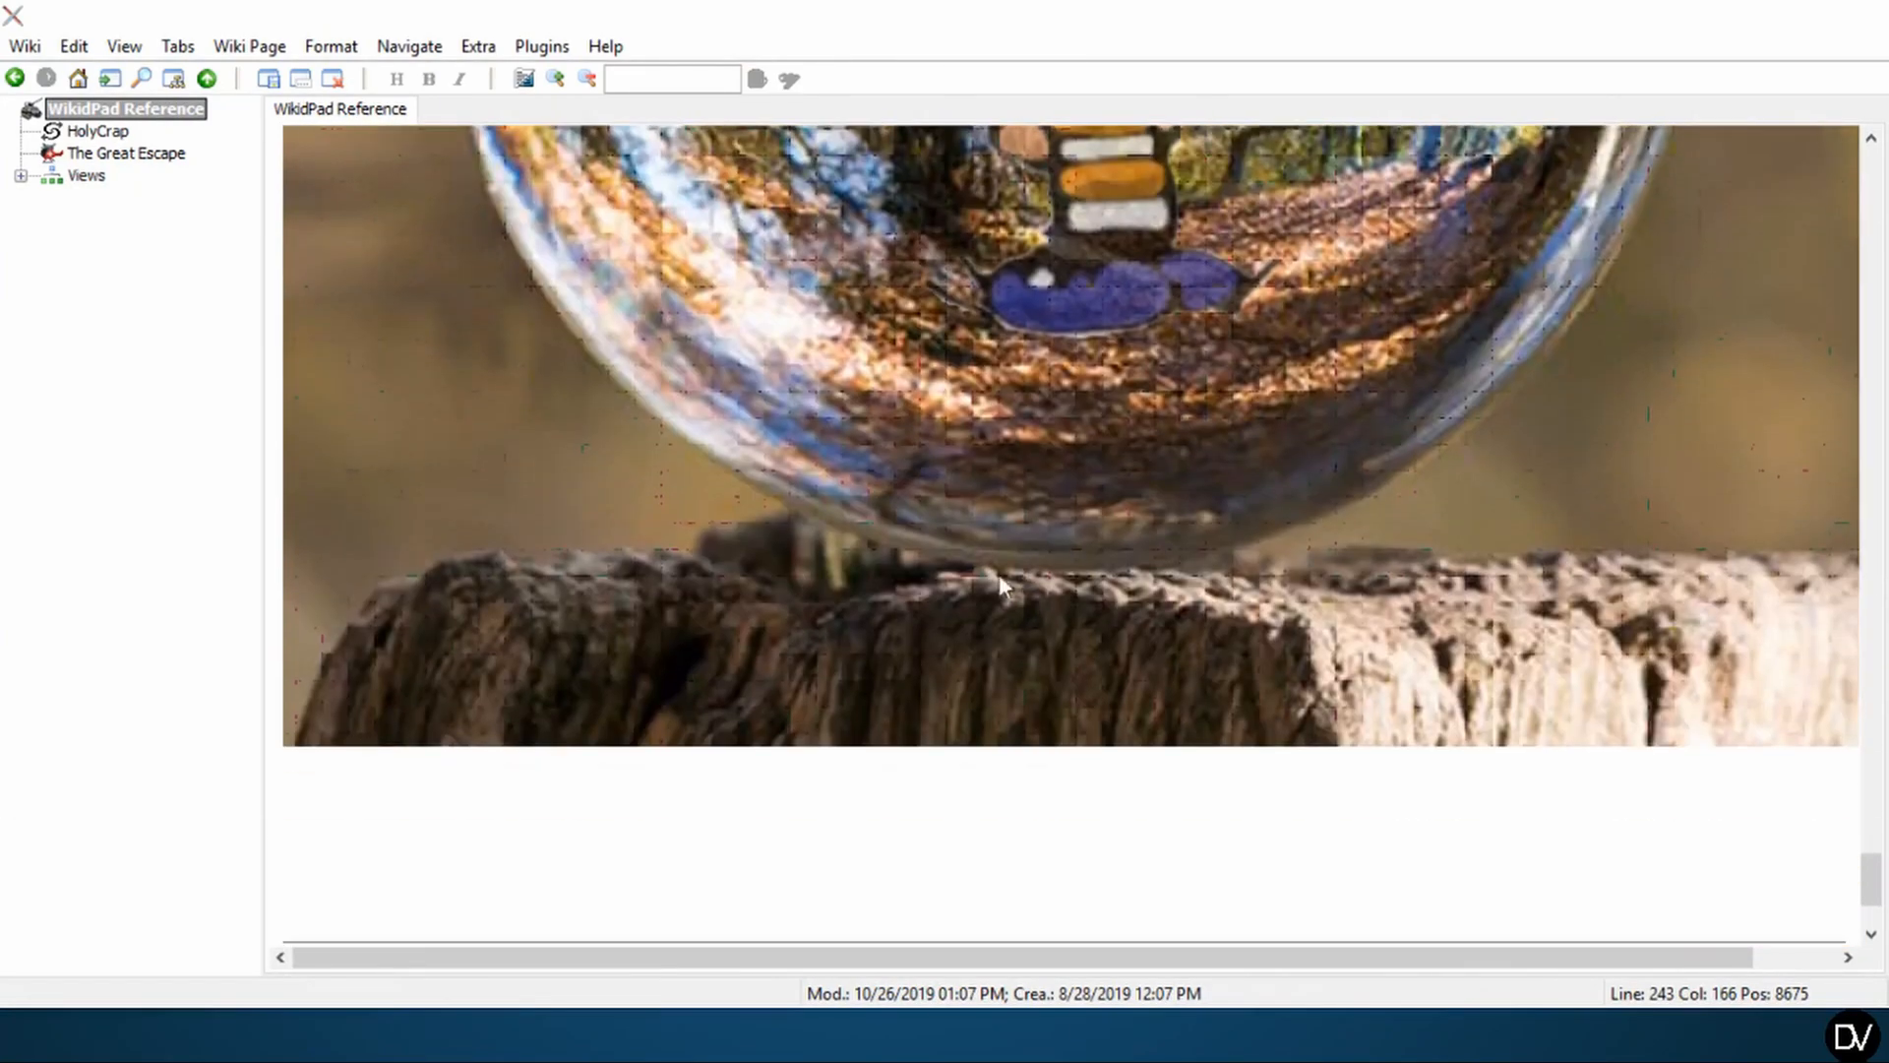
pyautogui.moveTo(943, 582)
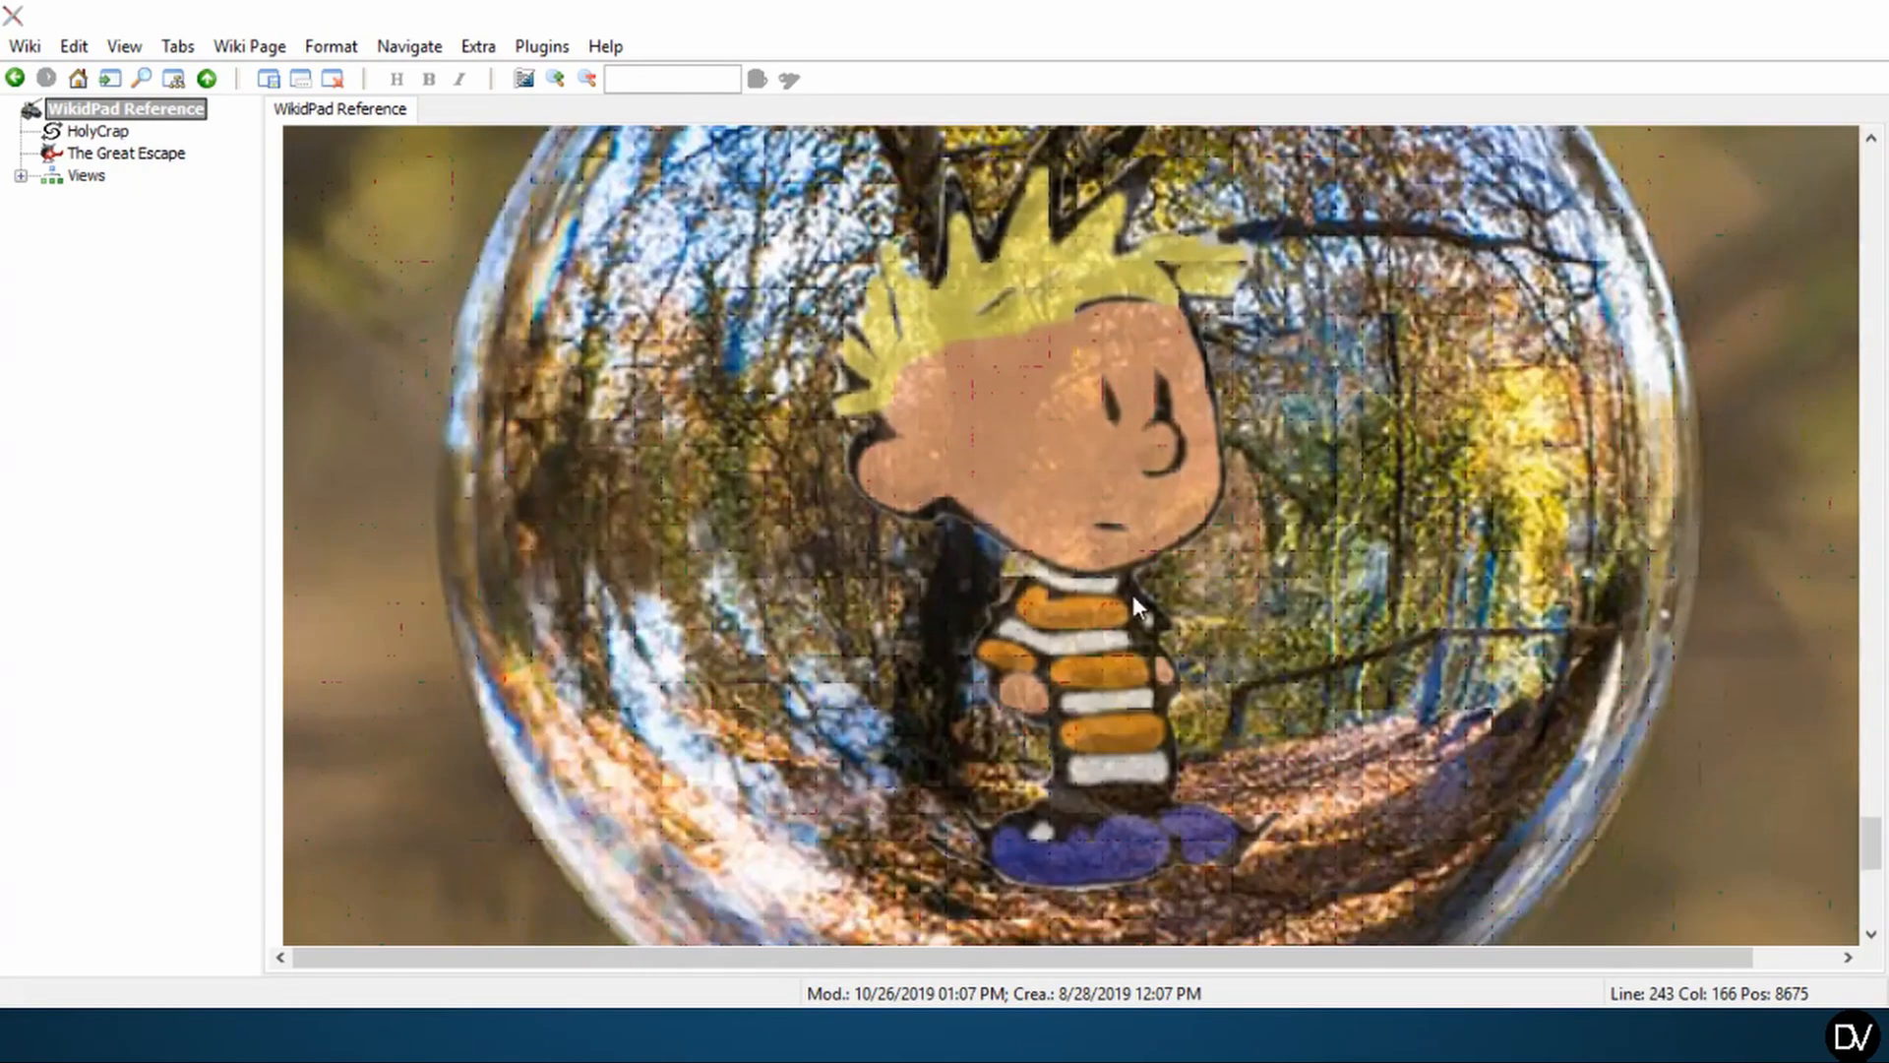
pyautogui.moveTo(1419, 410)
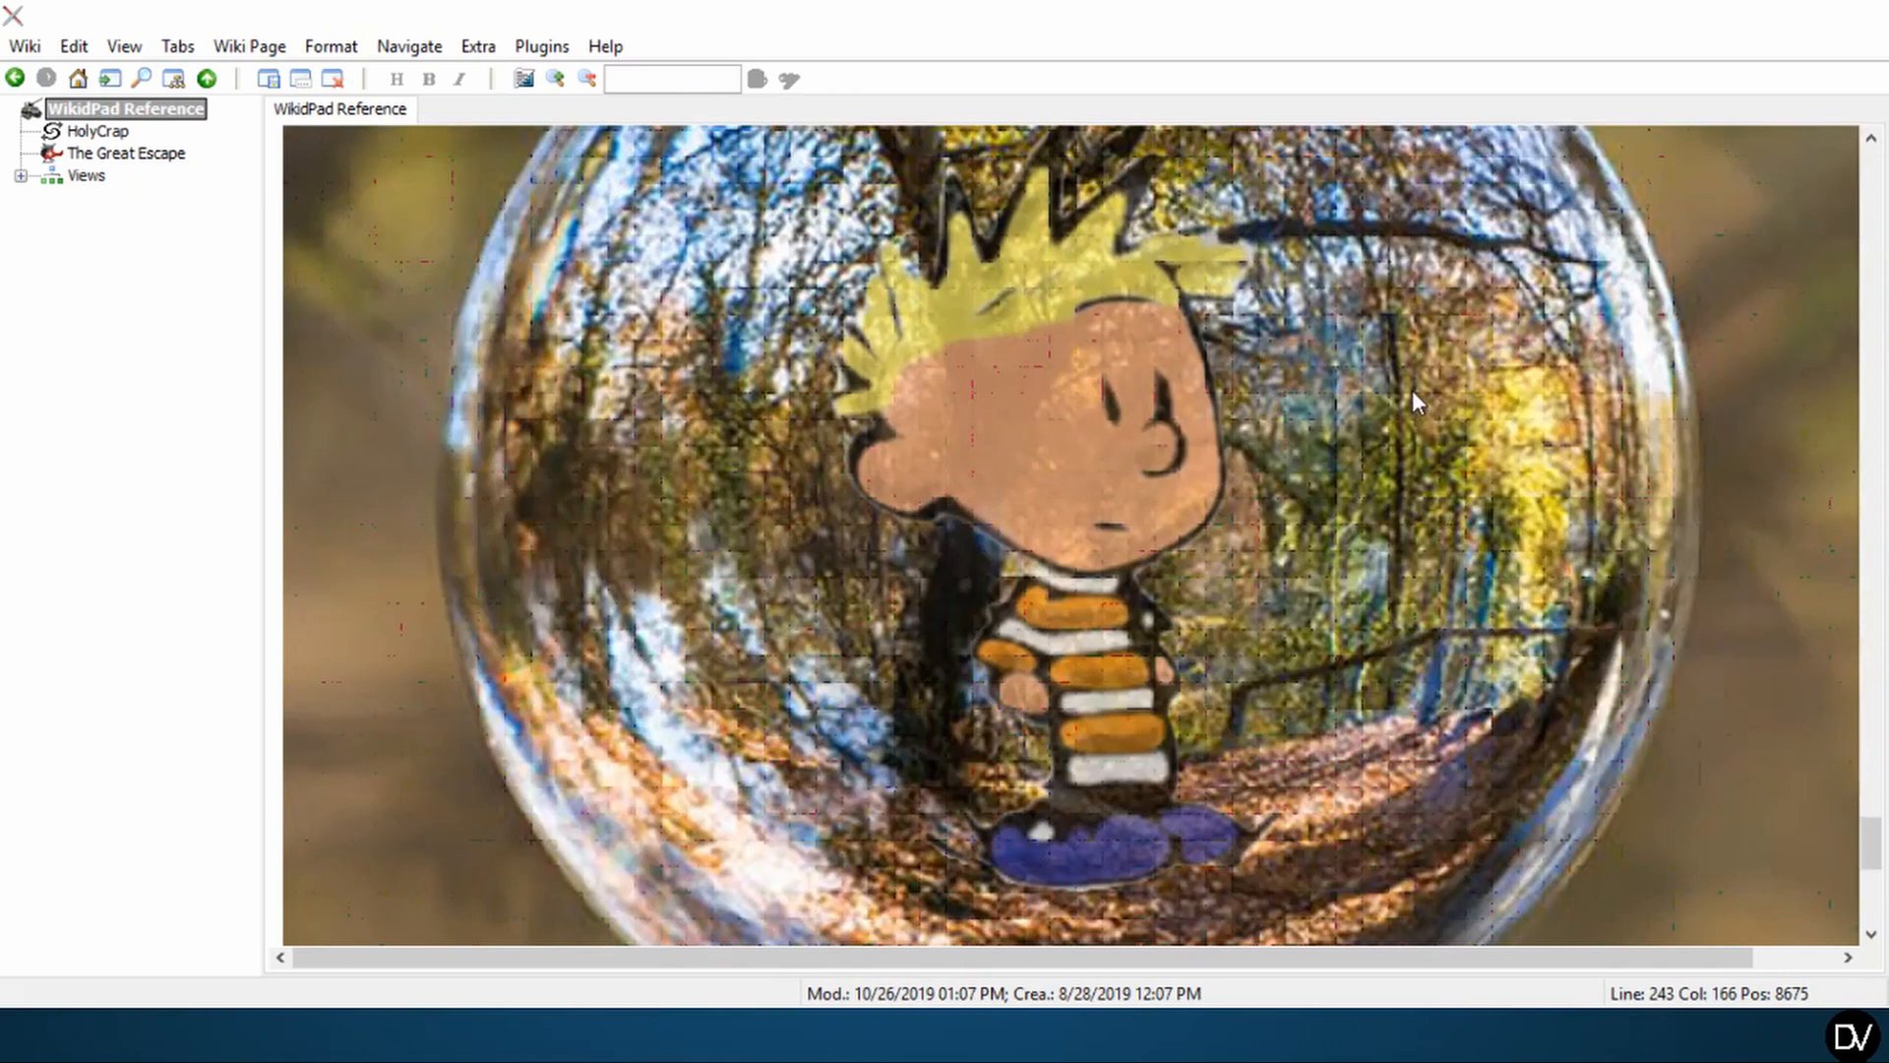
pyautogui.moveTo(893, 472)
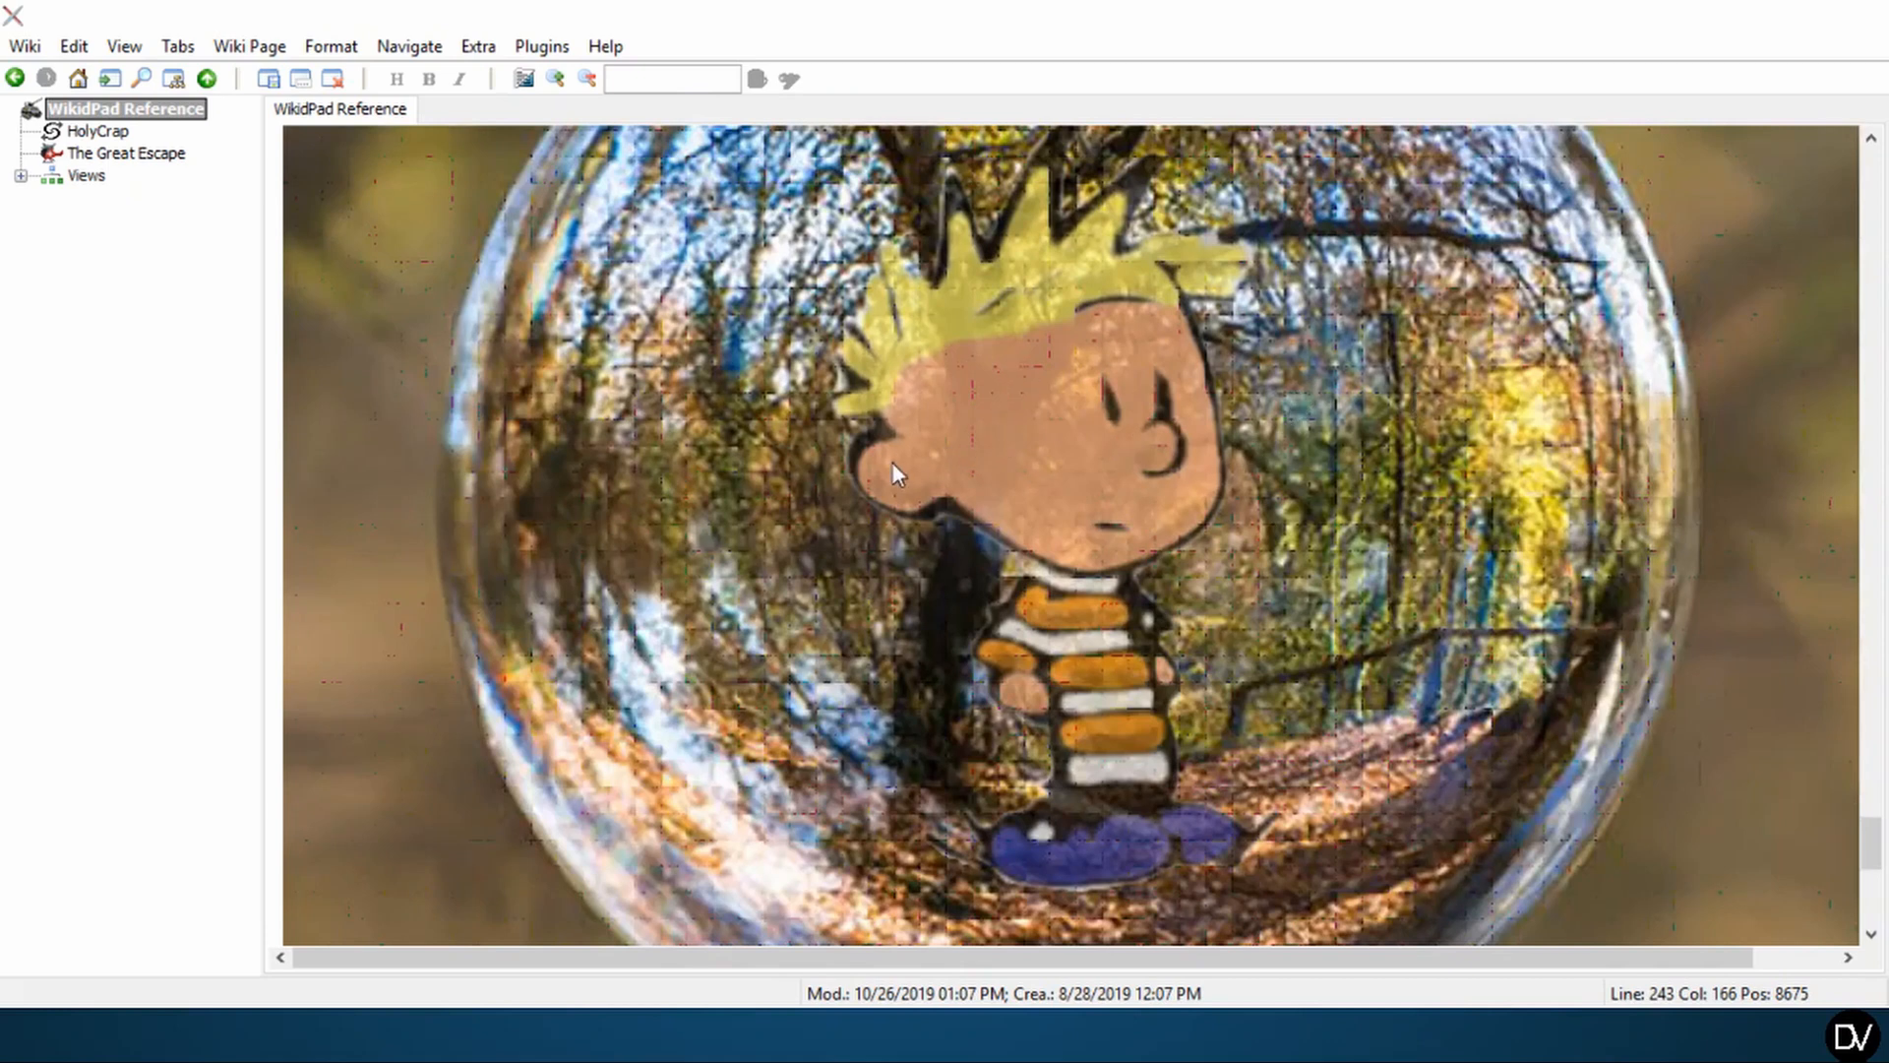
pyautogui.moveTo(675, 465)
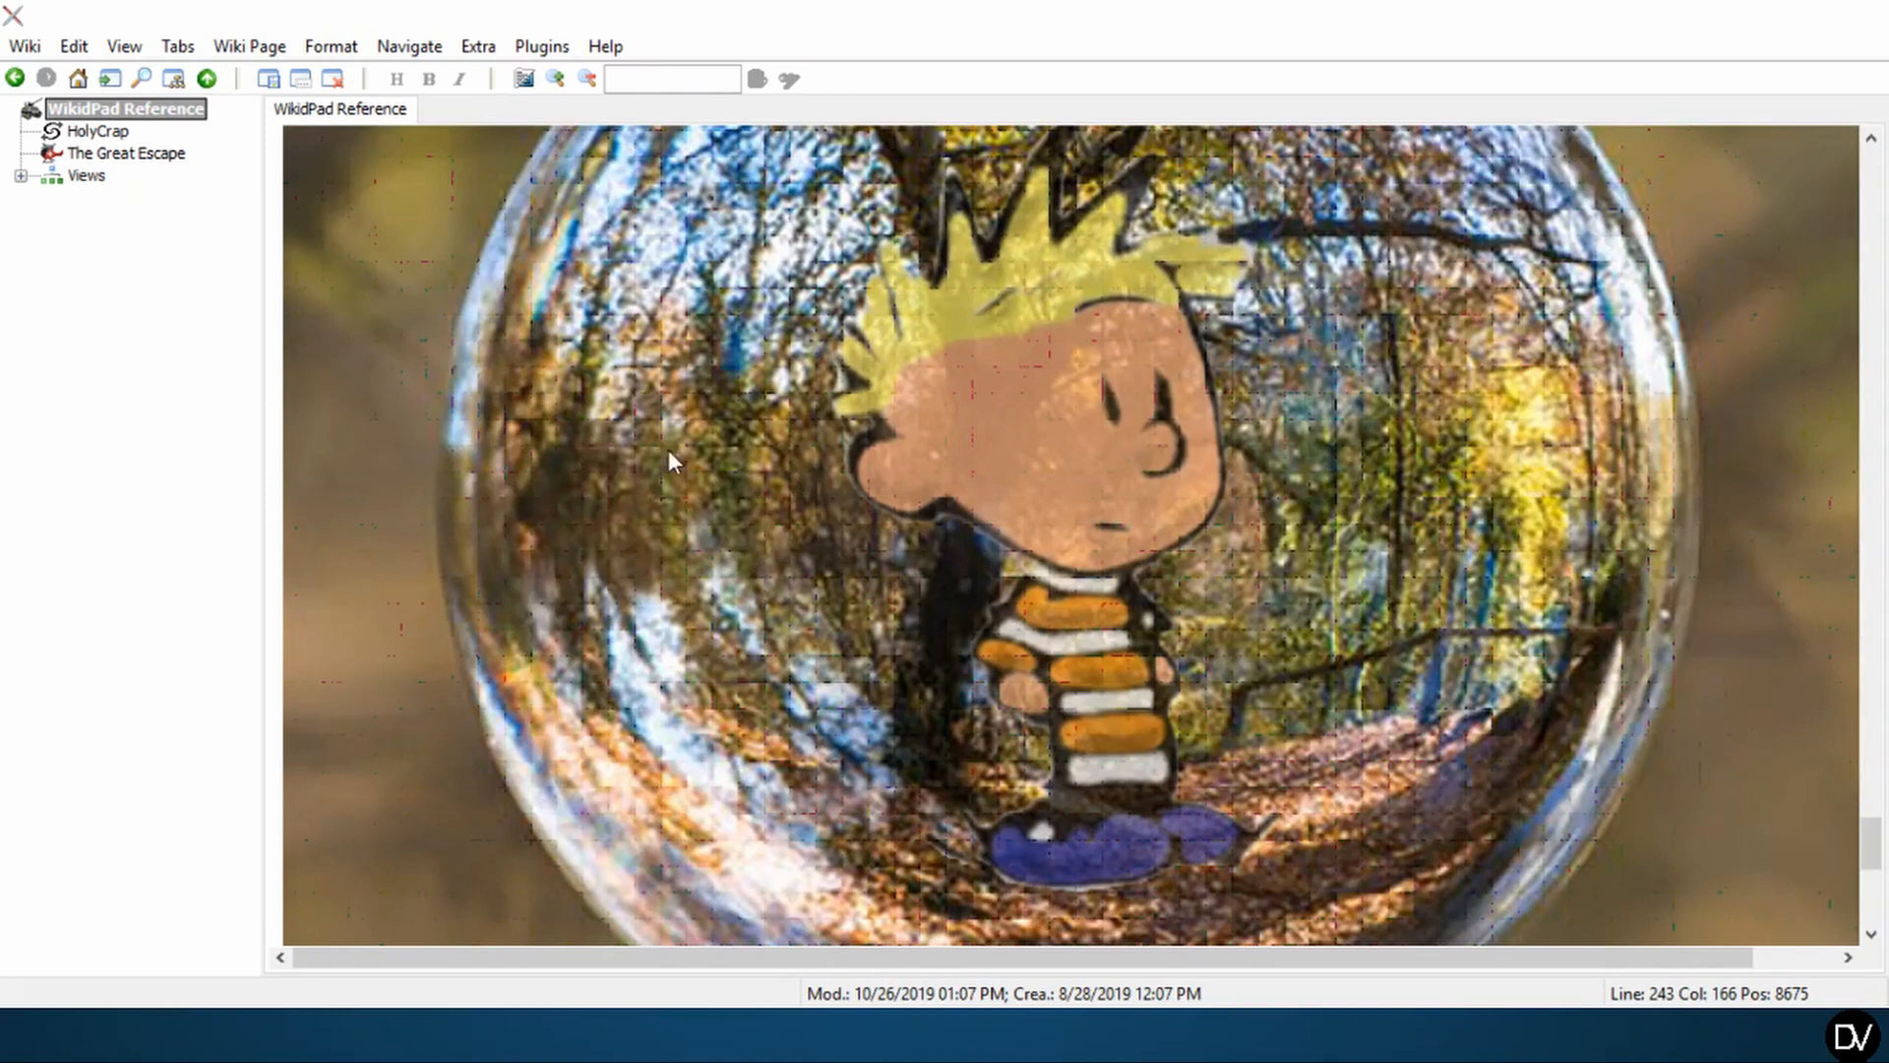
pyautogui.moveTo(687, 490)
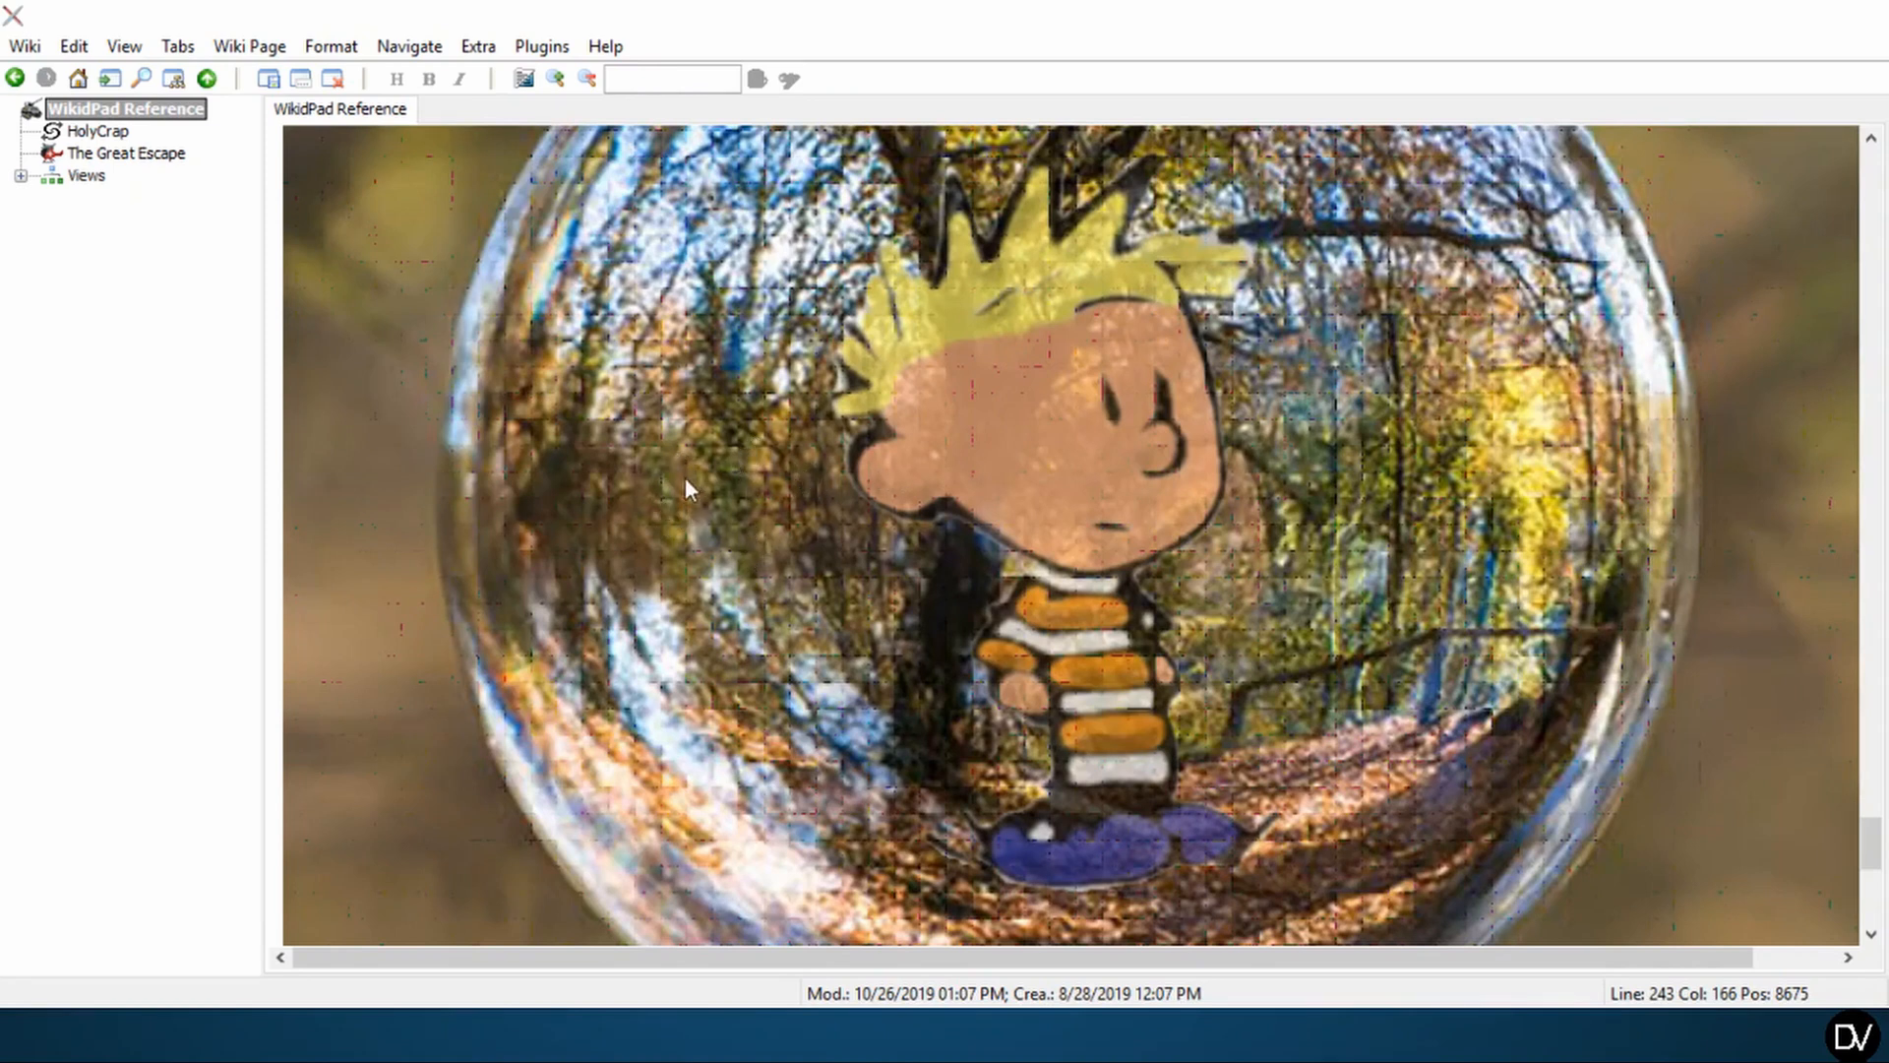
pyautogui.moveTo(687, 372)
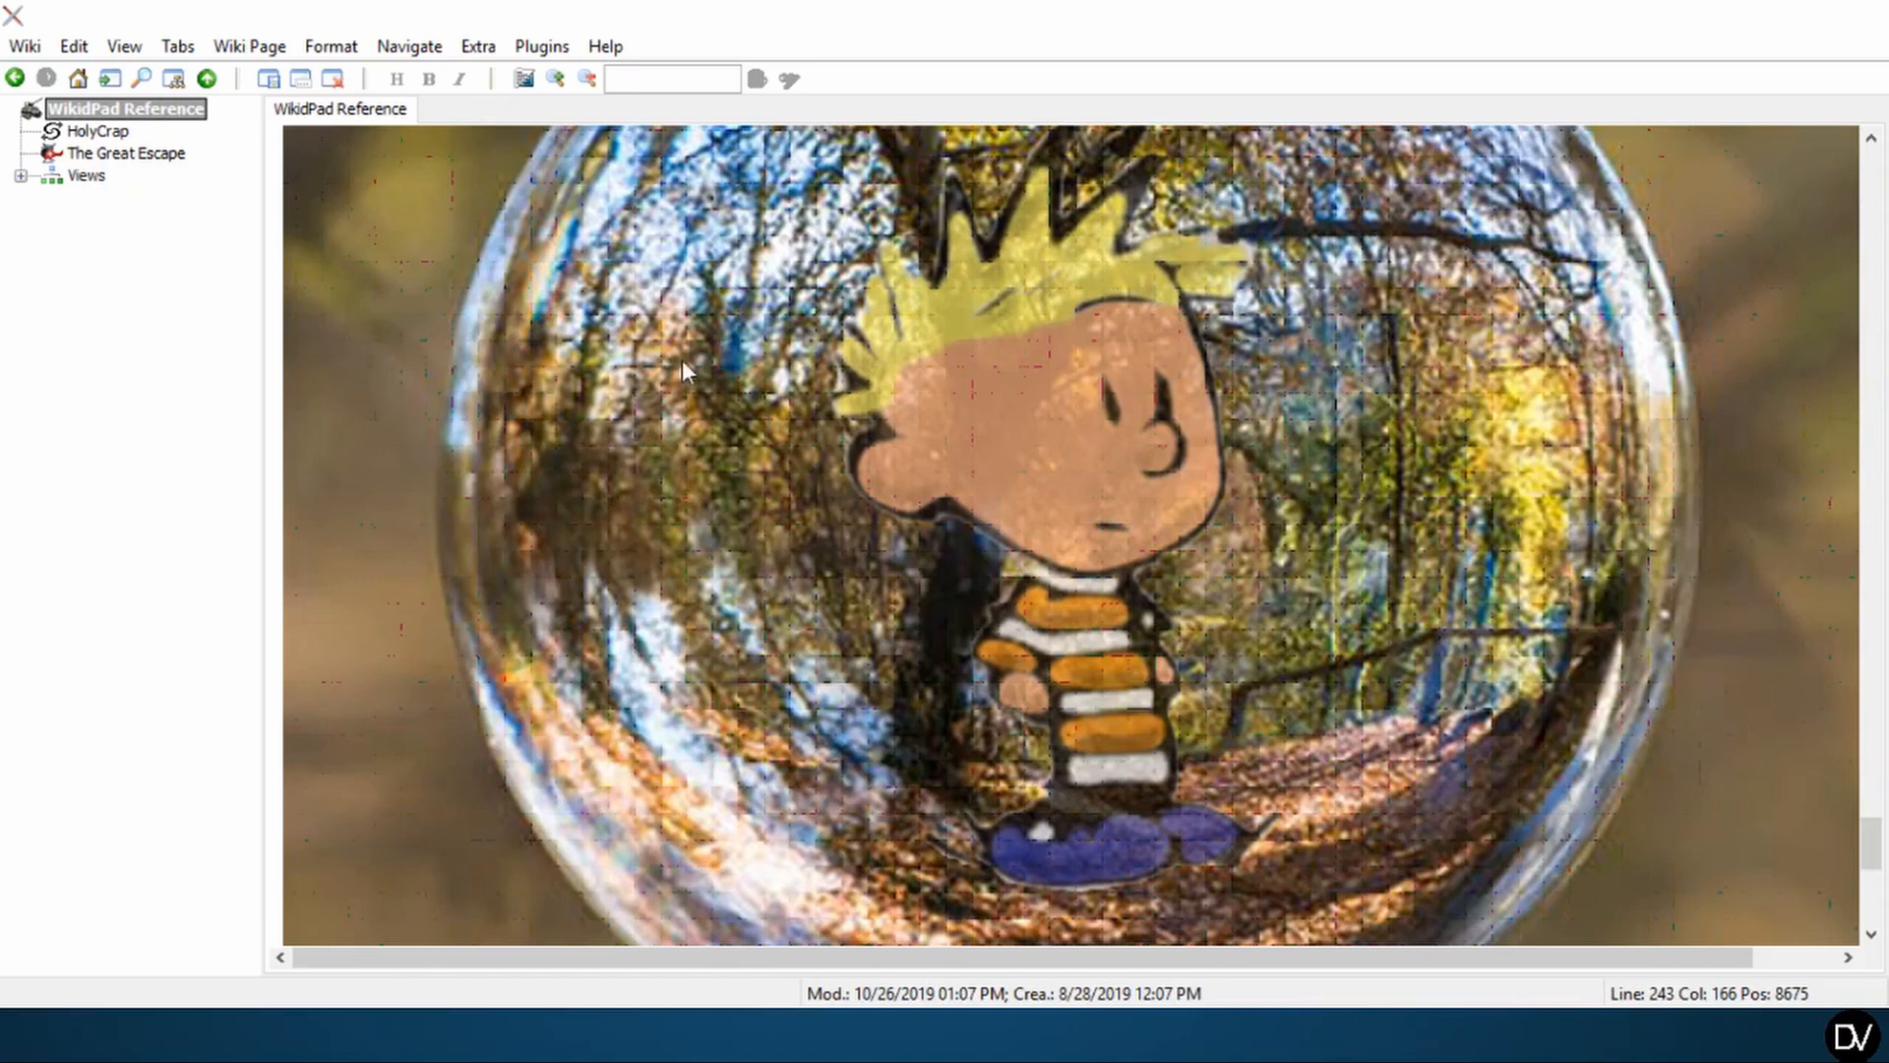
# - Set the Calvin link to >r25% and the logo.png link to >r115% in the source
pyautogui.press('ctrl+shift+space')
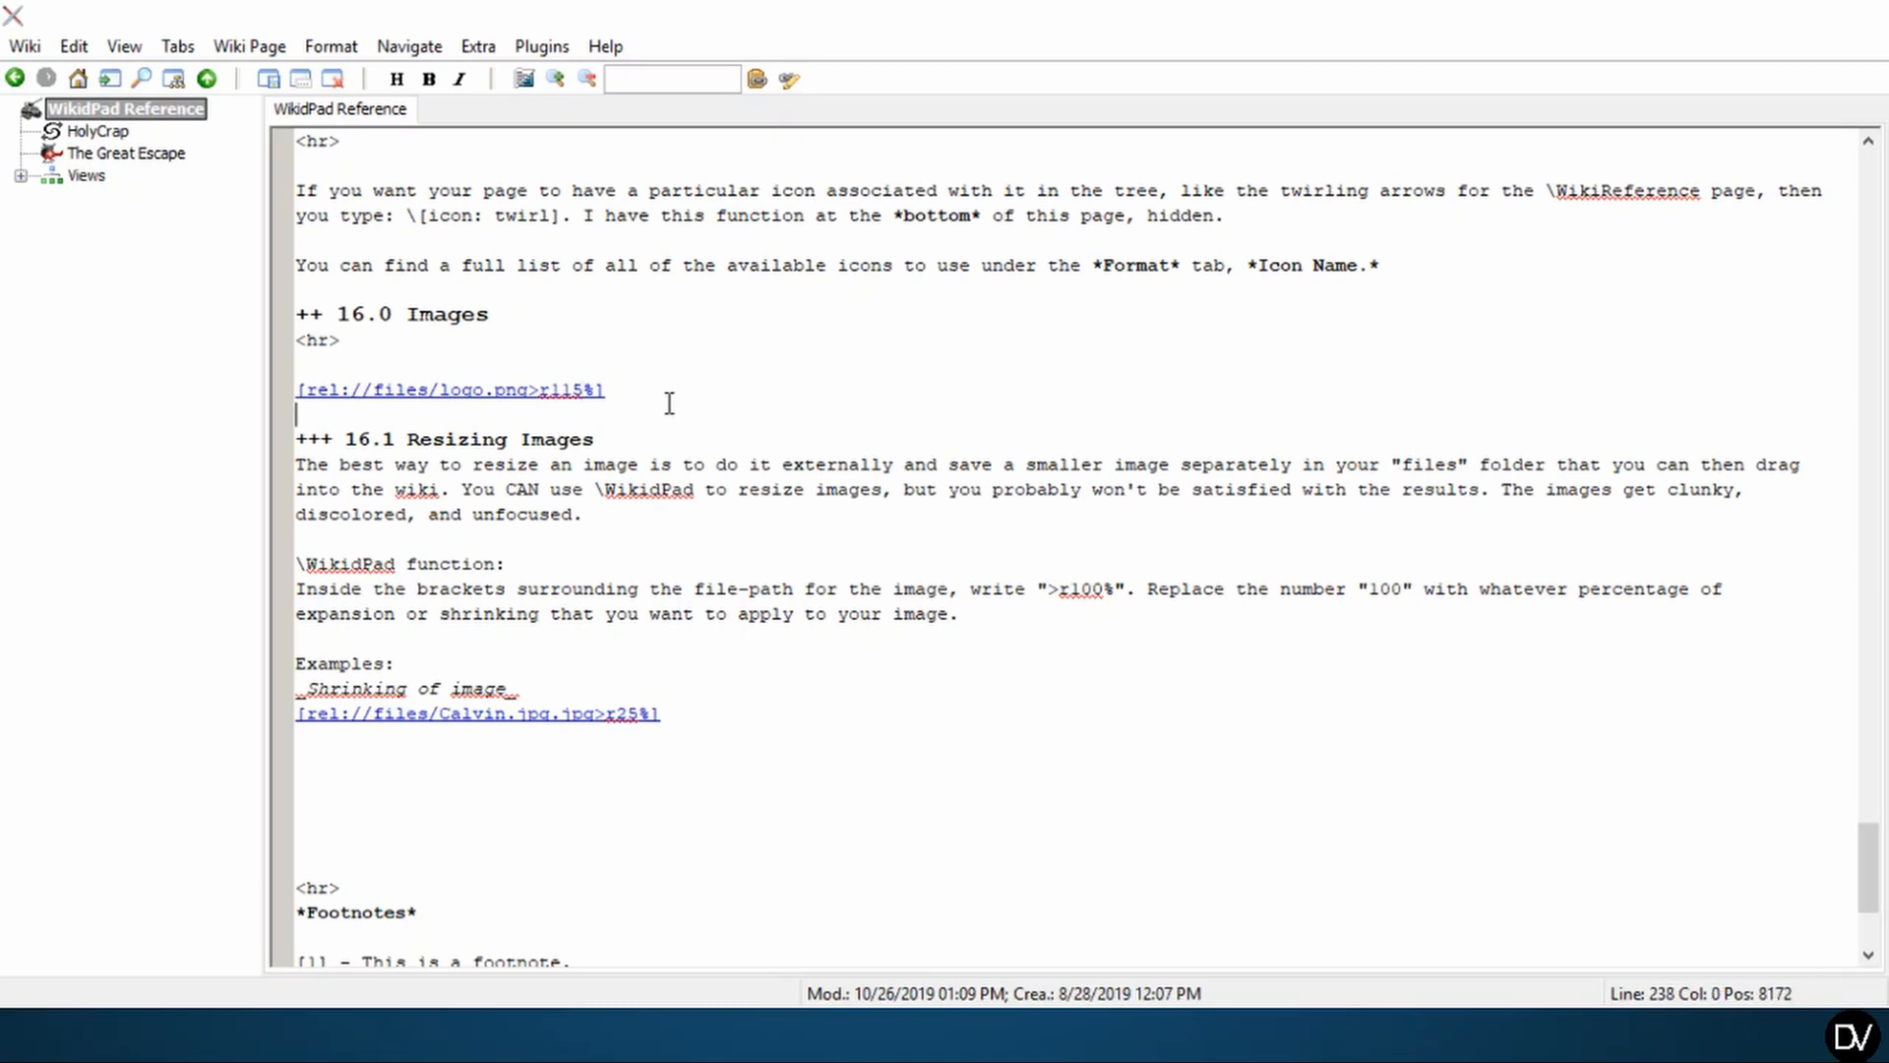
# - Preview the Images section showing the enlarged logo and the shrunk Calvin image
pyautogui.press('ctrl+shift+space')
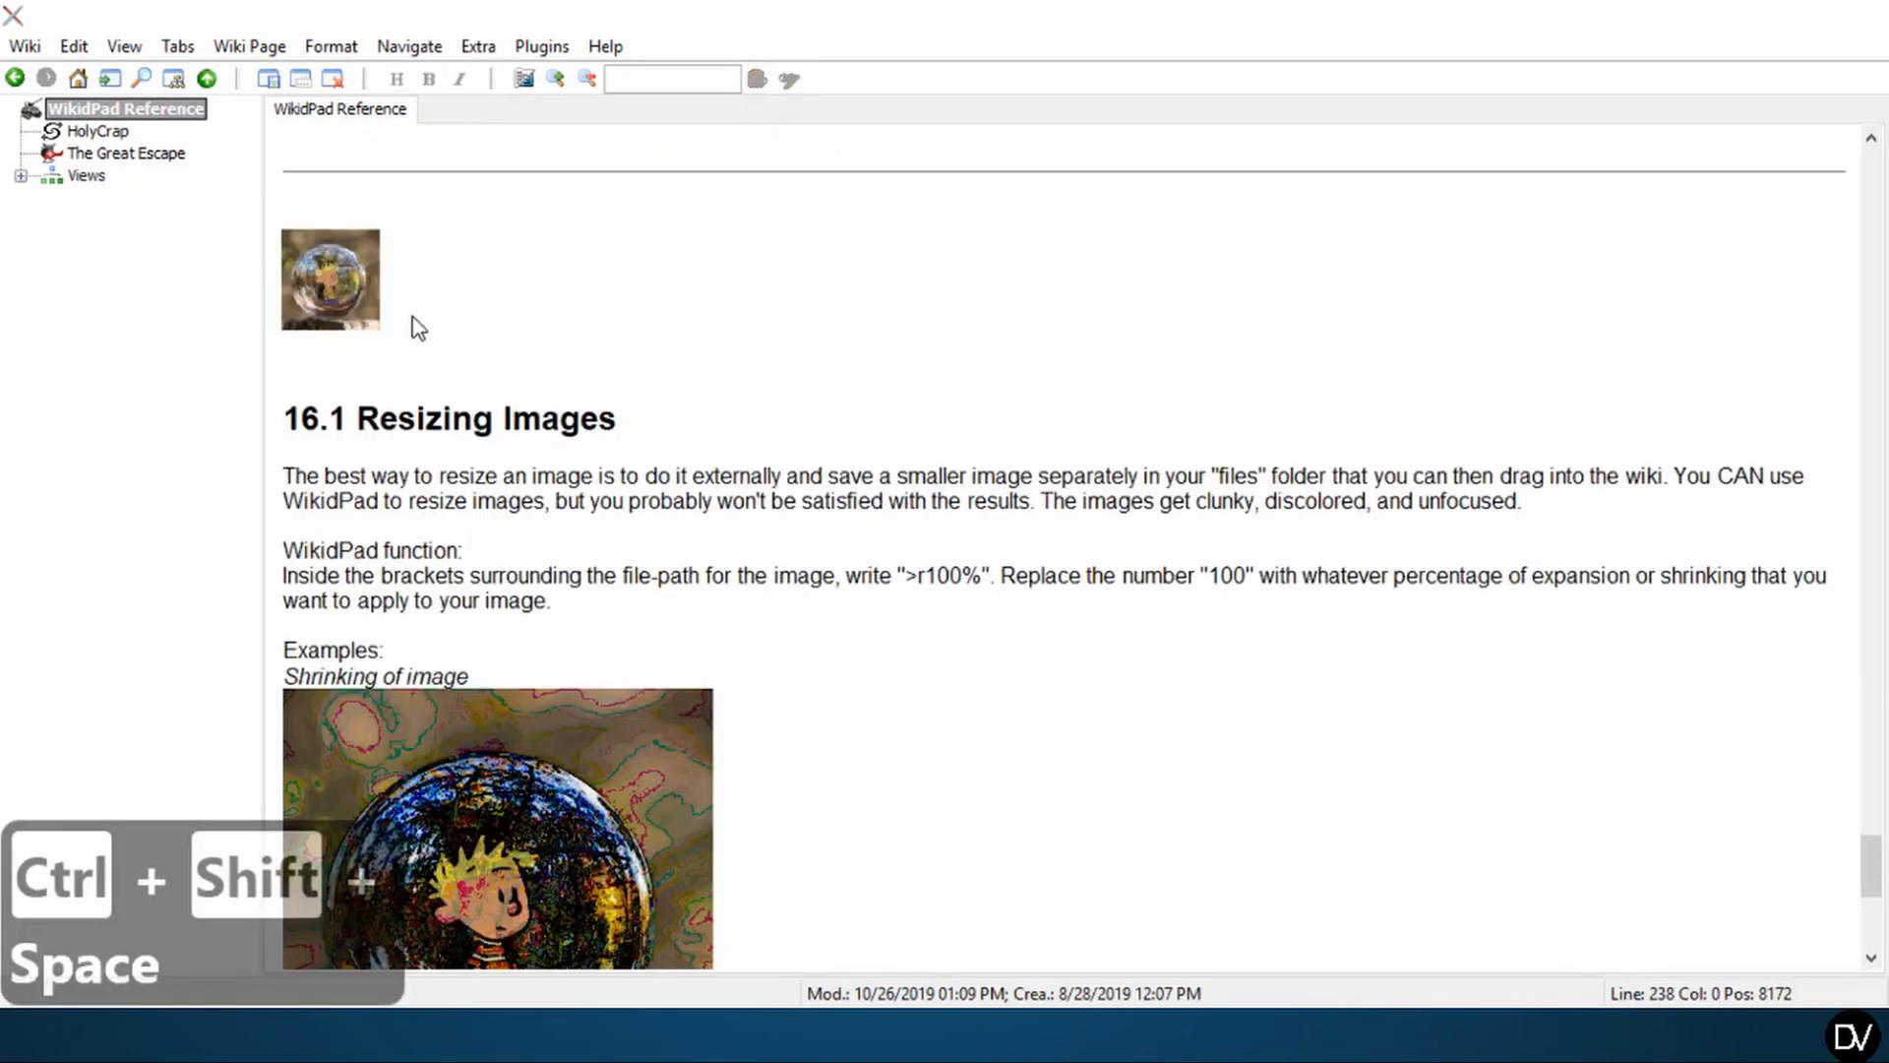
pyautogui.moveTo(523, 315)
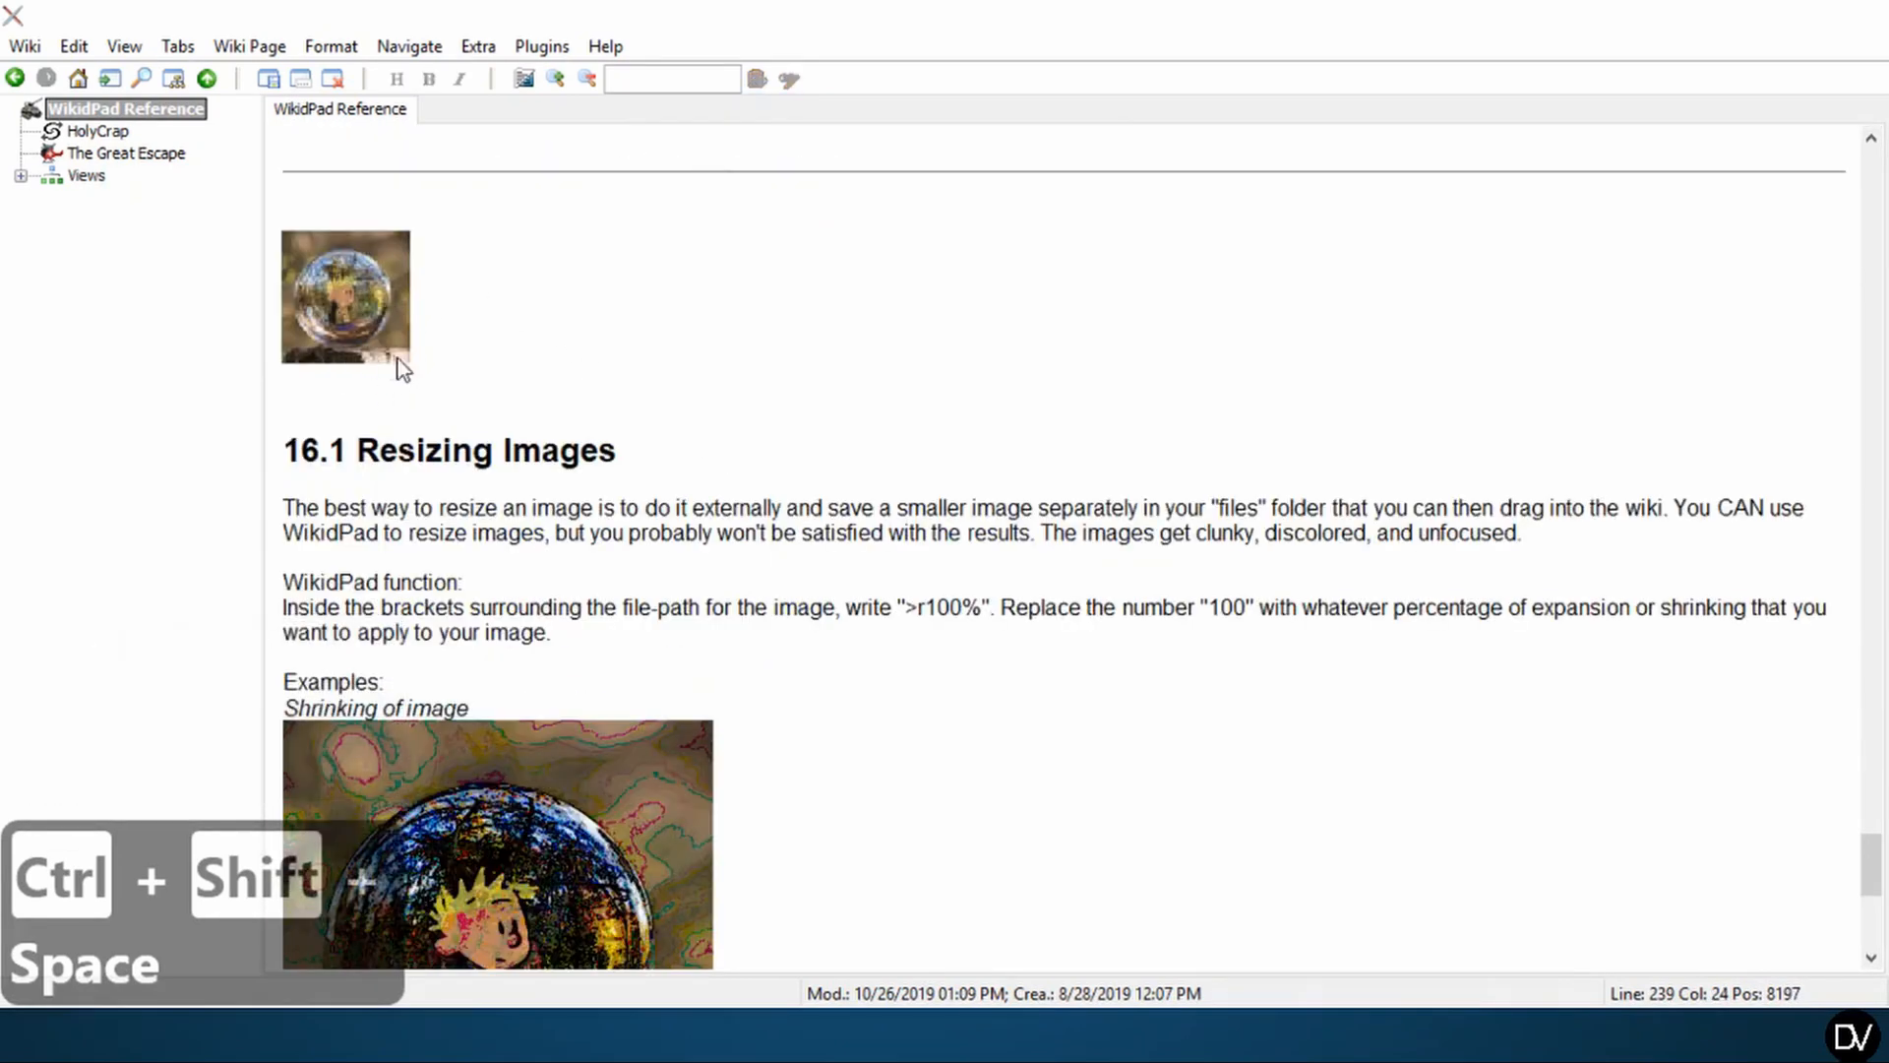
pyautogui.moveTo(368, 356)
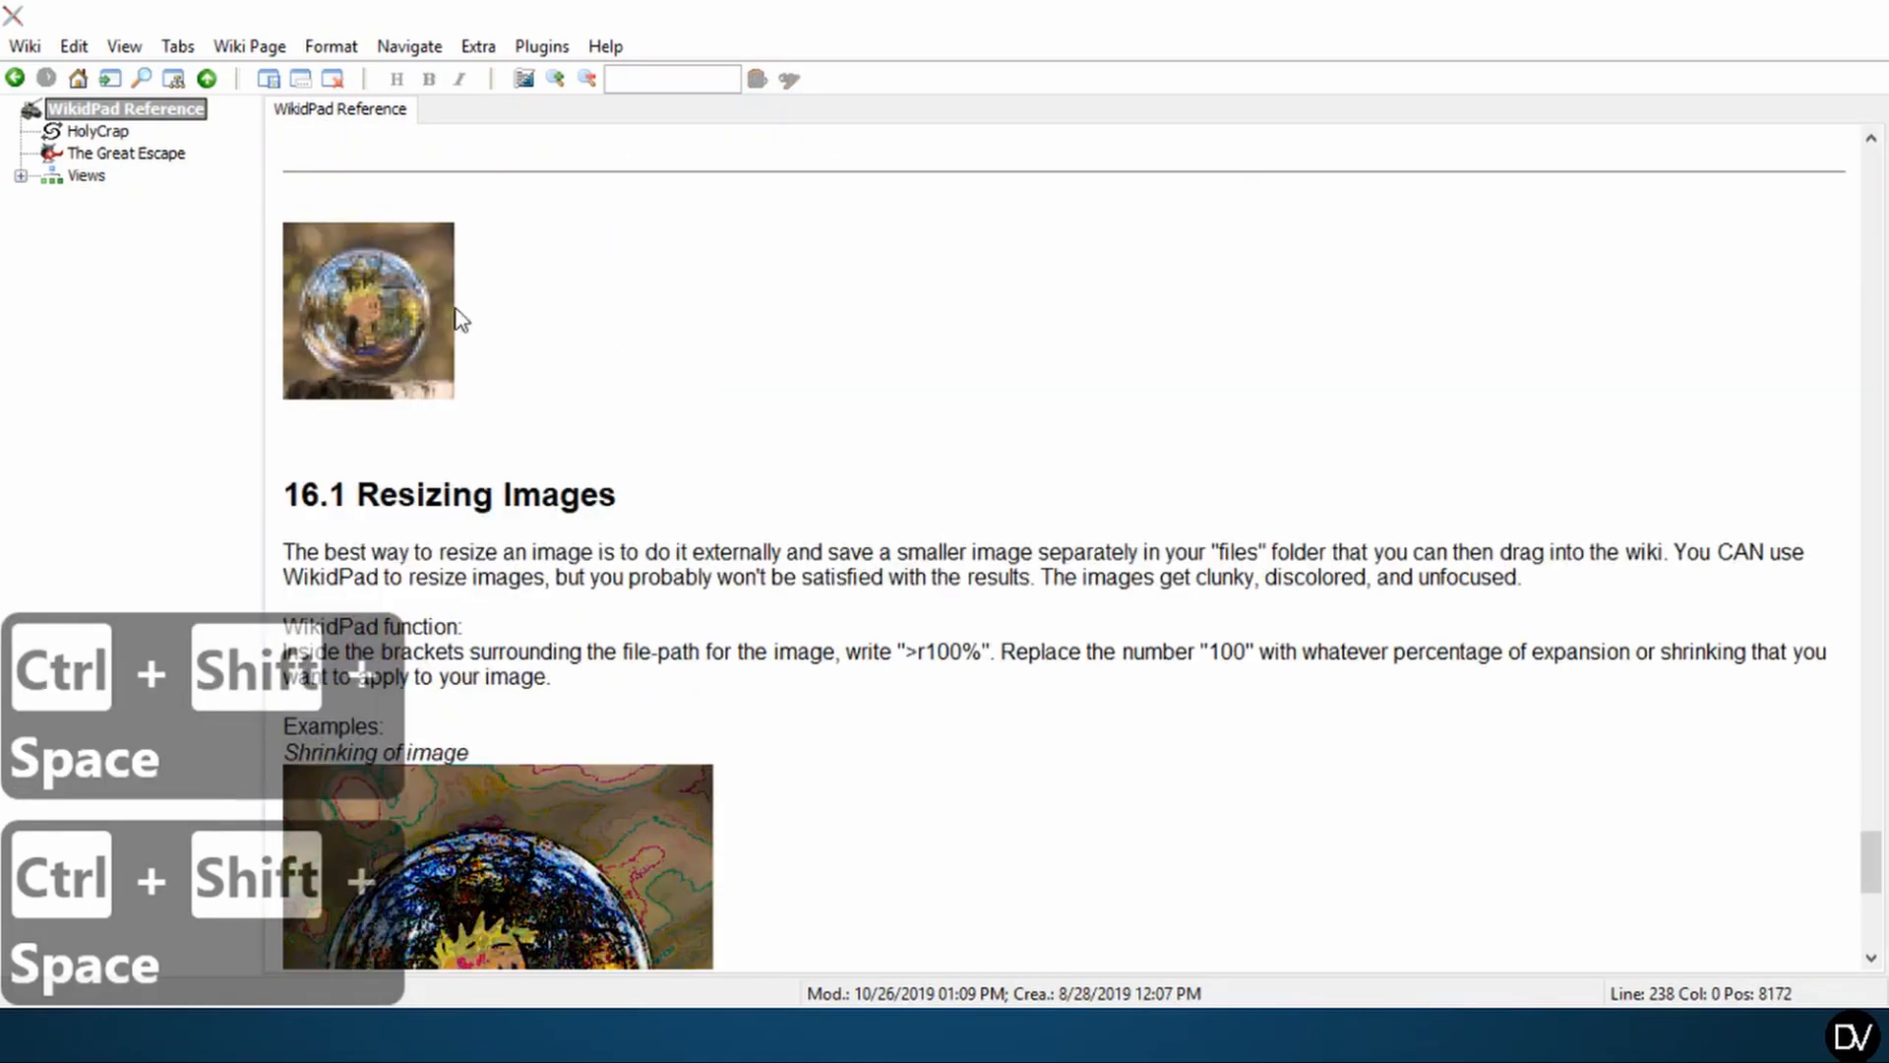
pyautogui.scroll(-3)
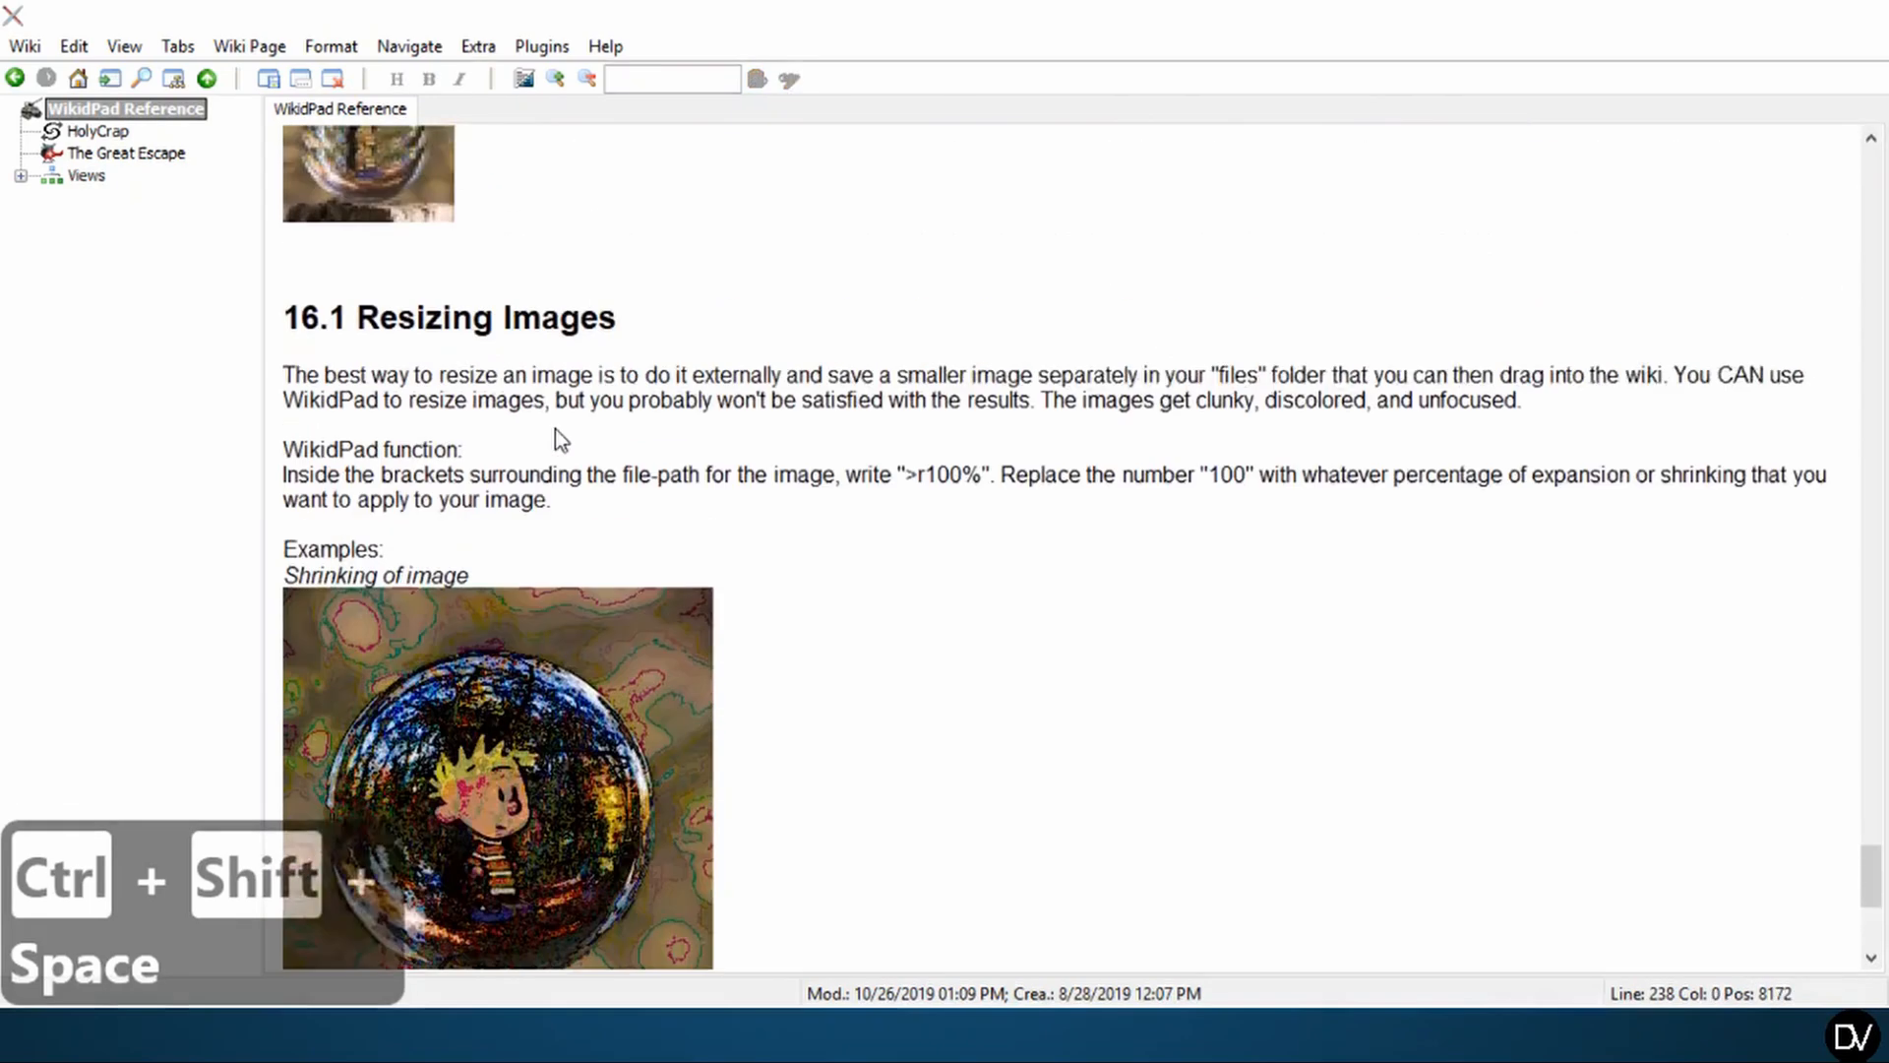
pyautogui.scroll(3)
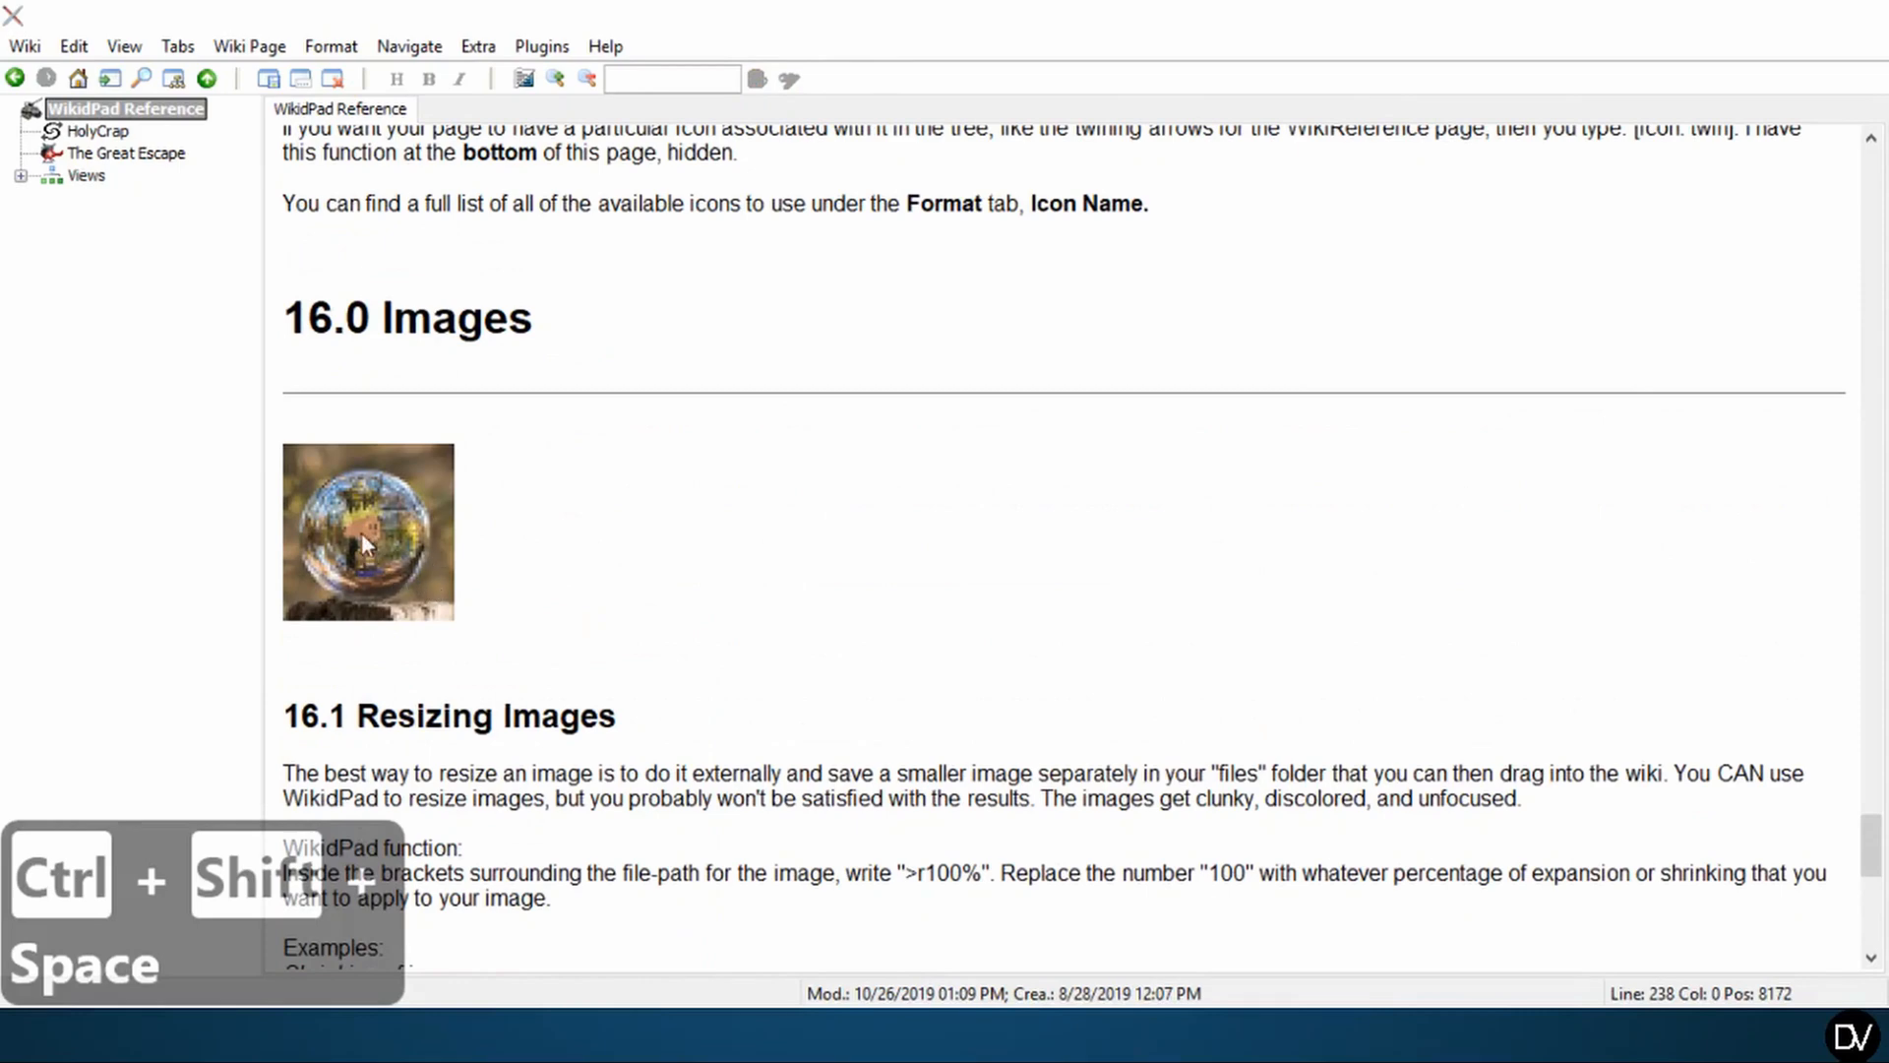
pyautogui.scroll(-3)
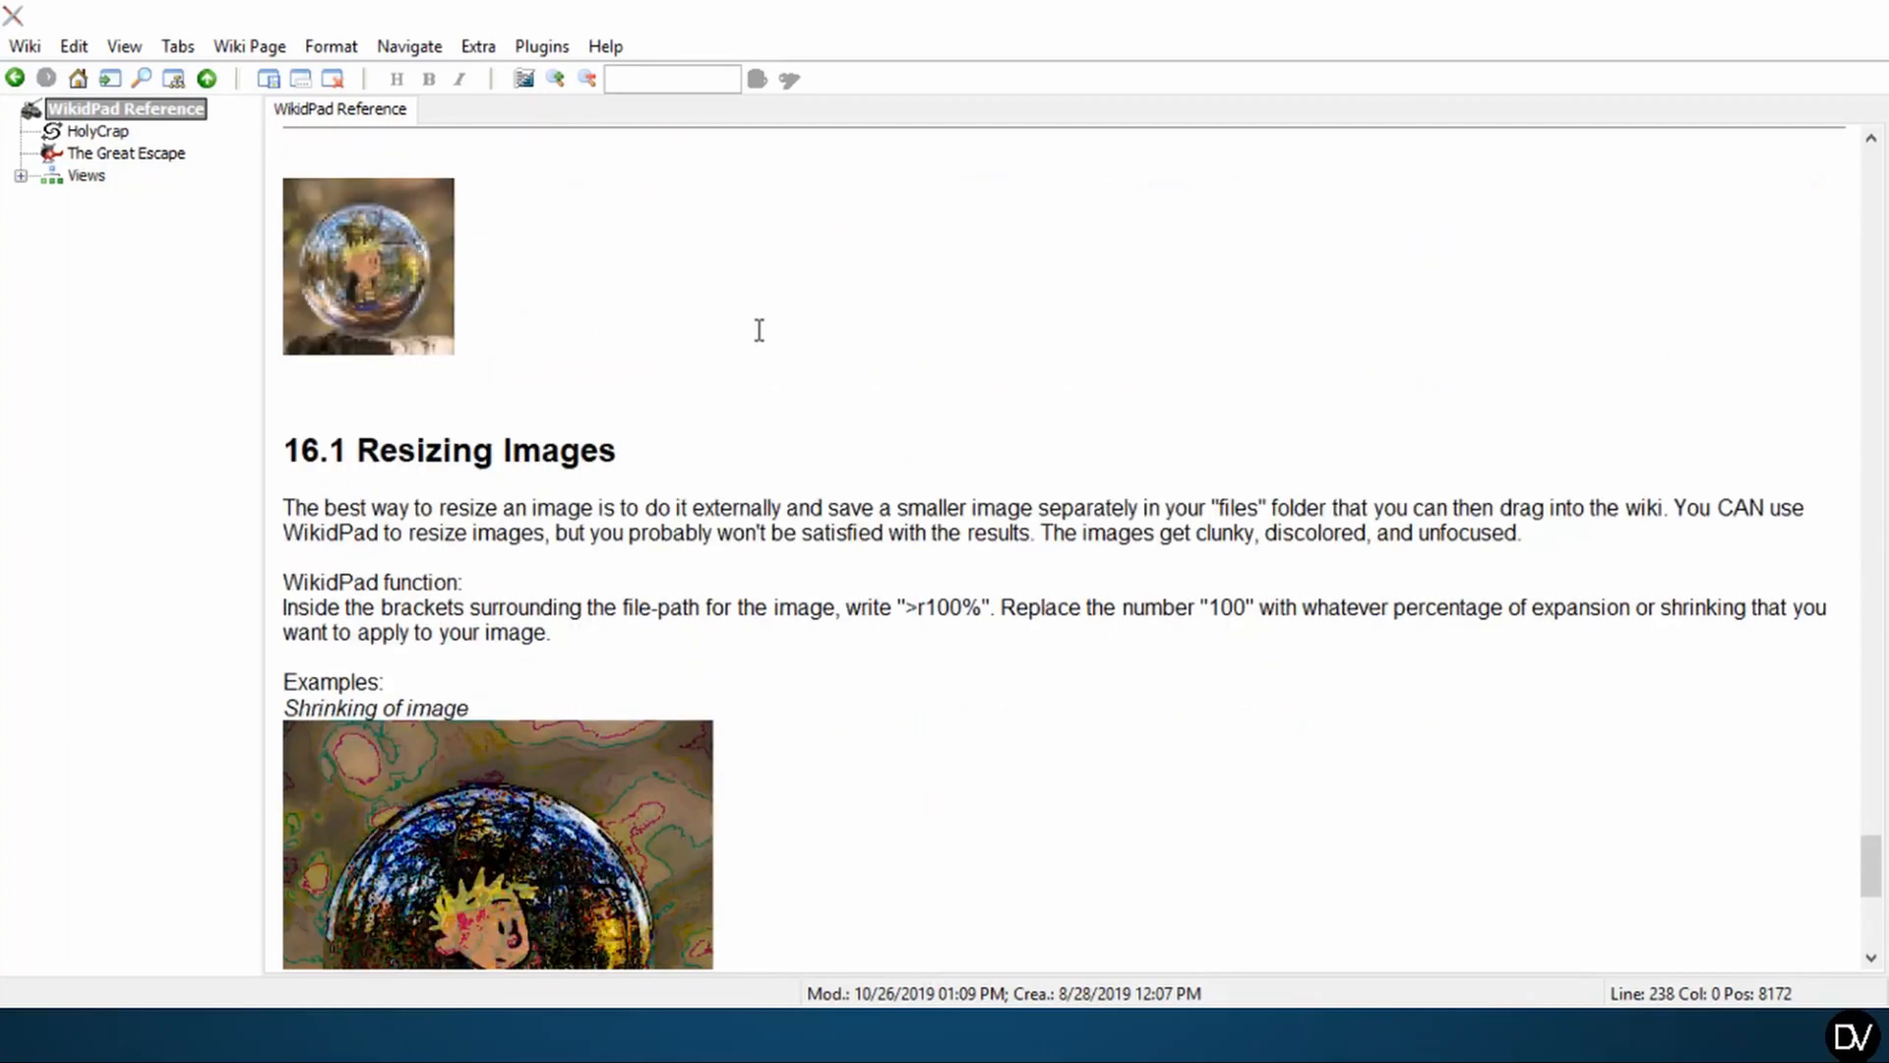
pyautogui.scroll(3)
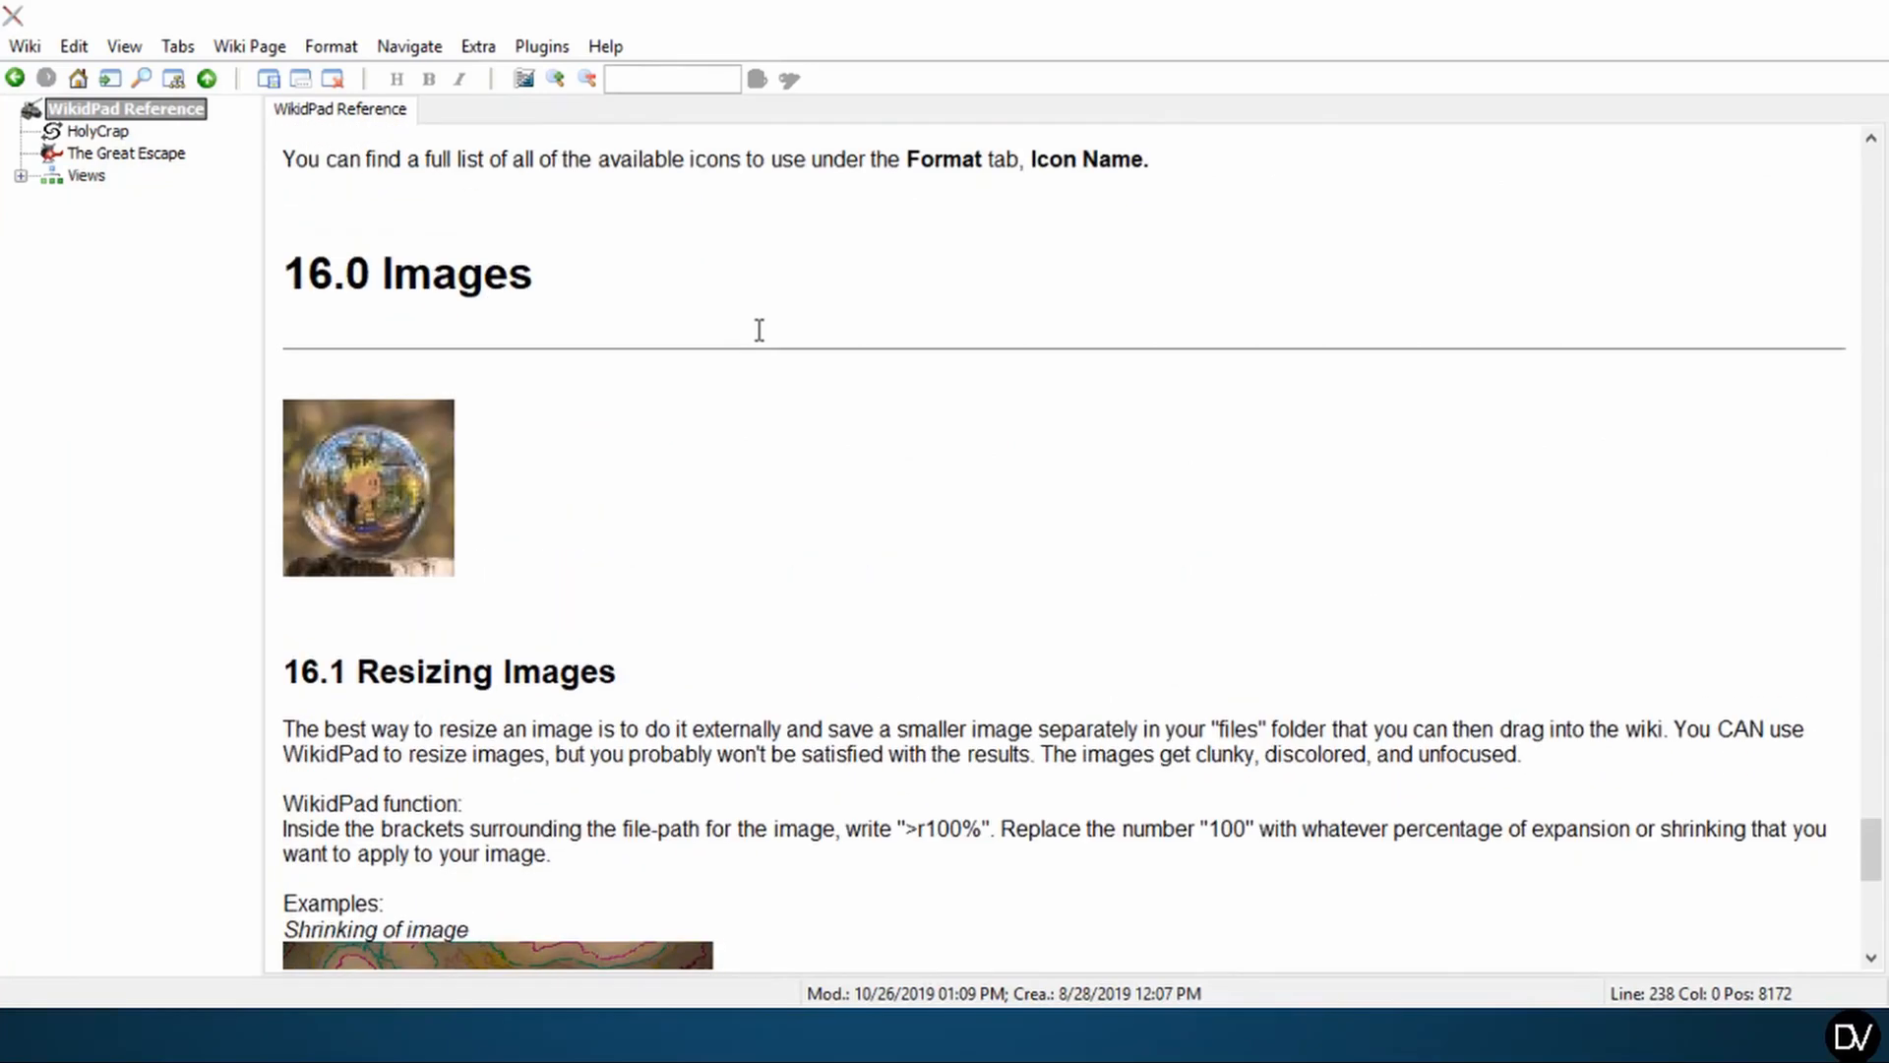